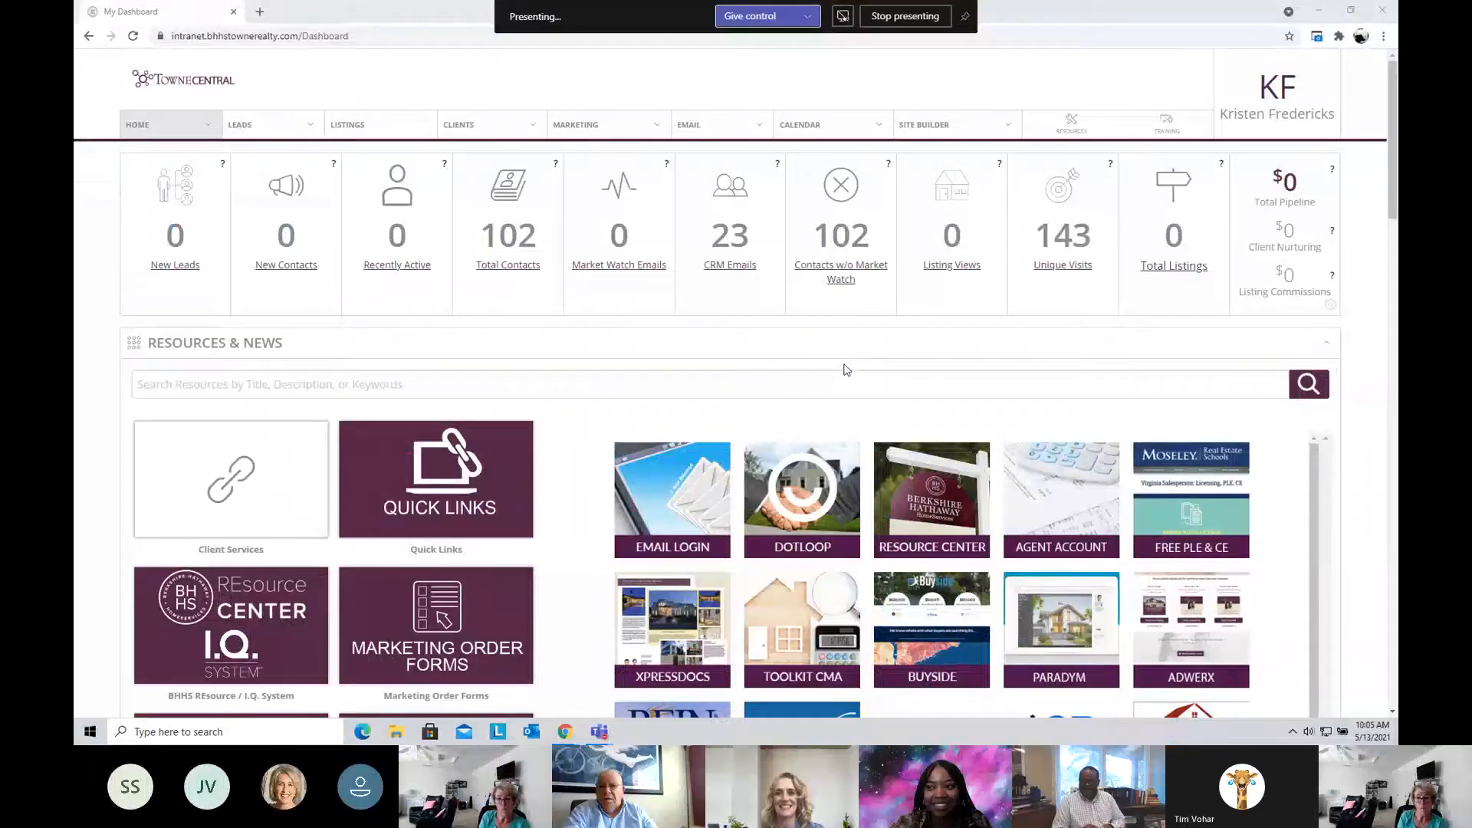
pyautogui.moveTo(928, 326)
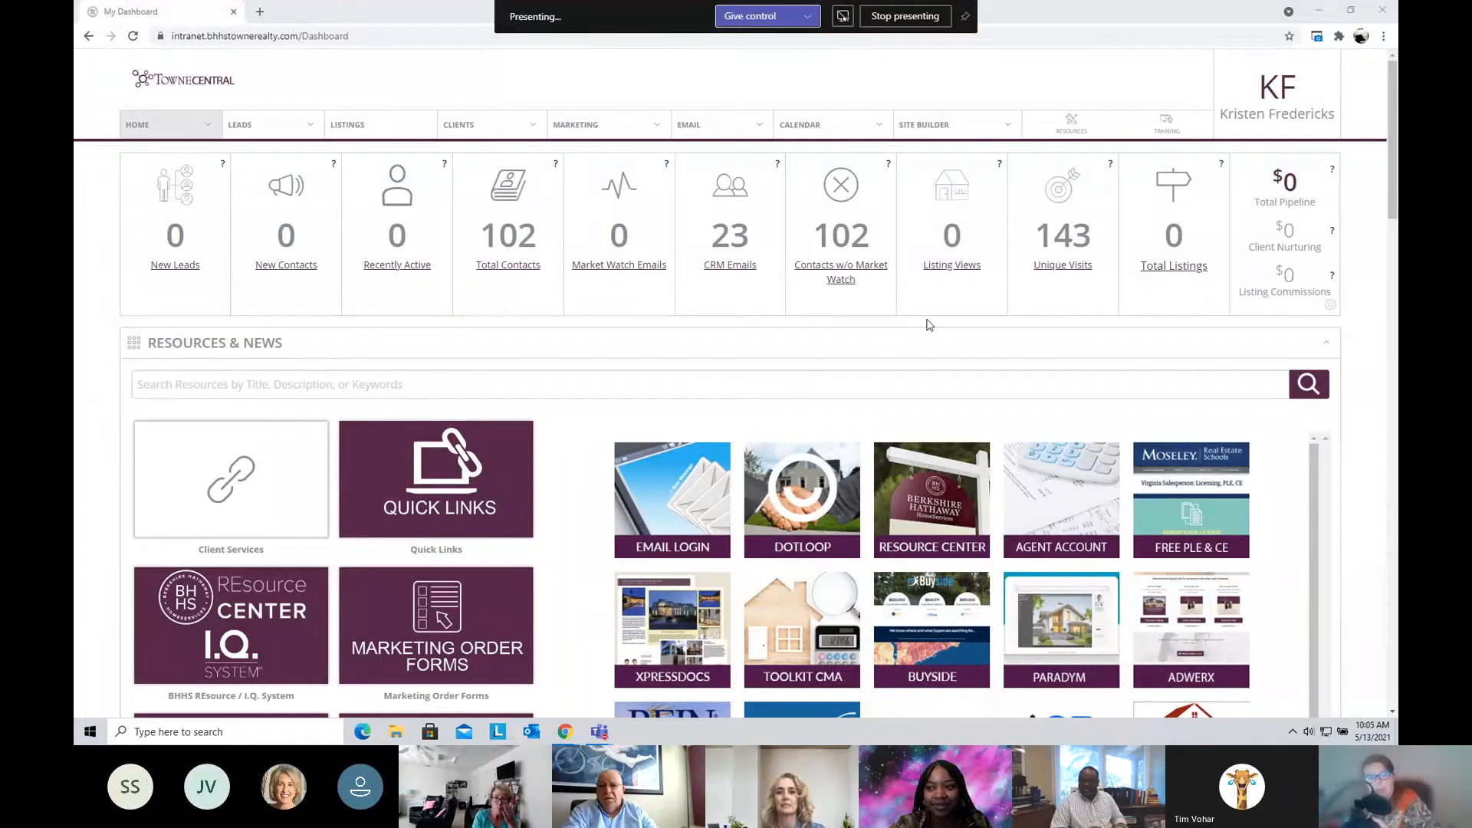
pyautogui.moveTo(991, 344)
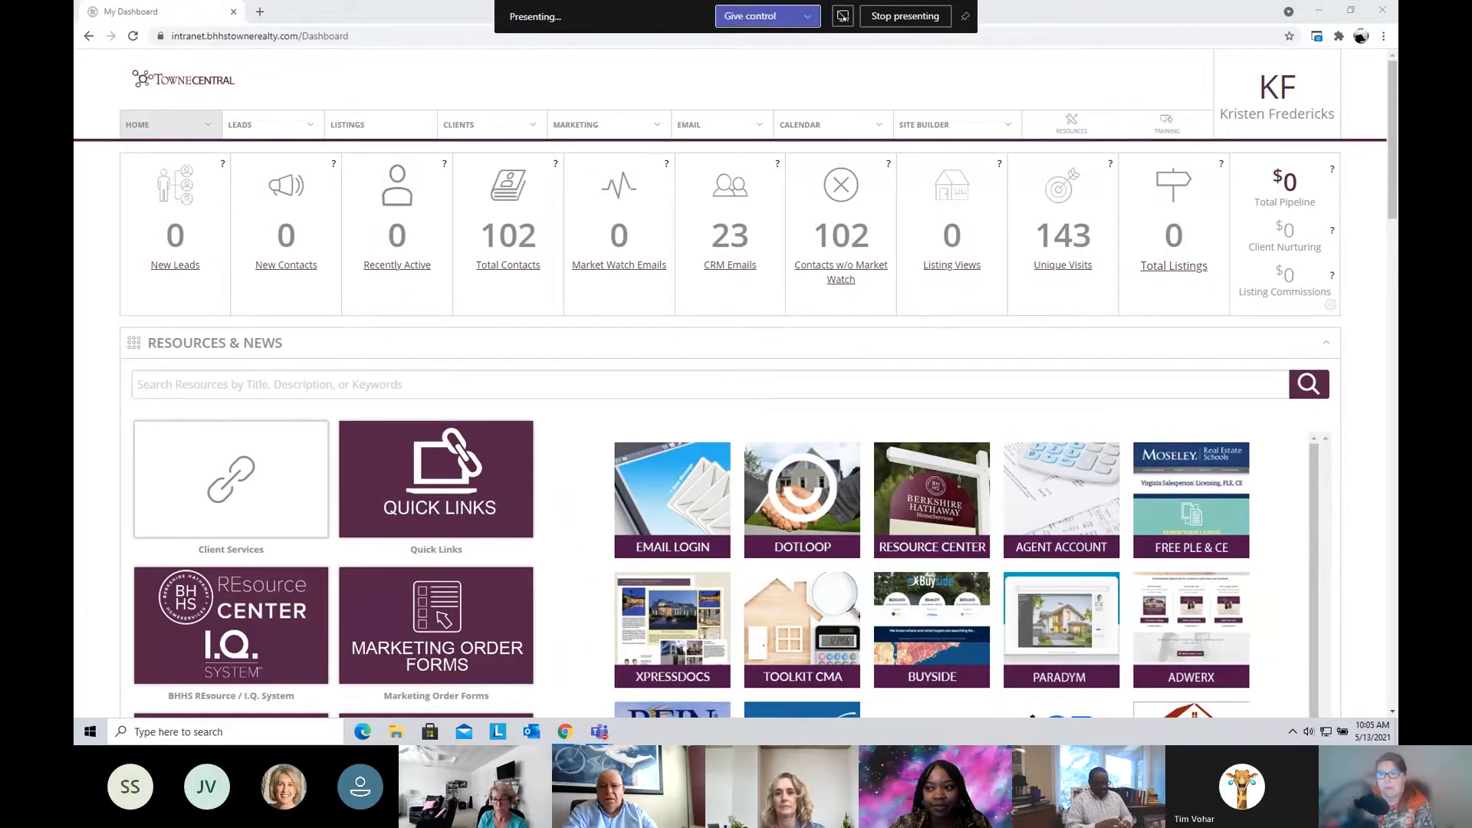
pyautogui.moveTo(1383, 36)
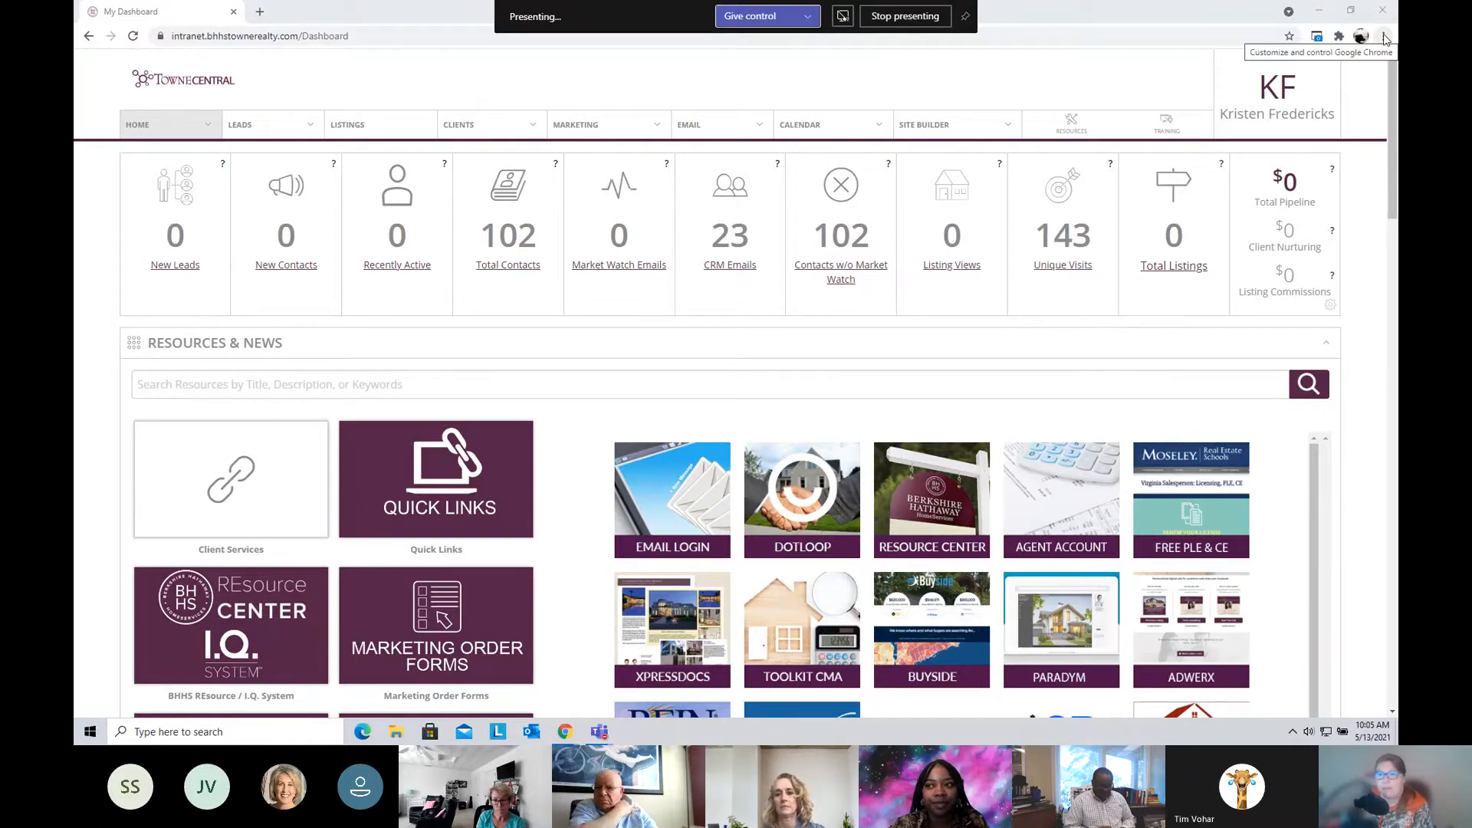
# Step: Show the full Quick Links grid of partner tools such as Adwerx, DotLoop, Zoom and TowneBank
pyautogui.click(1360, 36)
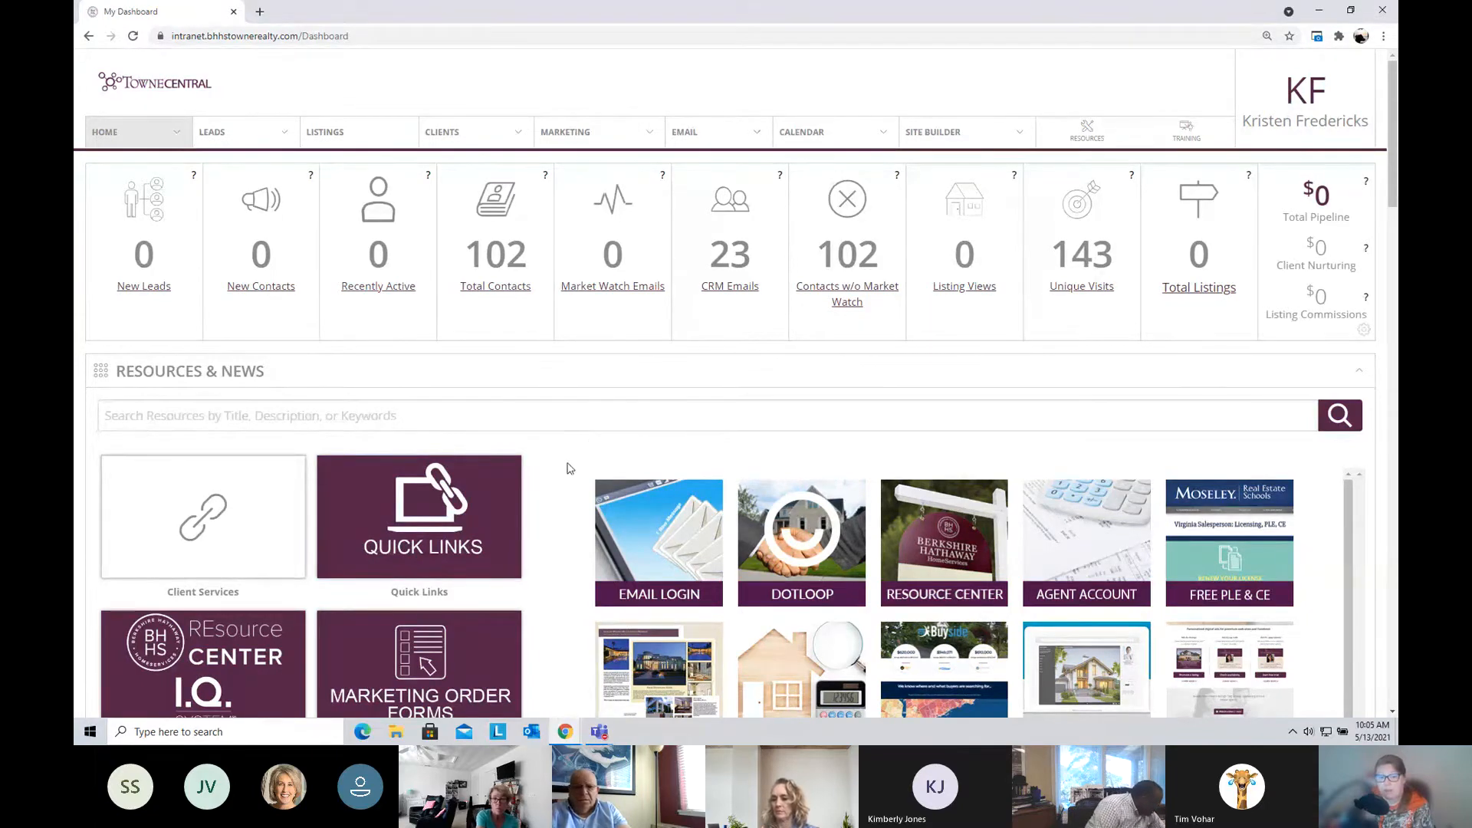
pyautogui.scroll(-3)
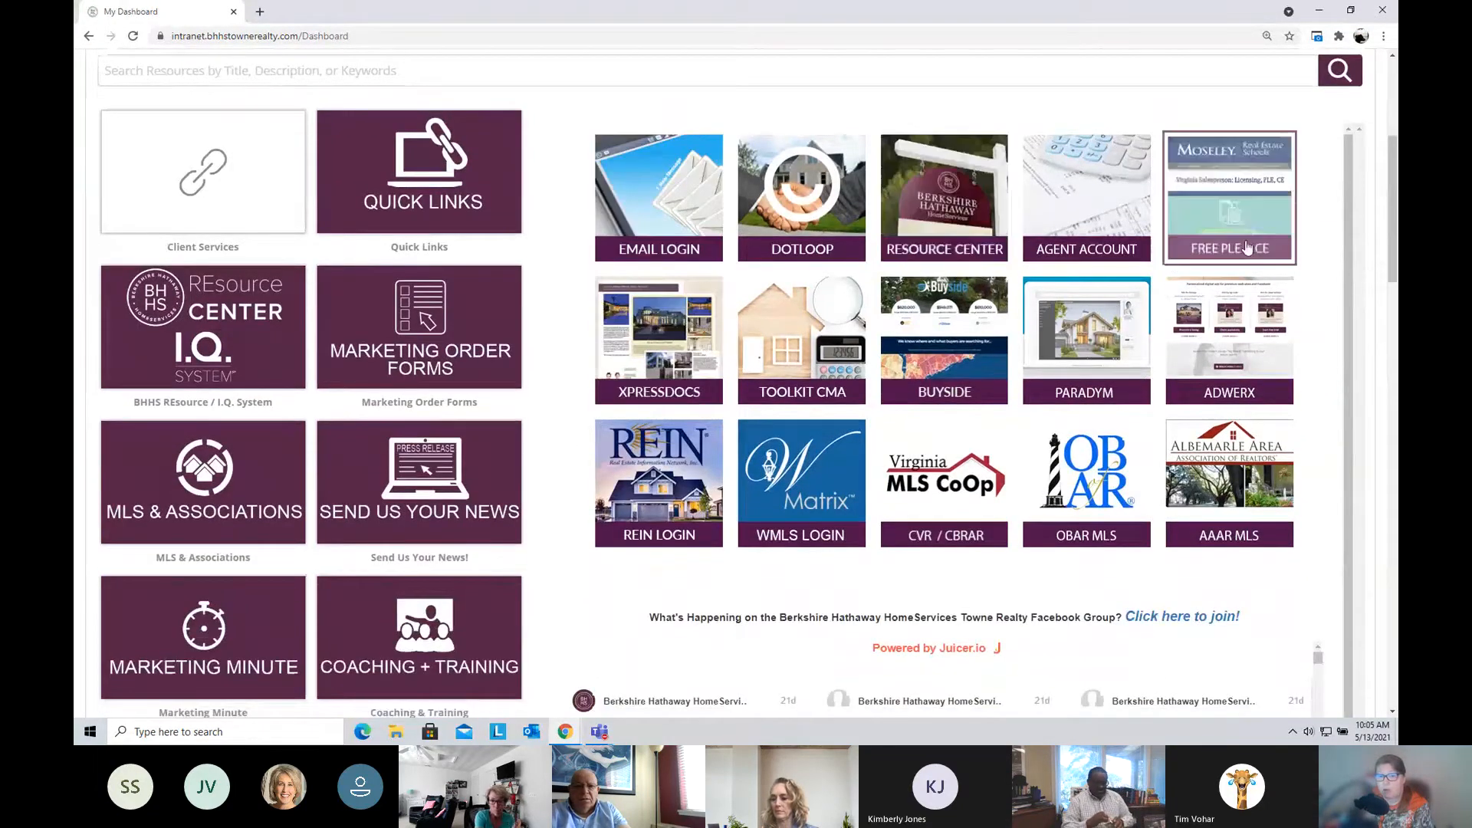
pyautogui.moveTo(658, 483)
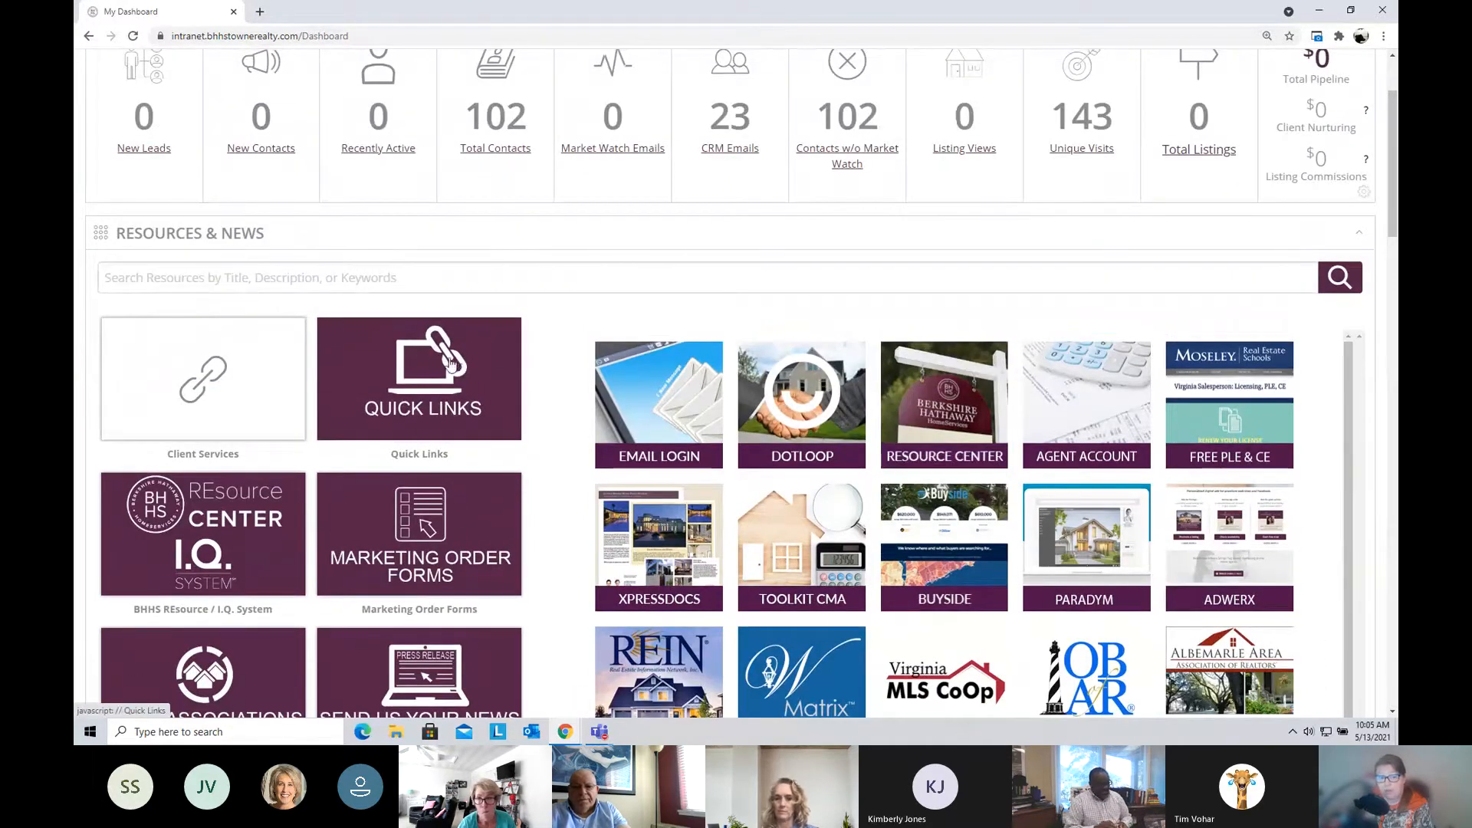
pyautogui.moveTo(203, 379)
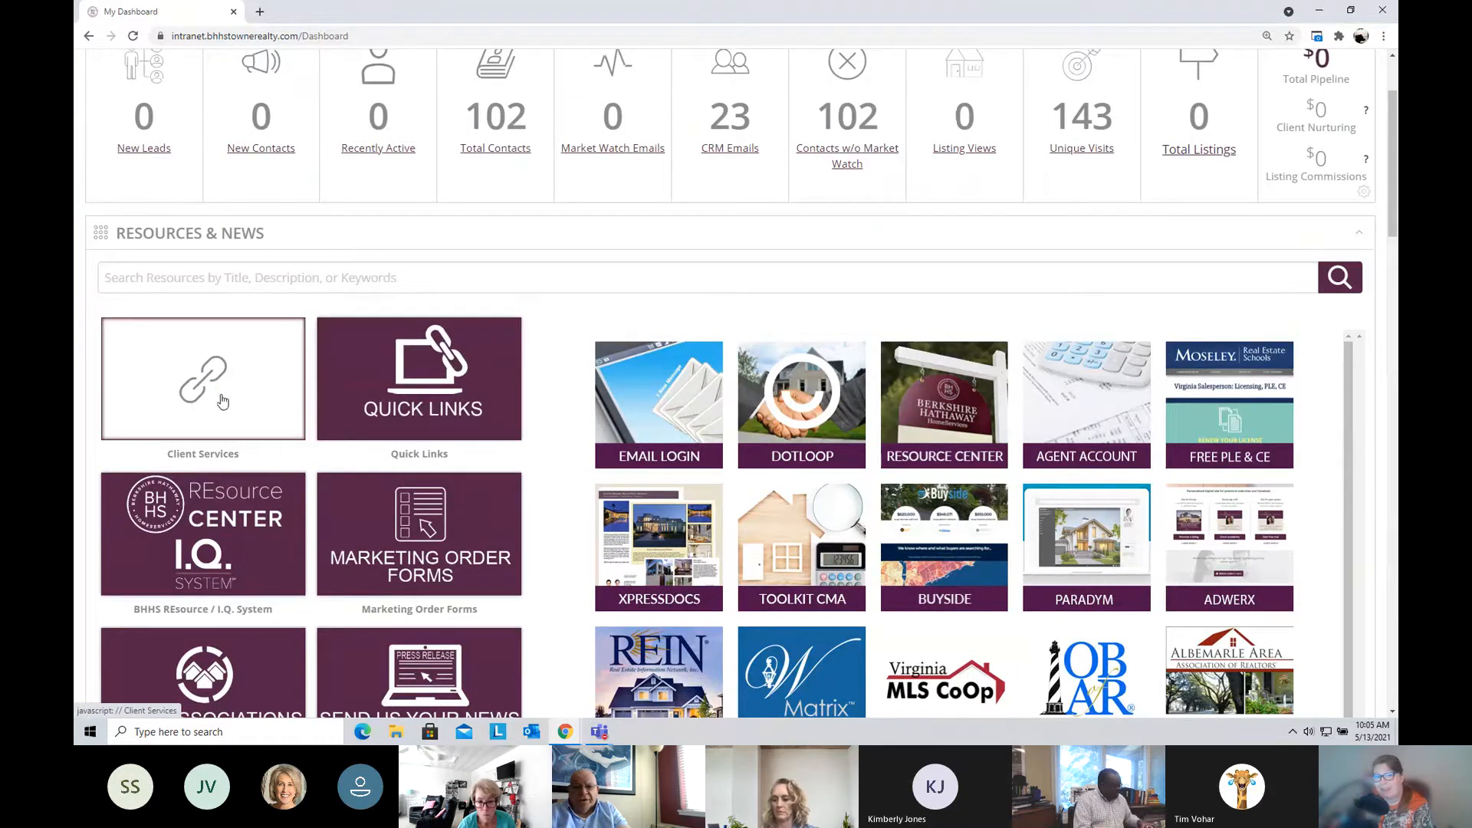
pyautogui.moveTo(214, 407)
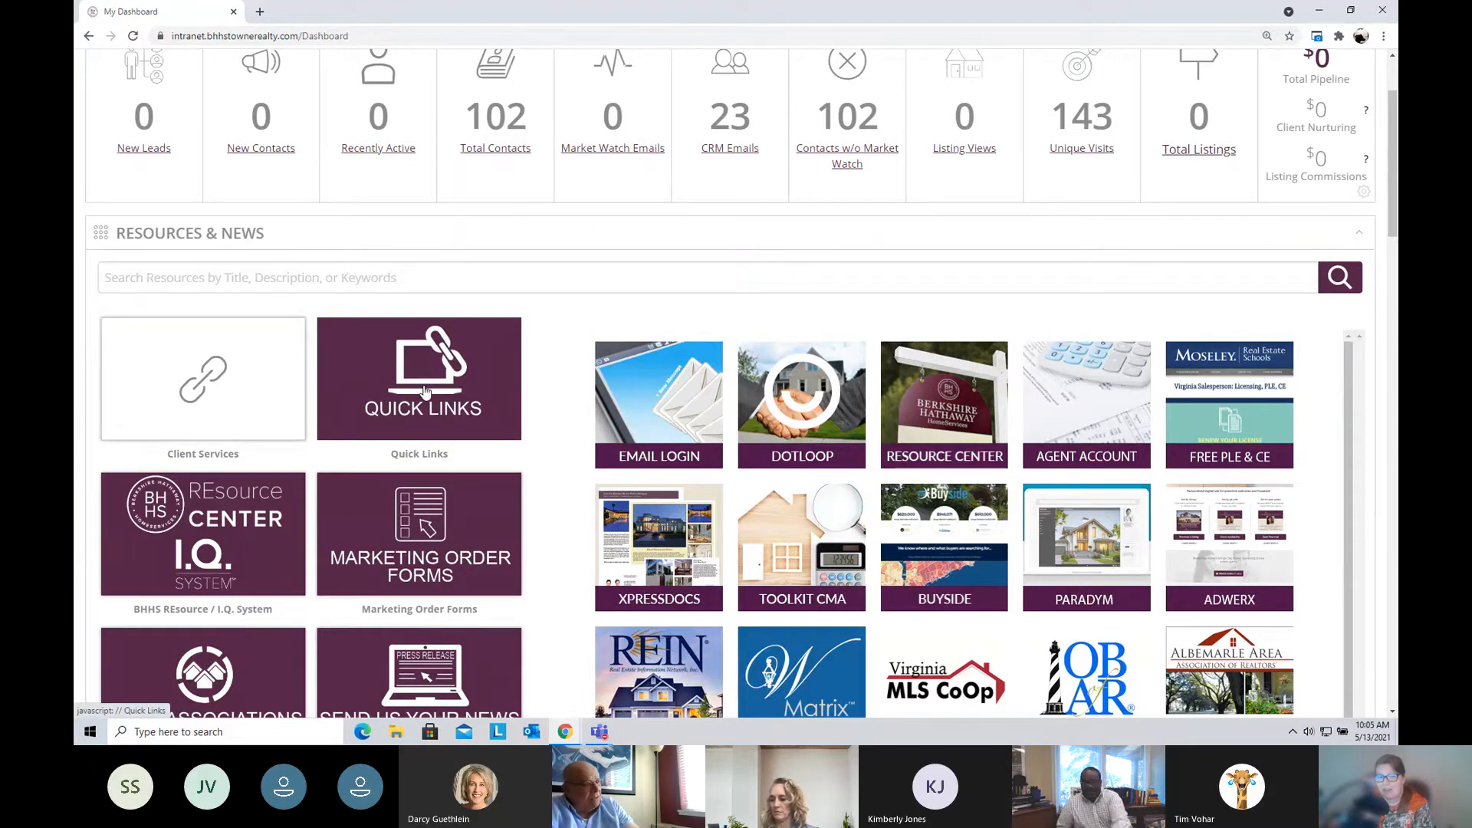
pyautogui.click(419, 378)
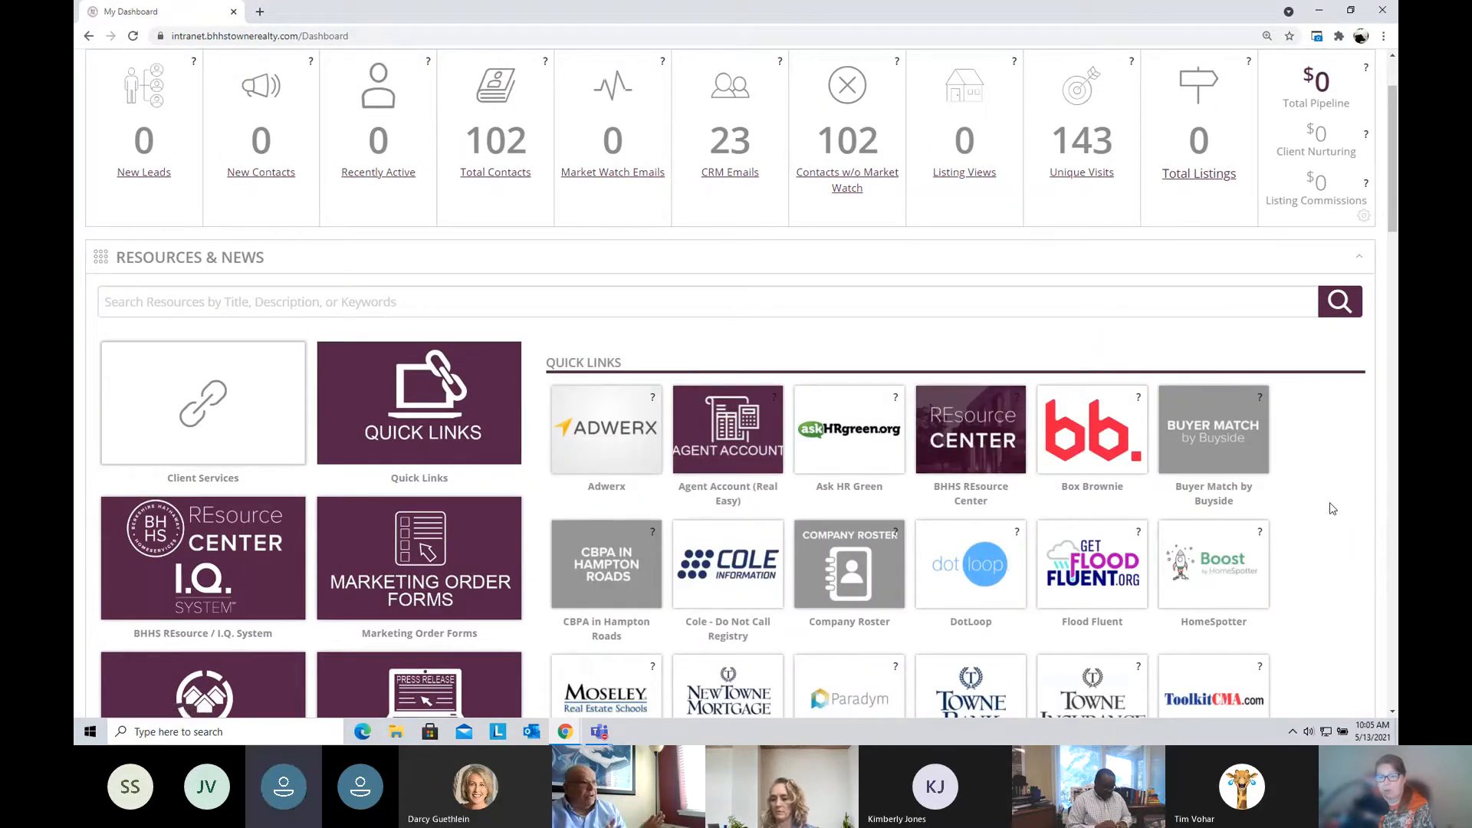
pyautogui.scroll(-3)
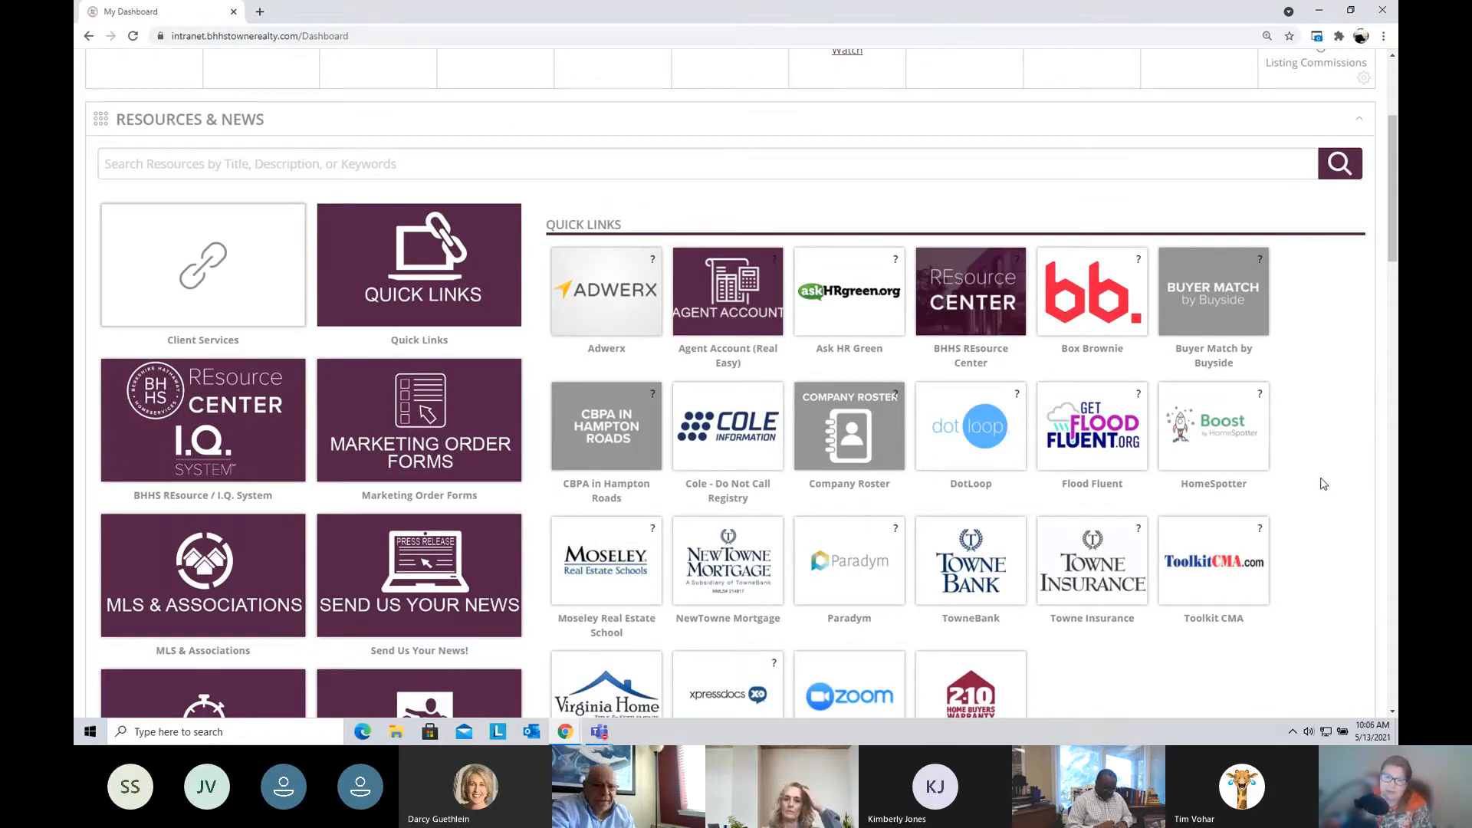
pyautogui.scroll(-3)
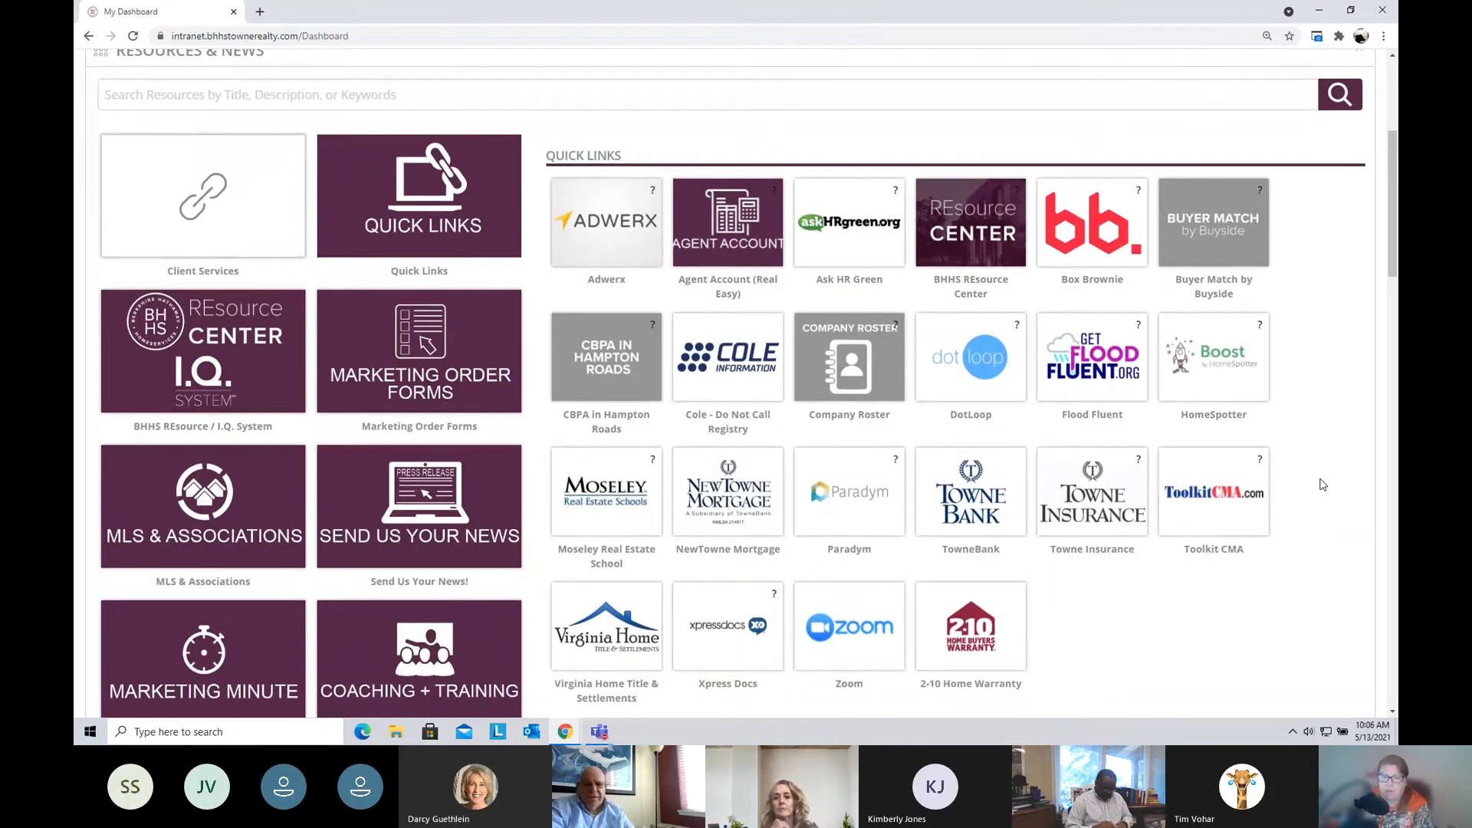
pyautogui.scroll(3)
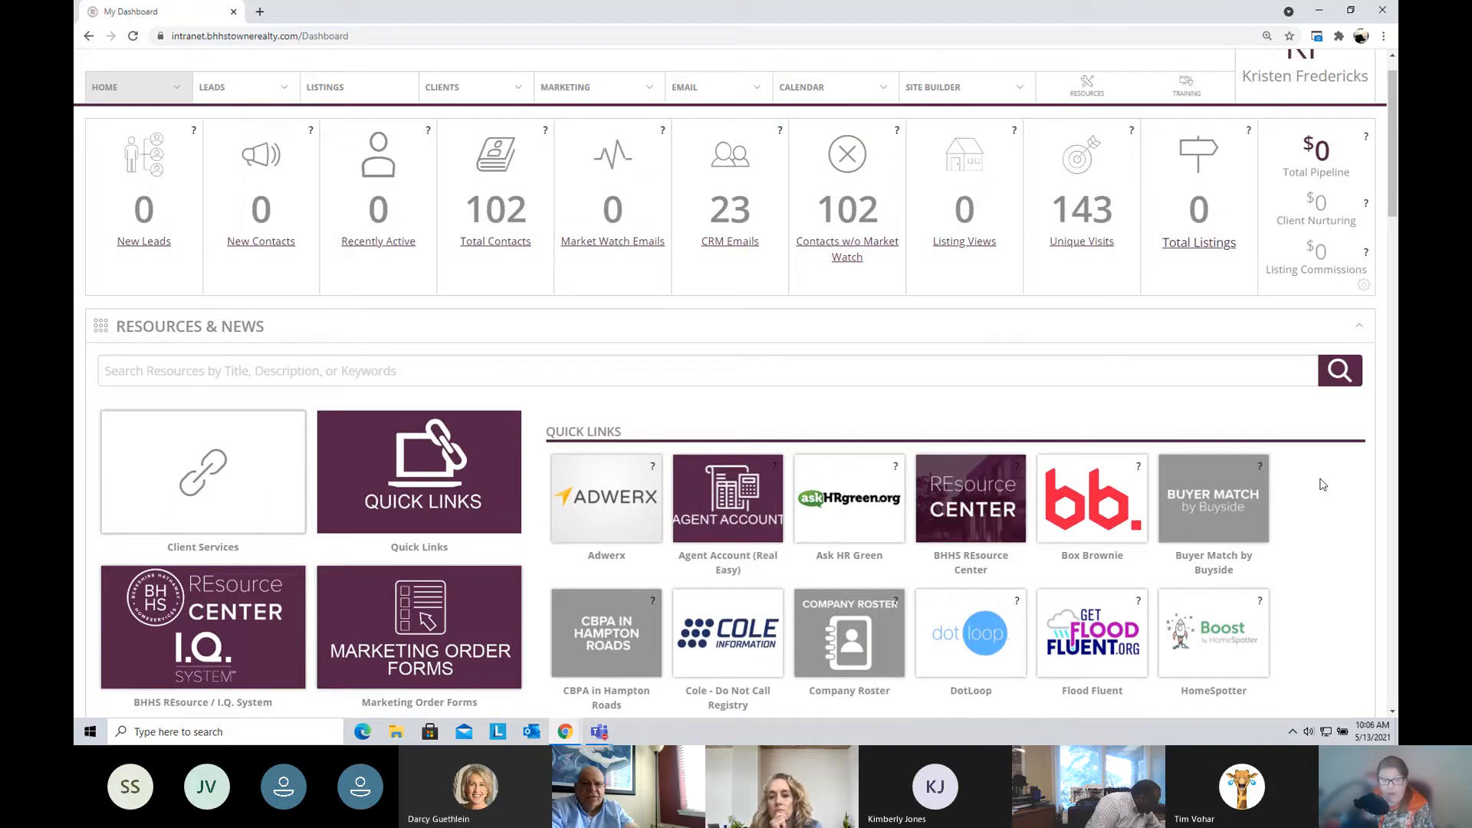
pyautogui.scroll(-3)
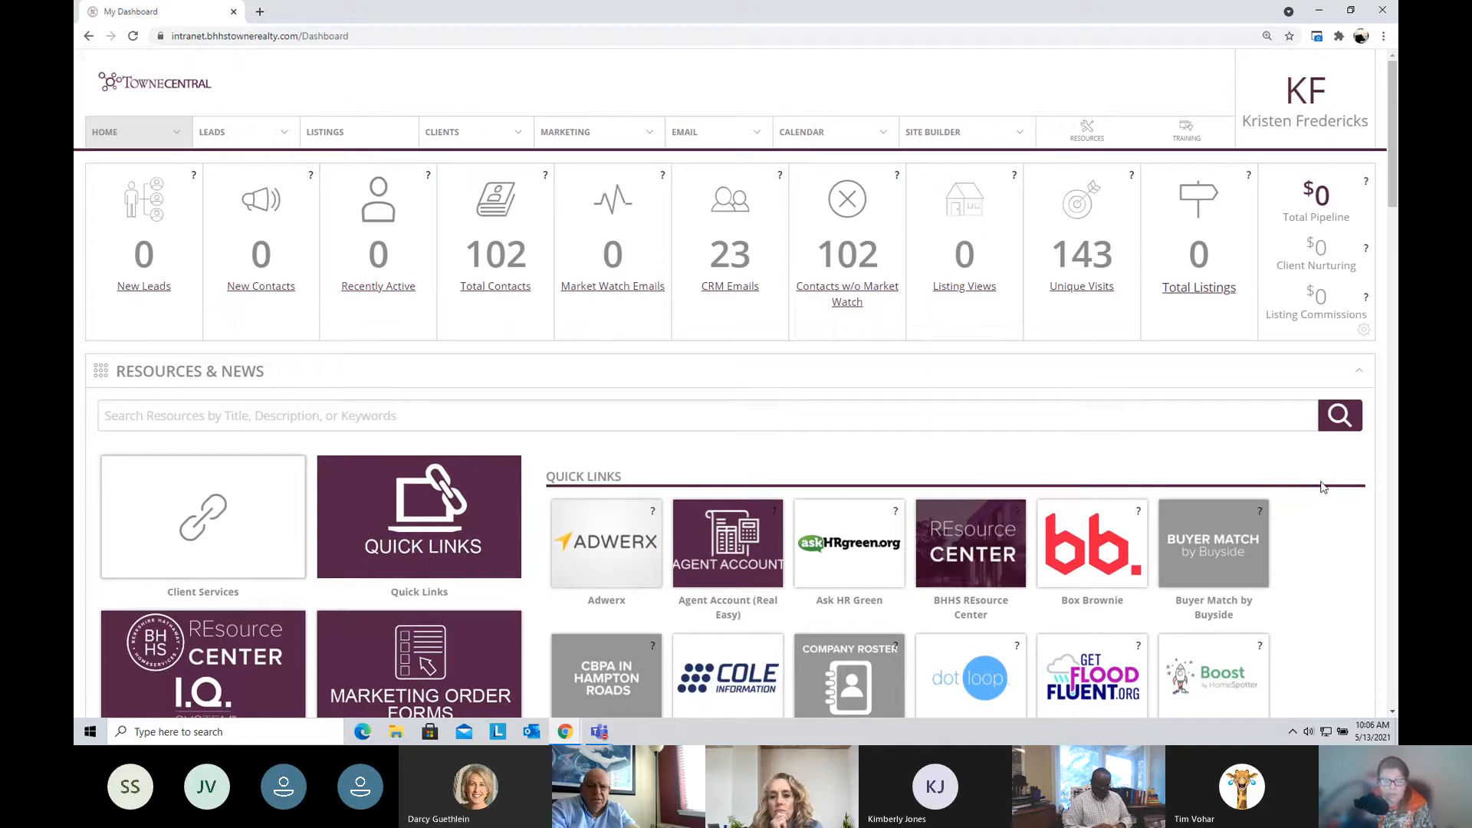
# Step: Go to the Site Builder Layouts page showing templates like CapeCod and Gaskell
pyautogui.click(934, 132)
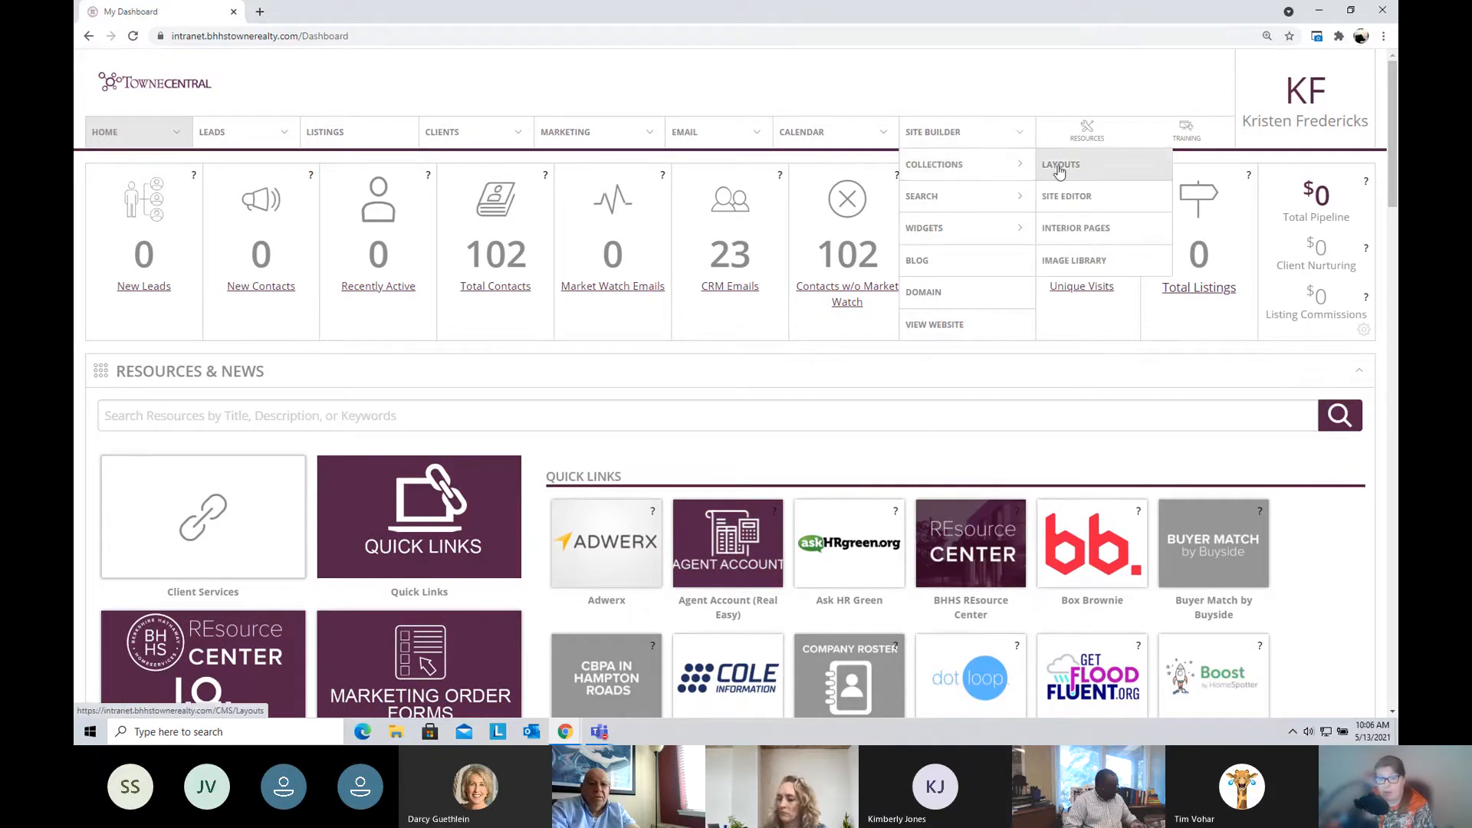
pyautogui.click(1060, 164)
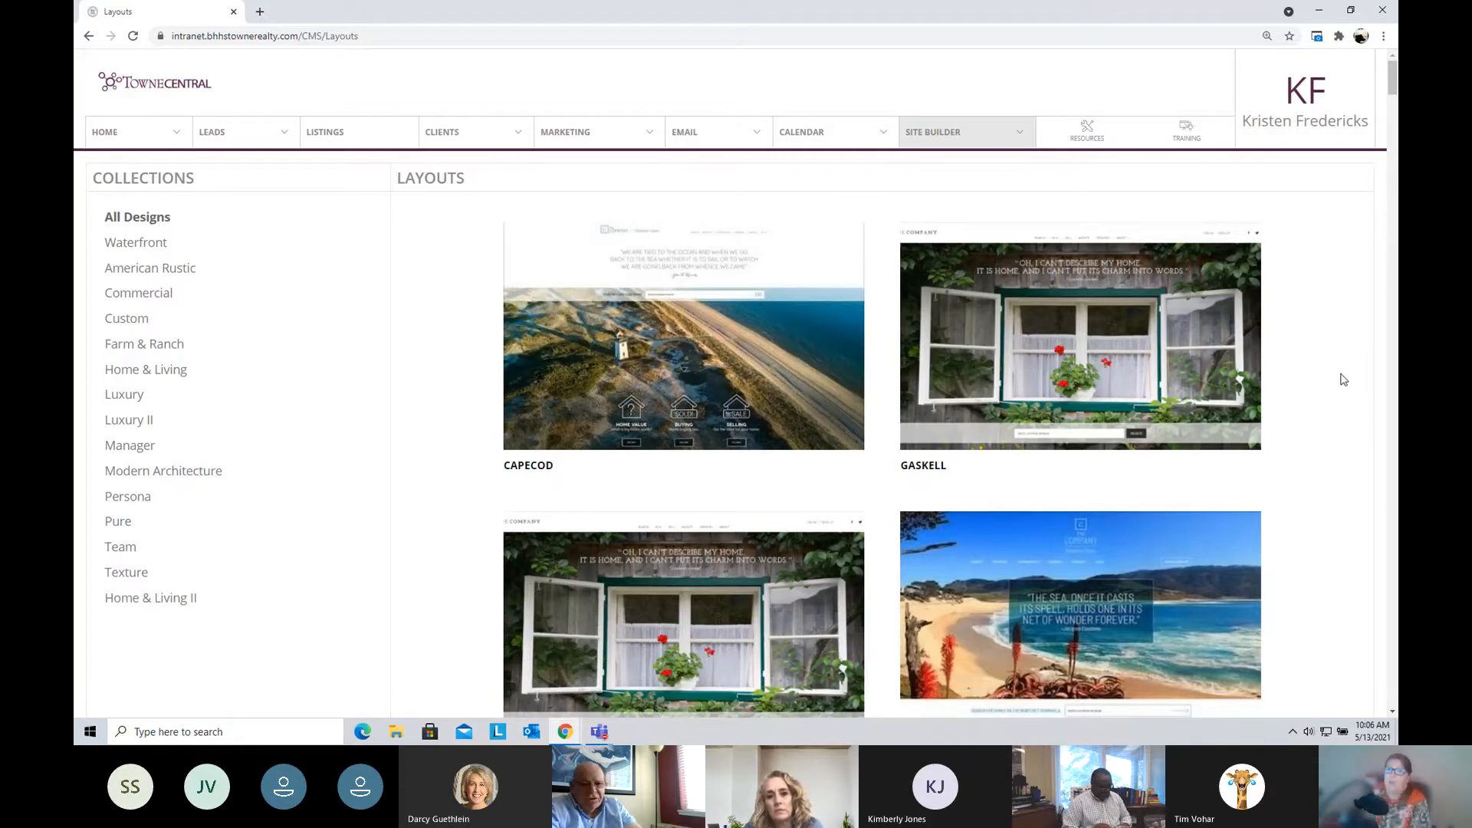
pyautogui.moveTo(1308, 378)
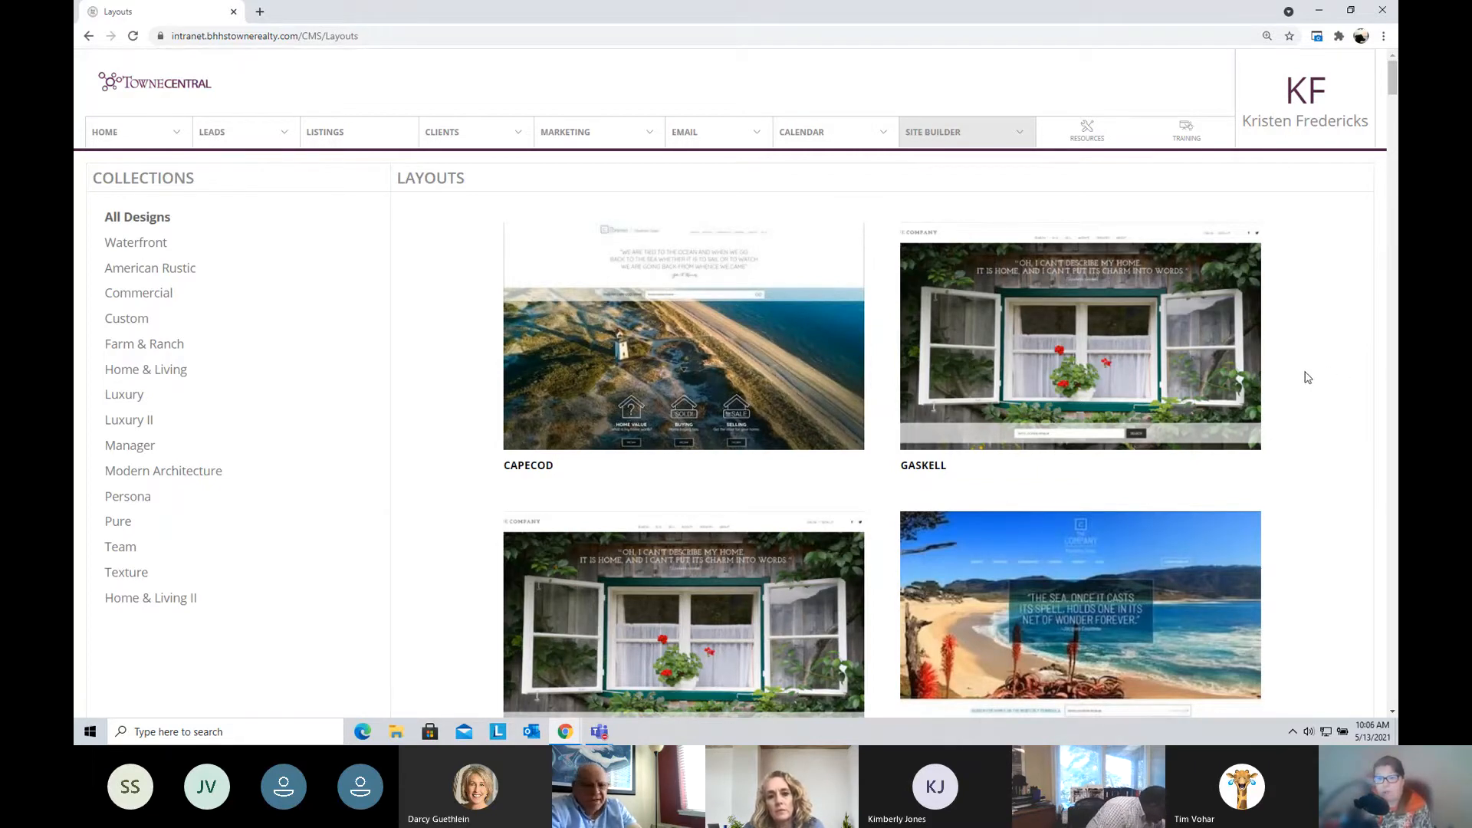
pyautogui.moveTo(1080, 337)
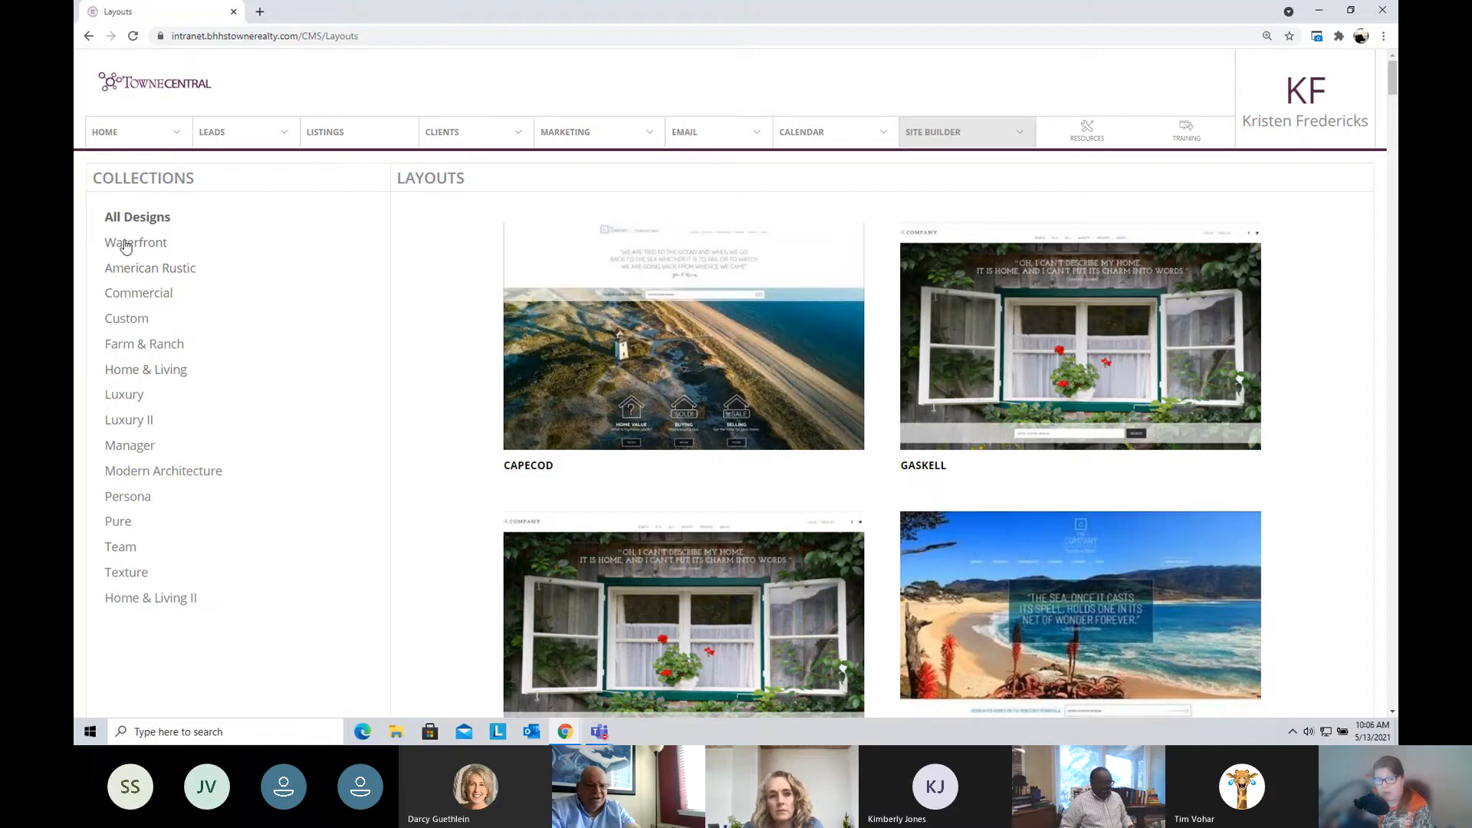
pyautogui.moveTo(141, 552)
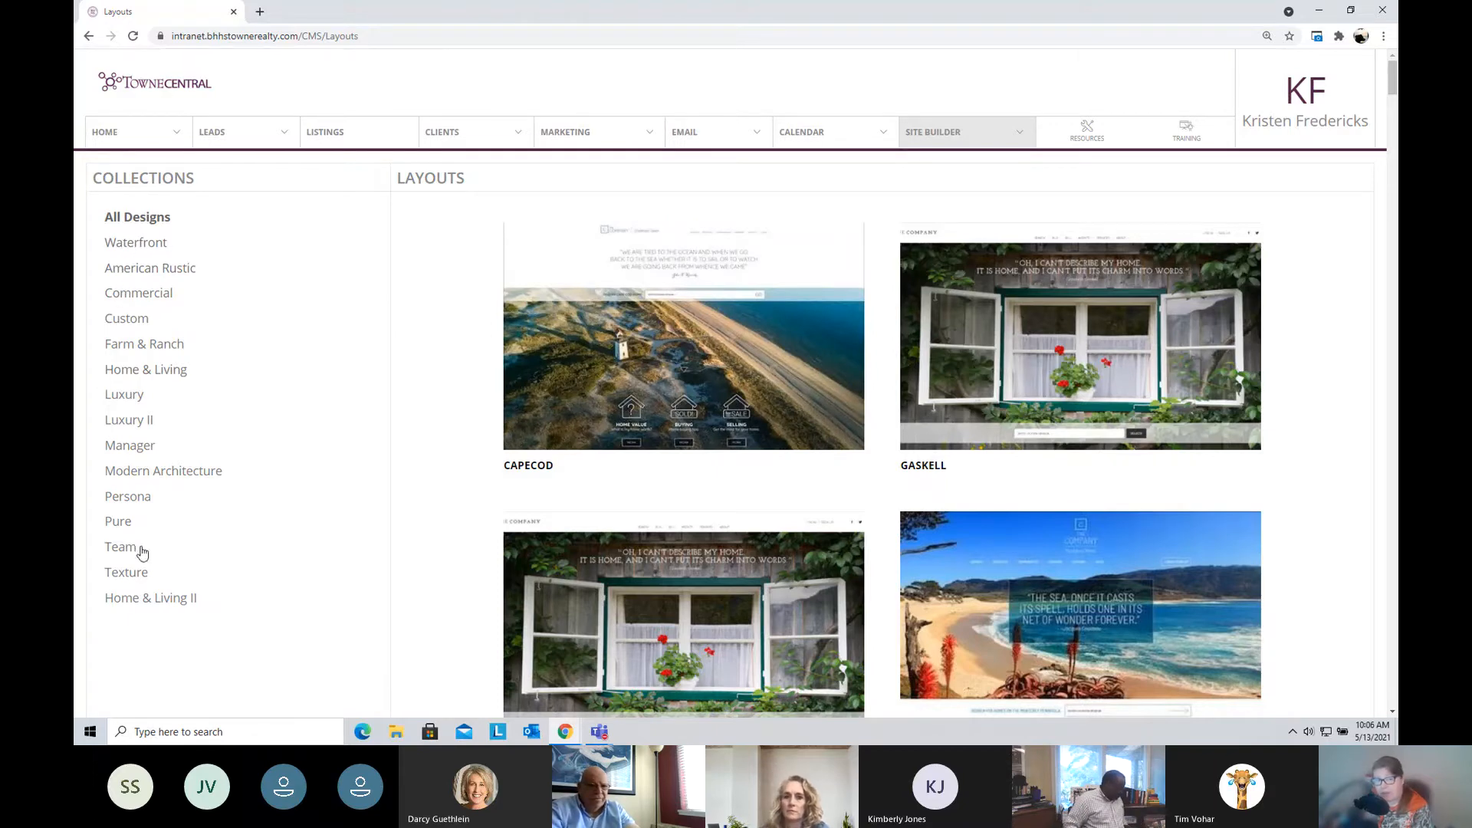
pyautogui.moveTo(136, 252)
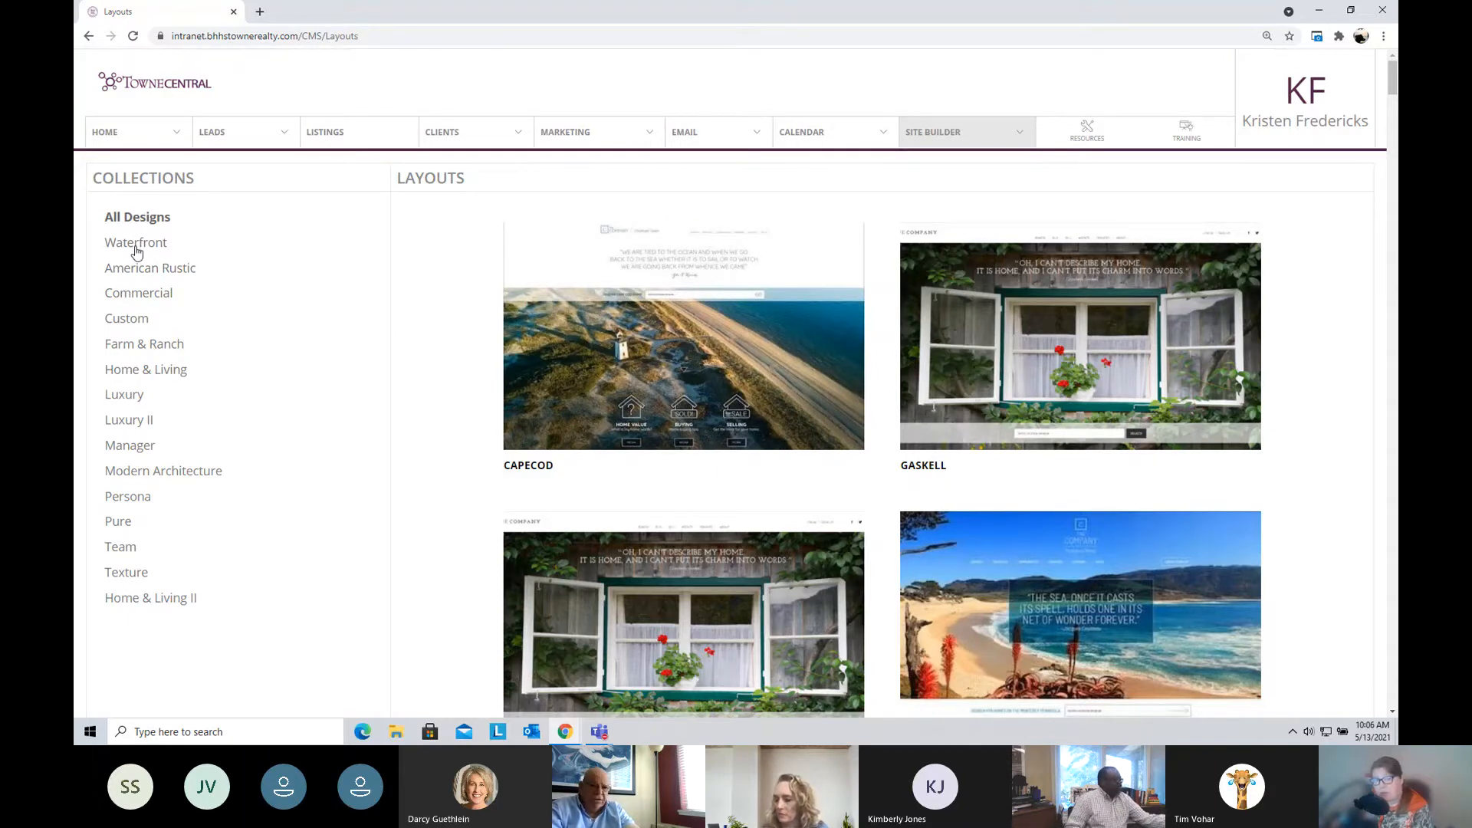
pyautogui.moveTo(124, 268)
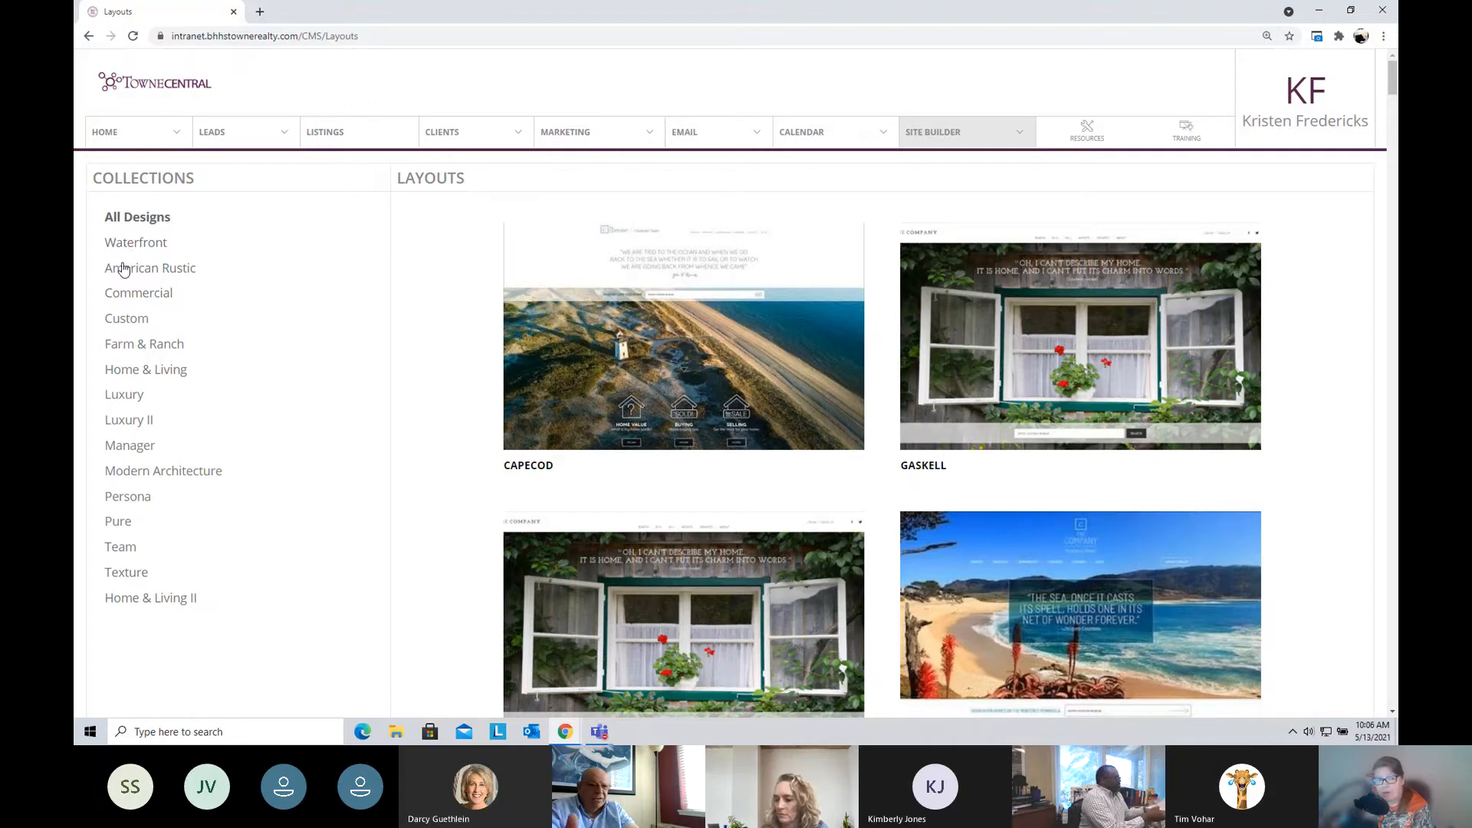
pyautogui.moveTo(182, 480)
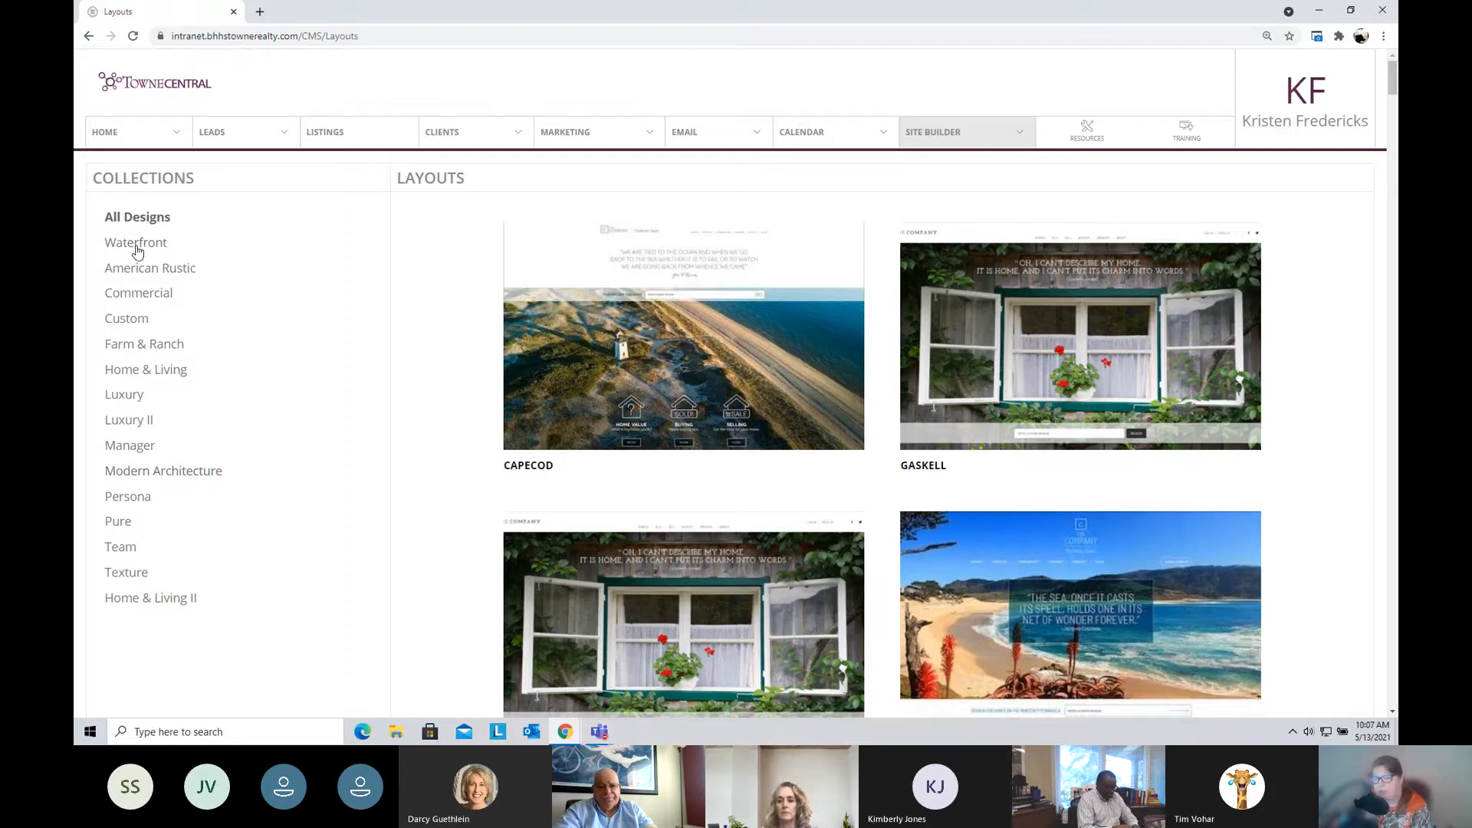
# Step: Filter layouts to the Waterfront collection (CapeCod, Monterey, Oregon Coast, South Carolina)
pyautogui.click(135, 242)
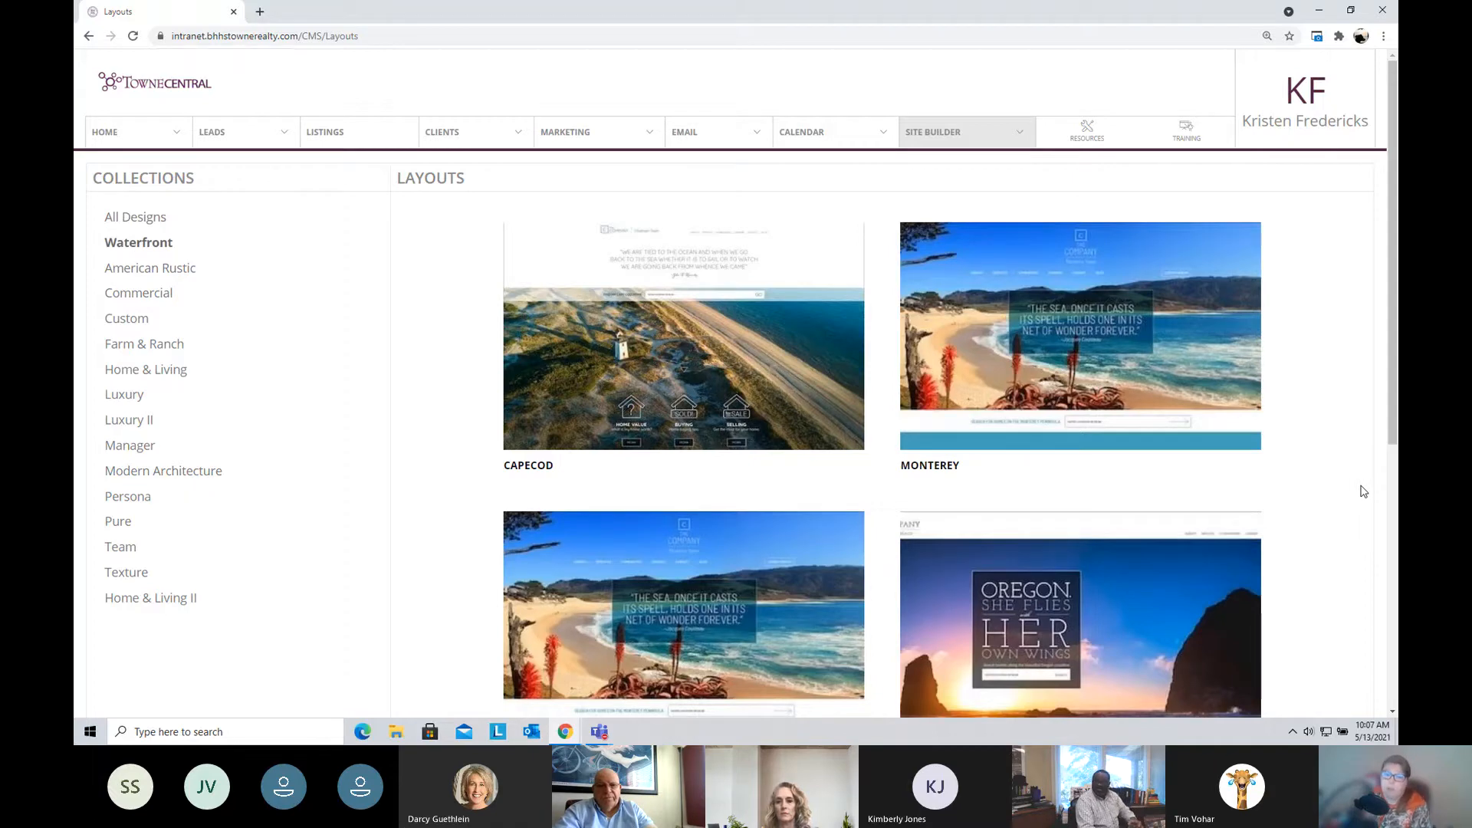
pyautogui.scroll(-3)
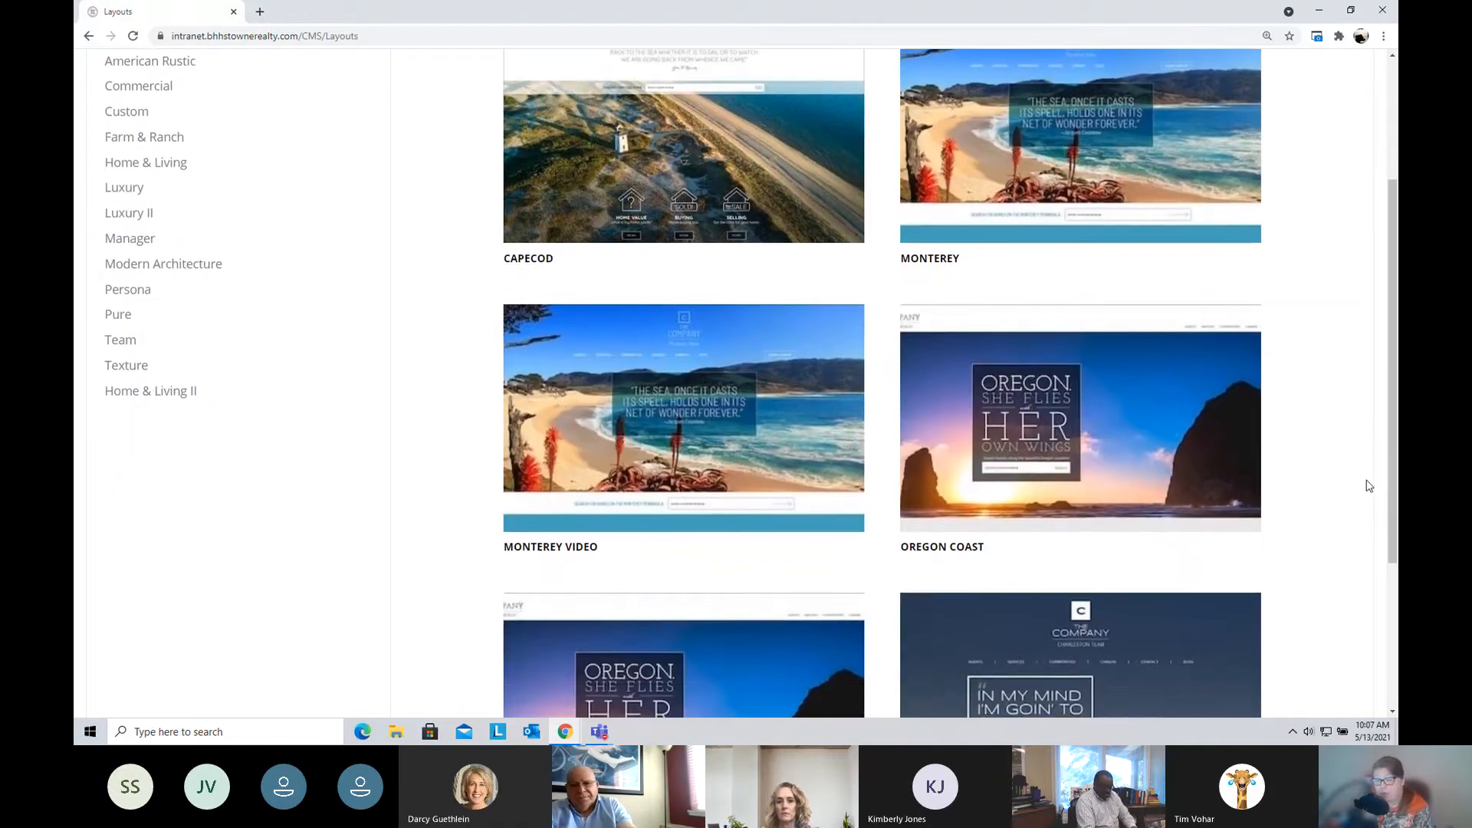
pyautogui.moveTo(1080, 417)
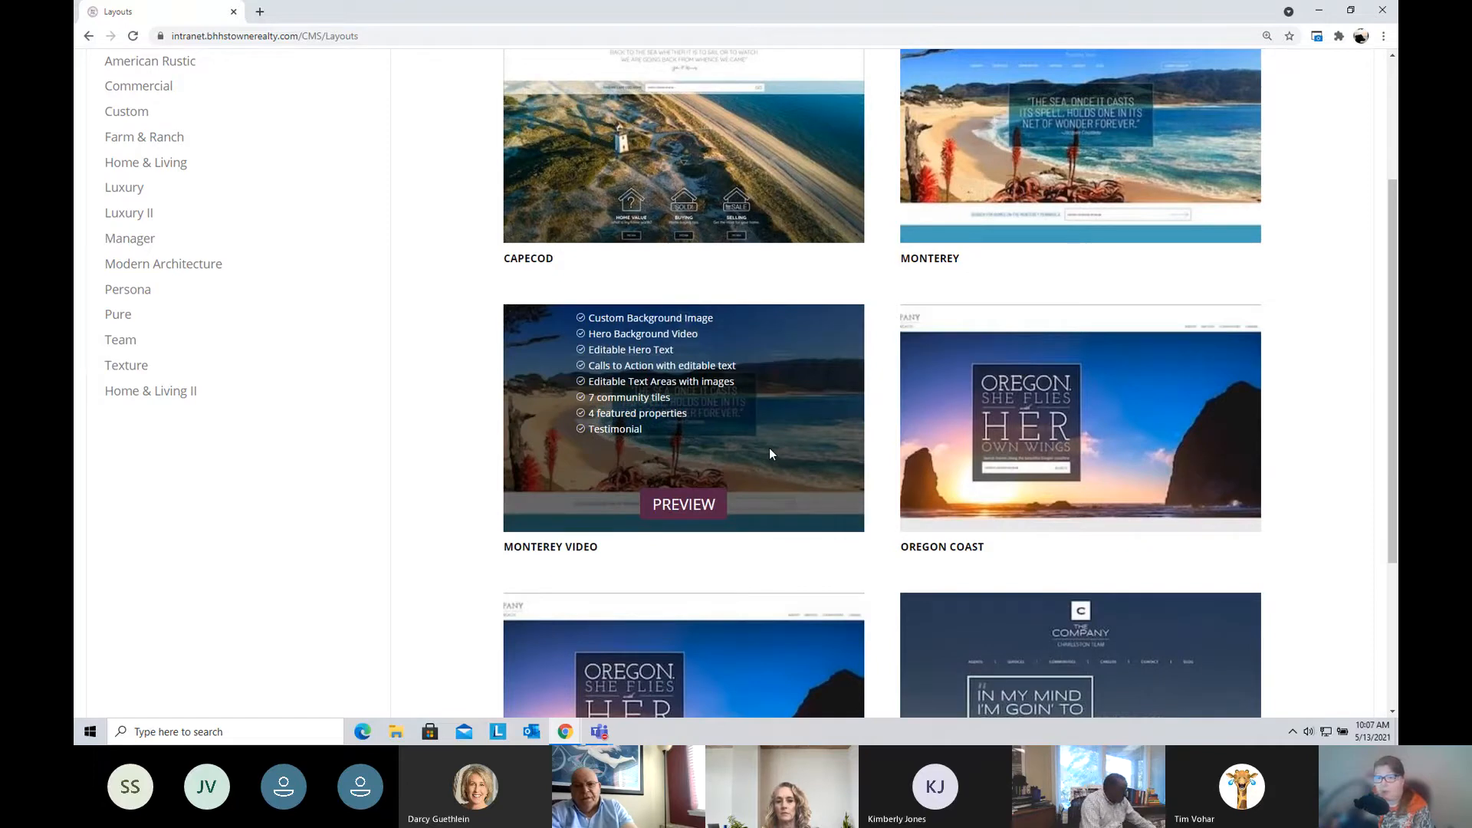
pyautogui.moveTo(1324, 434)
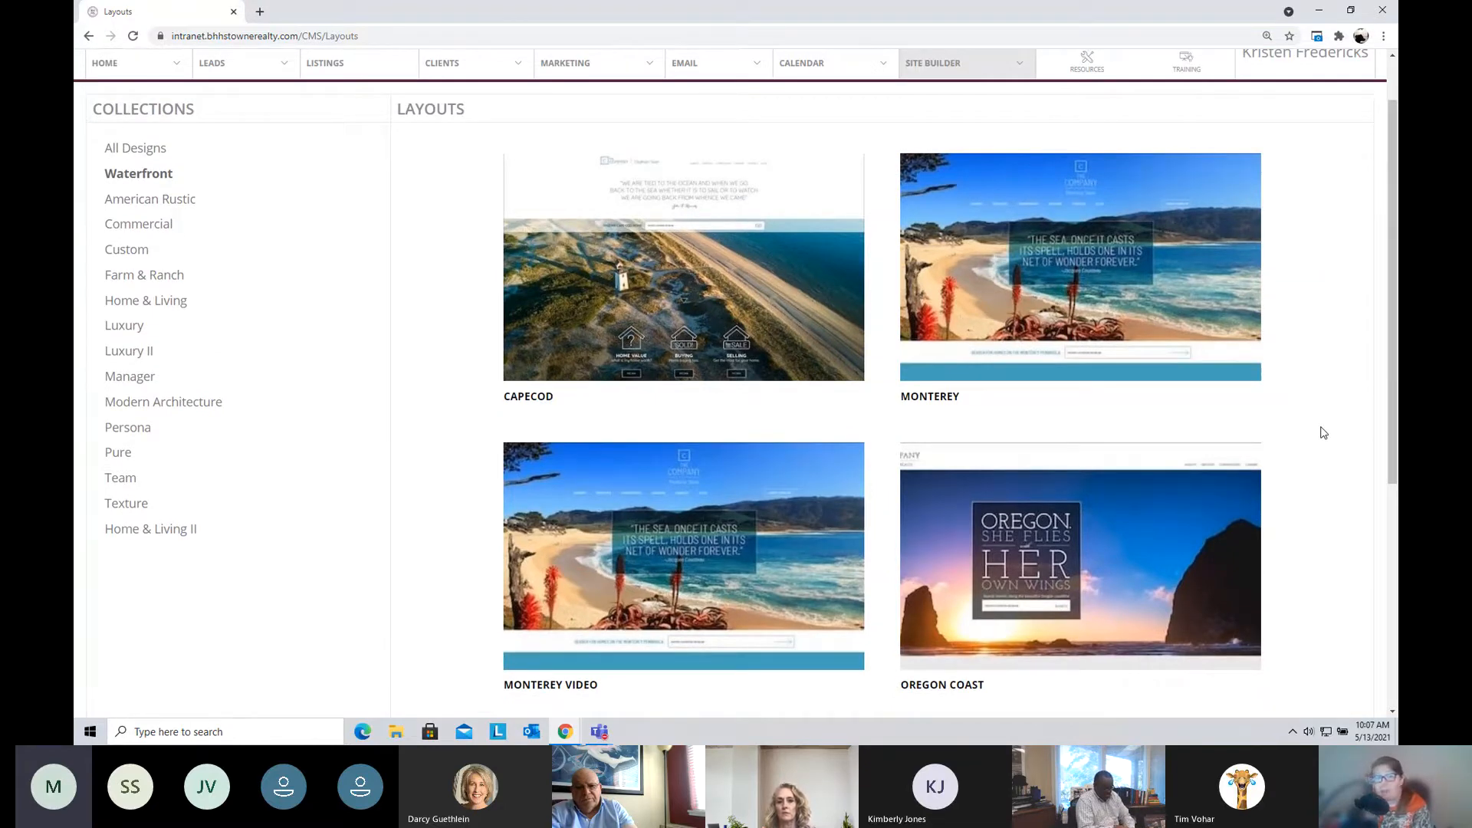
pyautogui.moveTo(1319, 433)
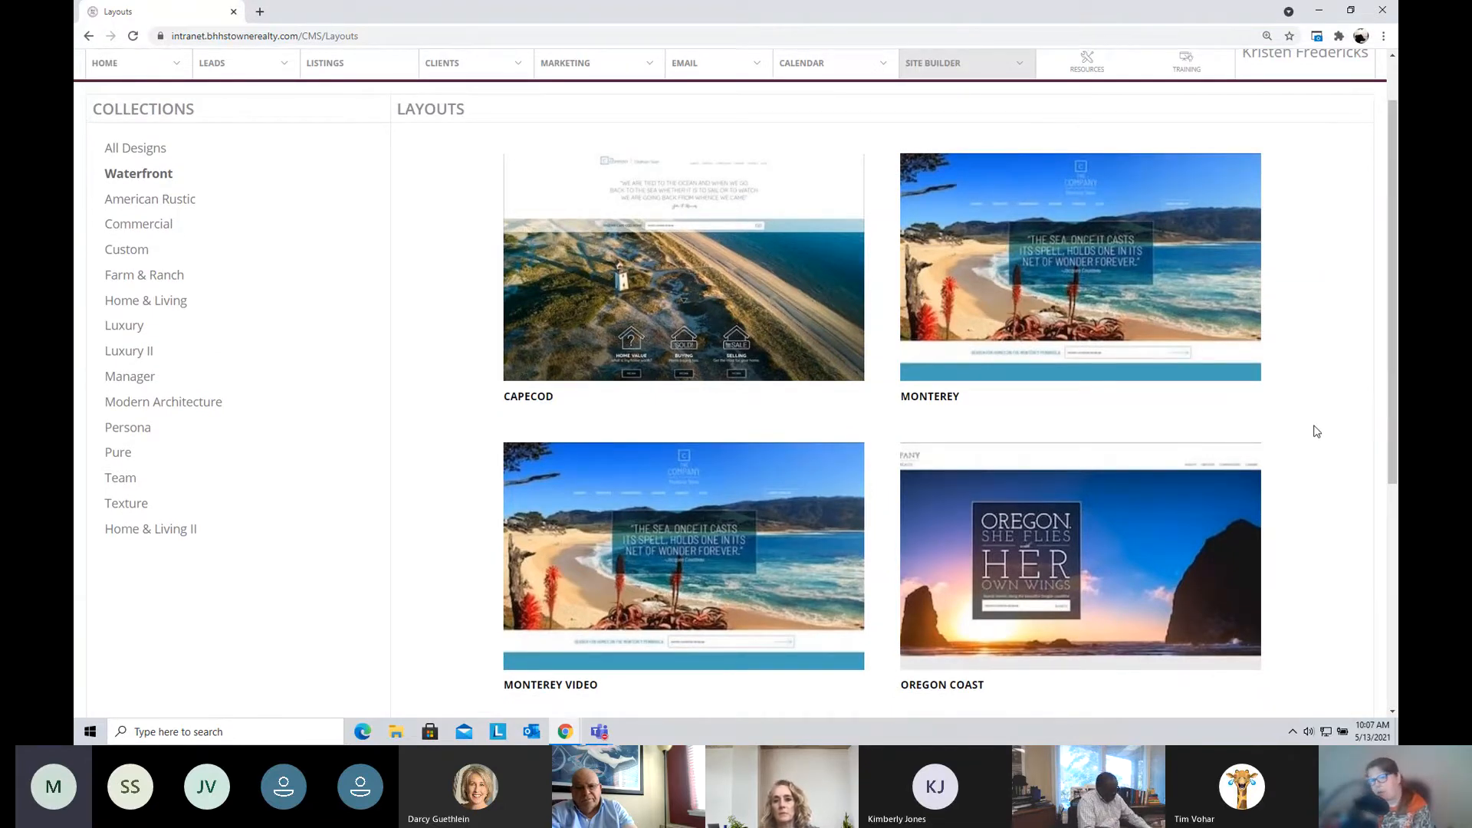
pyautogui.moveTo(1328, 353)
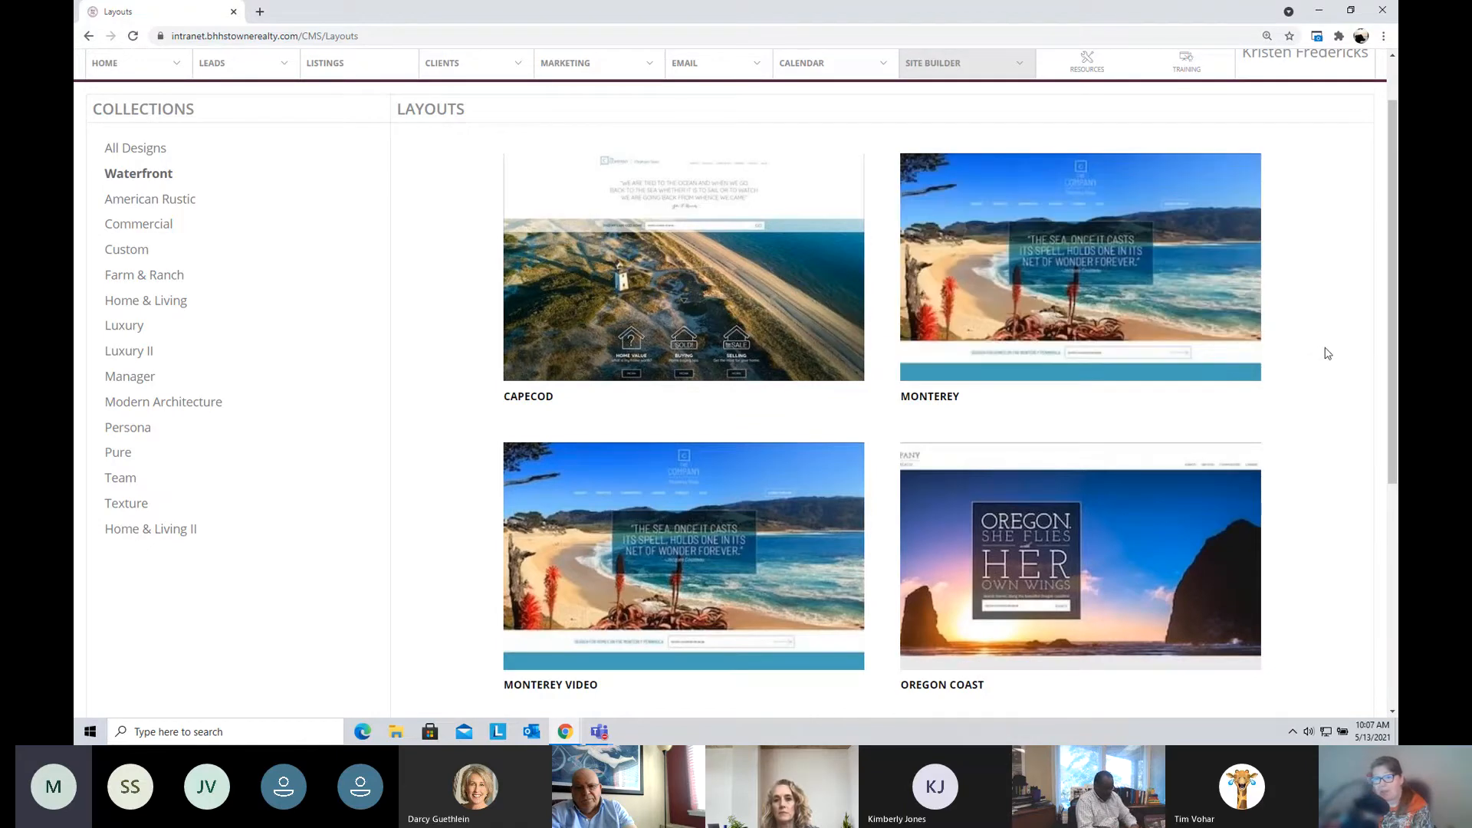
pyautogui.moveTo(1325, 420)
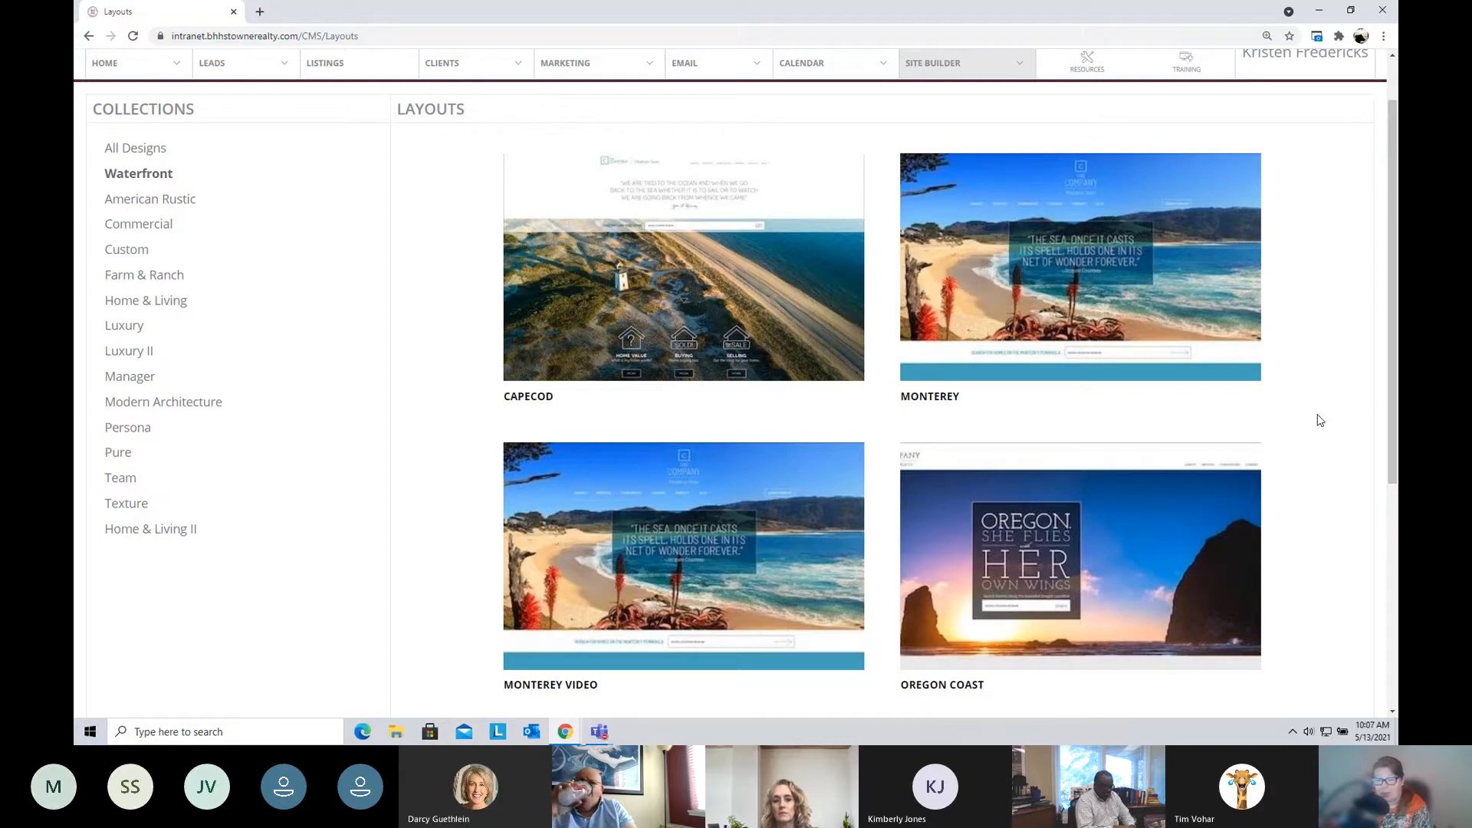
pyautogui.scroll(-3)
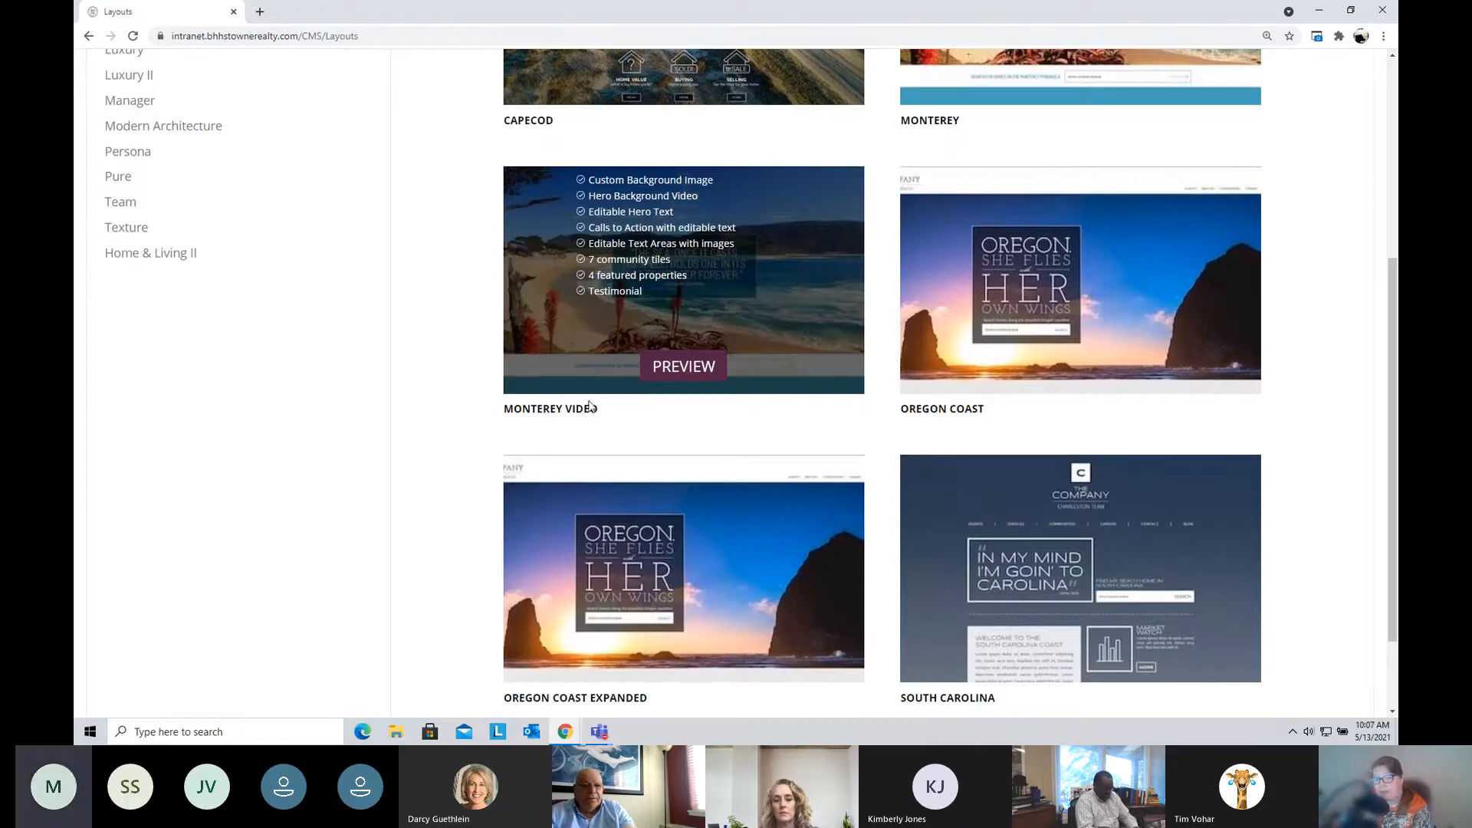
pyautogui.moveTo(592, 420)
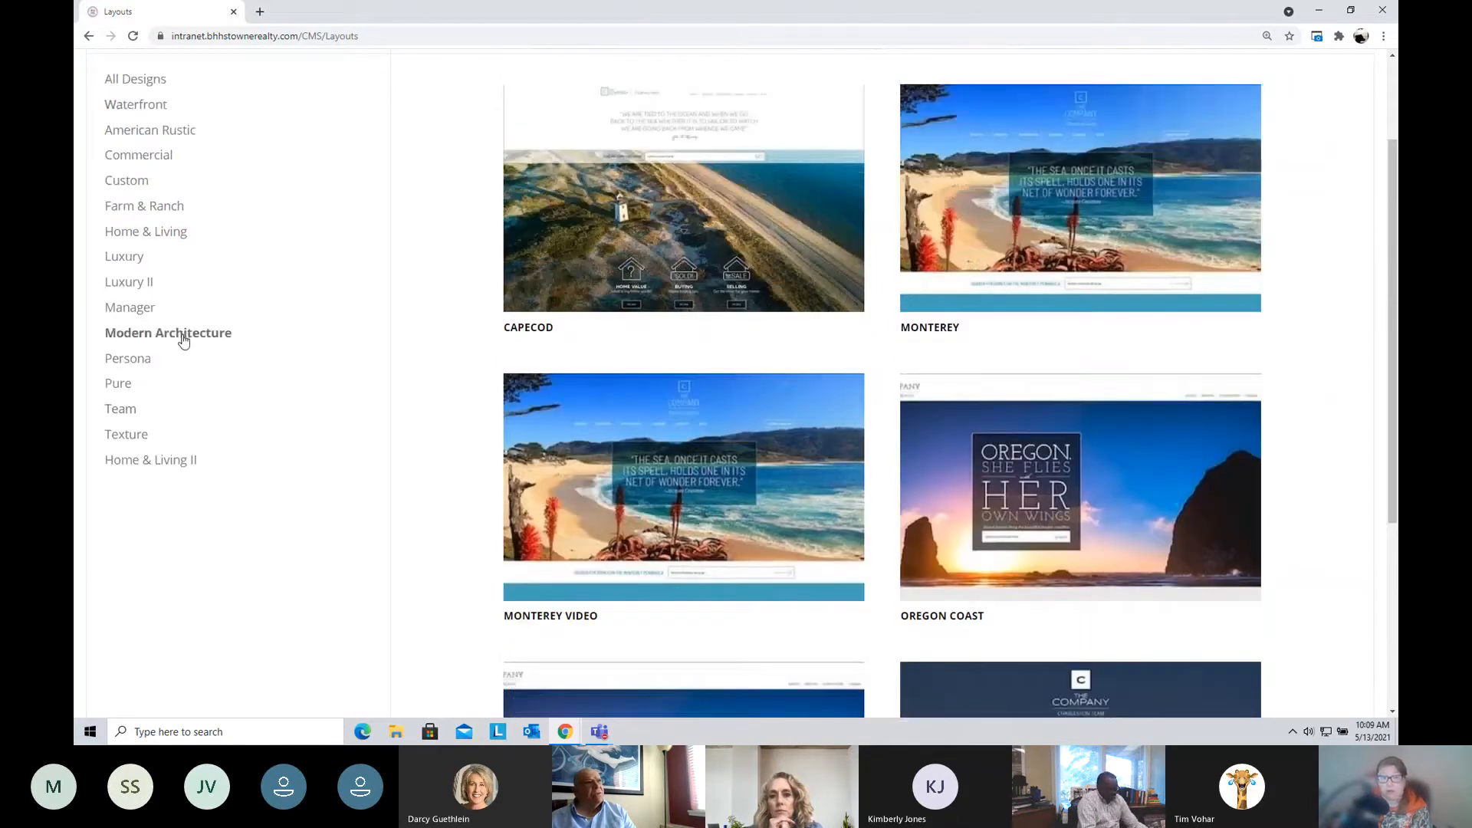
# Step: Filter to the Modern Architecture collection and browse down to the Jacobsen and Mieke layouts
pyautogui.click(169, 333)
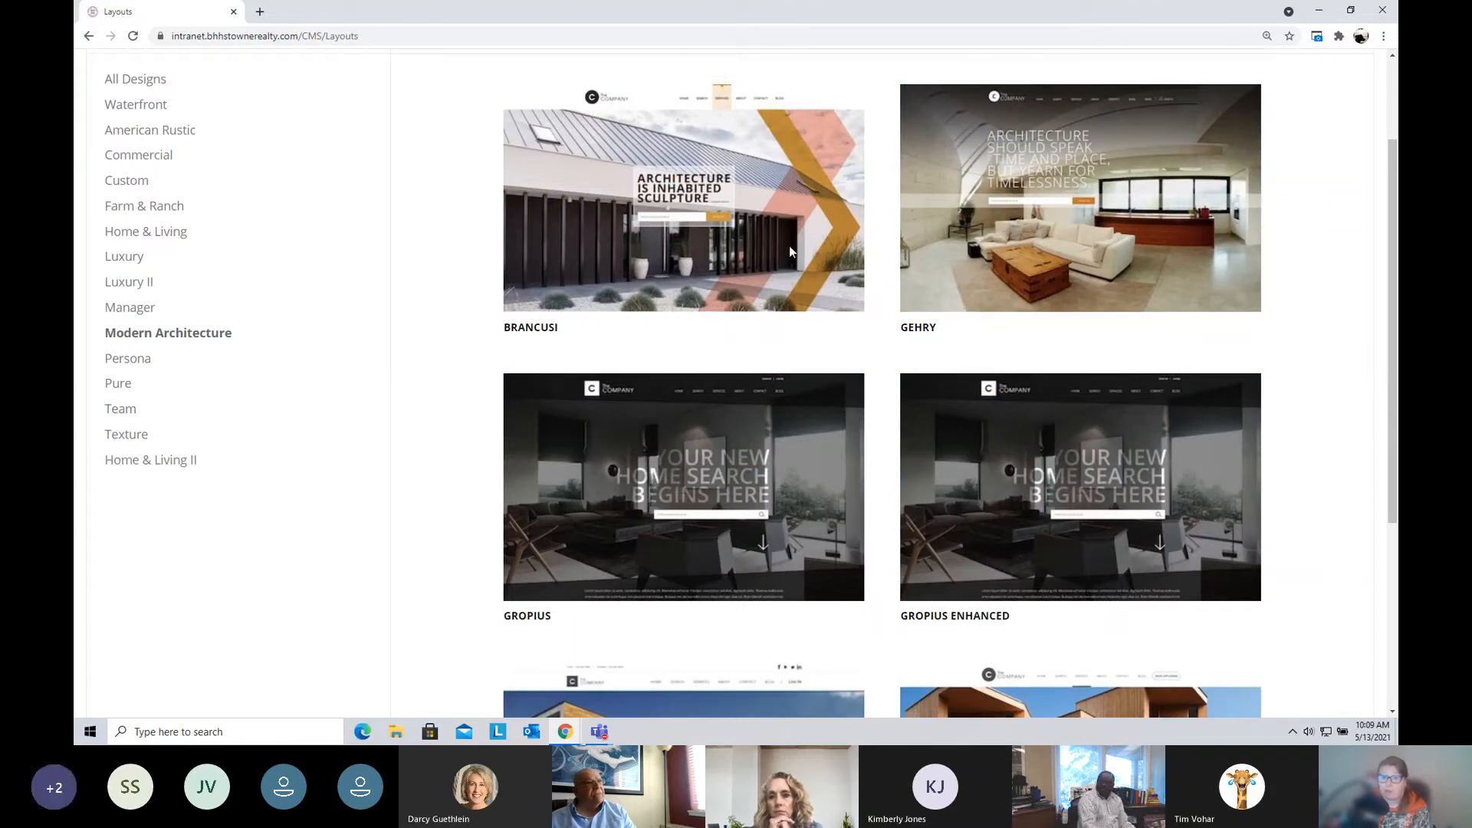
pyautogui.moveTo(1328, 434)
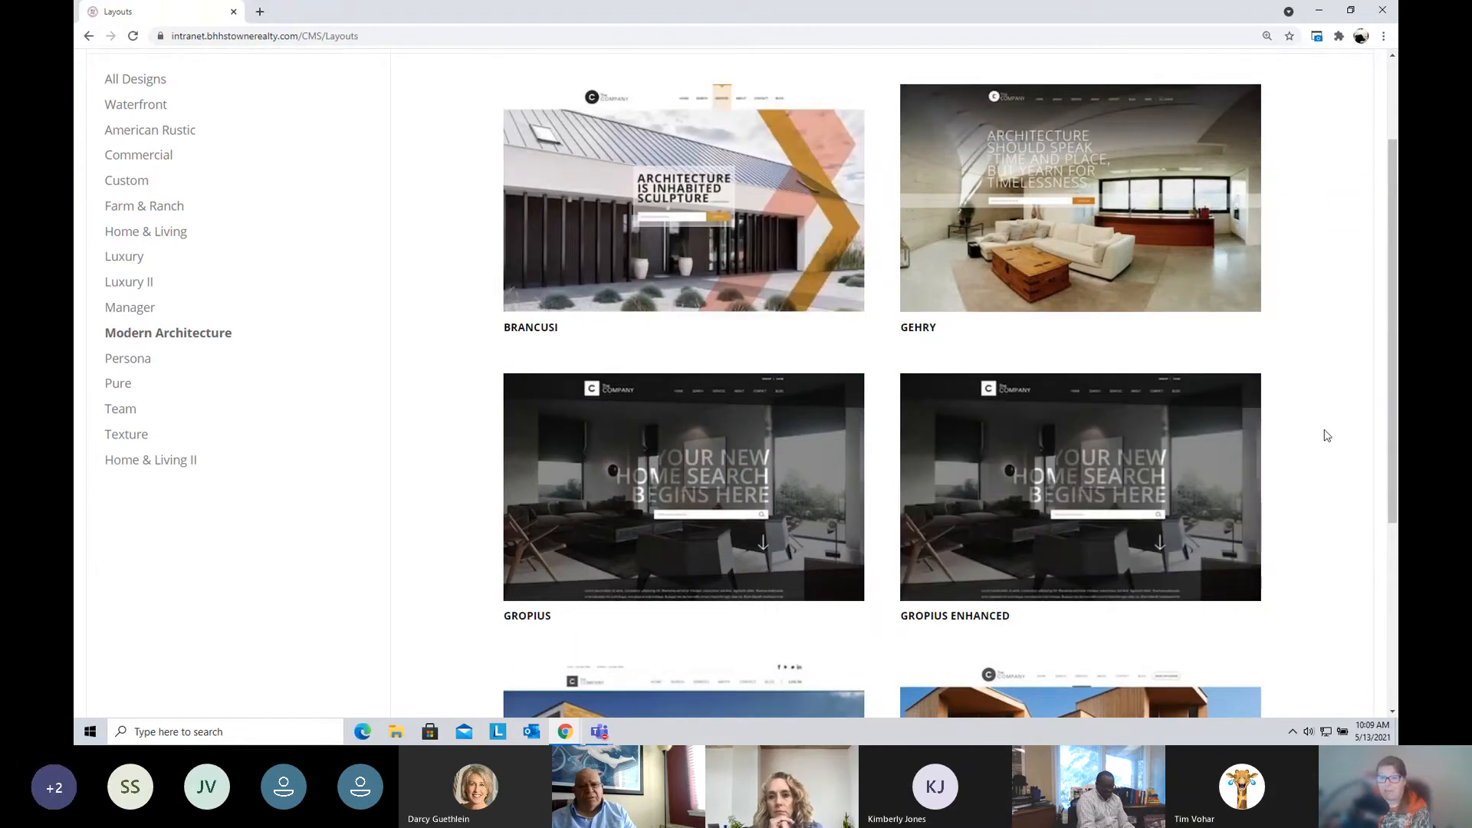
pyautogui.scroll(-3)
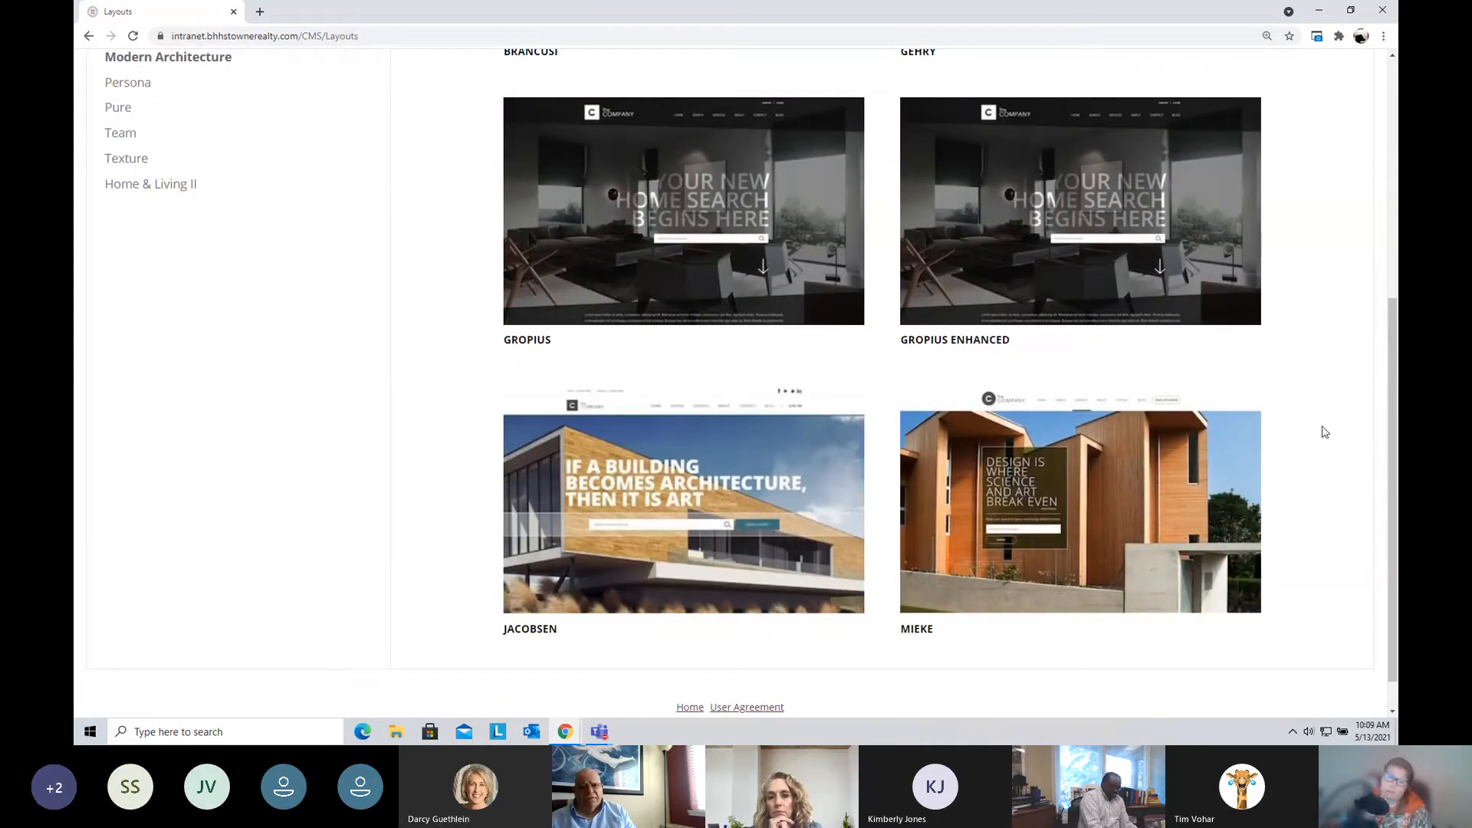
pyautogui.scroll(-3)
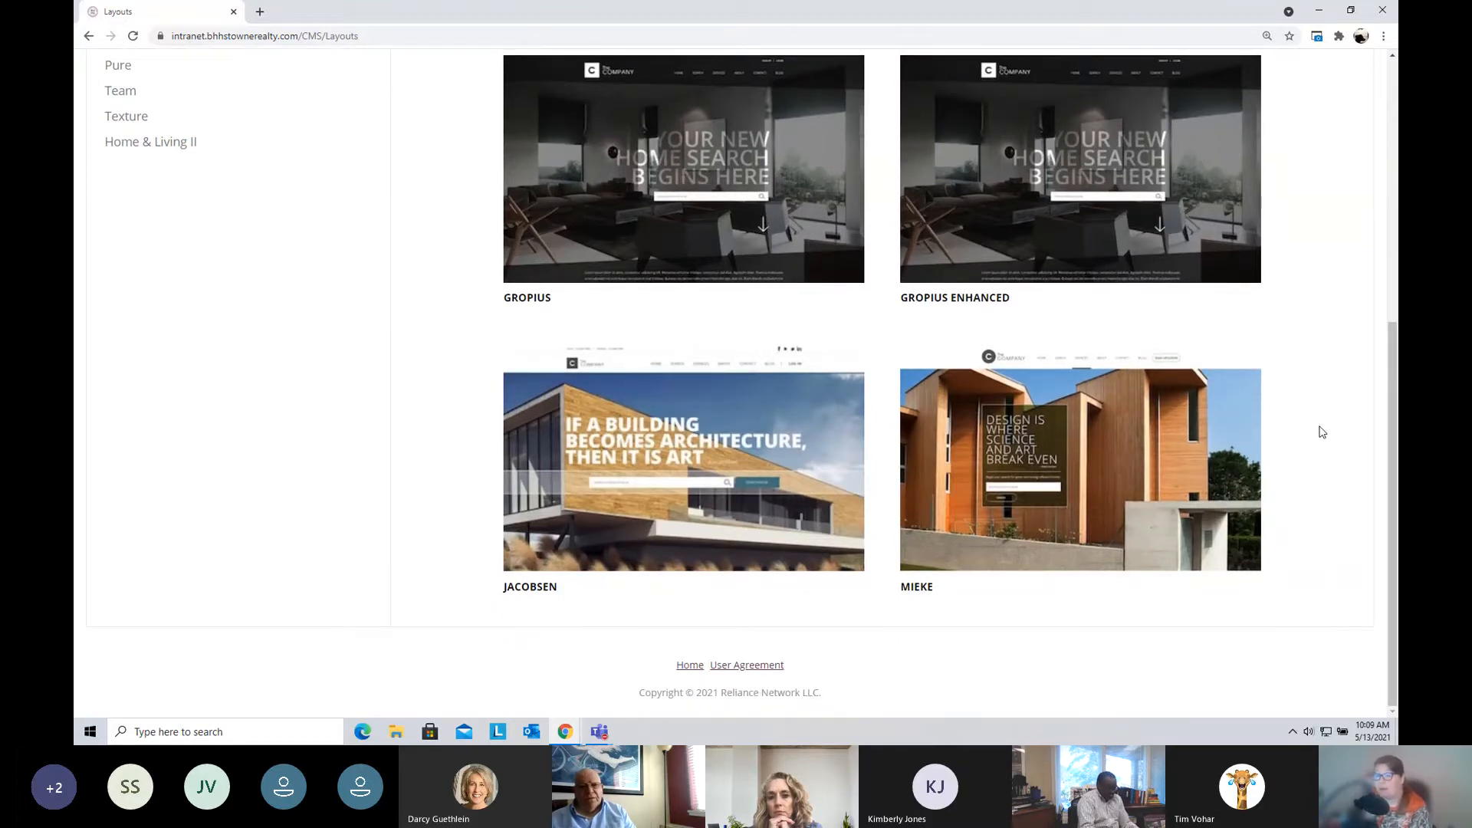
pyautogui.moveTo(1080, 457)
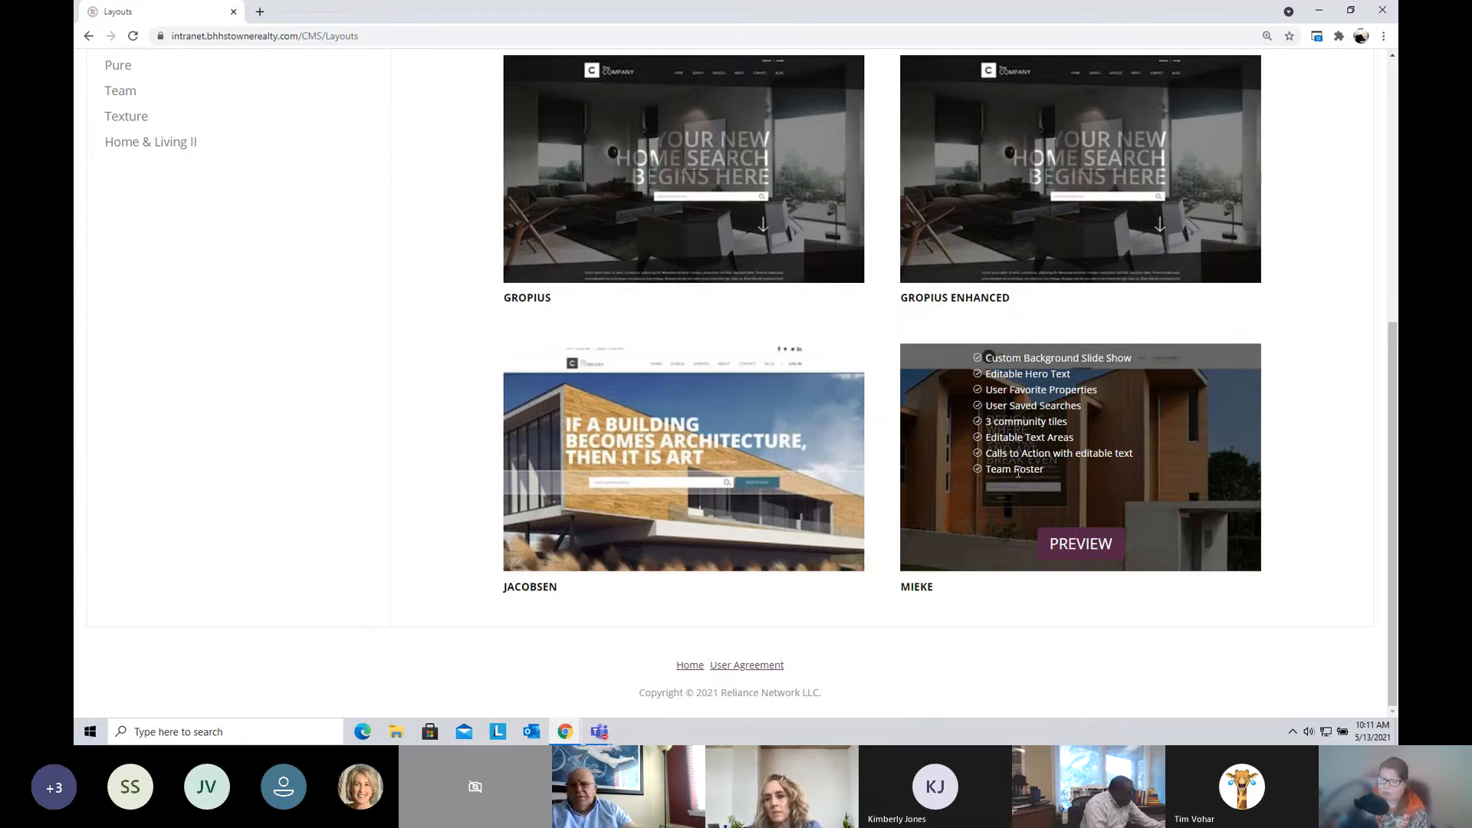
pyautogui.moveTo(1013, 479)
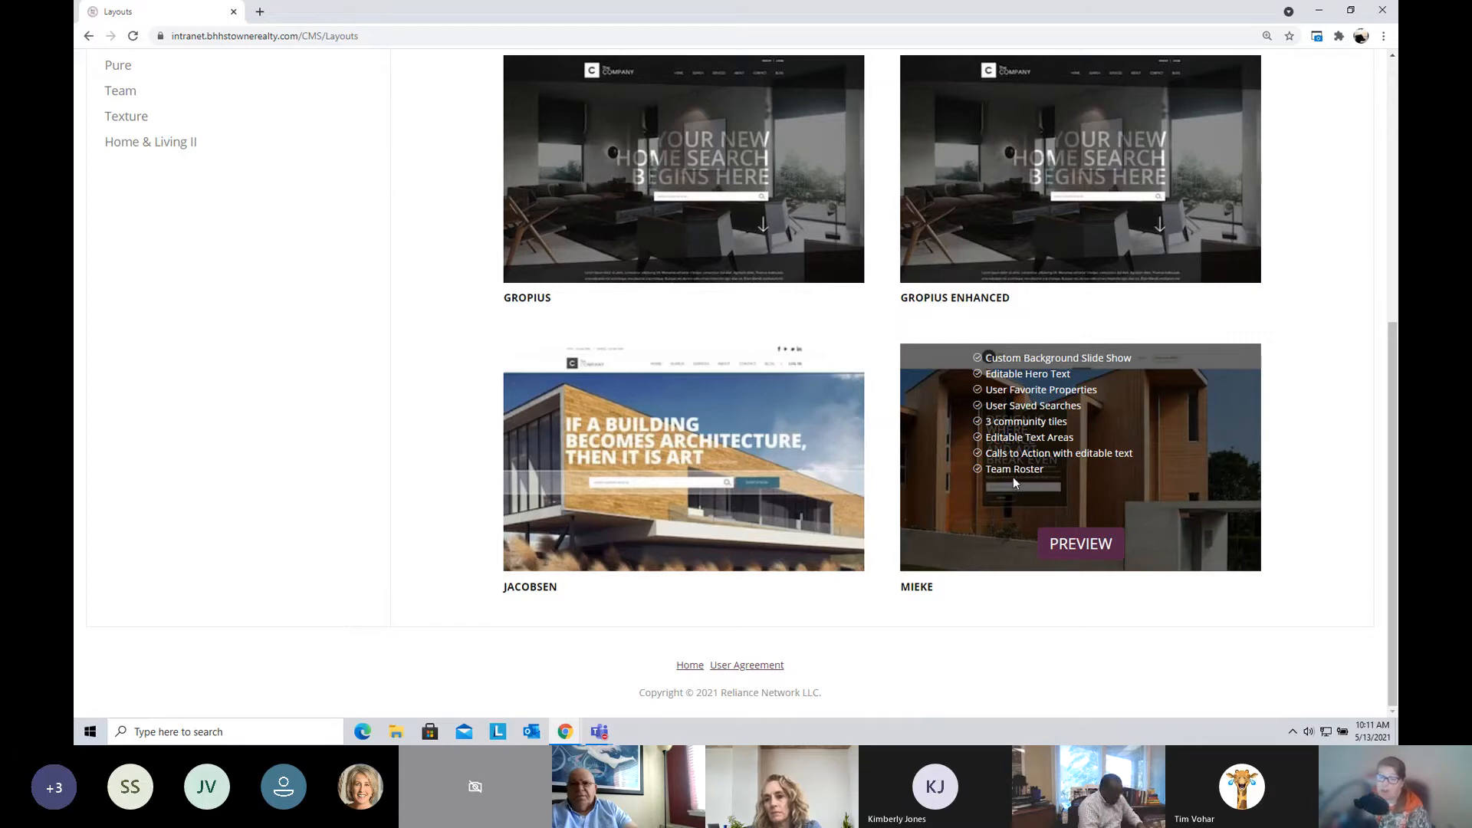
pyautogui.moveTo(1275, 403)
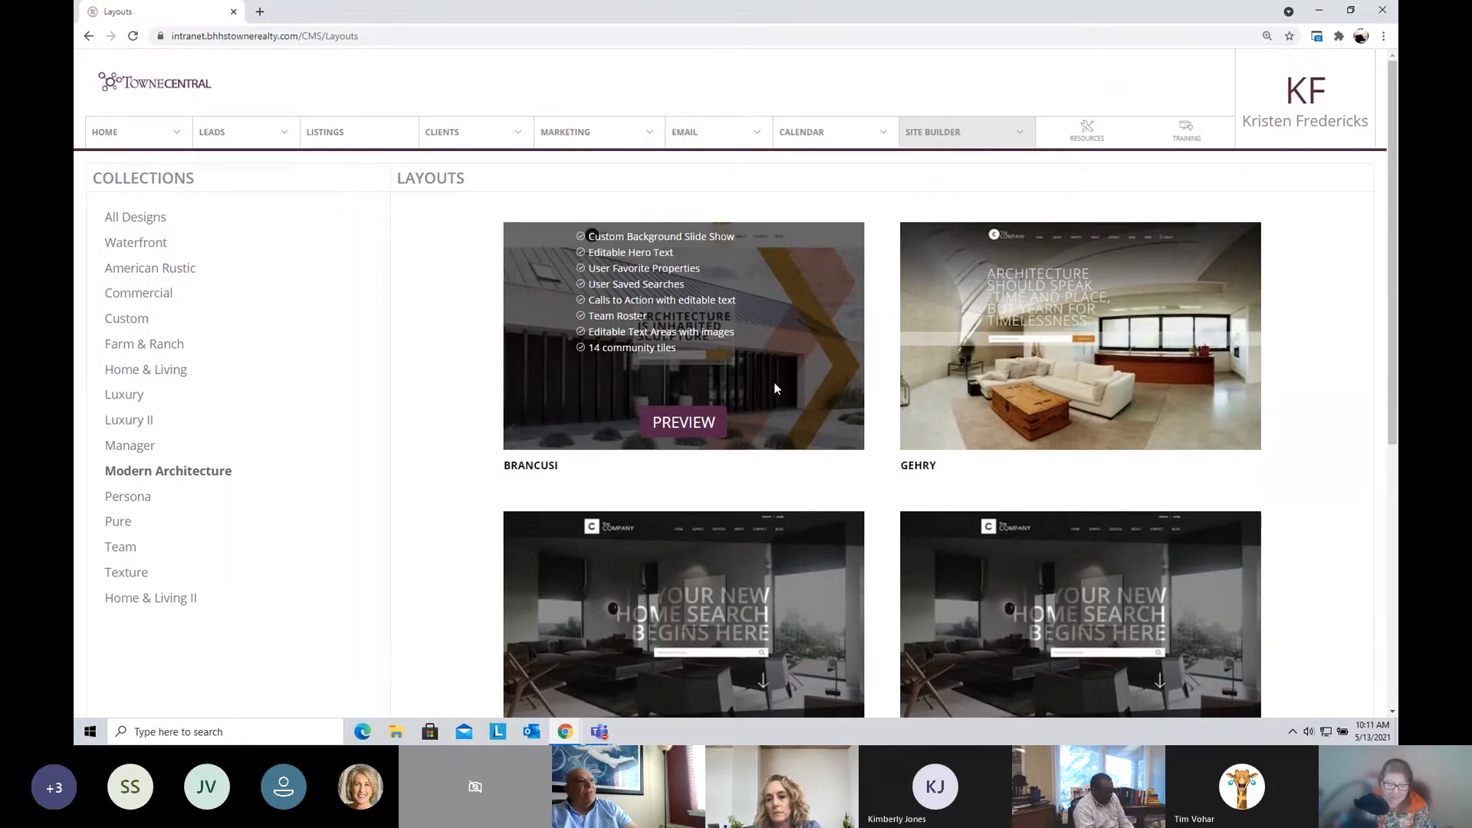
pyautogui.moveTo(785, 381)
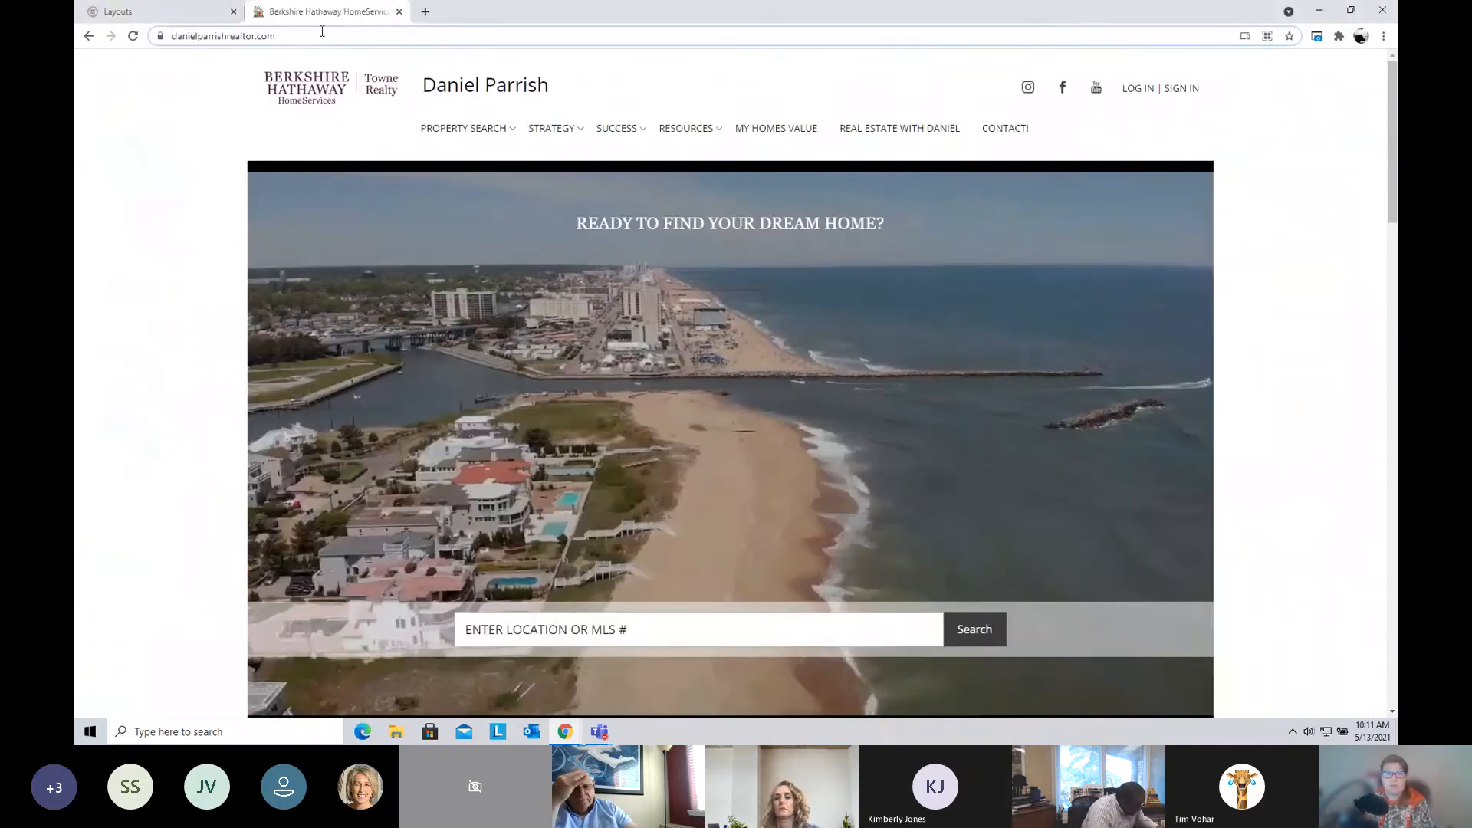
# Step: Browse the home page past listings and testimonial, then visit the Follow Us social page
pyautogui.scroll(-3)
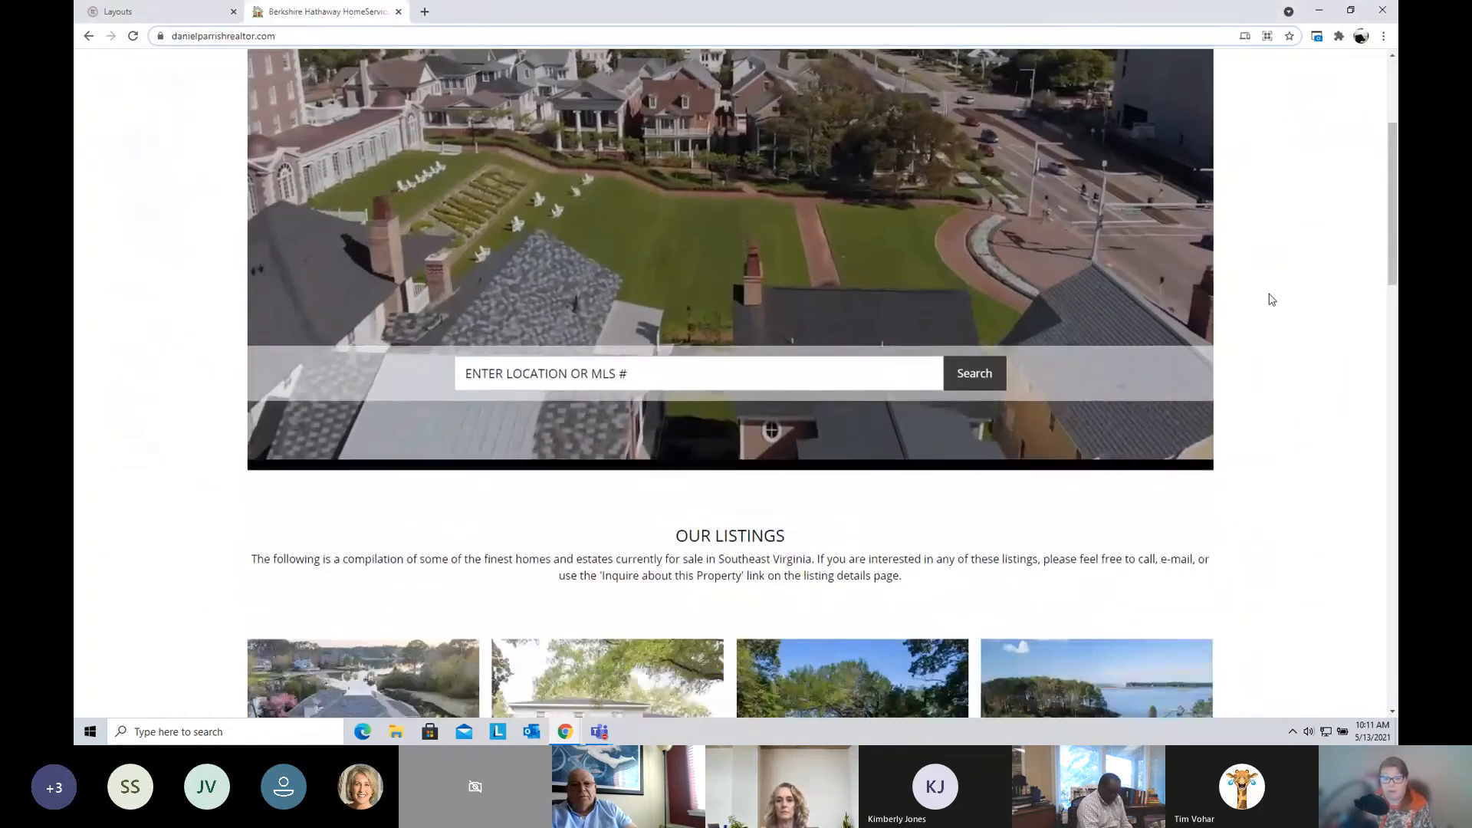
pyautogui.scroll(-3)
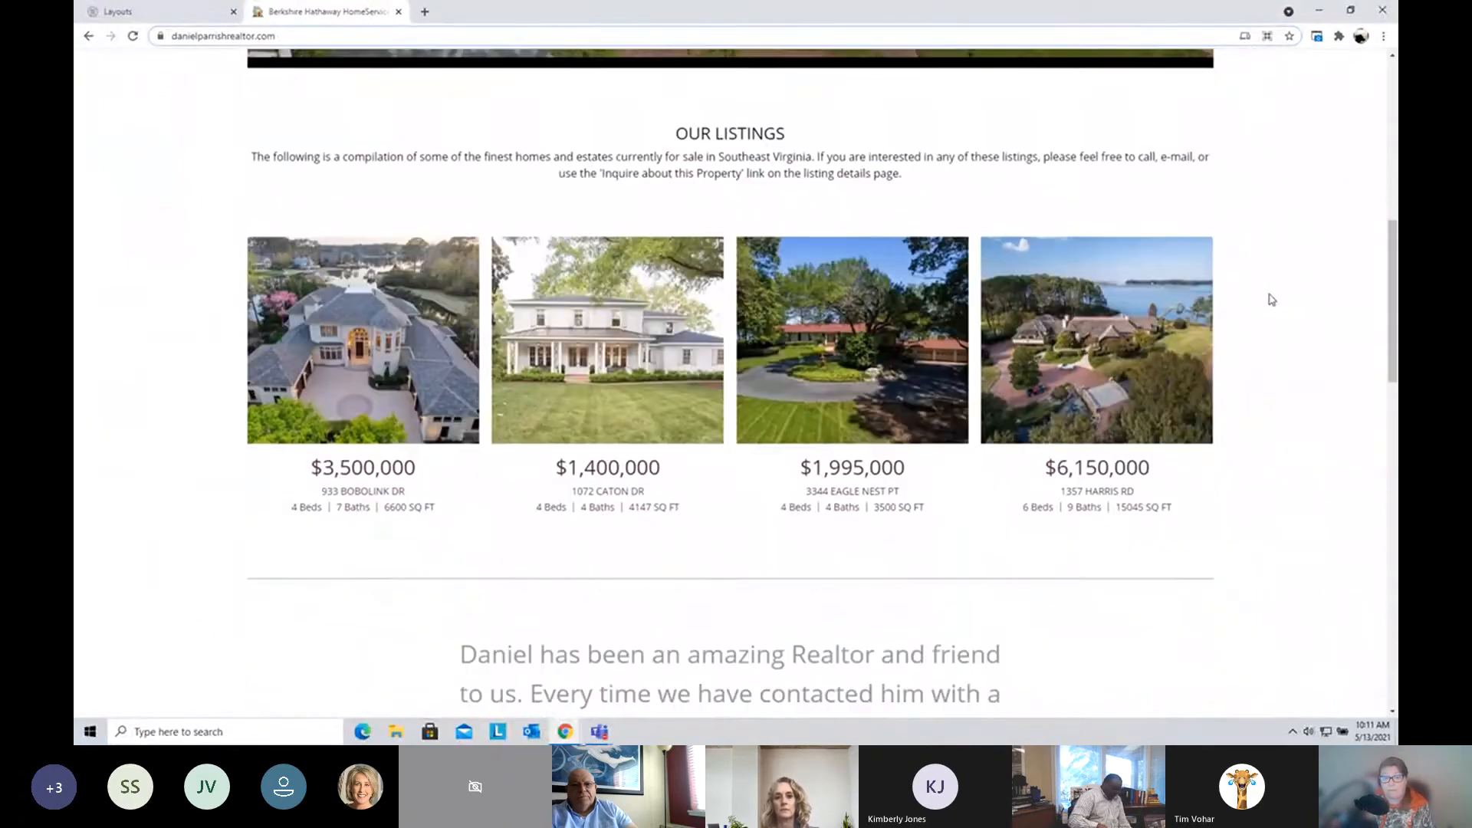
pyautogui.scroll(-3)
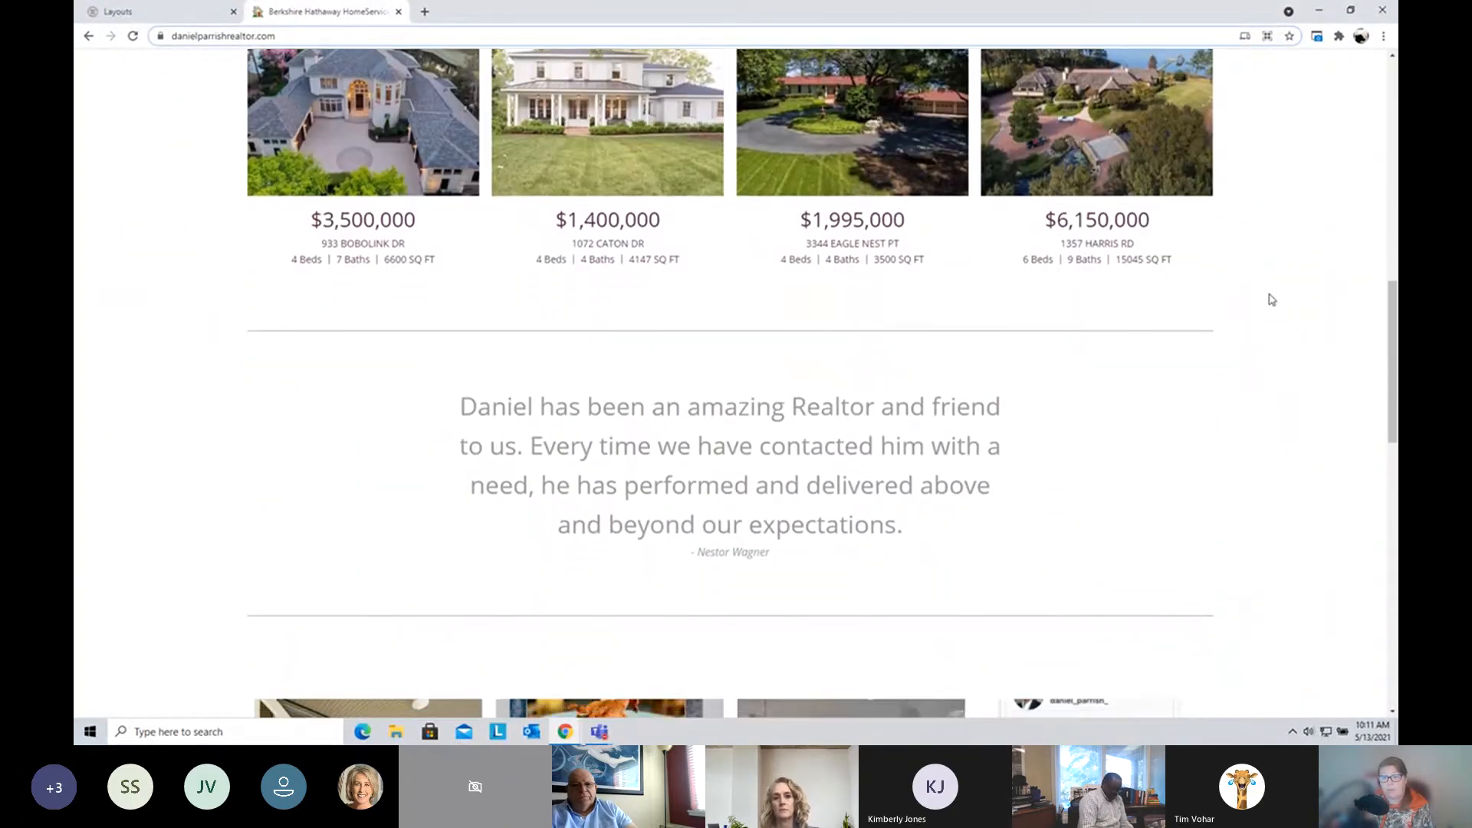
pyautogui.scroll(-3)
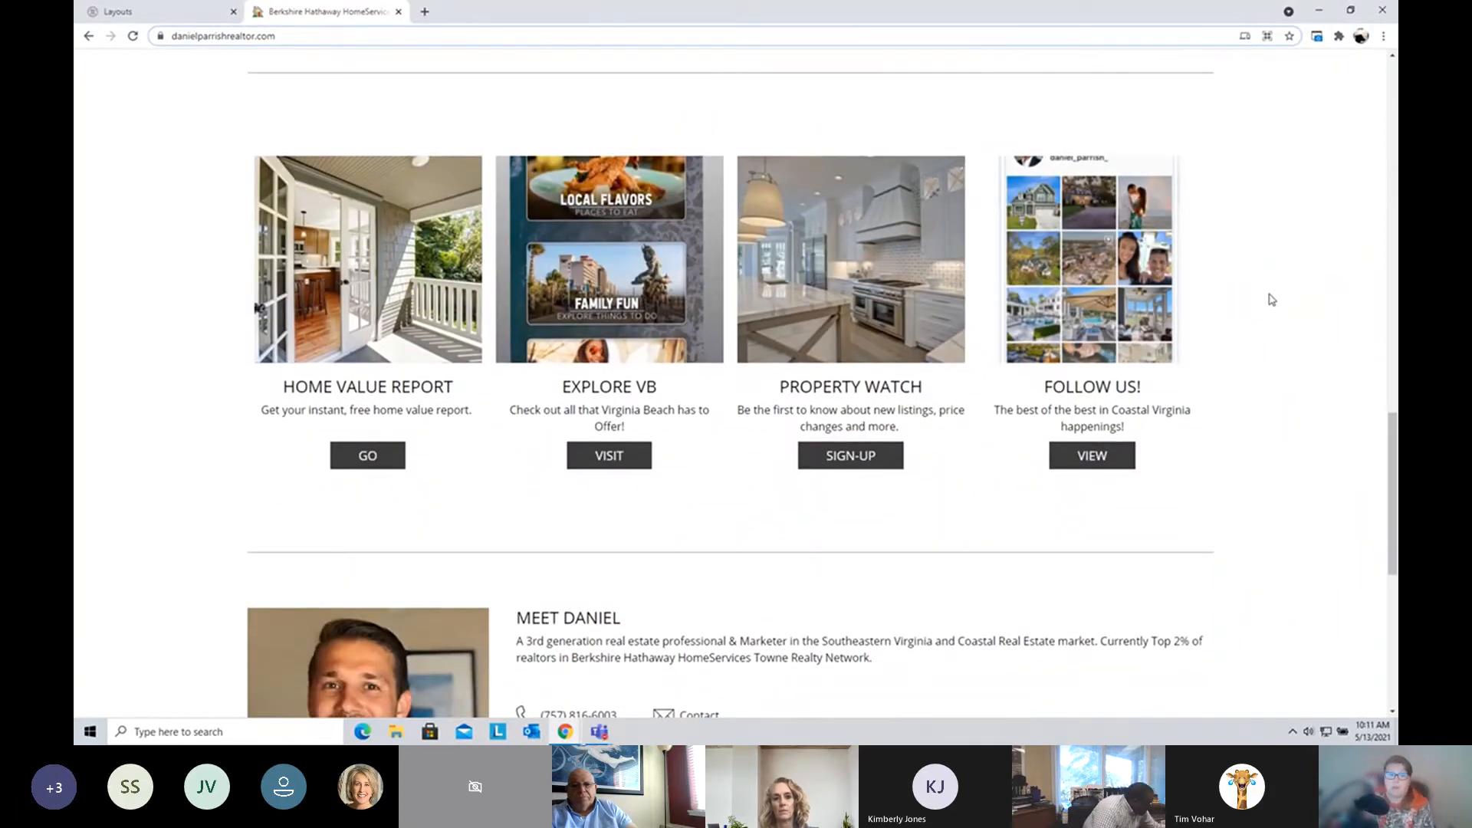
pyautogui.moveTo(405, 304)
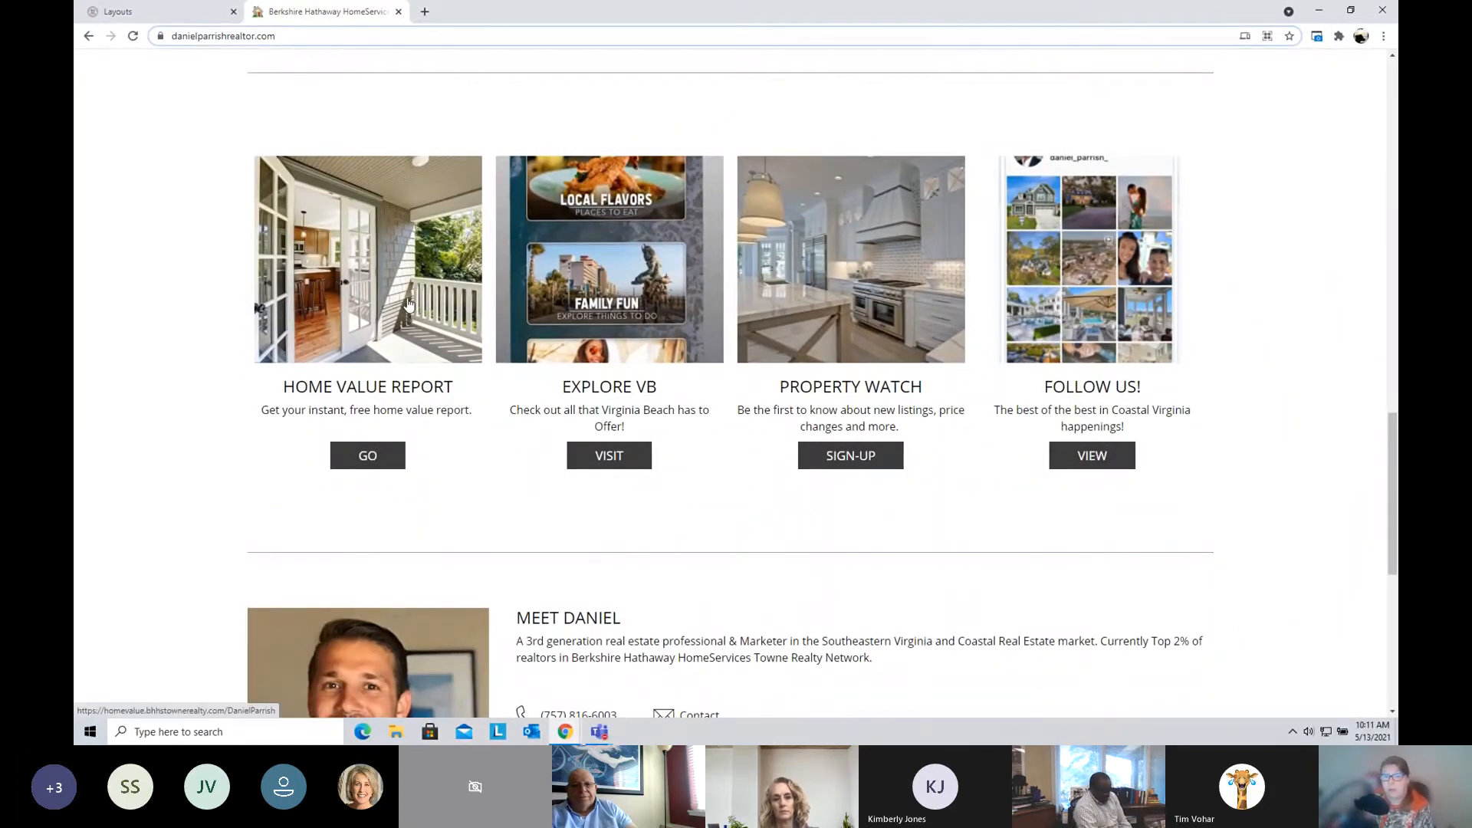
pyautogui.moveTo(629, 325)
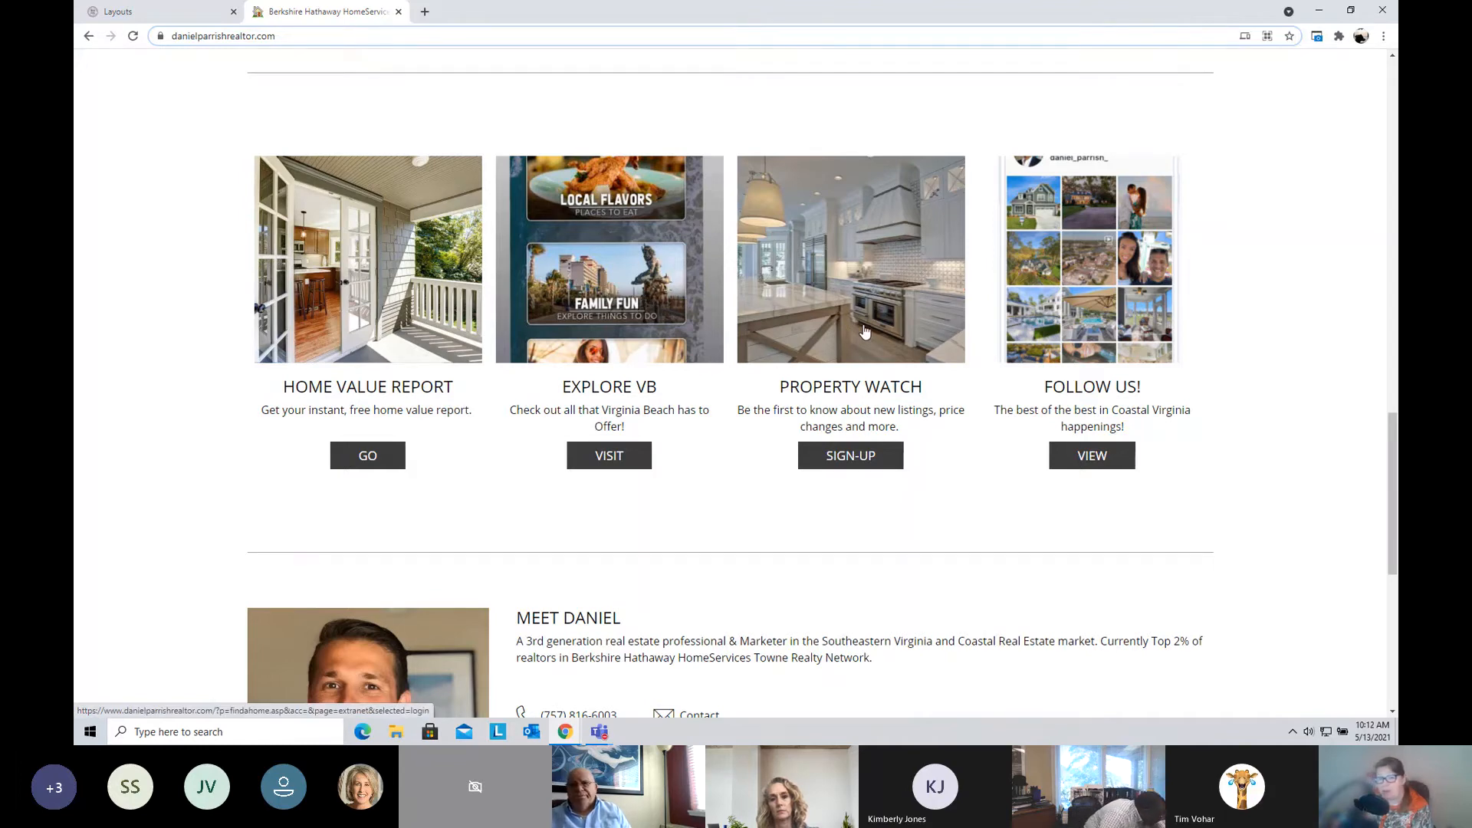
pyautogui.moveTo(1127, 260)
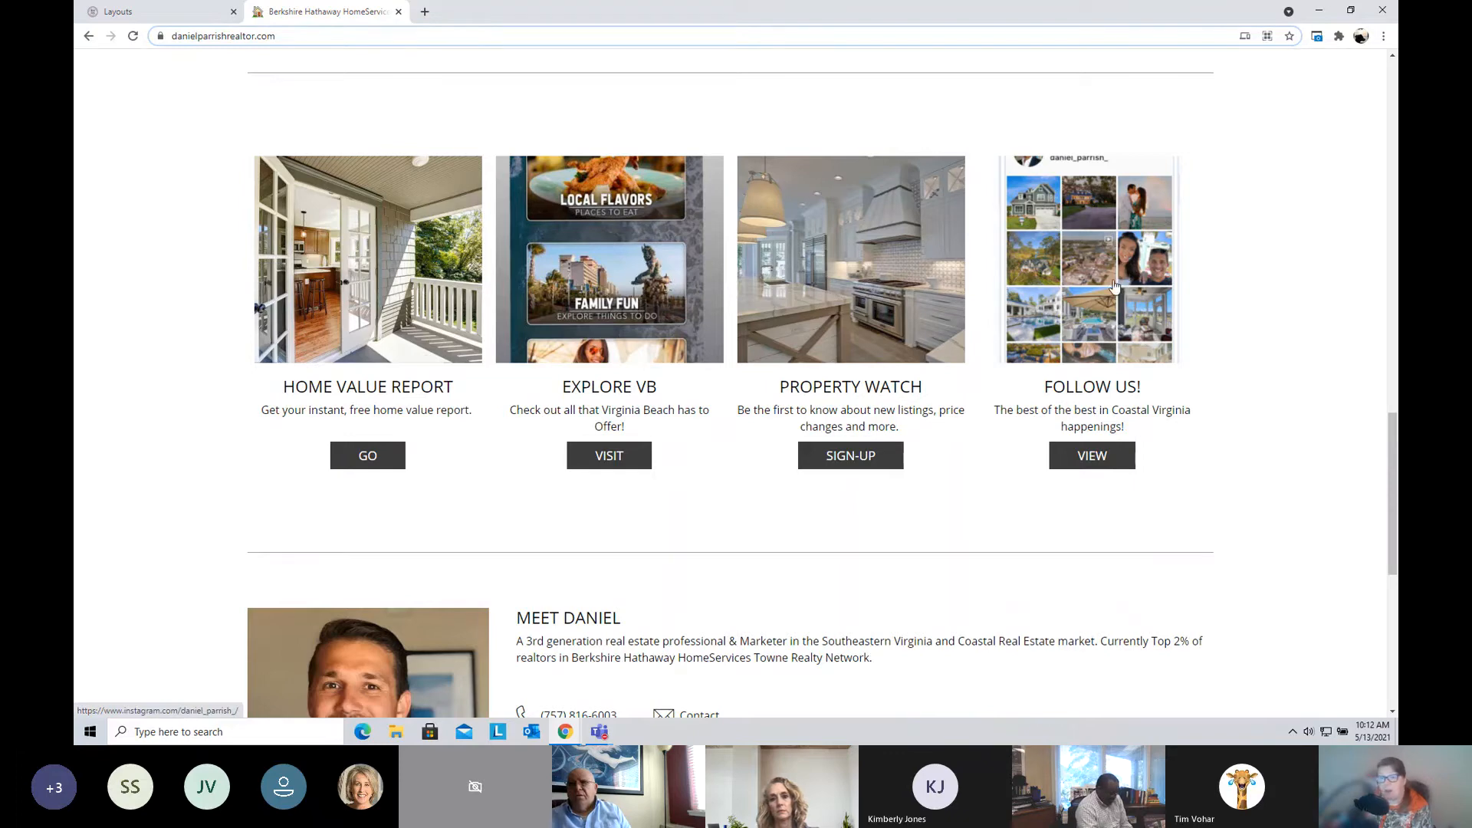
pyautogui.moveTo(437, 328)
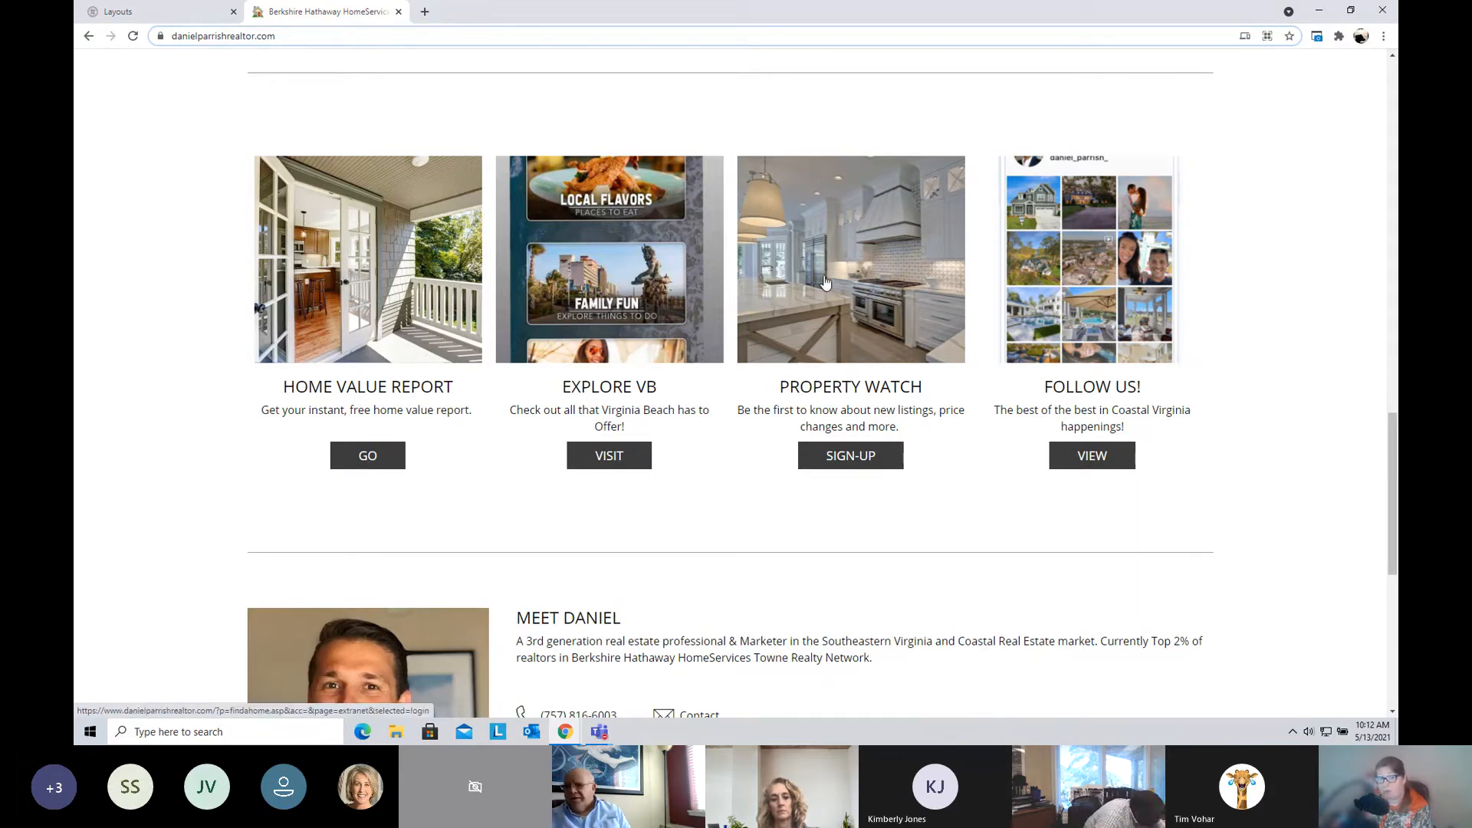
pyautogui.moveTo(1092, 455)
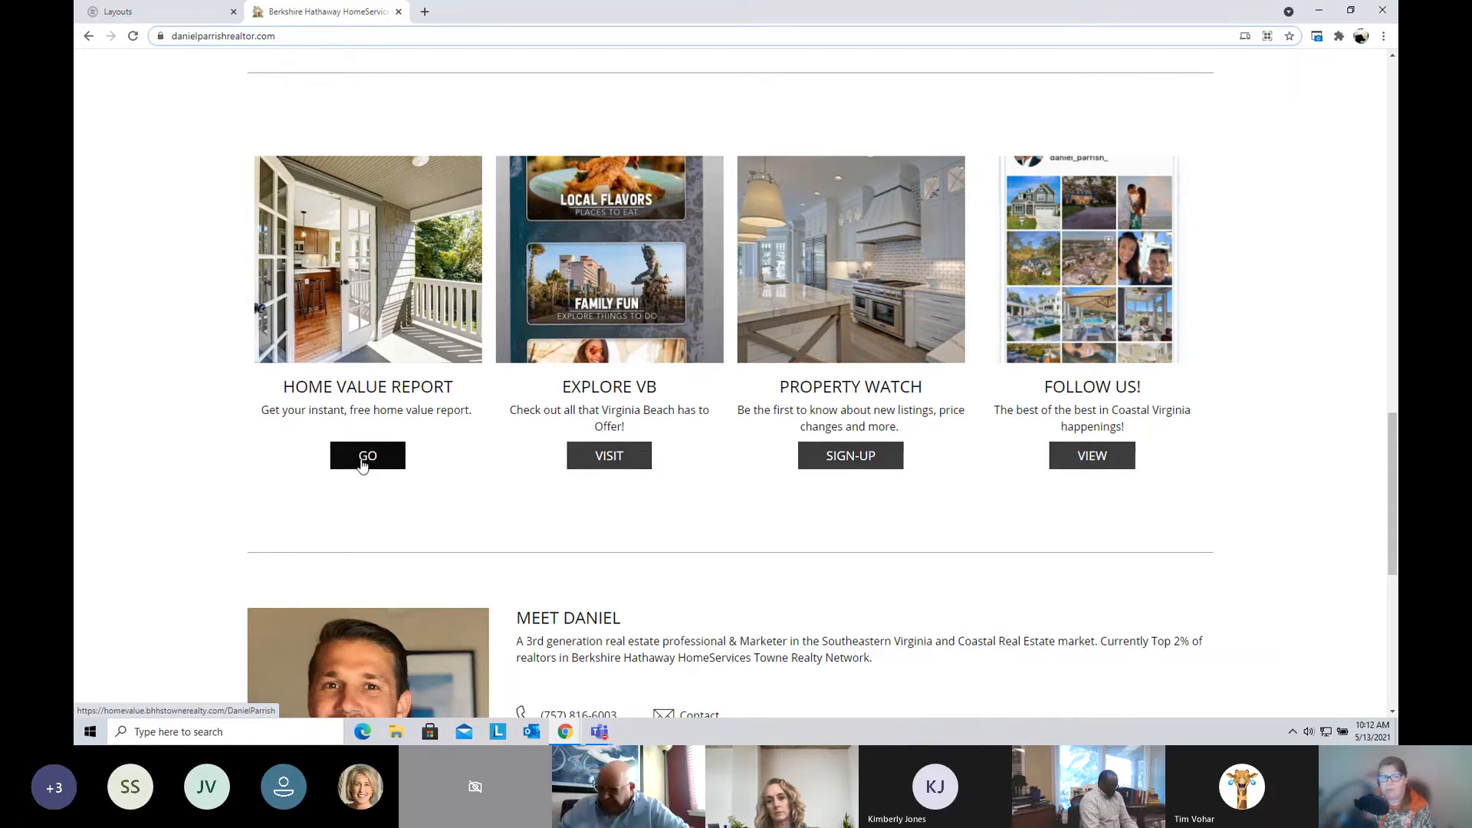
pyautogui.moveTo(609, 456)
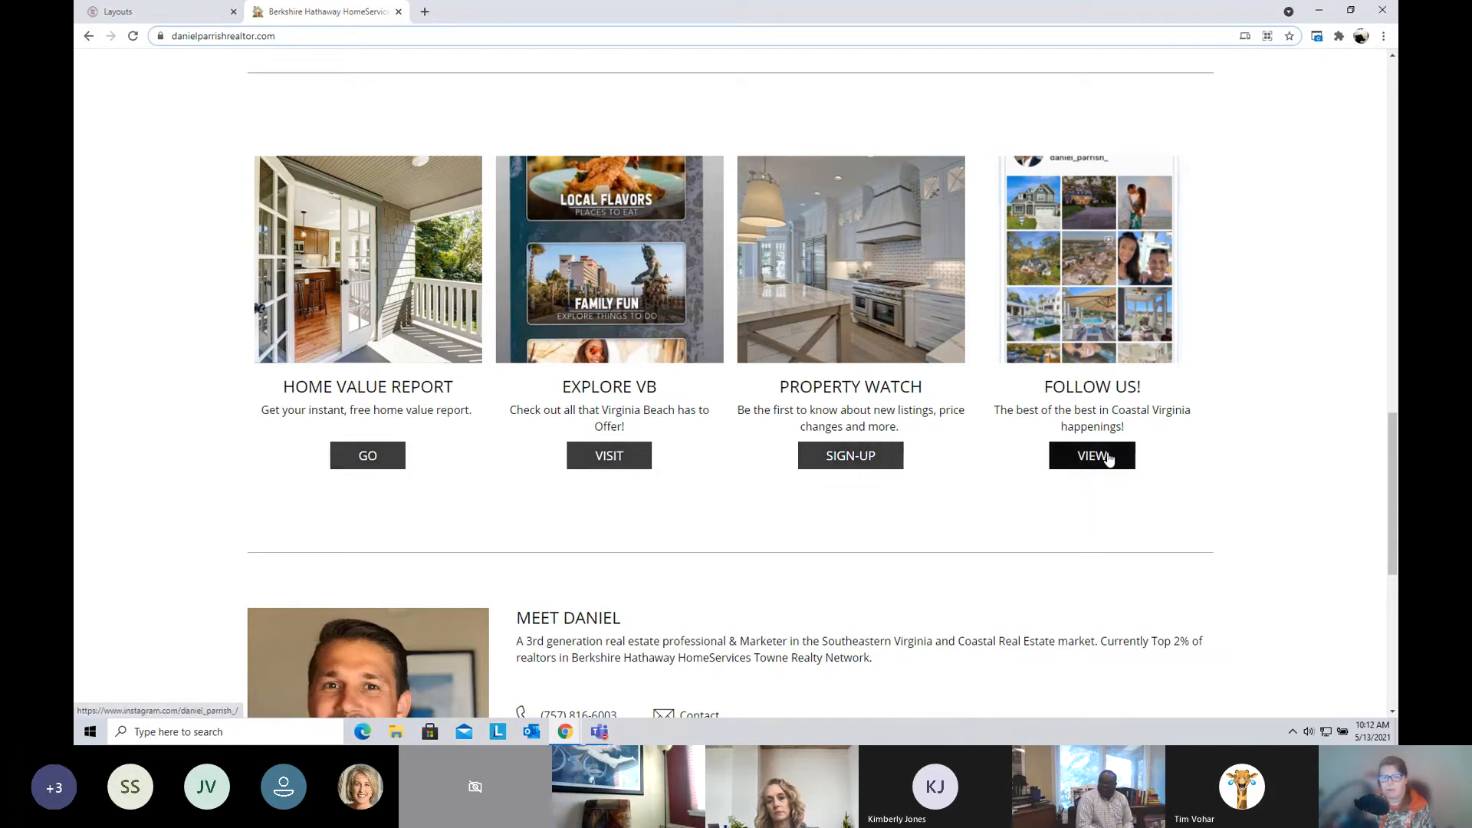
pyautogui.click(1090, 455)
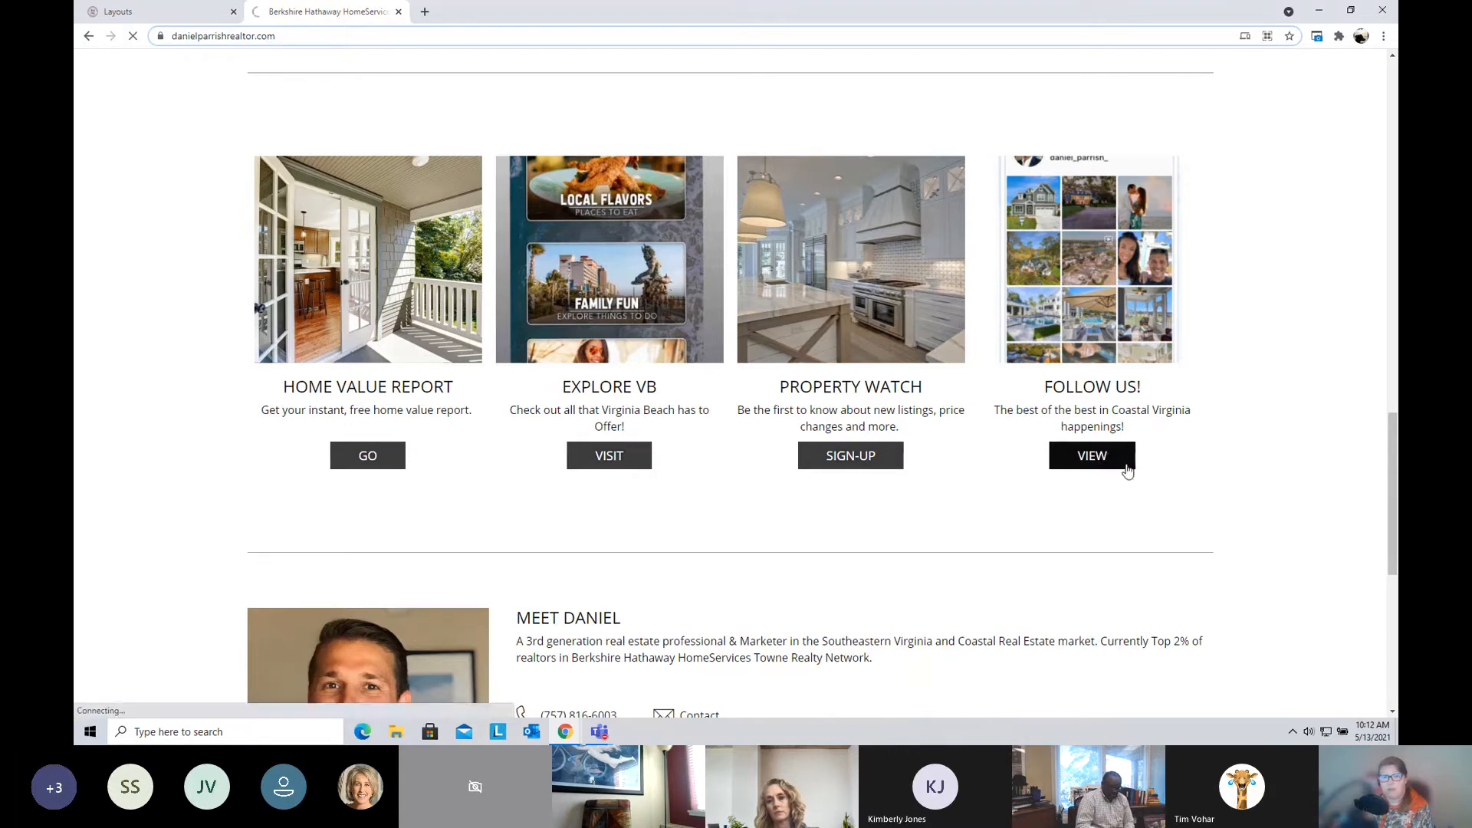
pyautogui.click(1090, 456)
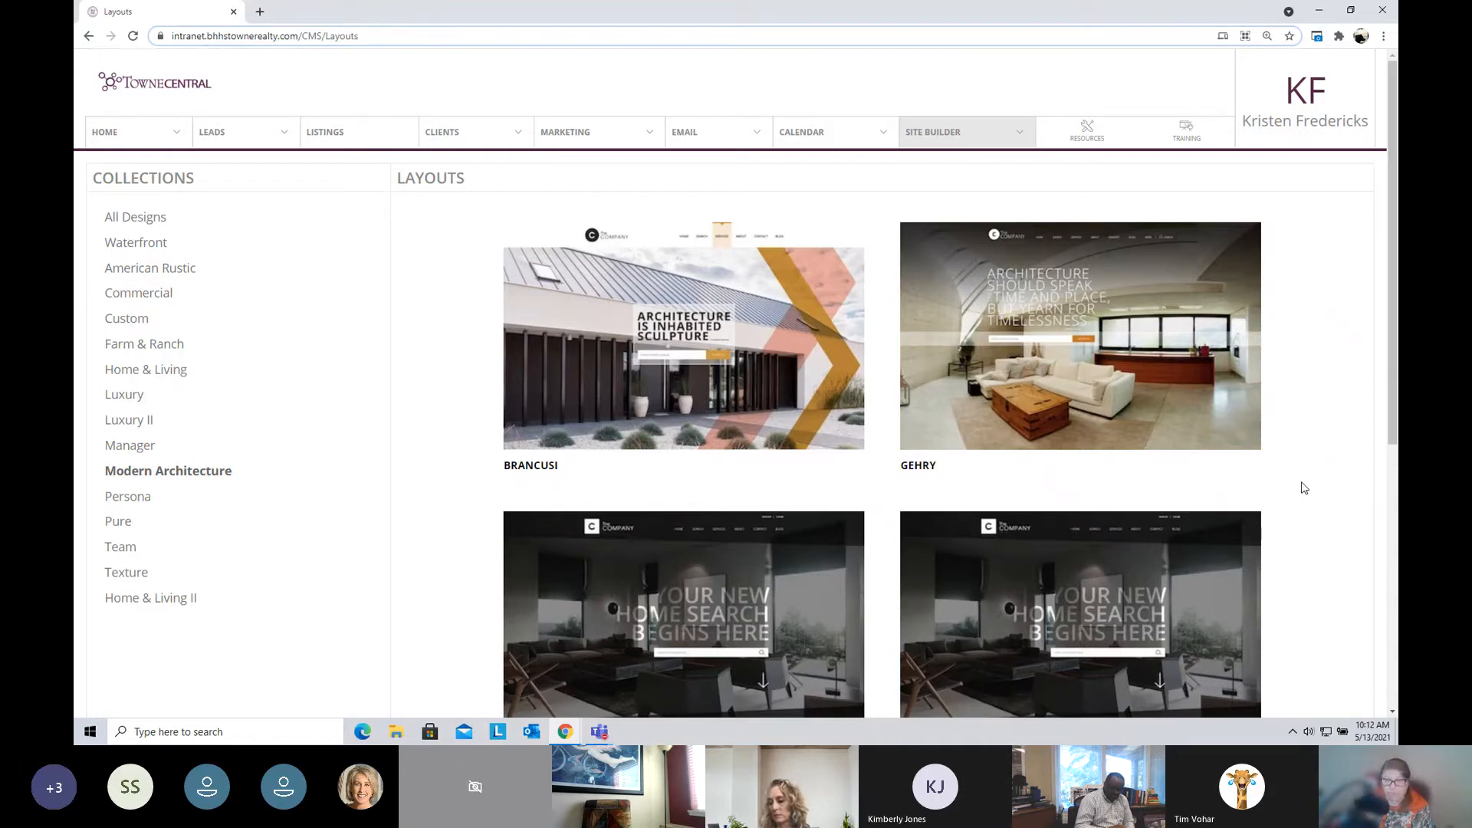
pyautogui.moveTo(1136, 178)
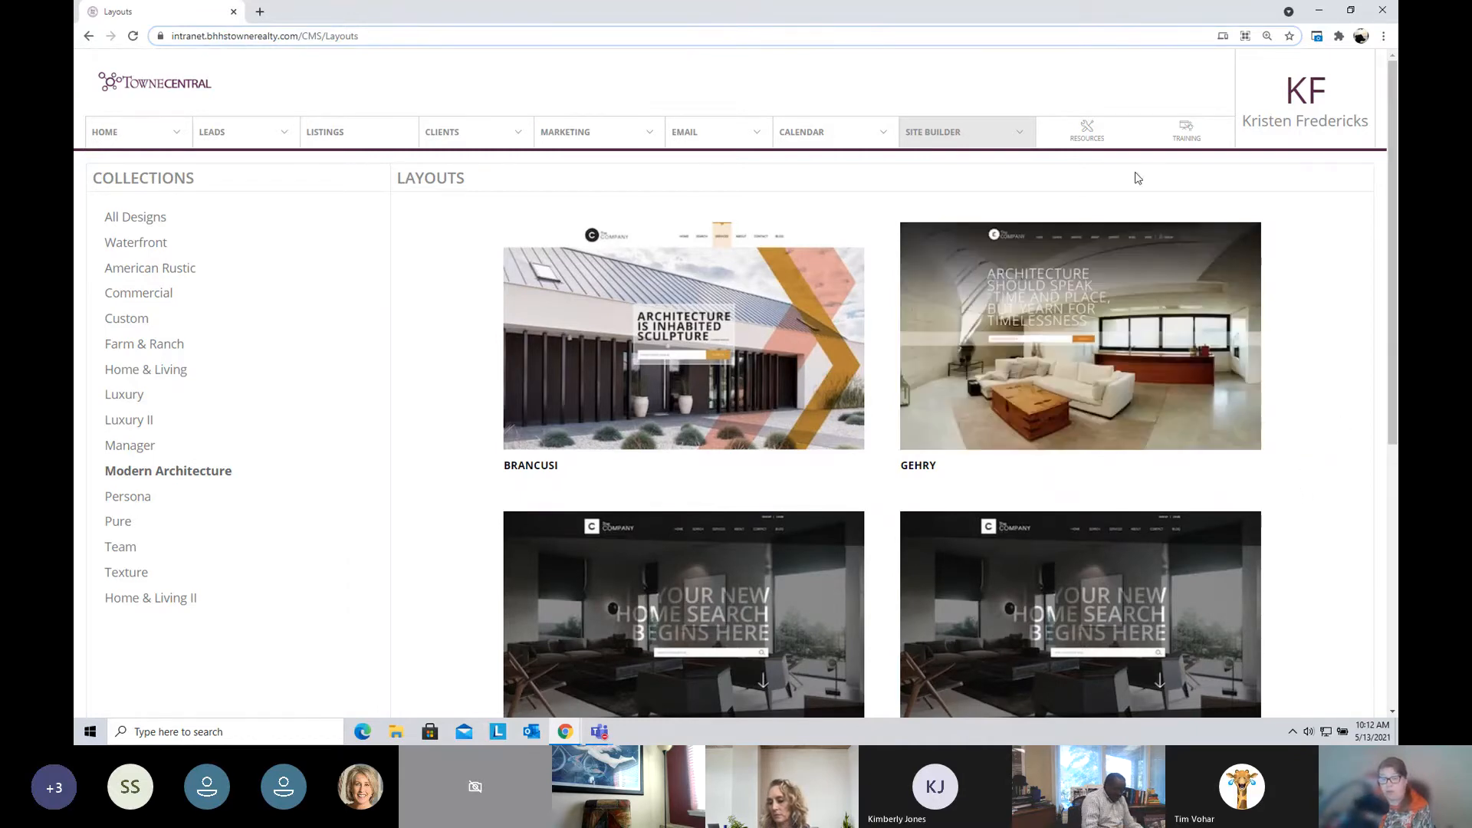
# Step: Go to the Site Builder Image Library showing the City Series – Chicago stock images
pyautogui.click(933, 131)
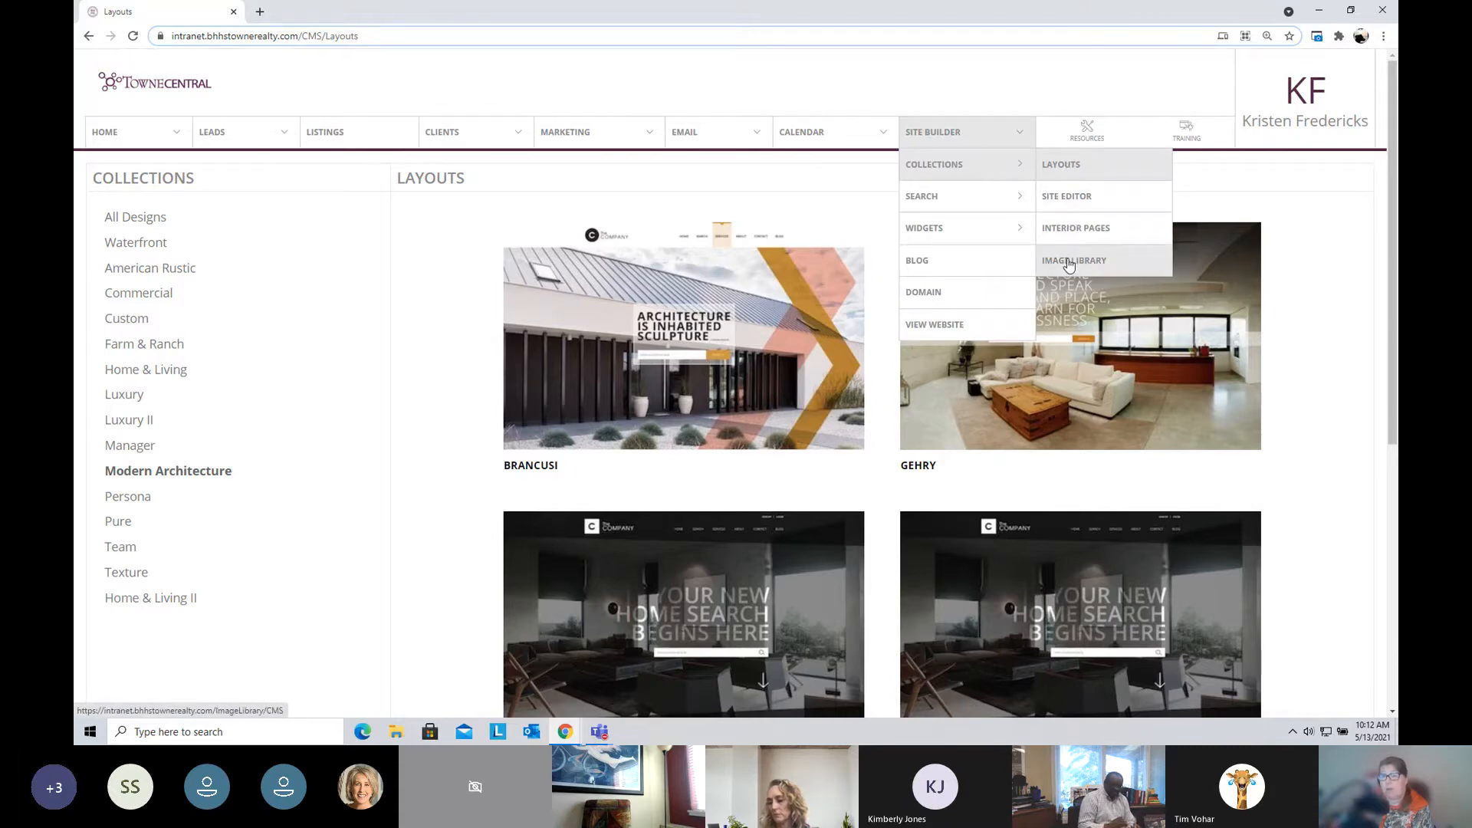
pyautogui.click(1073, 261)
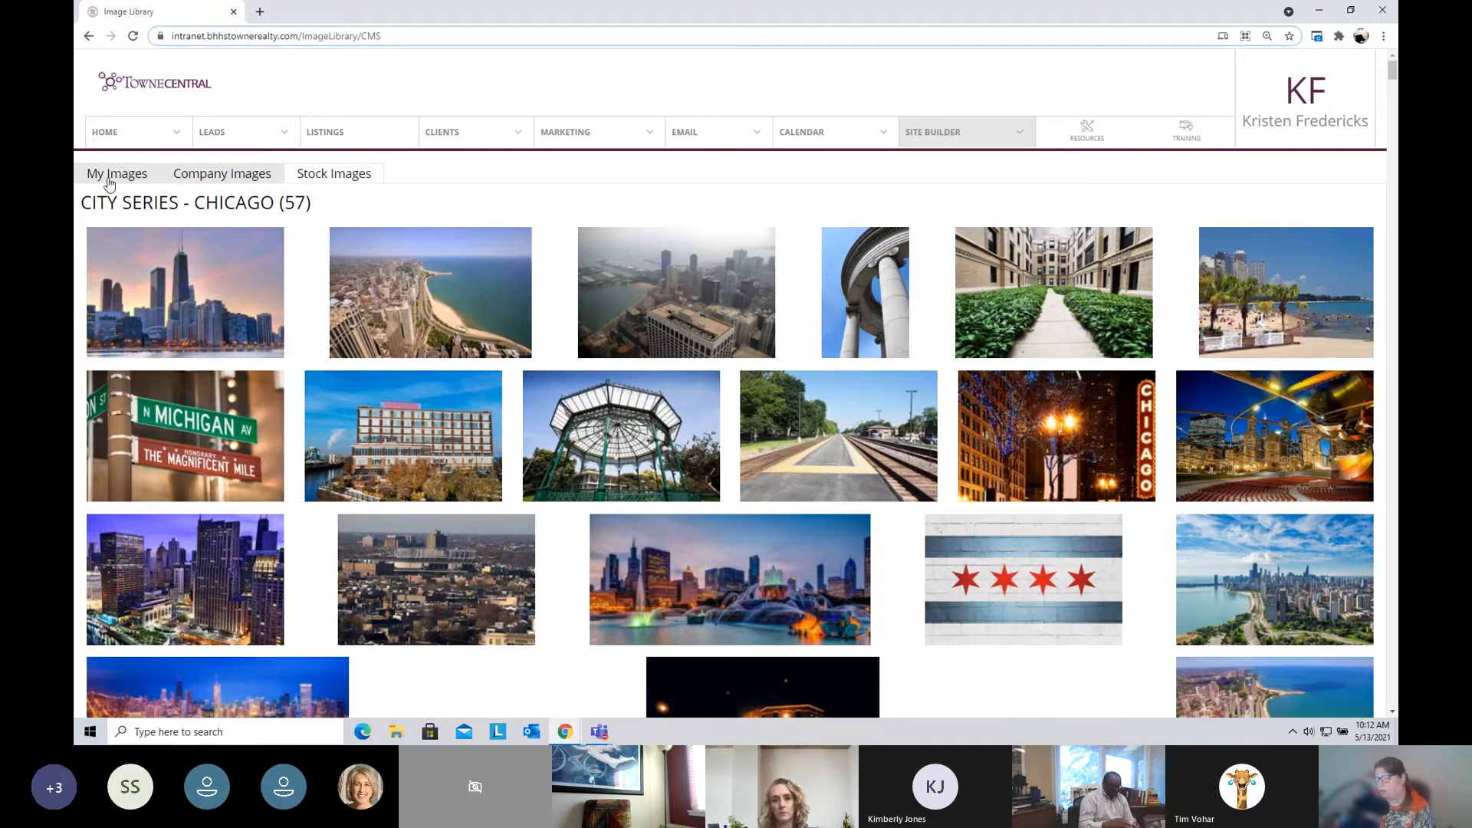
pyautogui.moveTo(211, 181)
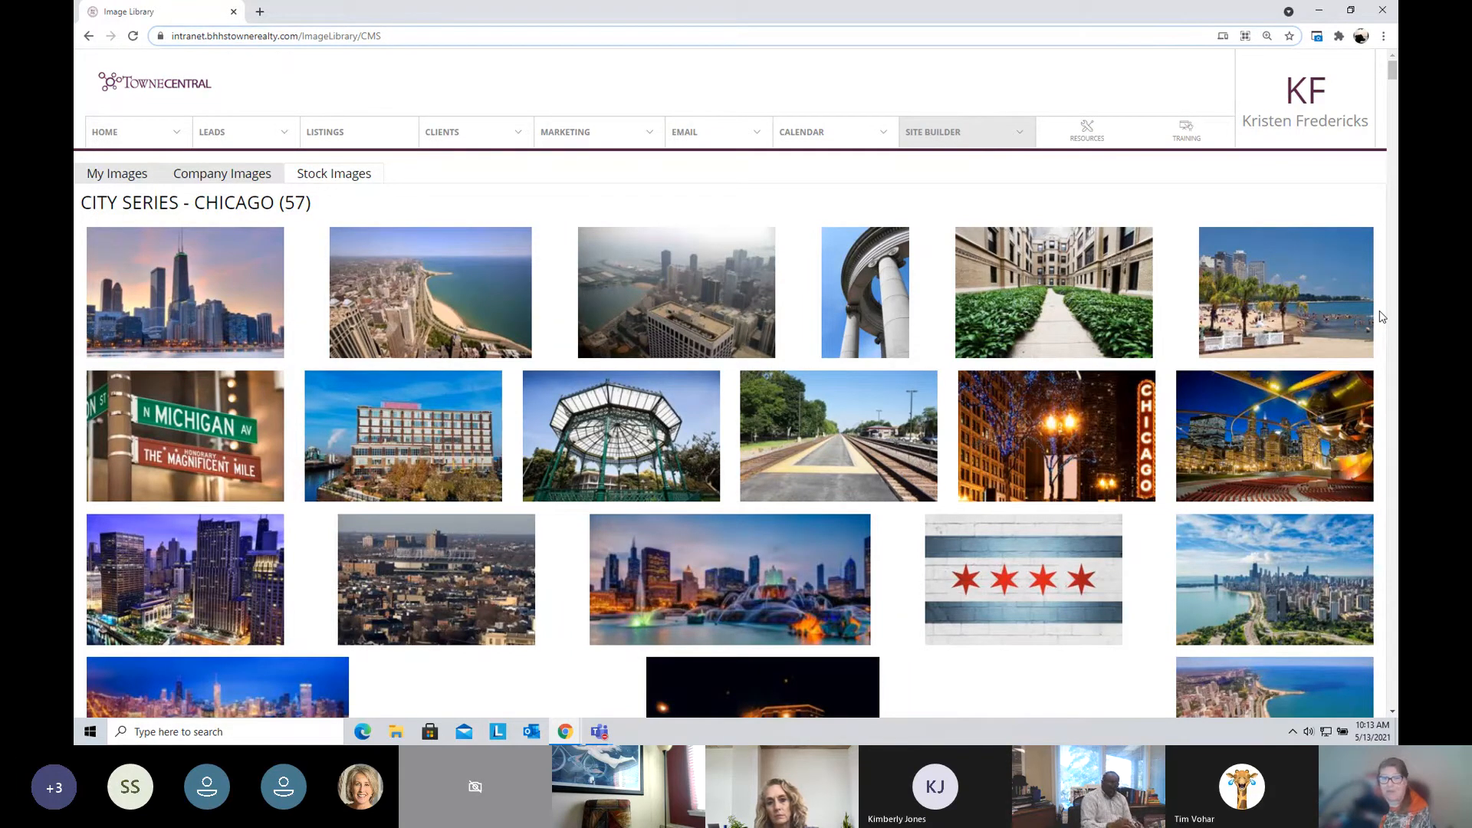
# Step: Browse the stock image collections down to Holidays – Spring with its 77 Easter photos
pyautogui.scroll(-3)
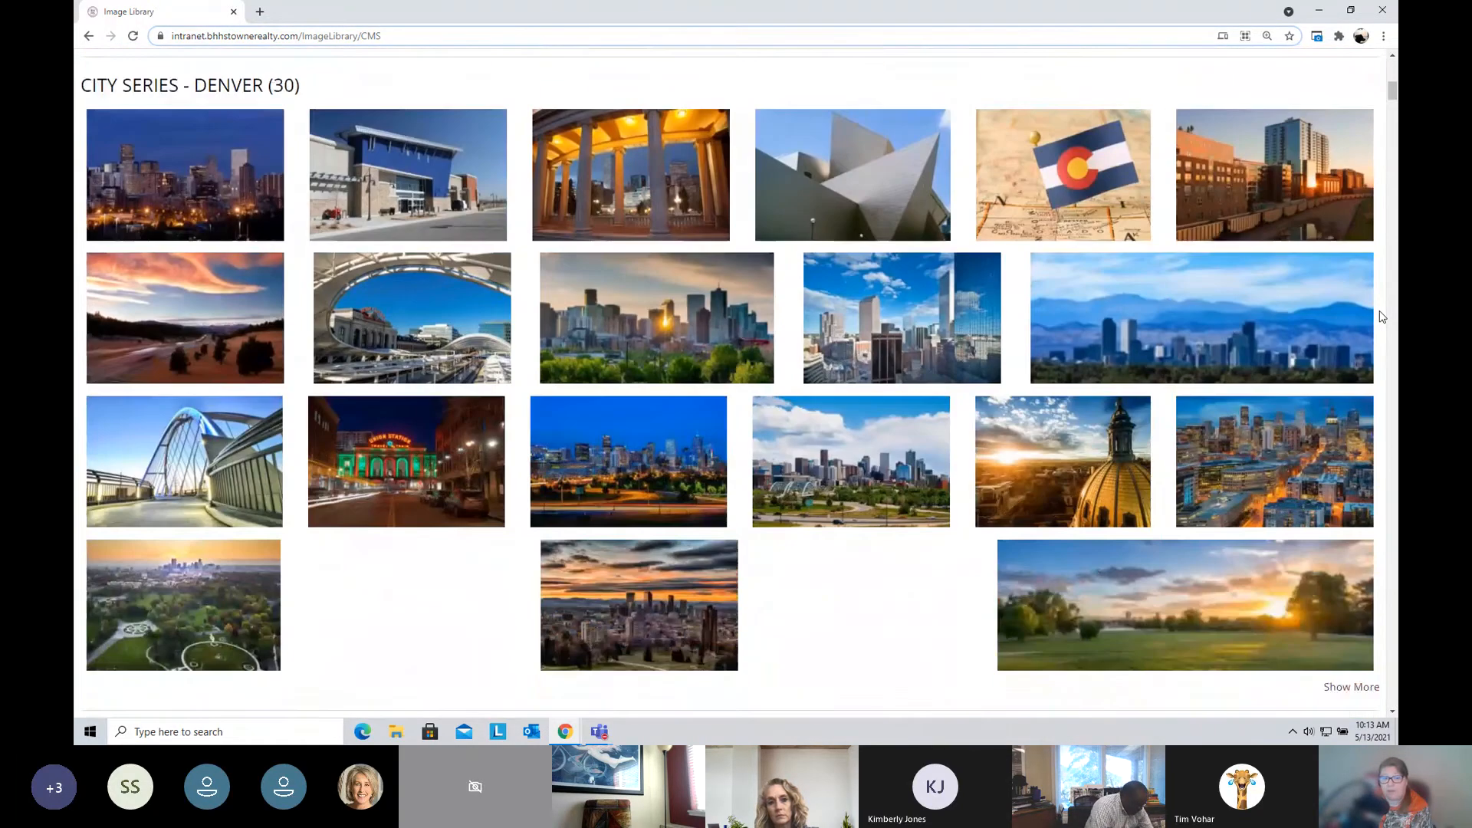
pyautogui.scroll(-3)
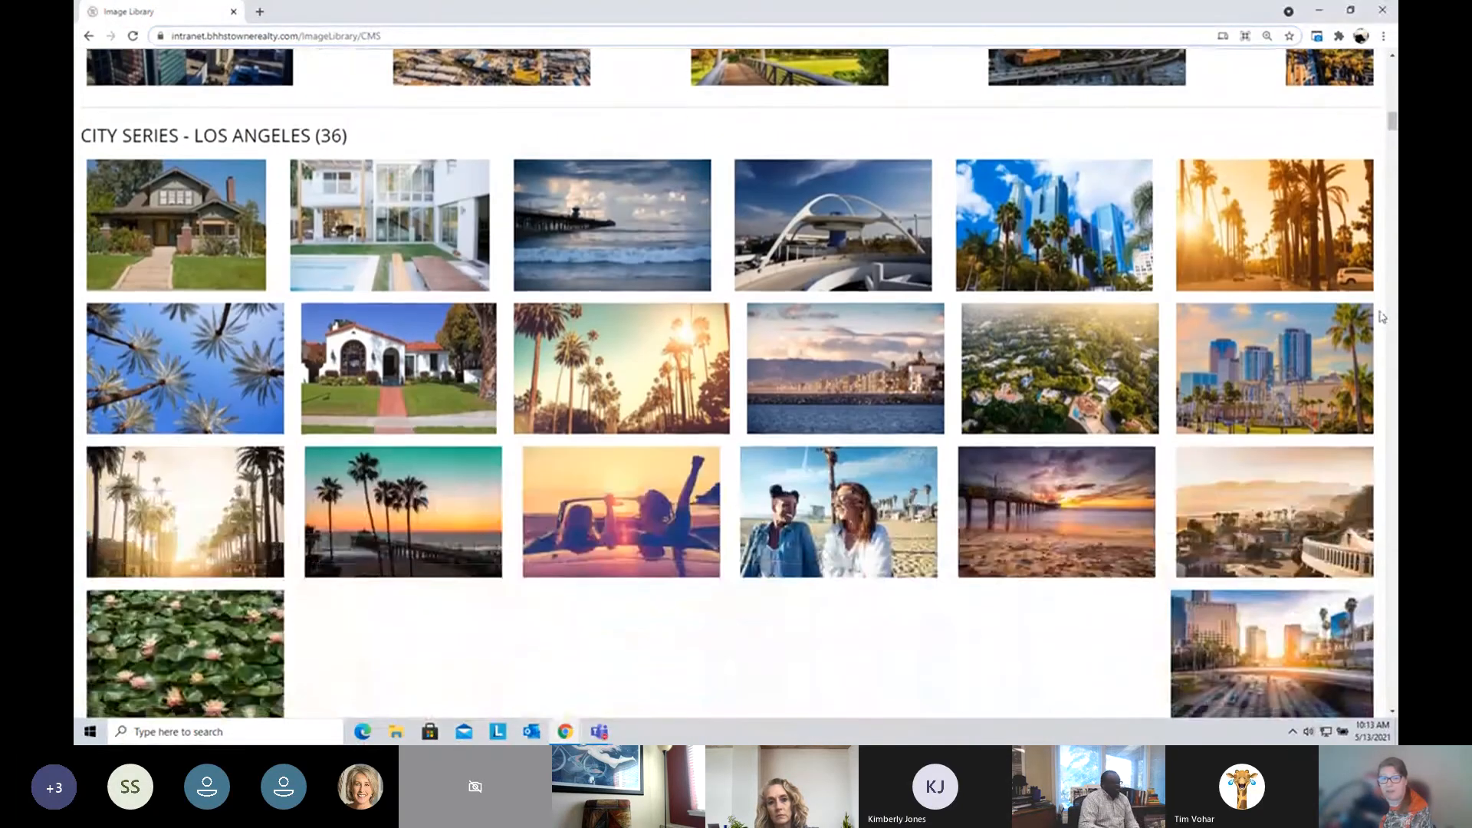
pyautogui.scroll(-3)
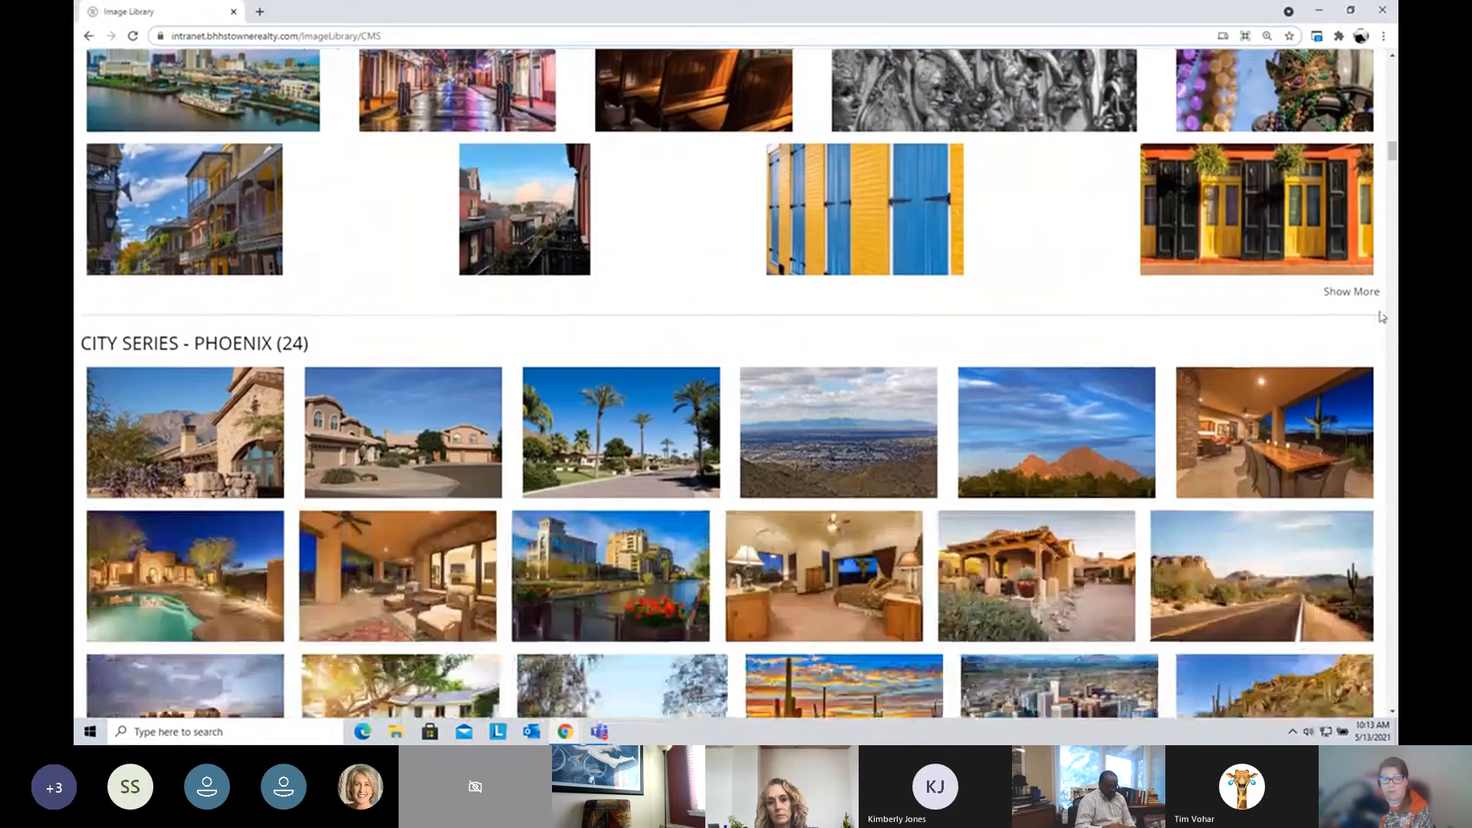
pyautogui.scroll(-3)
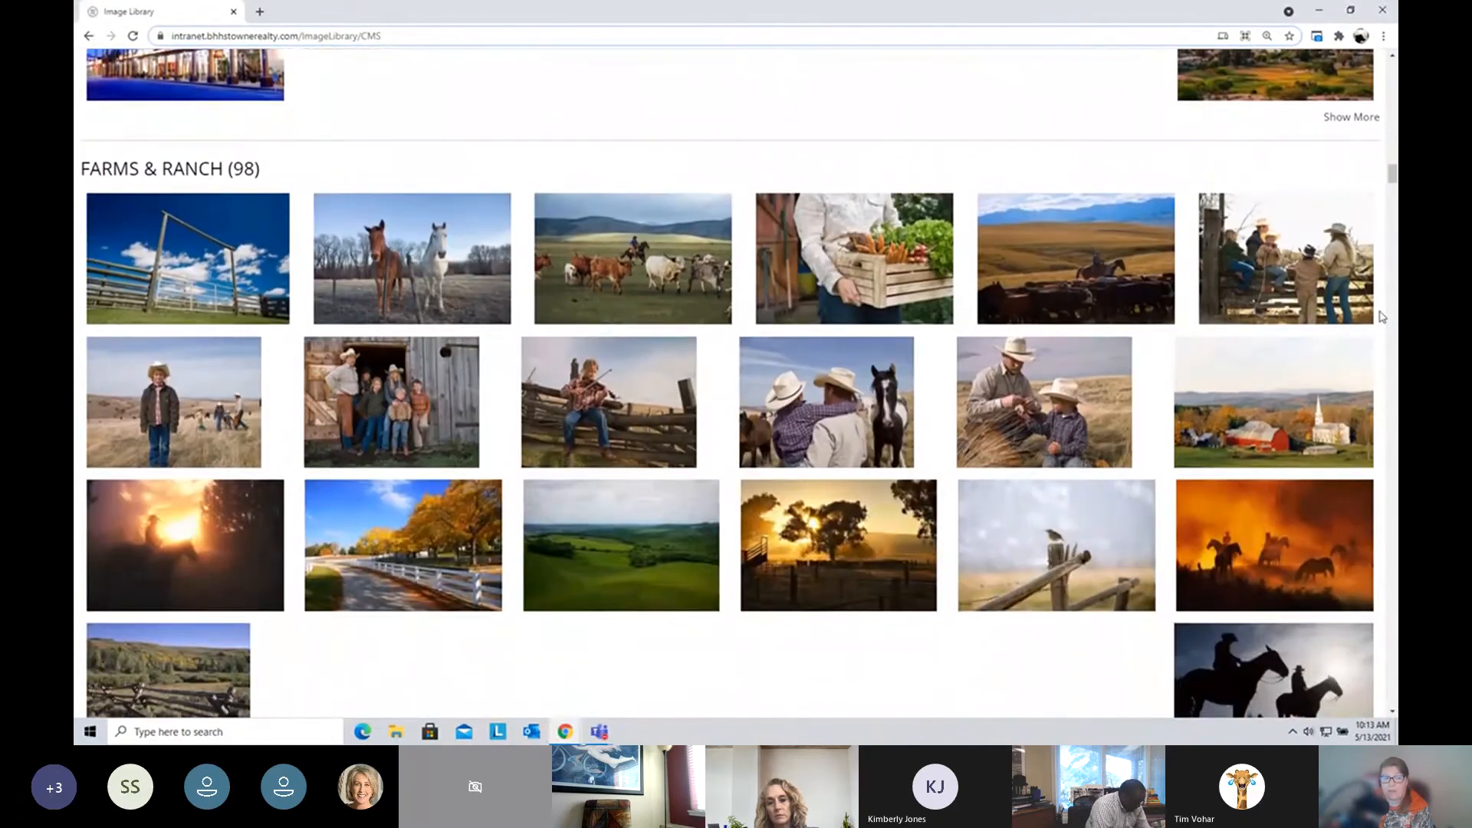
pyautogui.scroll(-3)
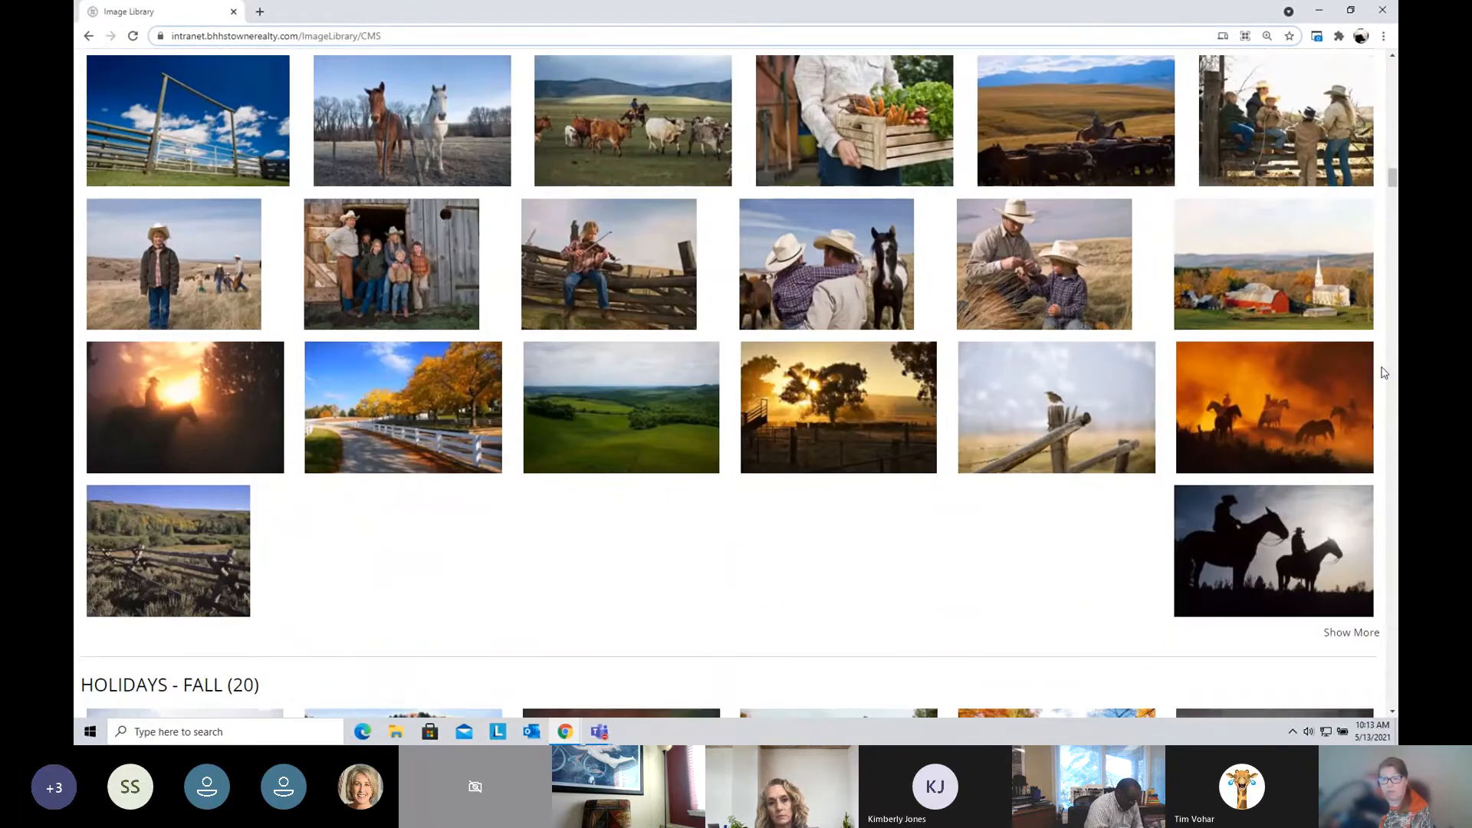
pyautogui.scroll(-3)
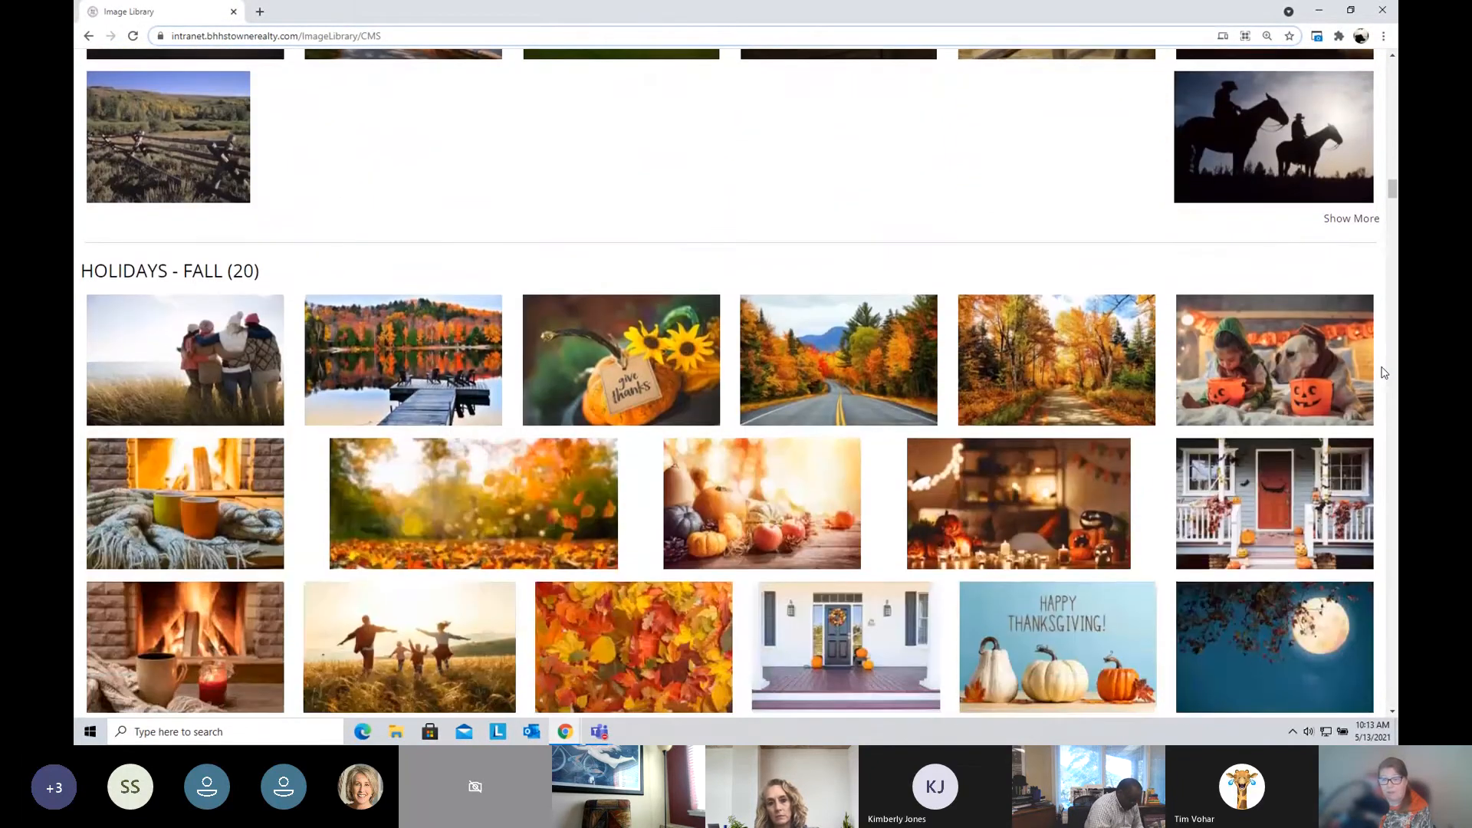
pyautogui.scroll(-3)
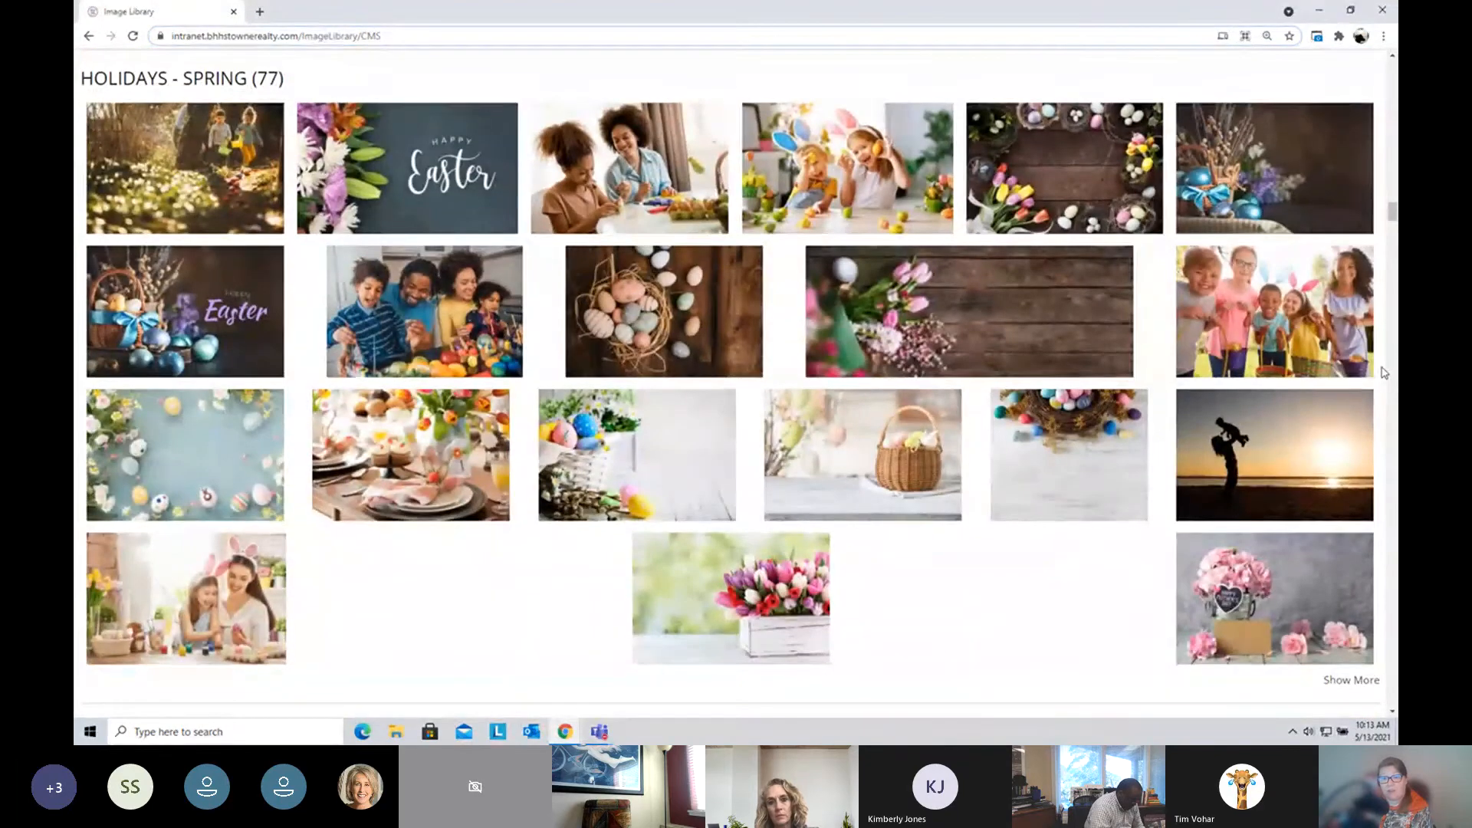
pyautogui.scroll(-3)
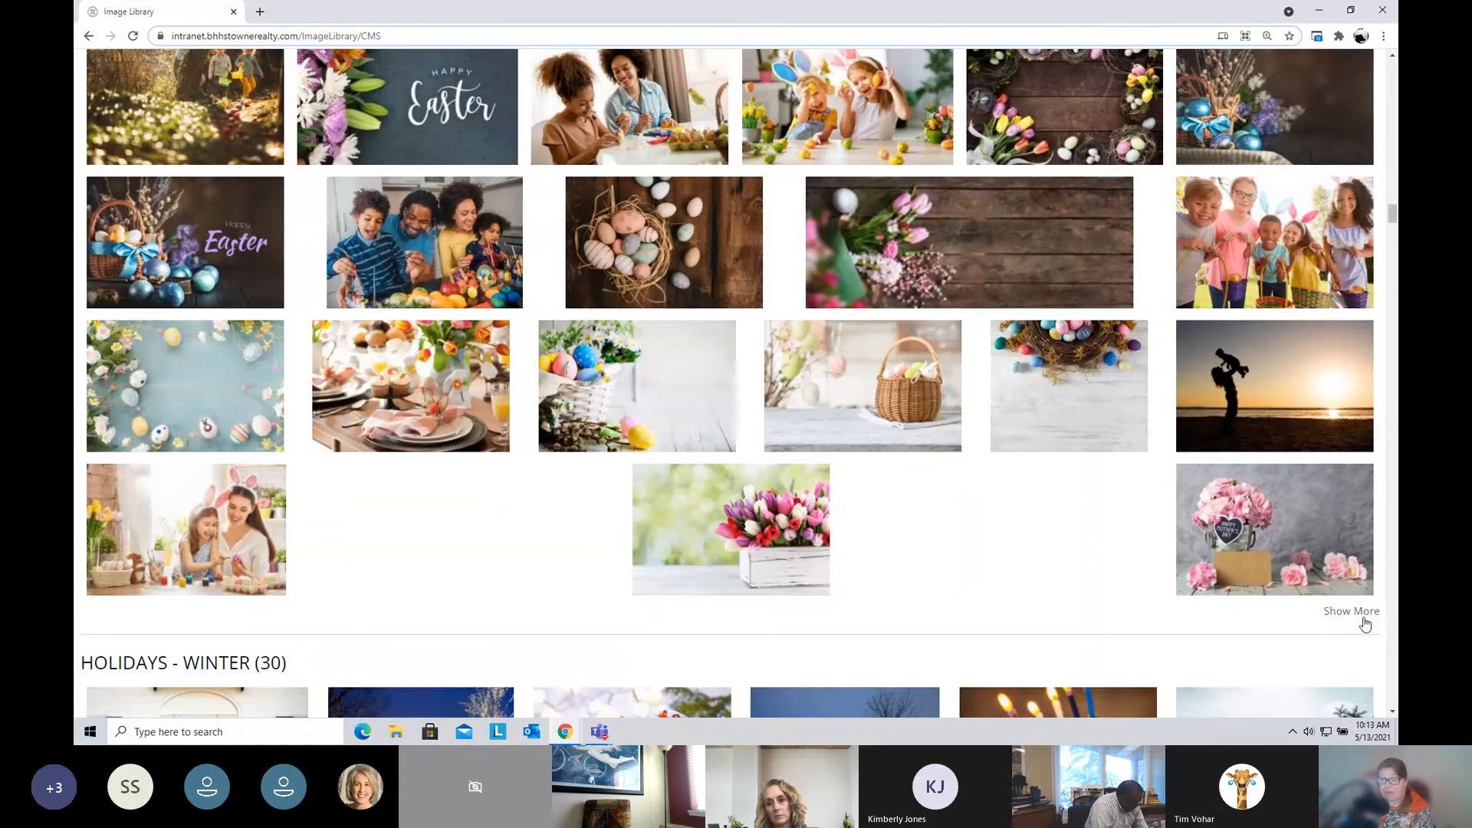
pyautogui.moveTo(1348, 618)
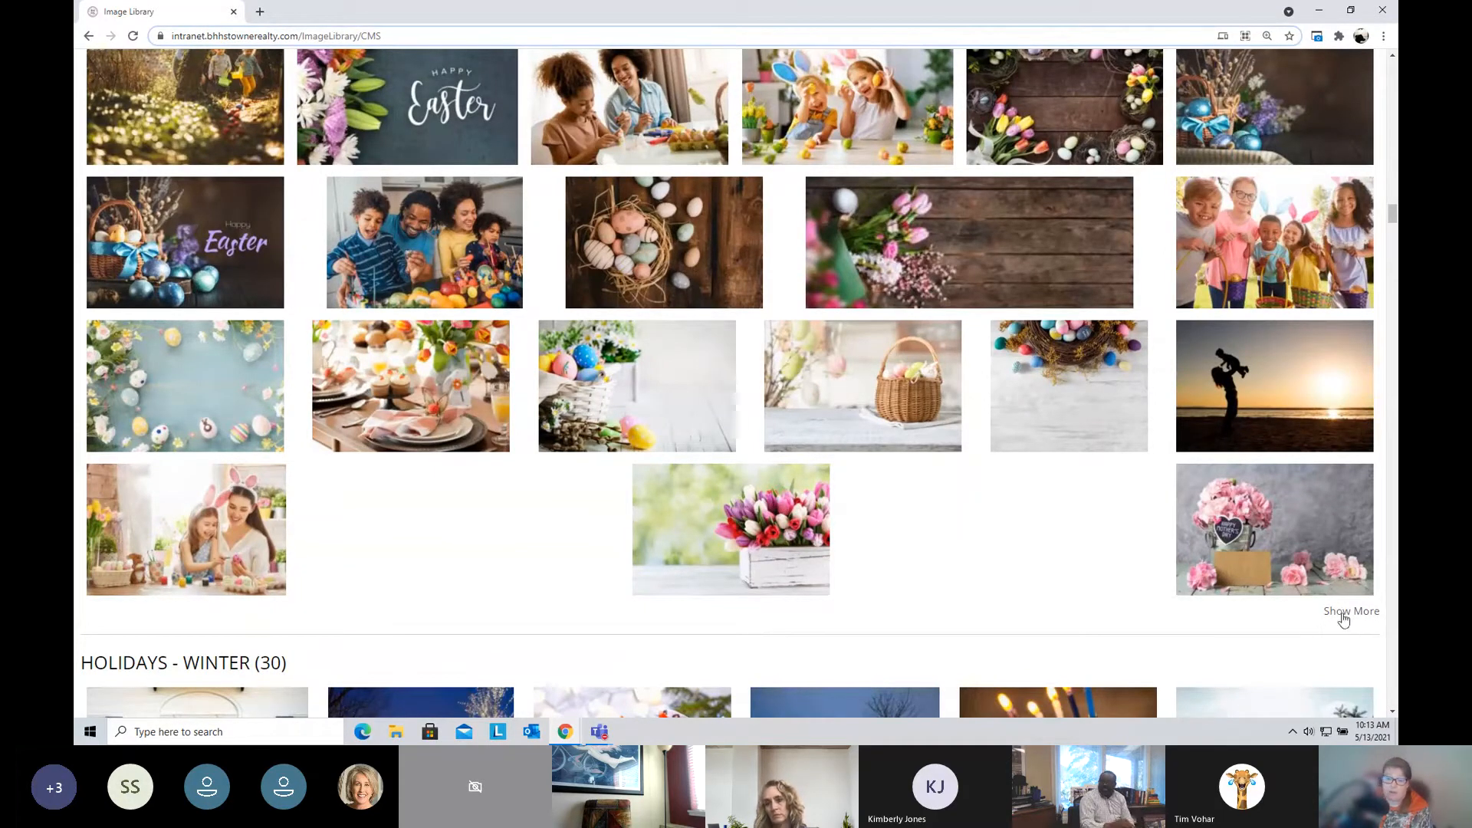
# Step: Expand the Easter section to show Mother's Day, St. Patrick's Day and family spring photos
pyautogui.click(1349, 612)
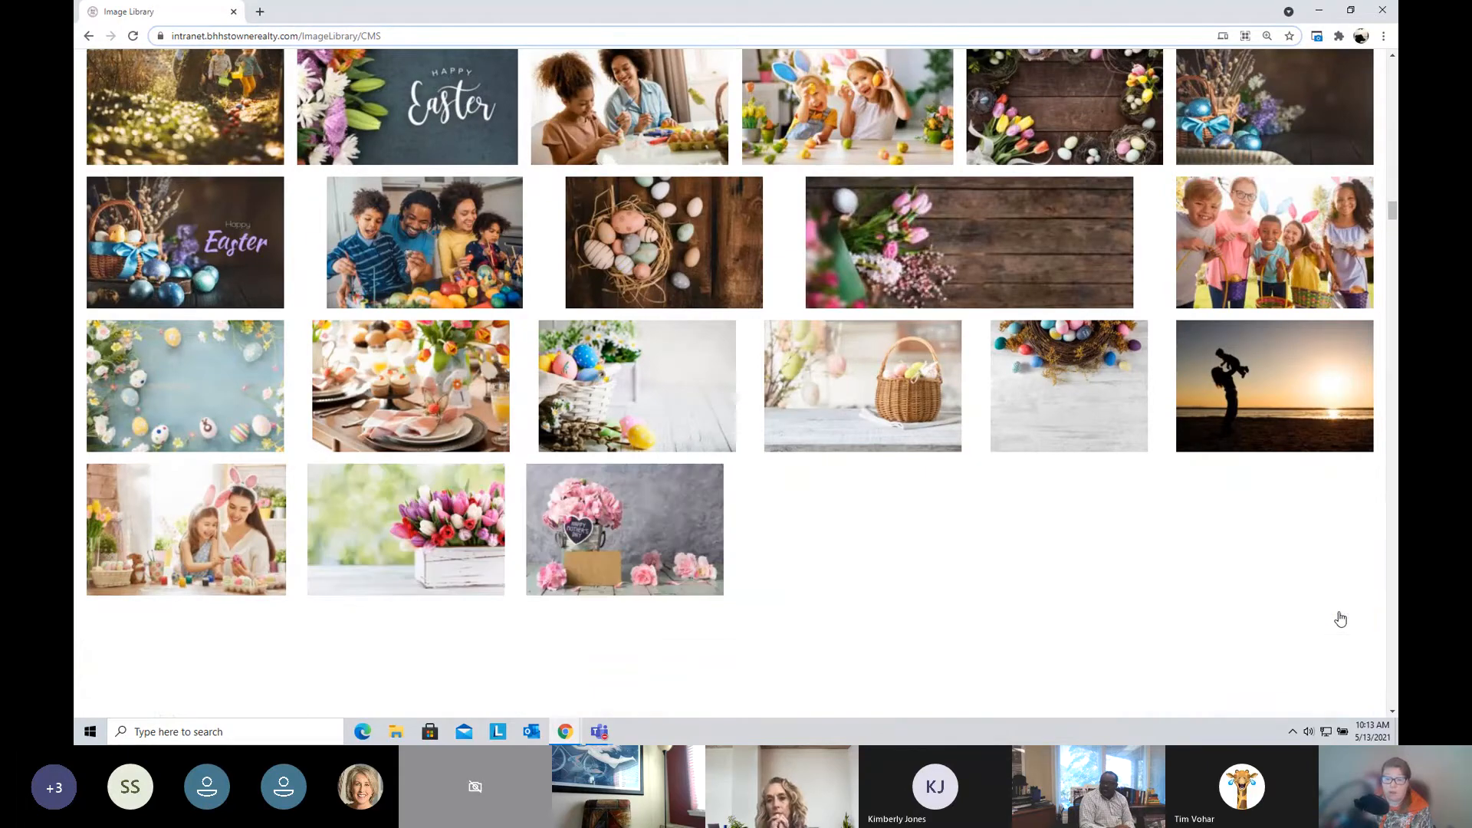
pyautogui.scroll(-3)
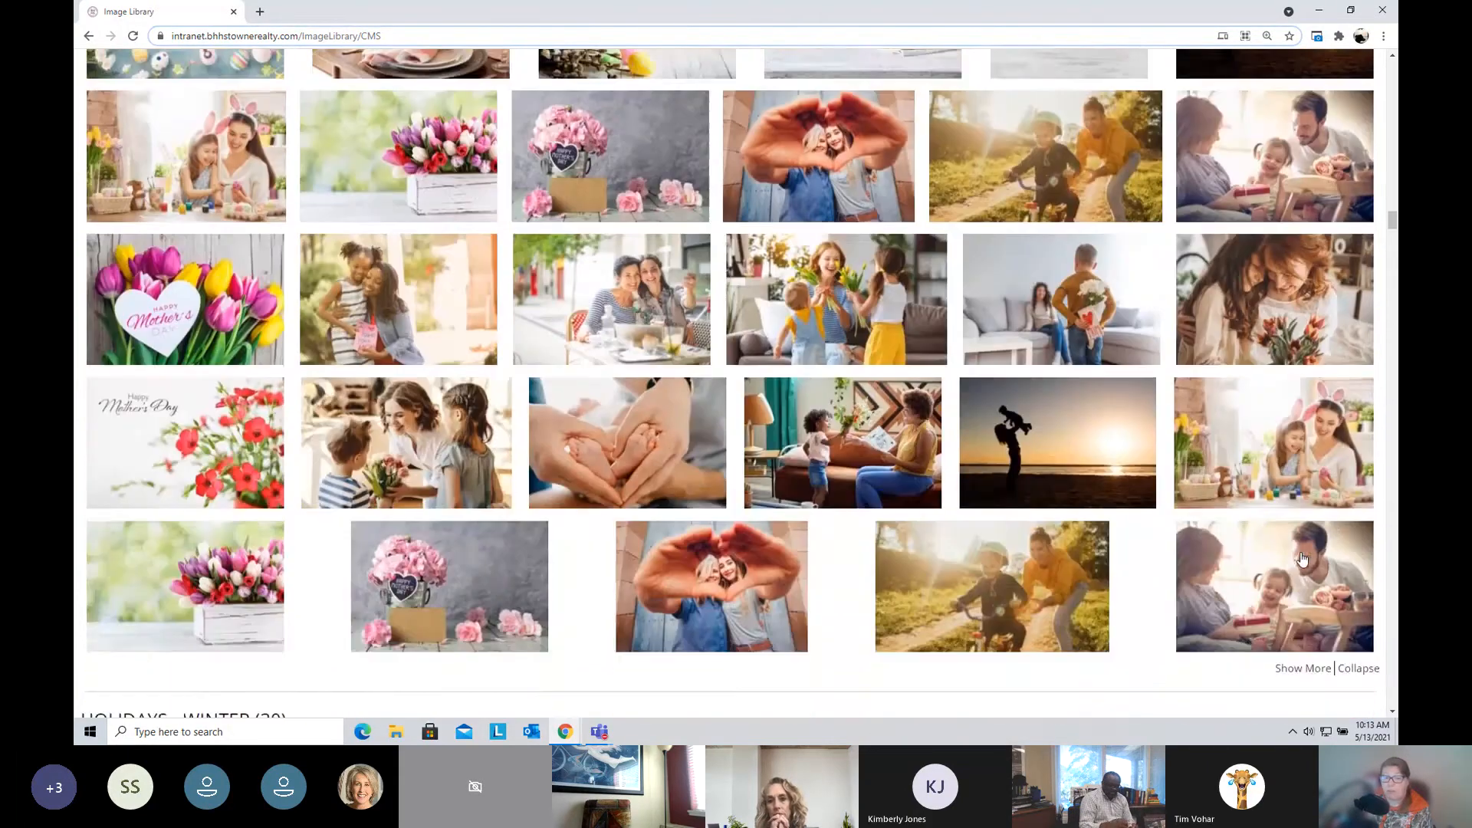
pyautogui.scroll(-3)
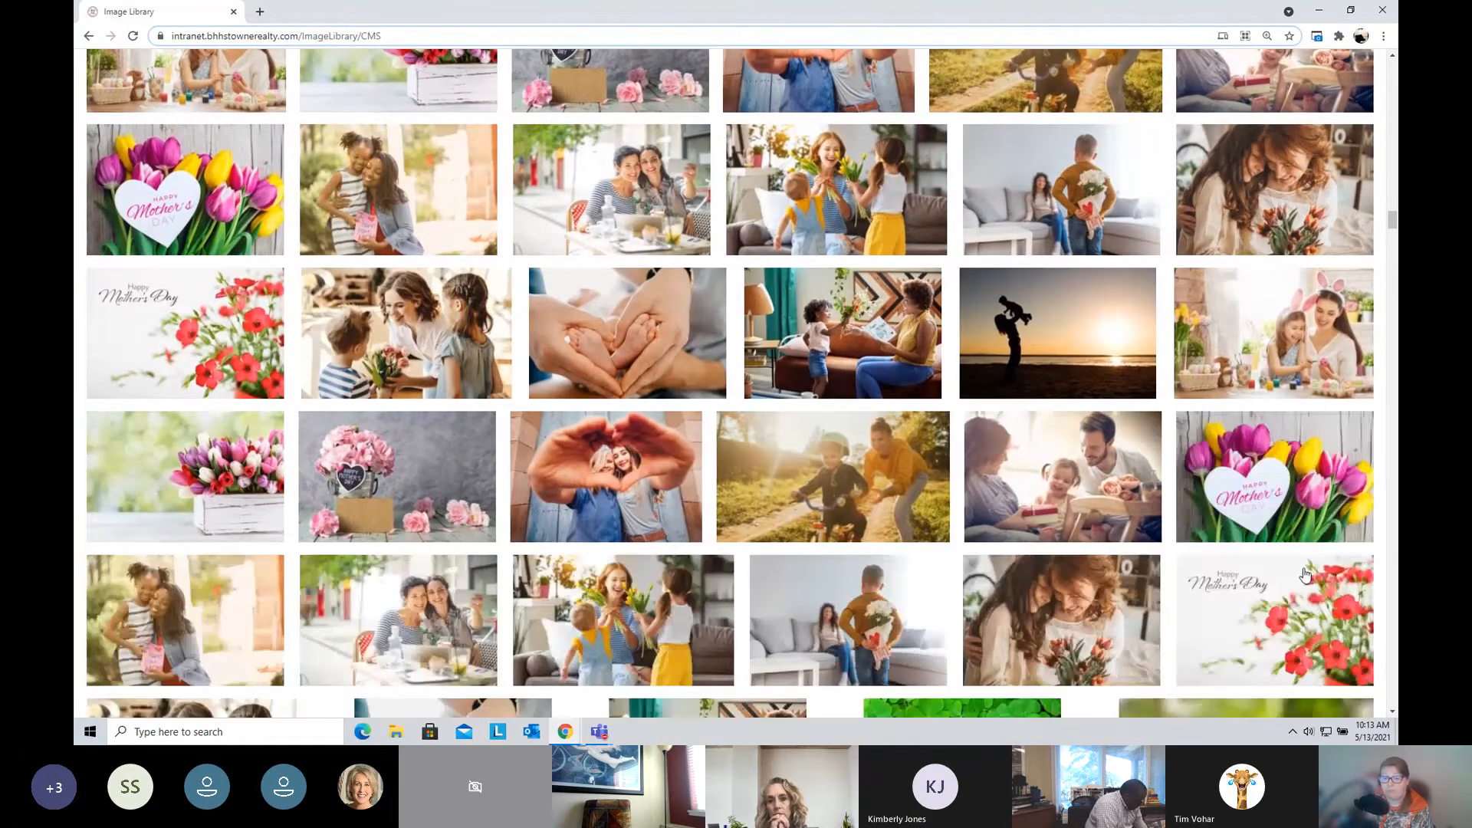
pyautogui.scroll(-3)
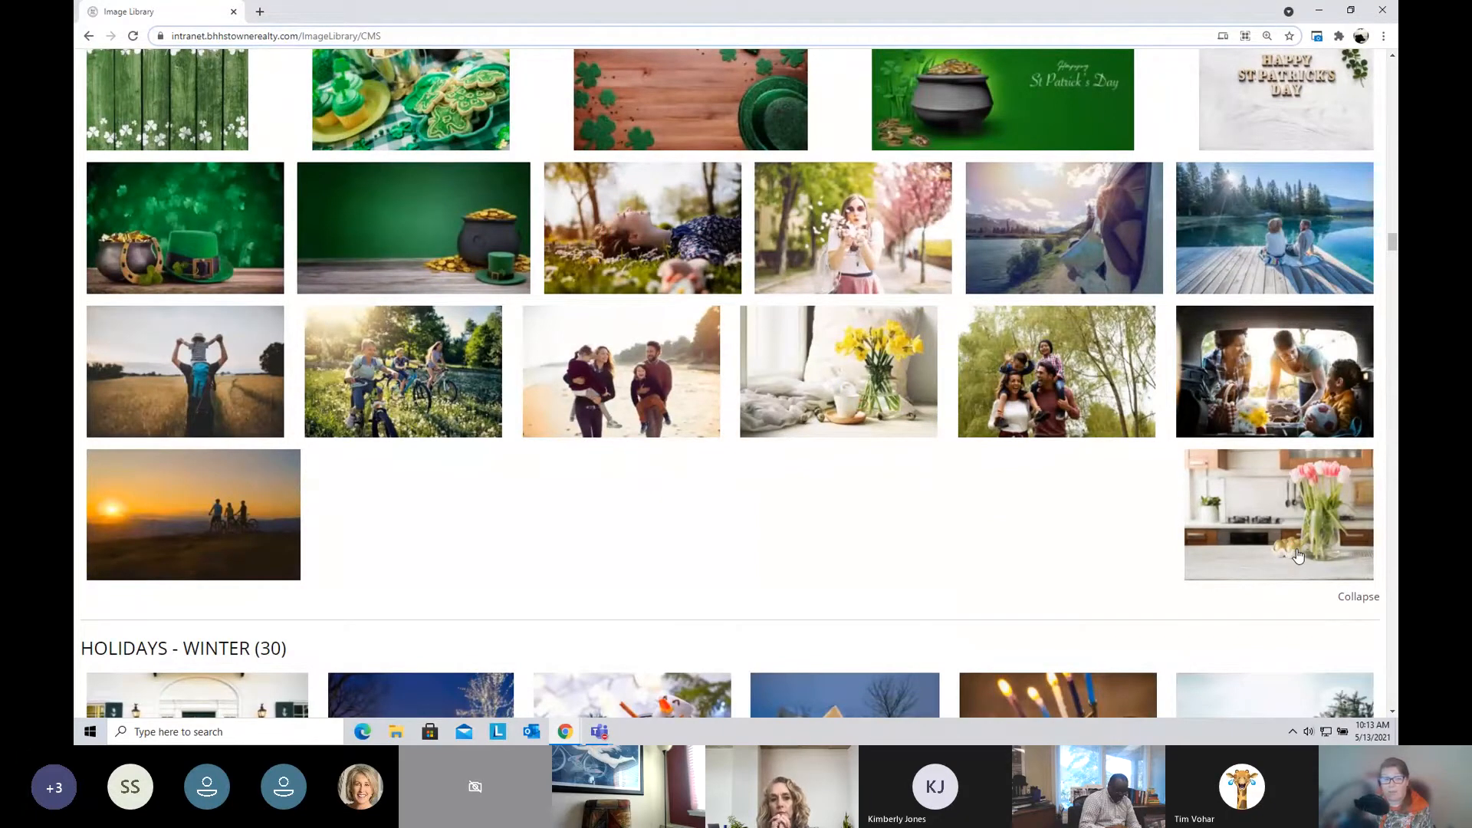
pyautogui.moveTo(1238, 399)
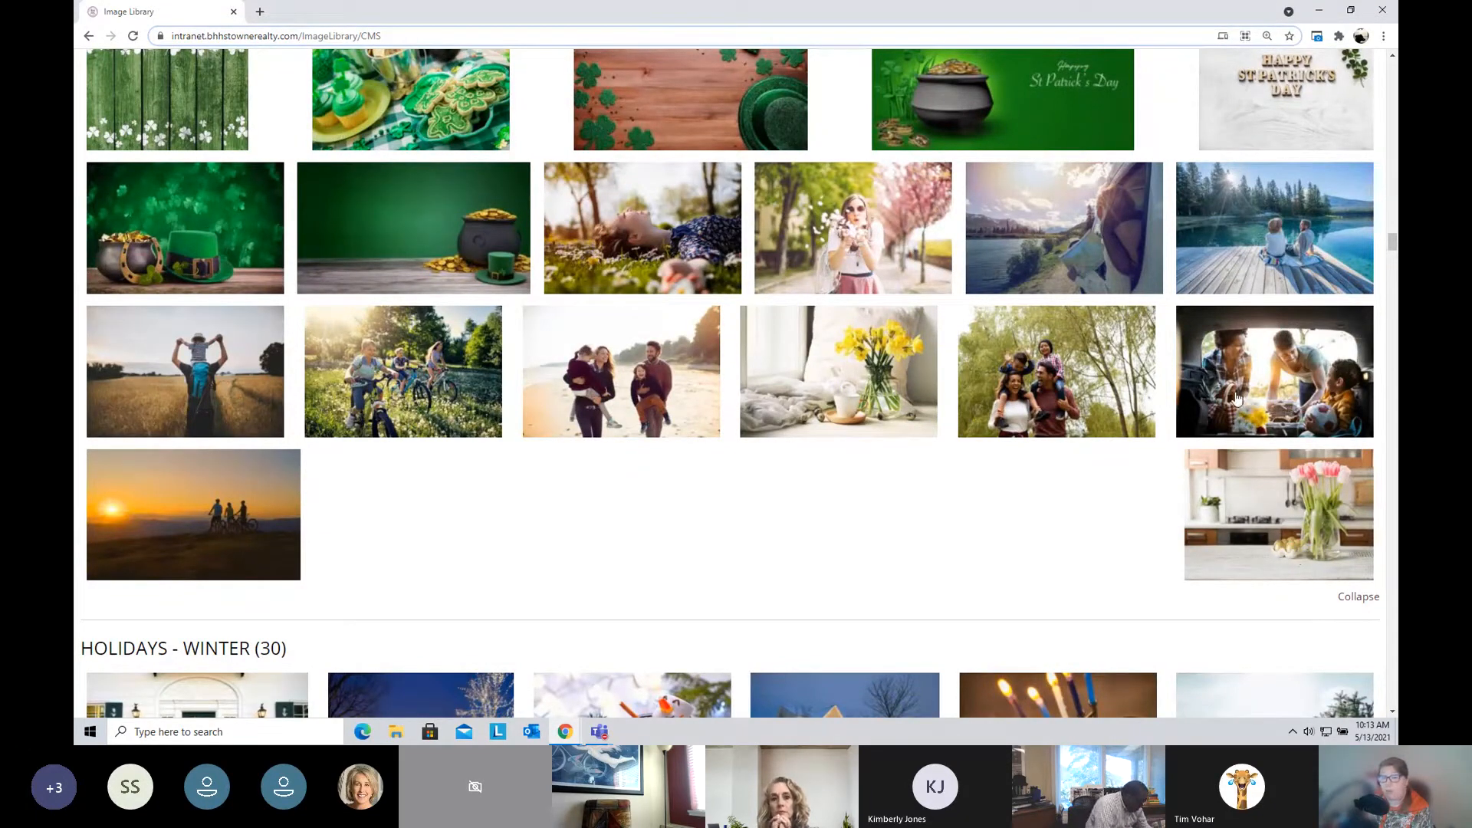
pyautogui.moveTo(420, 391)
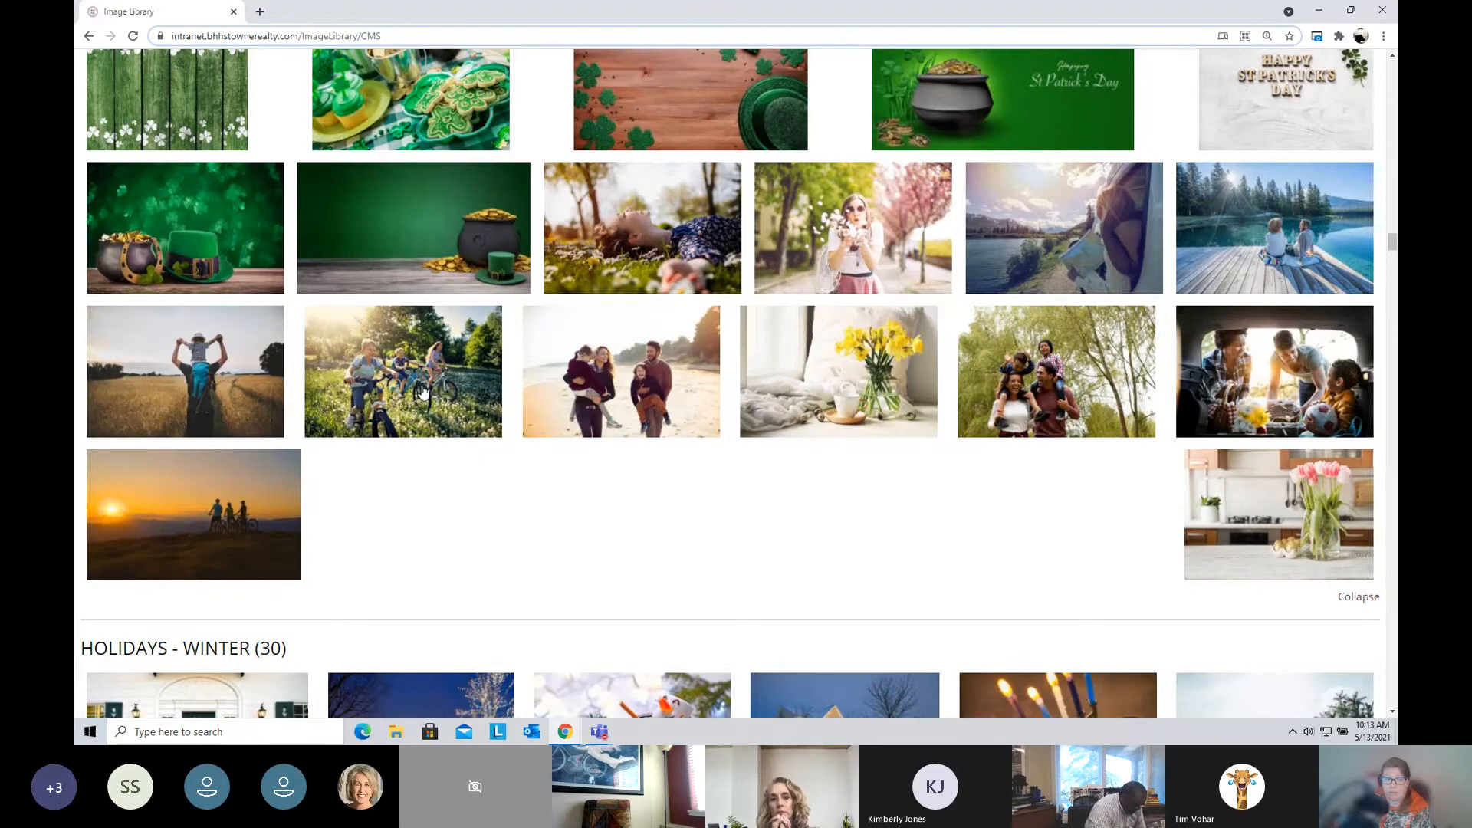
pyautogui.moveTo(374, 404)
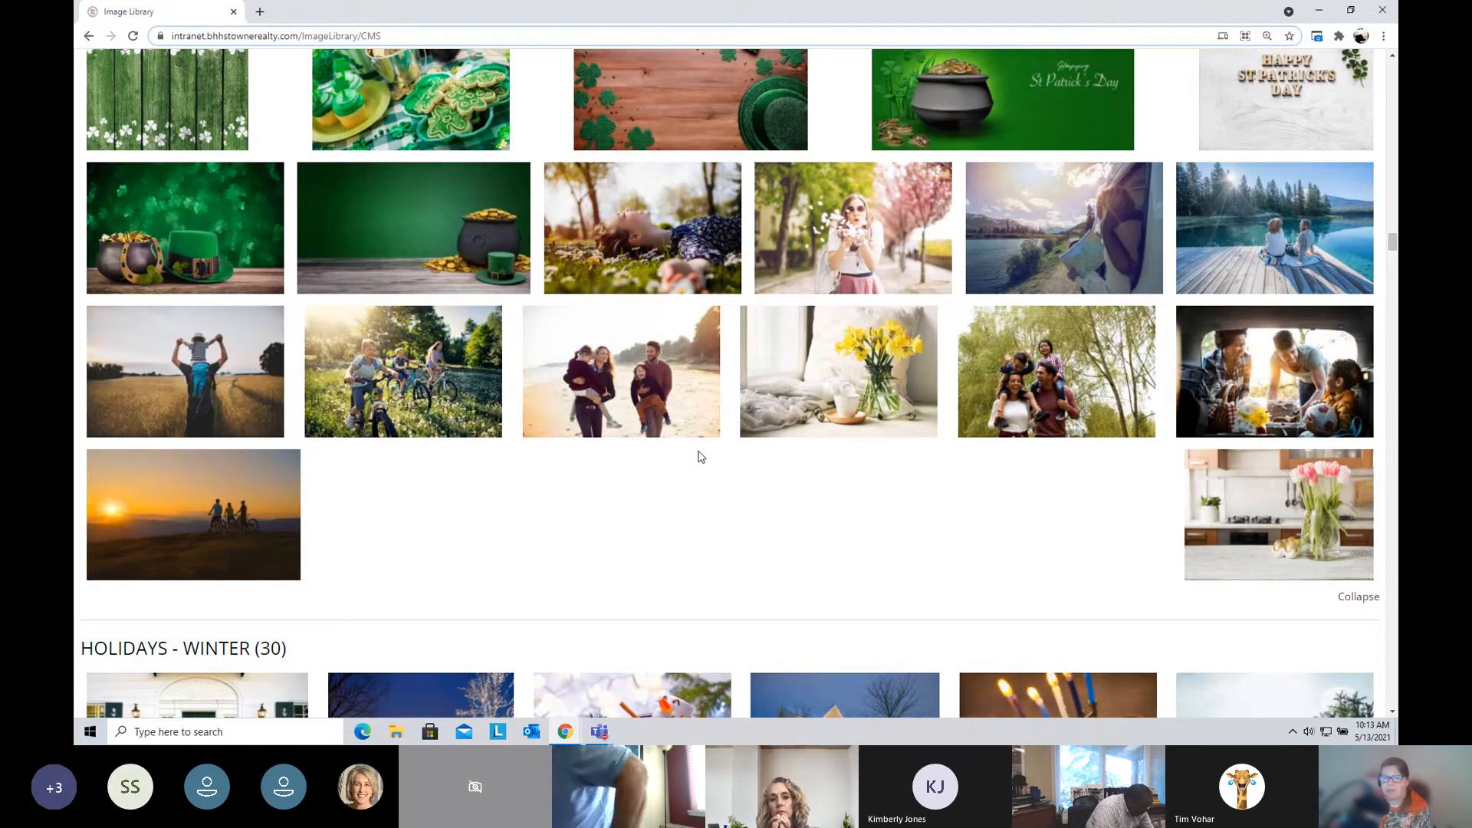
pyautogui.scroll(-3)
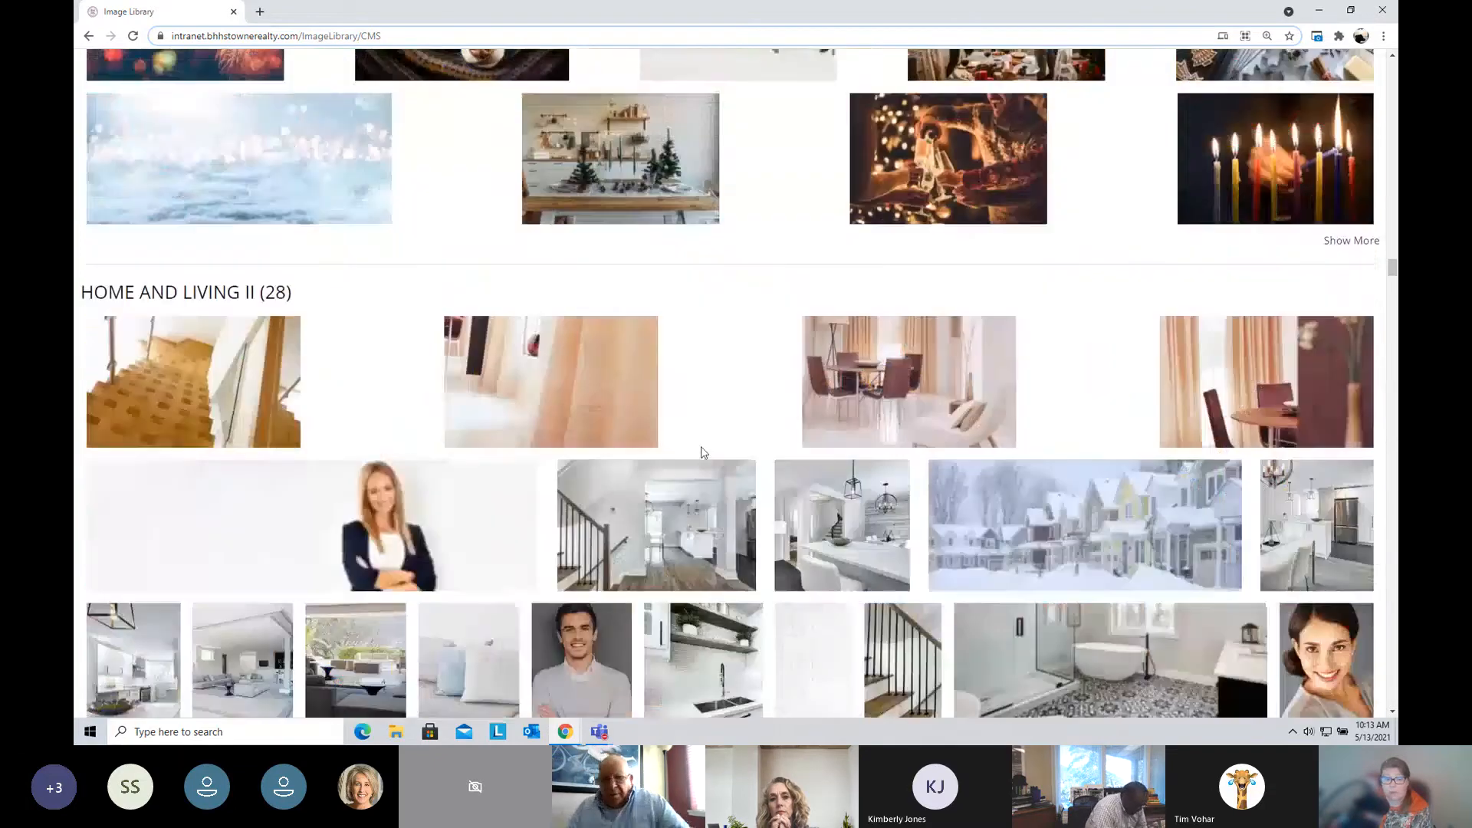
pyautogui.scroll(-3)
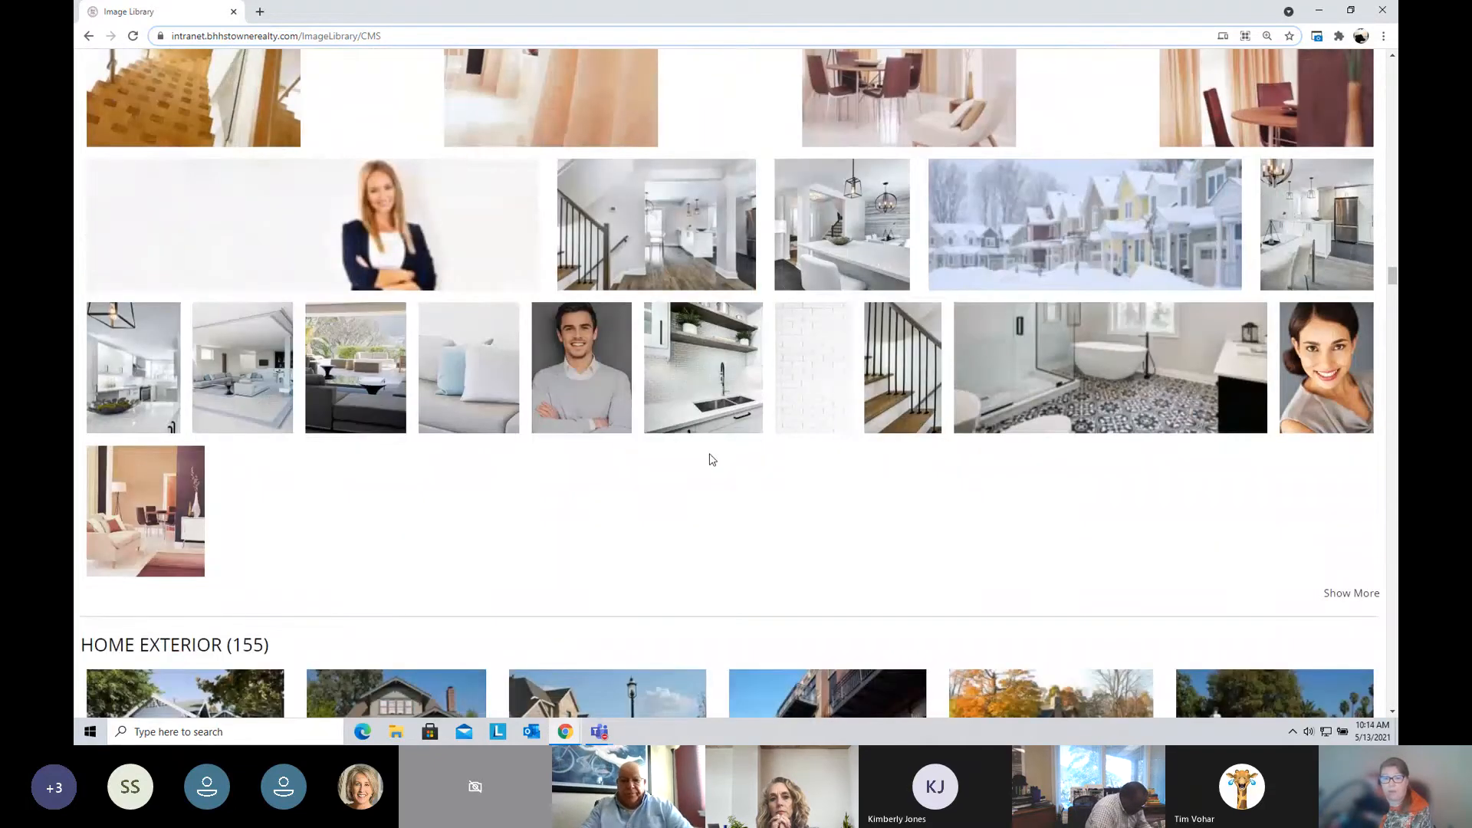
pyautogui.scroll(-3)
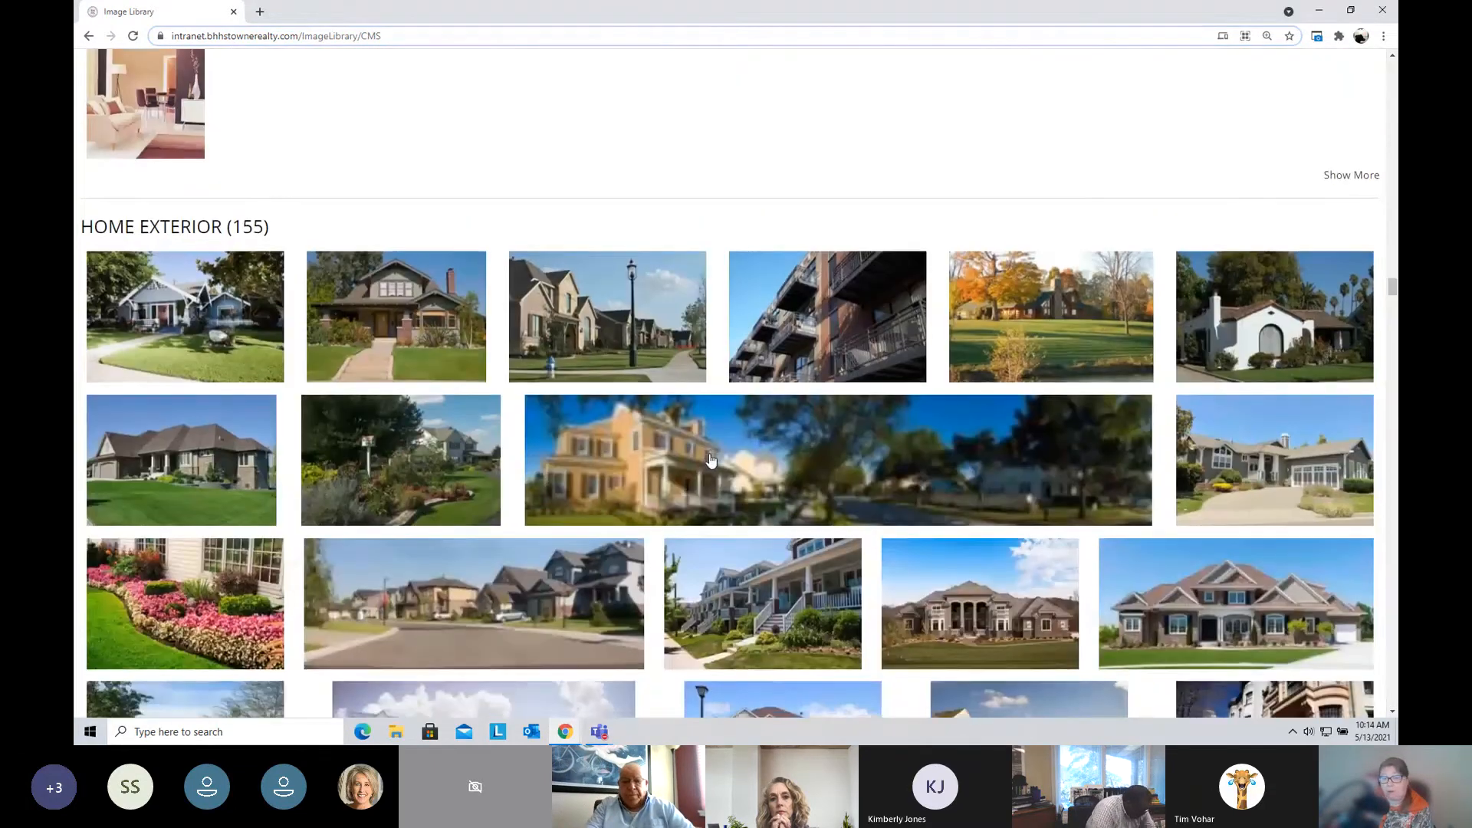
pyautogui.scroll(-3)
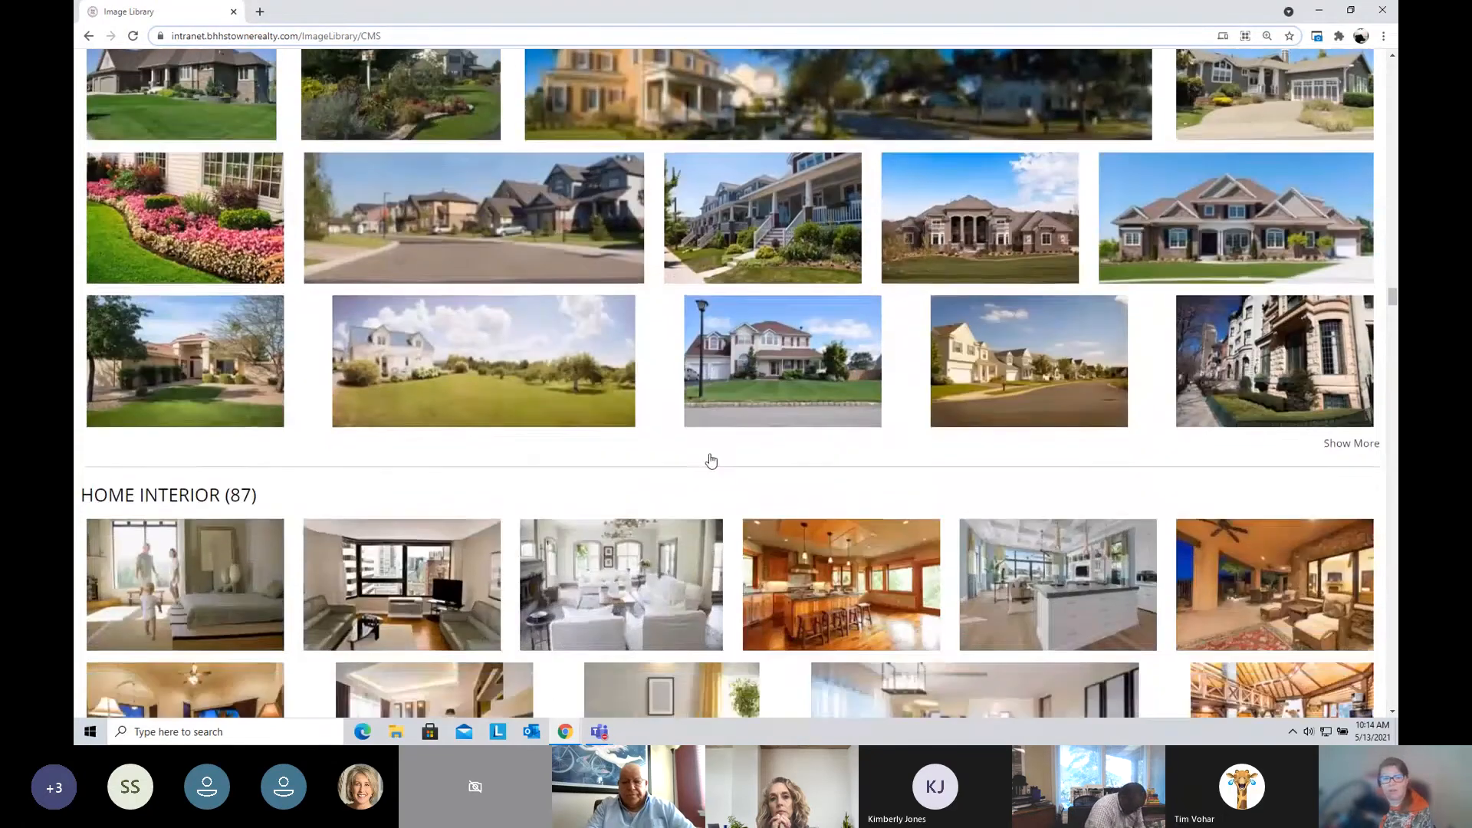
pyautogui.scroll(-3)
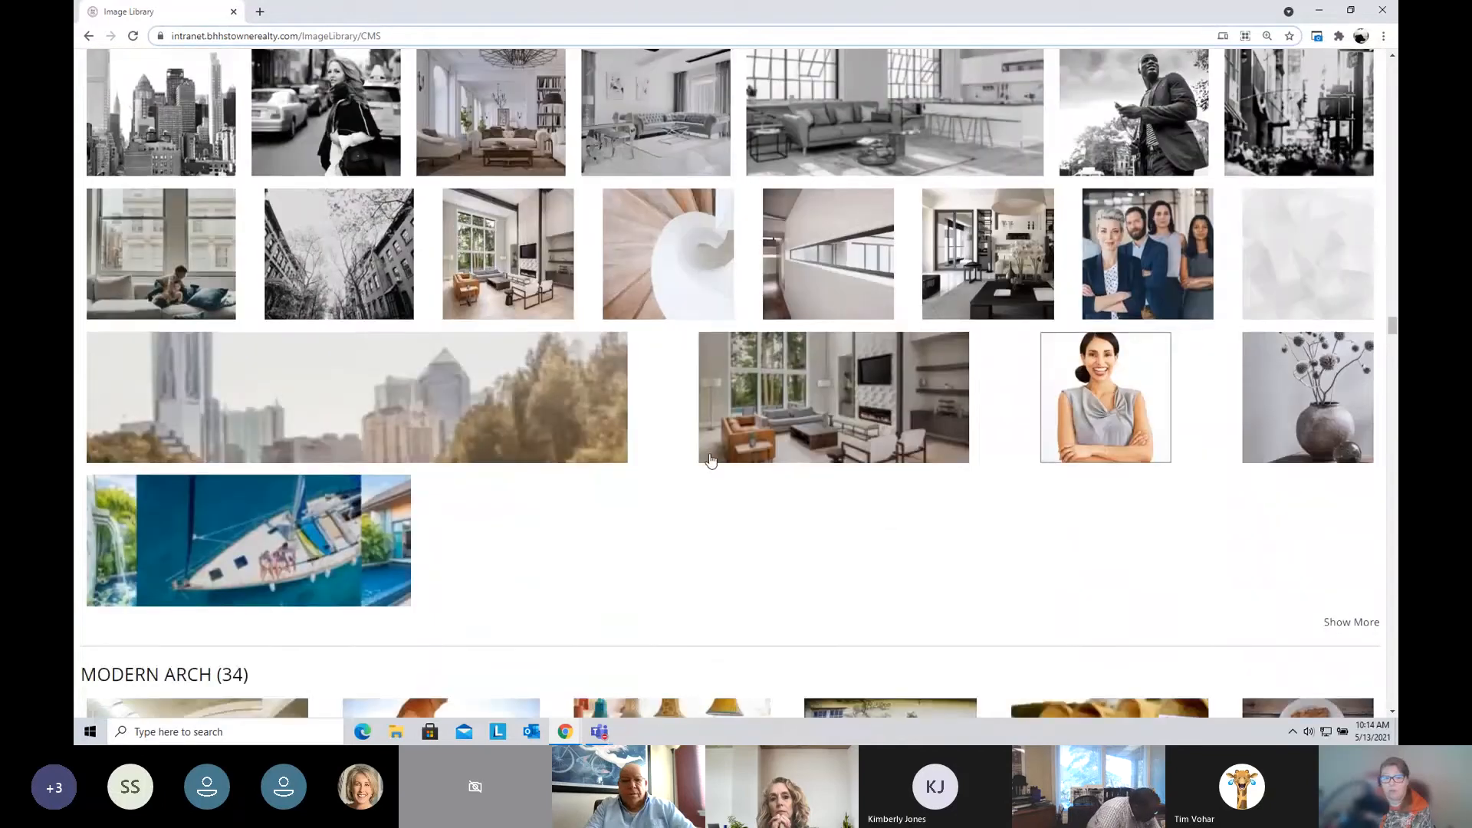
pyautogui.scroll(-3)
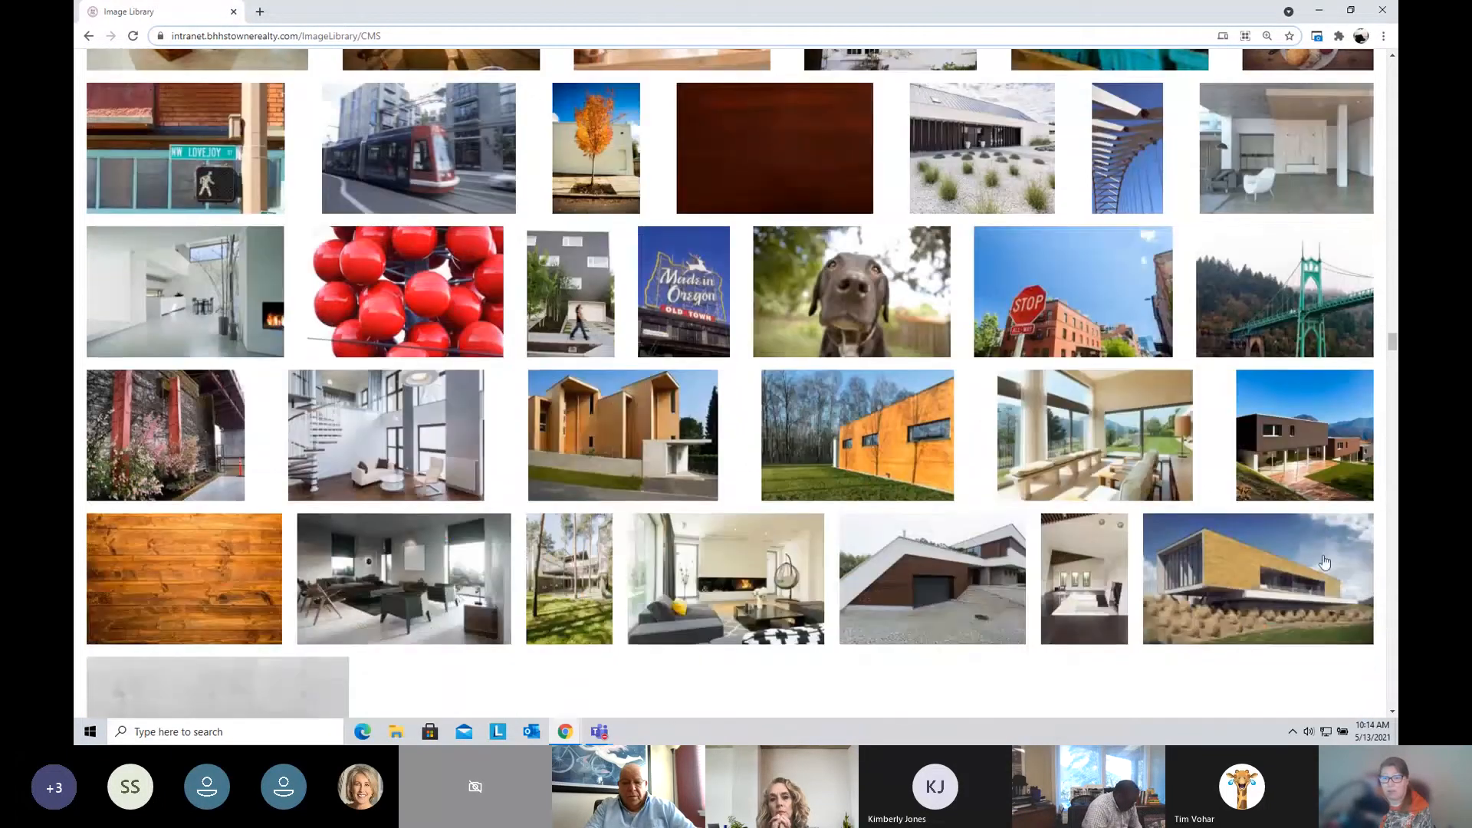
pyautogui.scroll(-3)
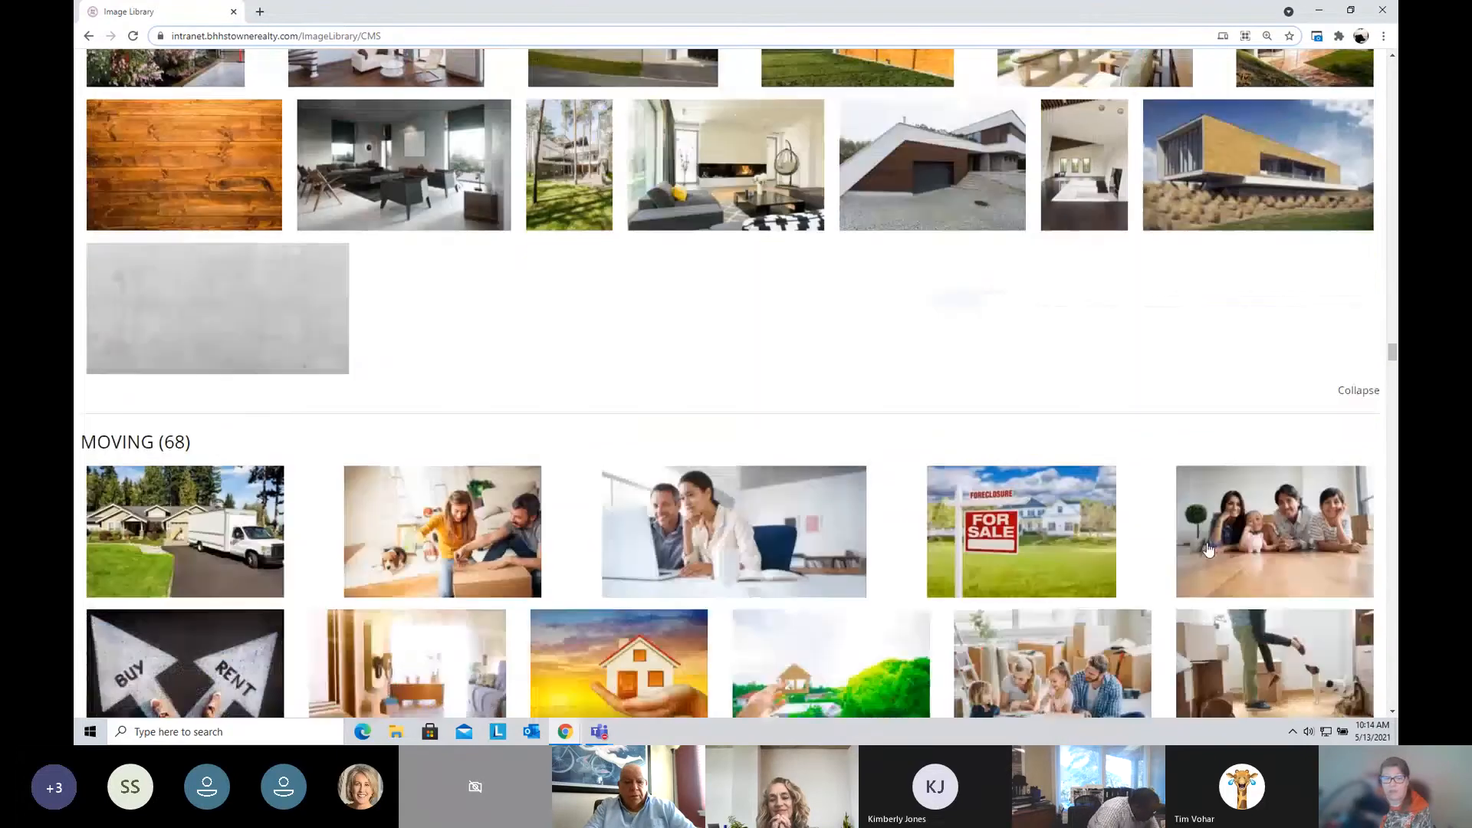
pyautogui.scroll(-3)
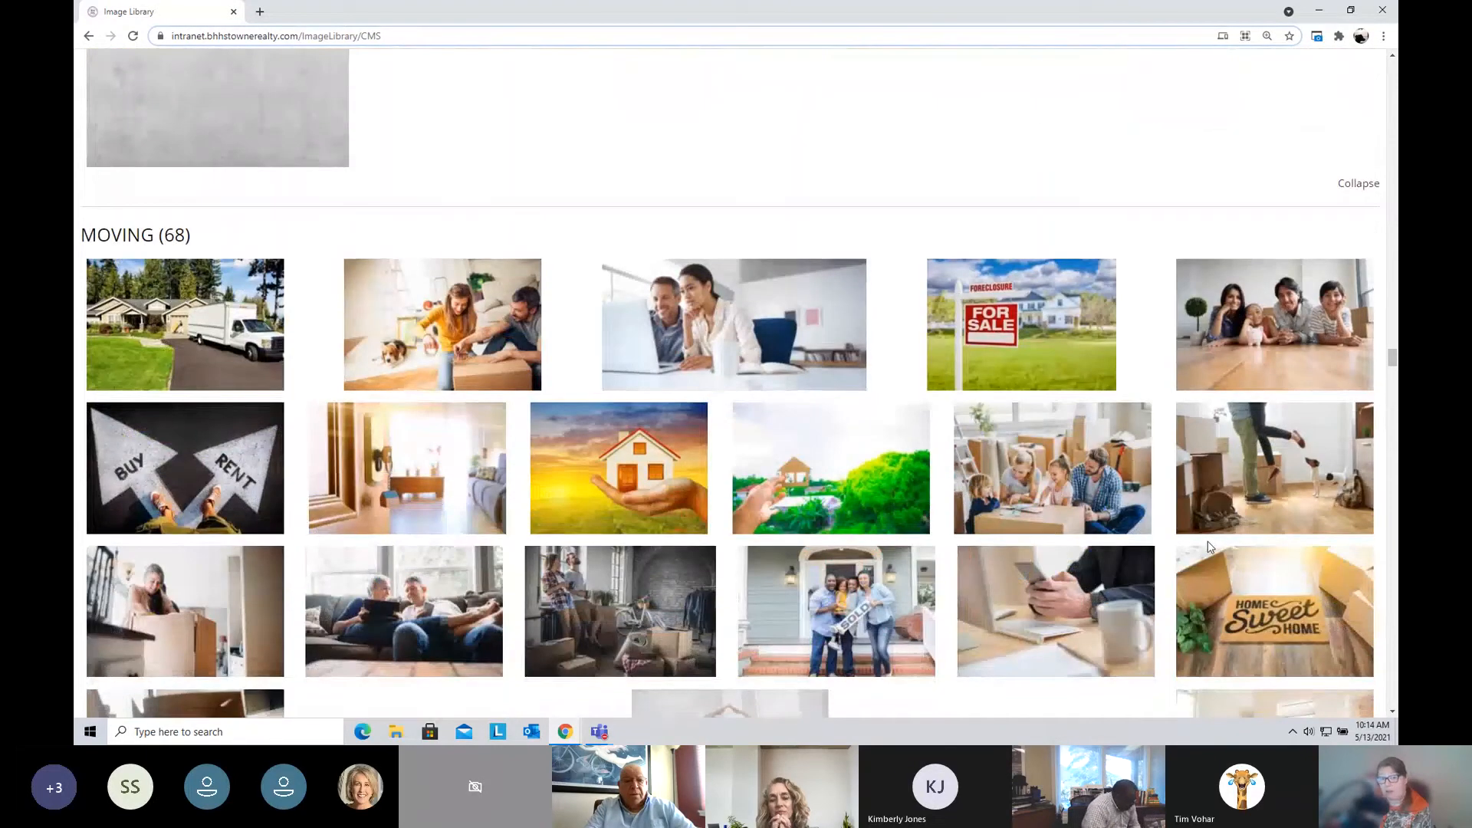
pyautogui.scroll(-3)
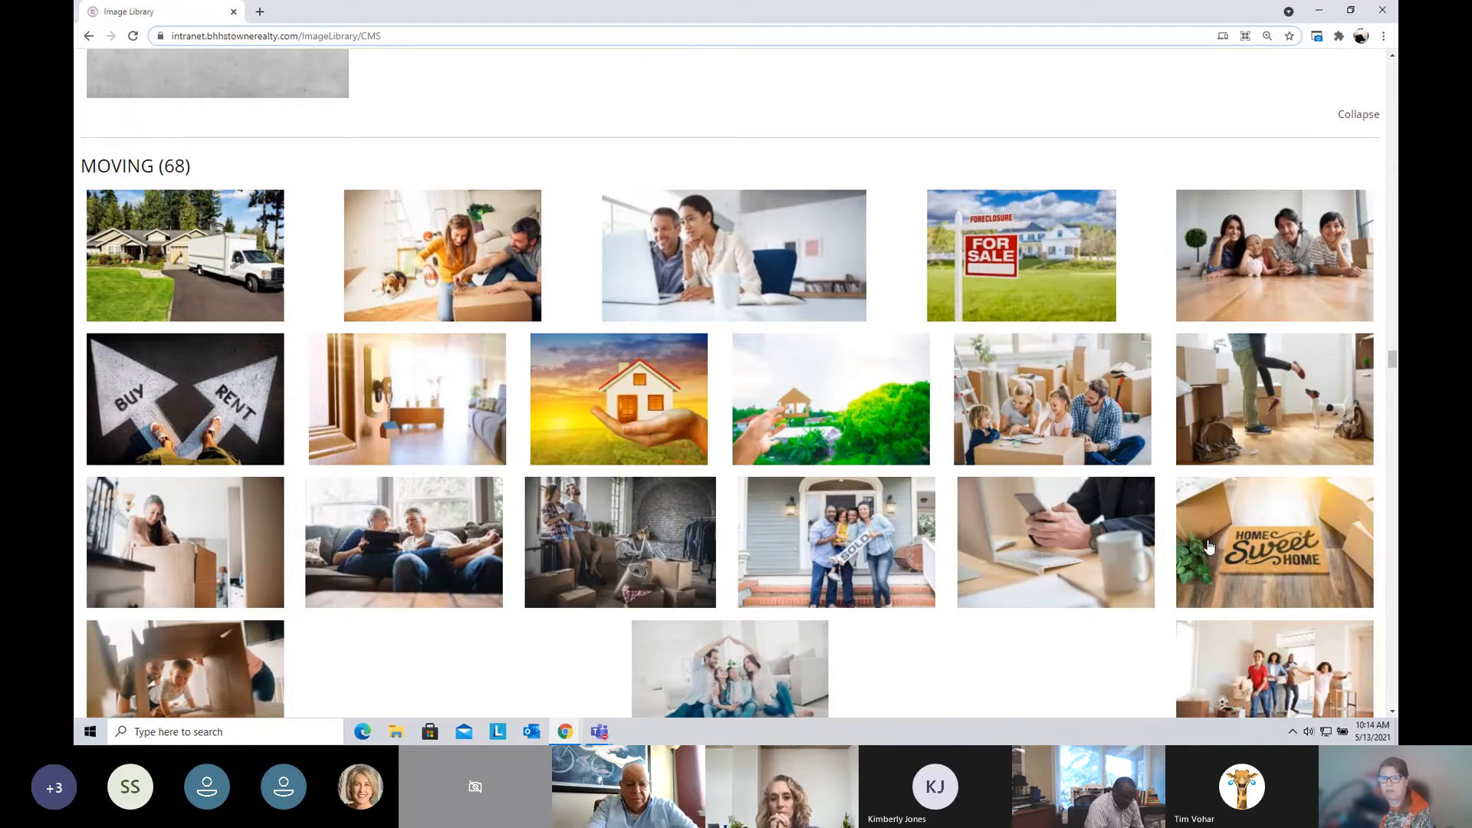
pyautogui.scroll(-3)
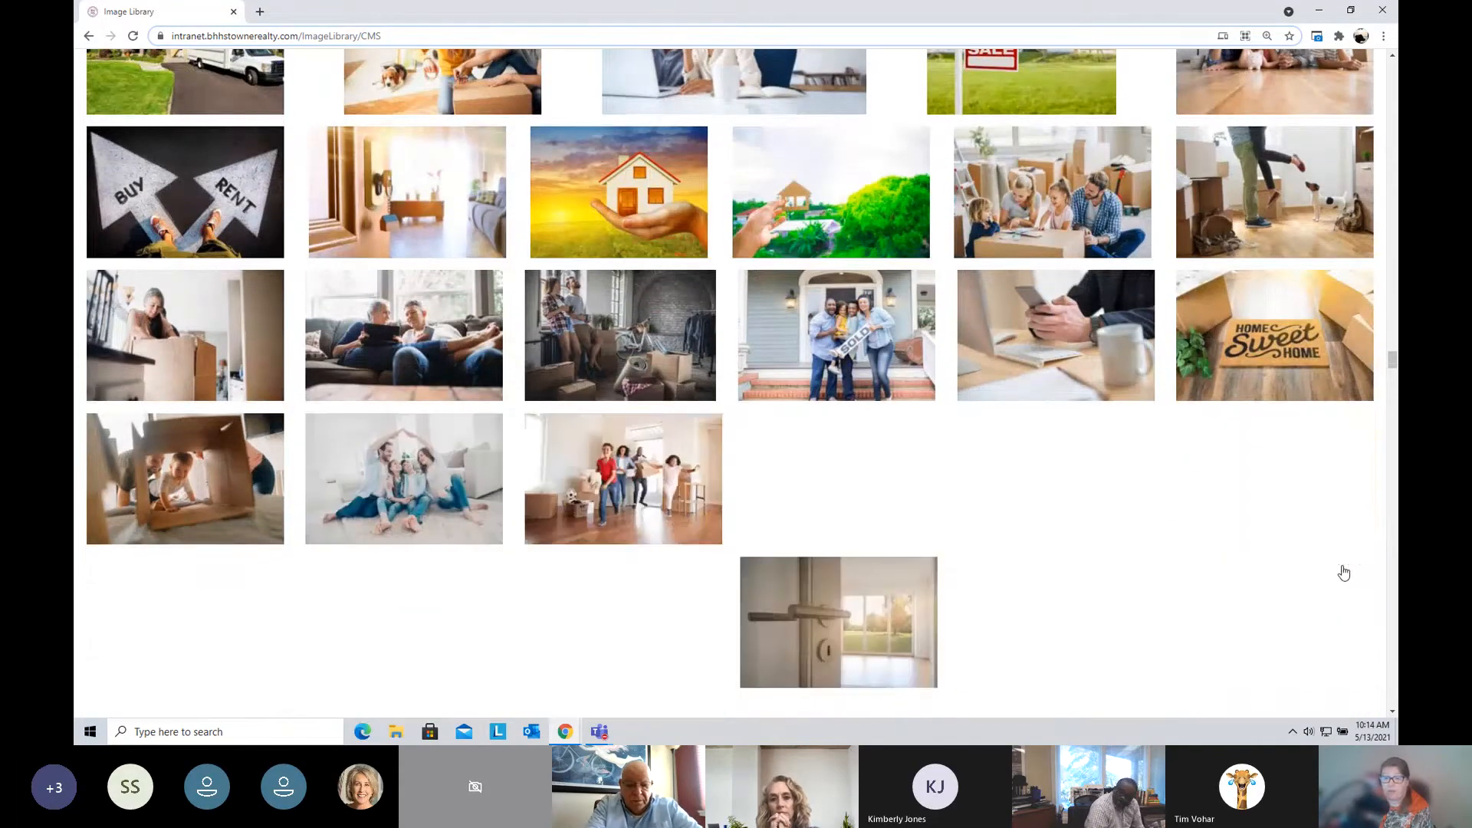
pyautogui.scroll(-3)
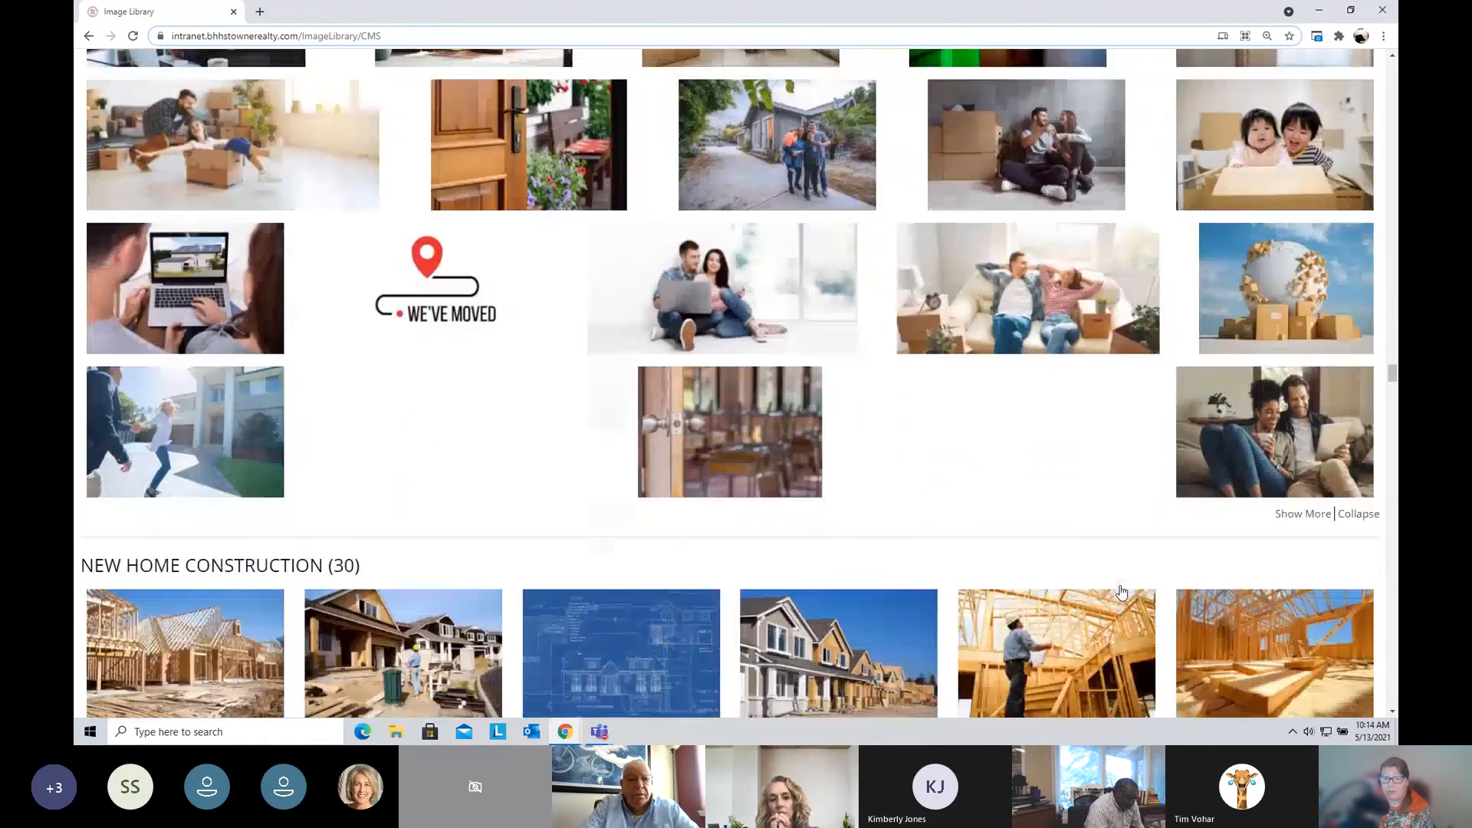
pyautogui.scroll(-3)
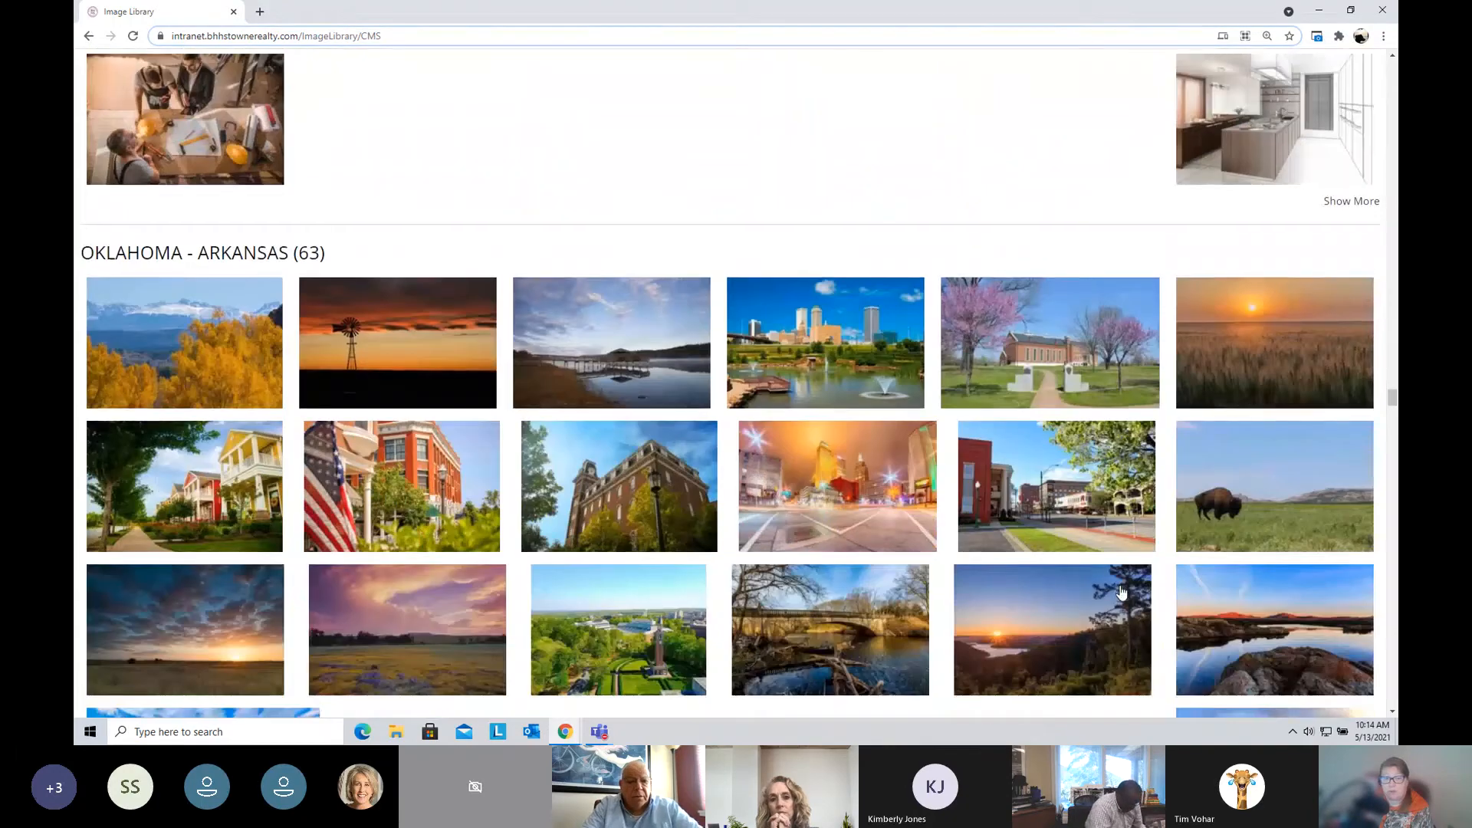
pyautogui.scroll(-3)
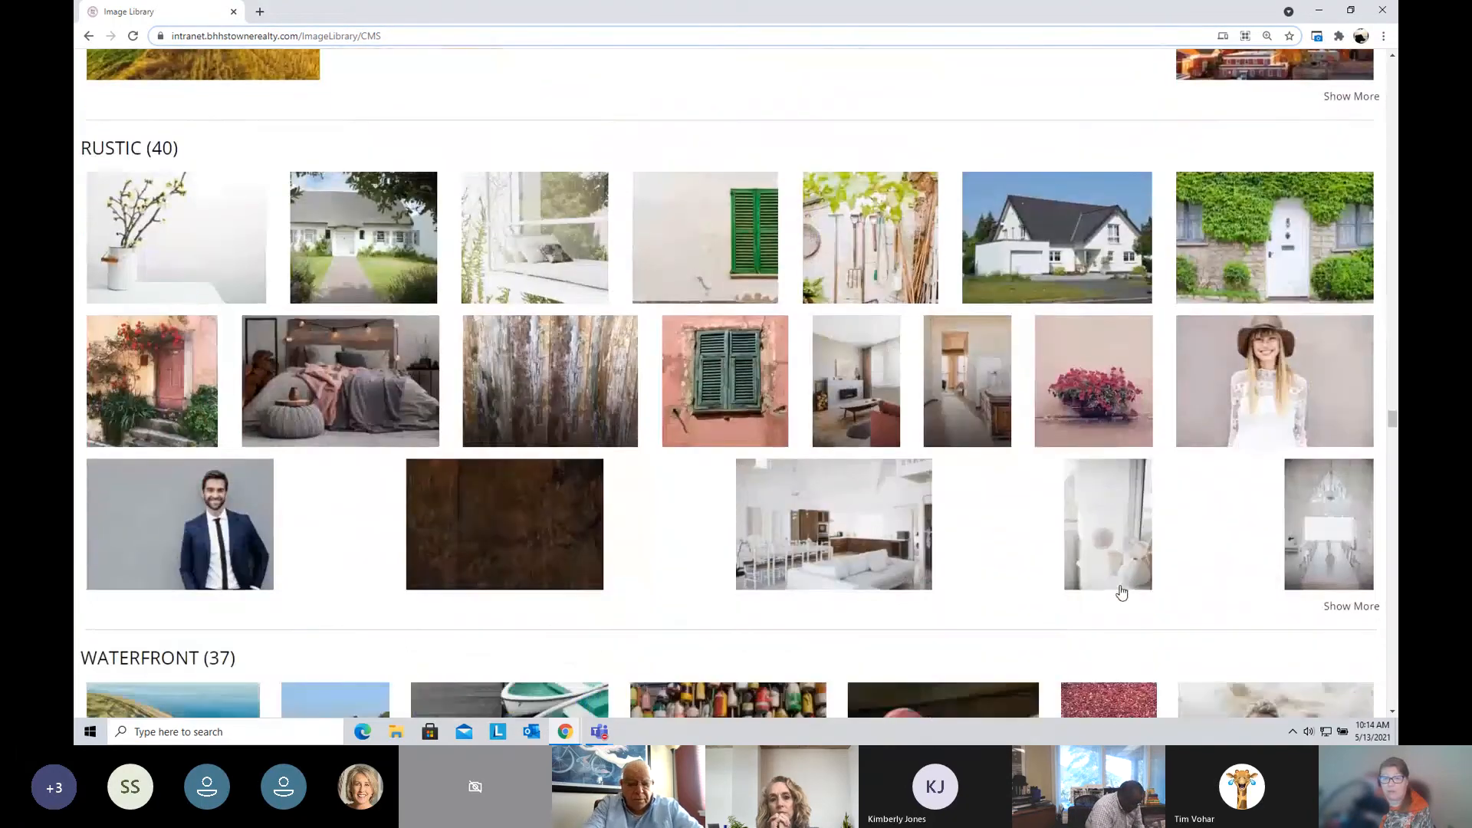
pyautogui.scroll(-3)
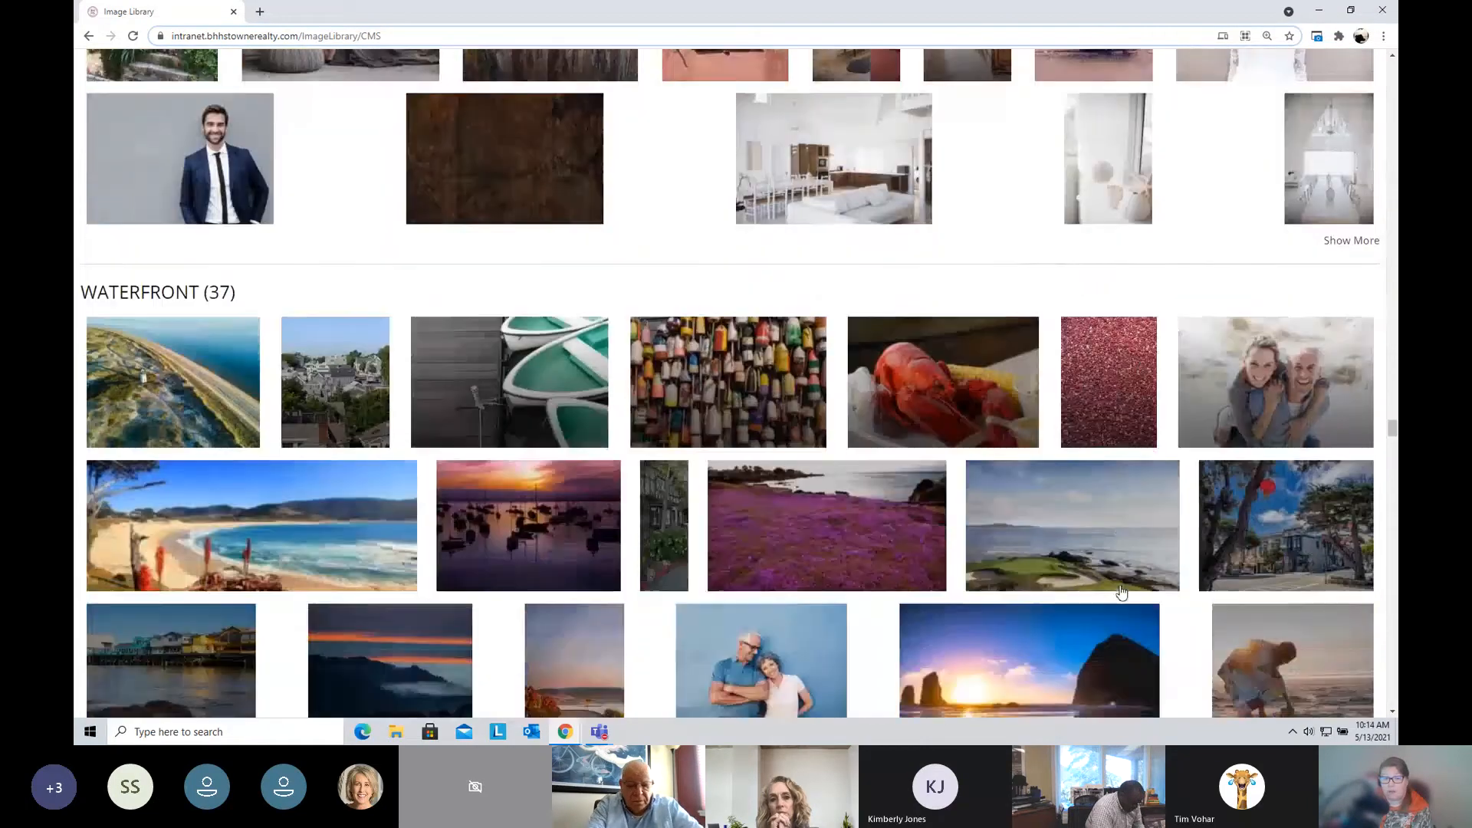
pyautogui.scroll(-3)
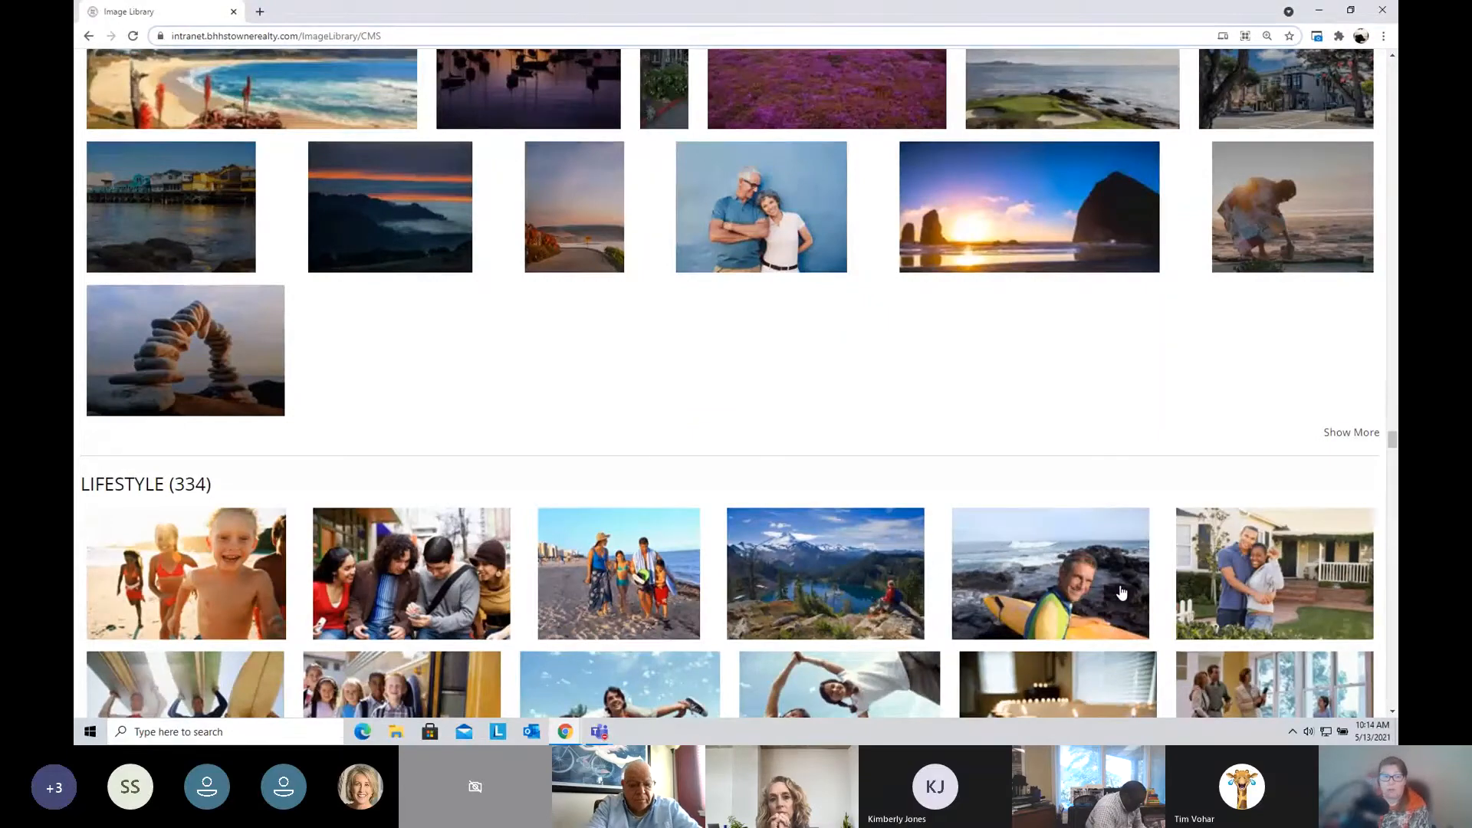
pyautogui.scroll(-3)
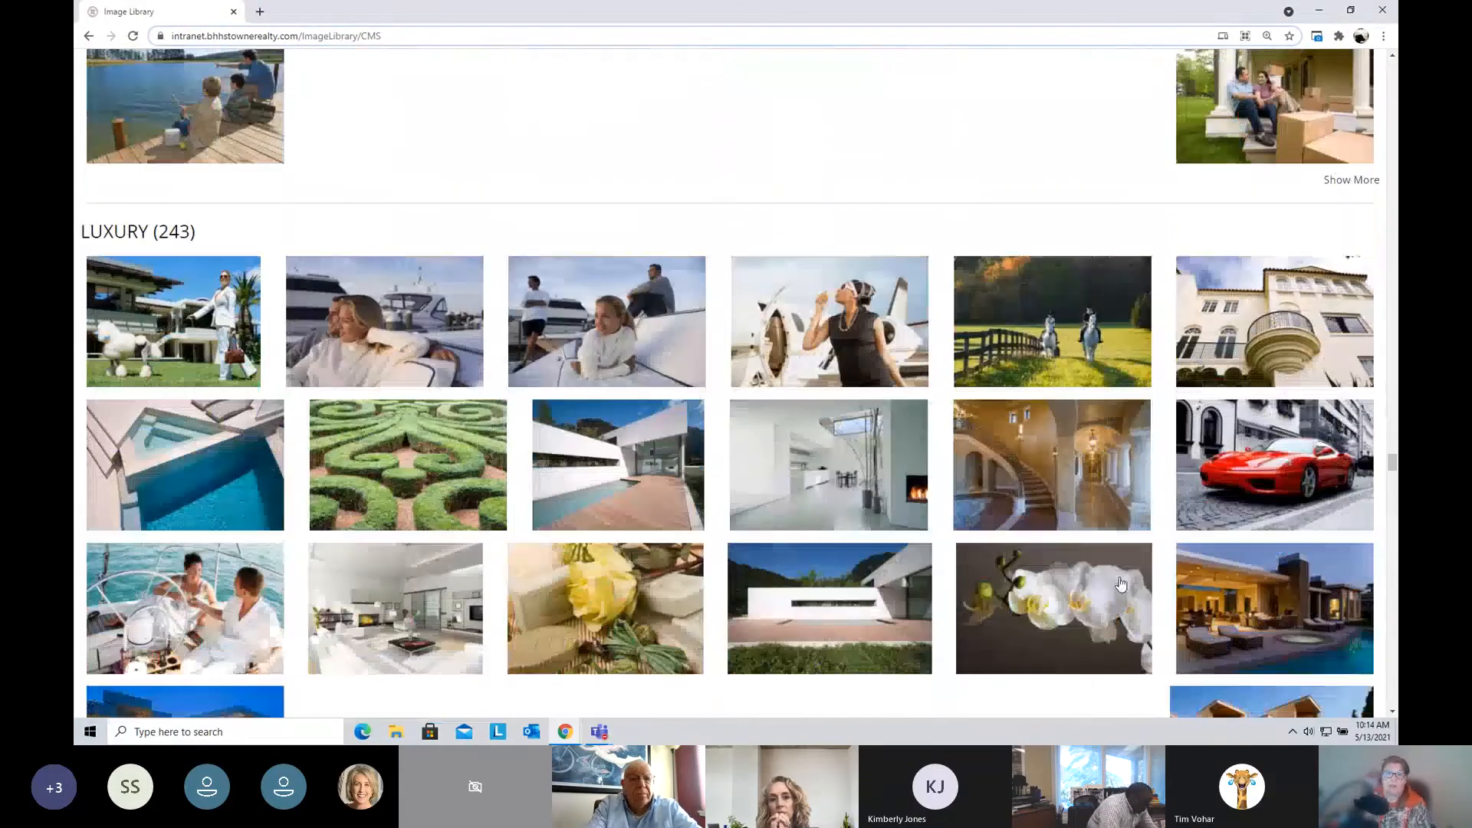
pyautogui.scroll(-3)
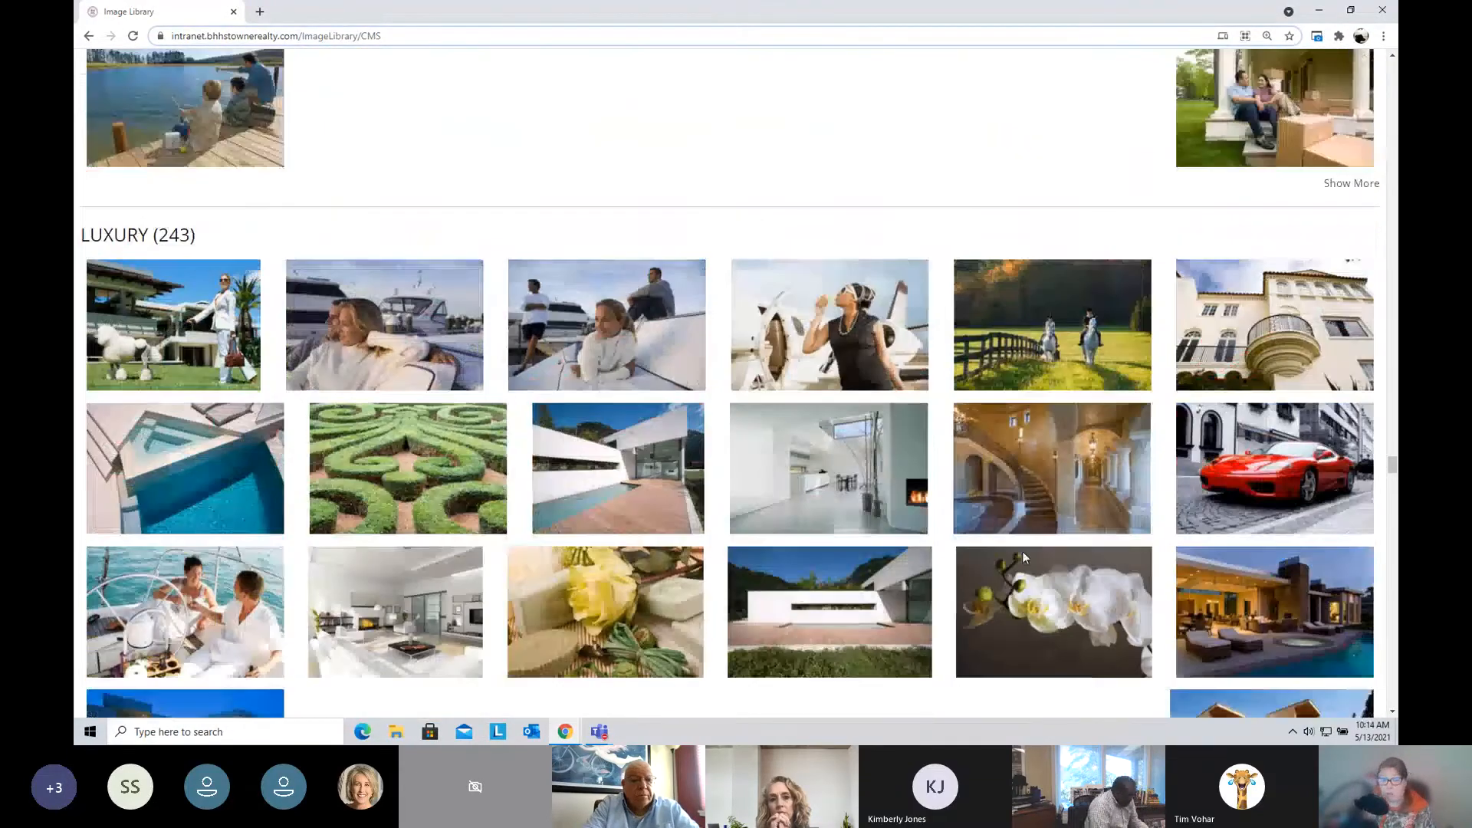
pyautogui.scroll(-3)
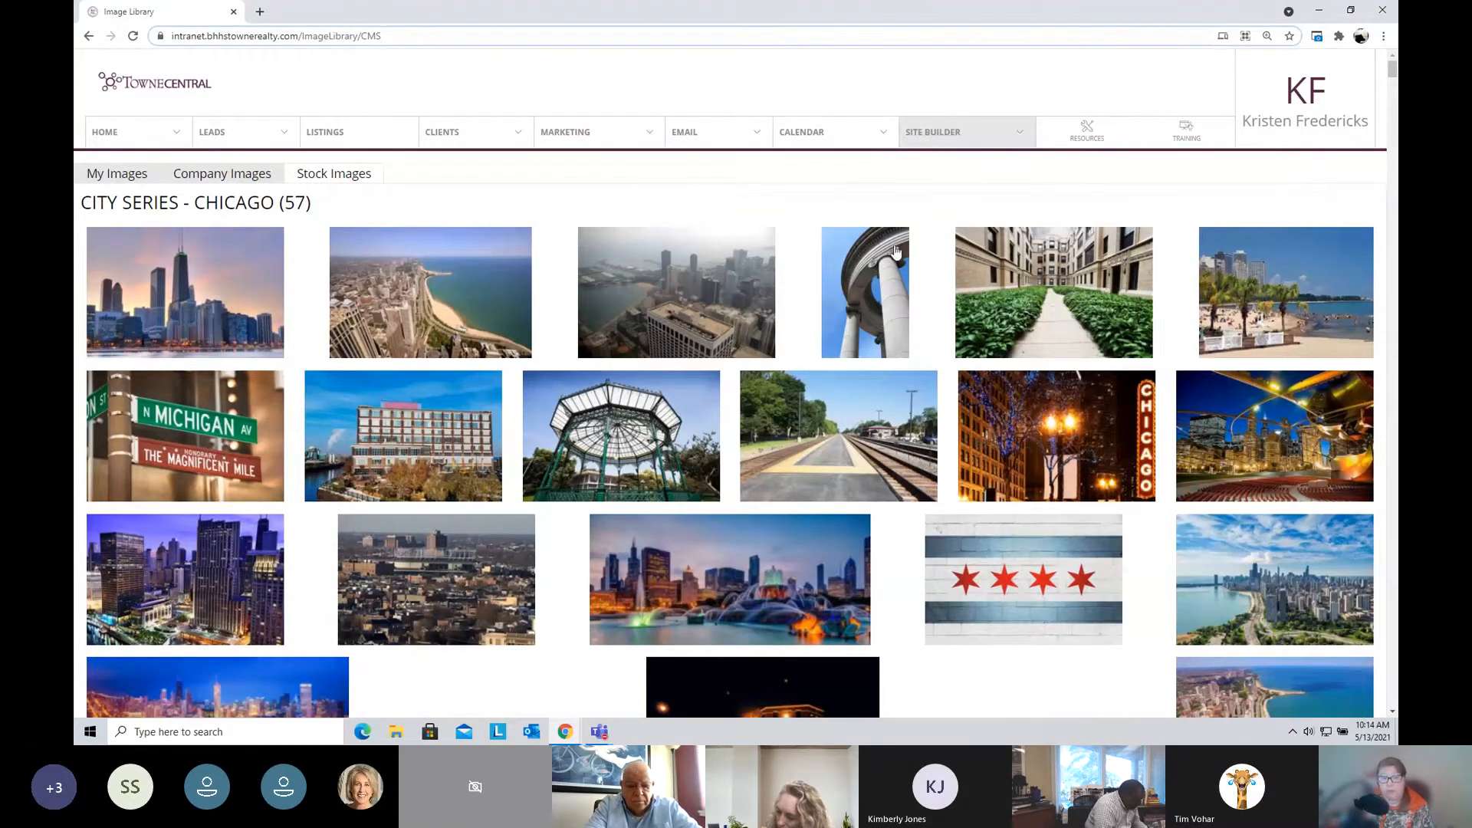
pyautogui.moveTo(486, 244)
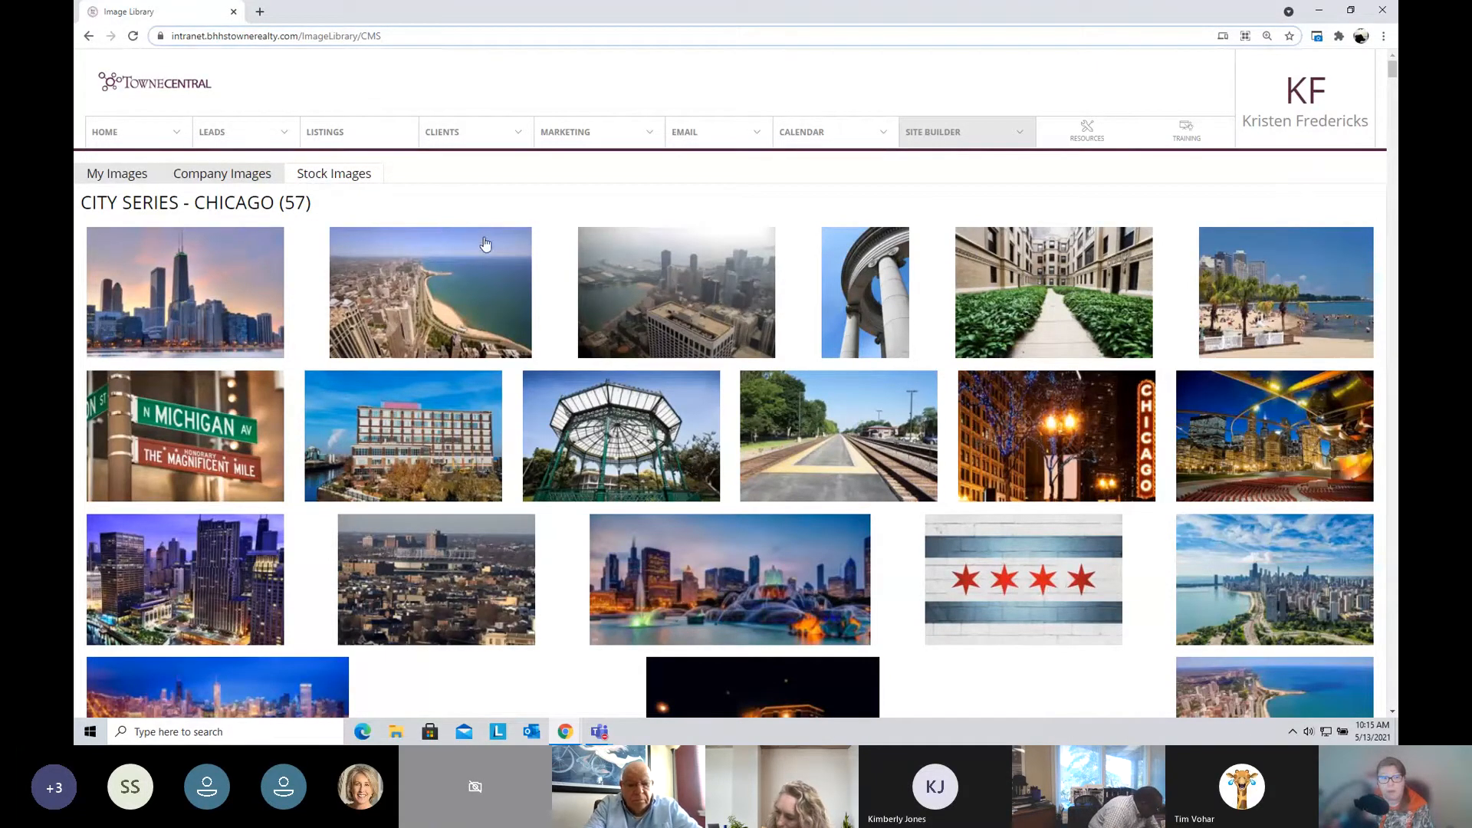
# Step: From My Dashboard's Quick Links, launch BoxBrownie's member dashboard in a new tab
pyautogui.click(105, 132)
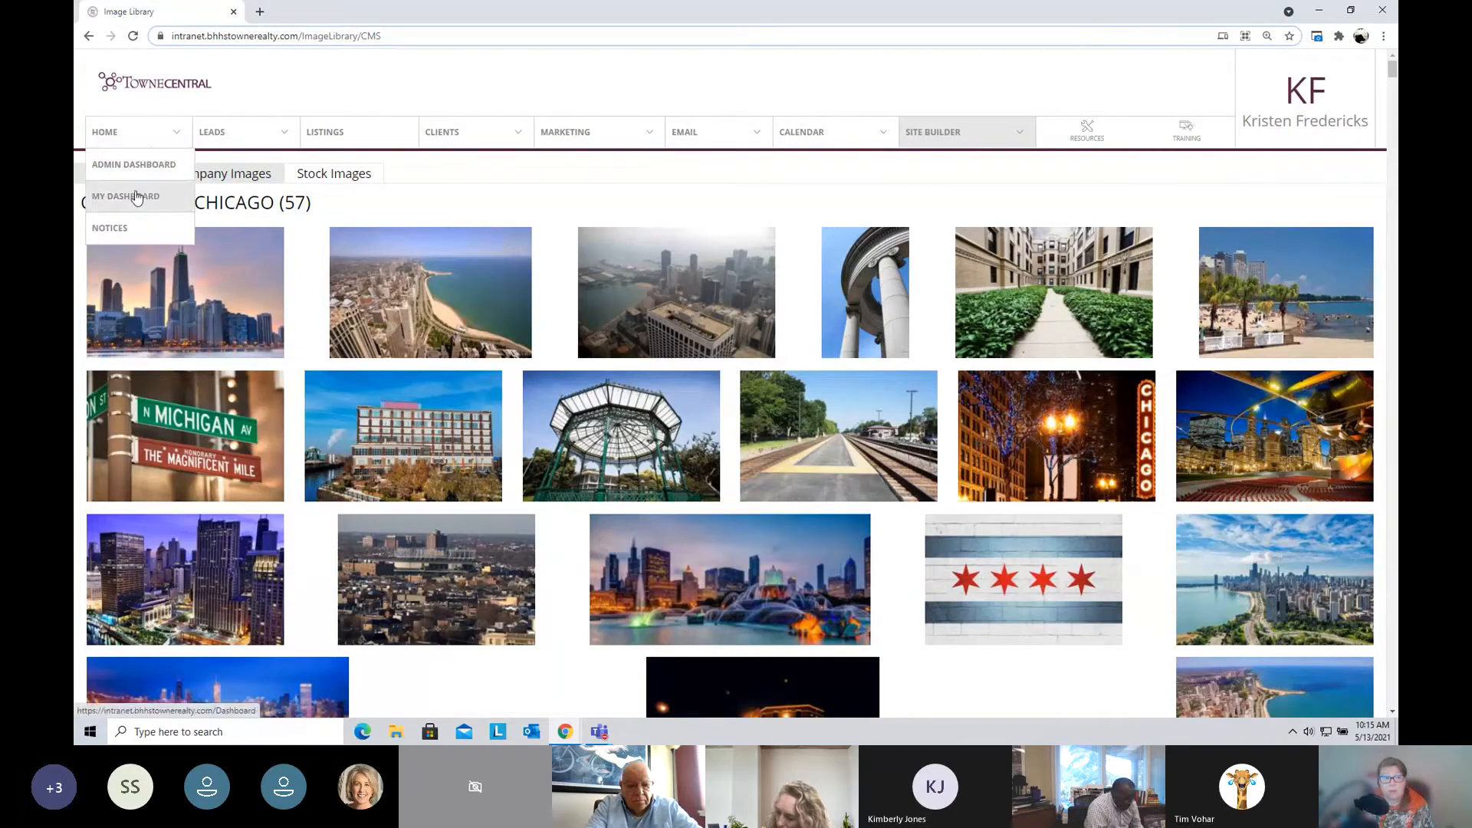
pyautogui.click(126, 196)
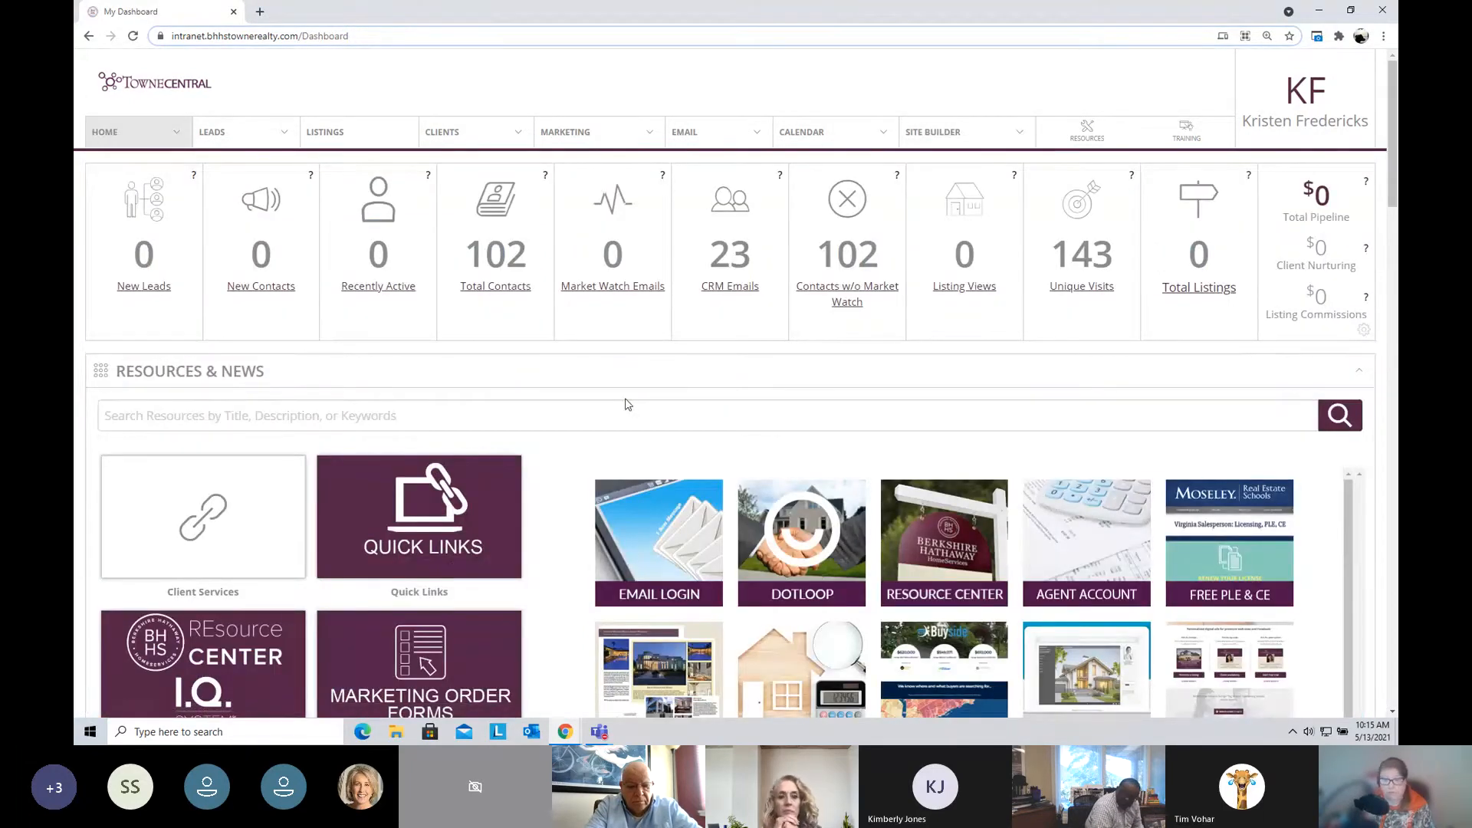
pyautogui.scroll(-3)
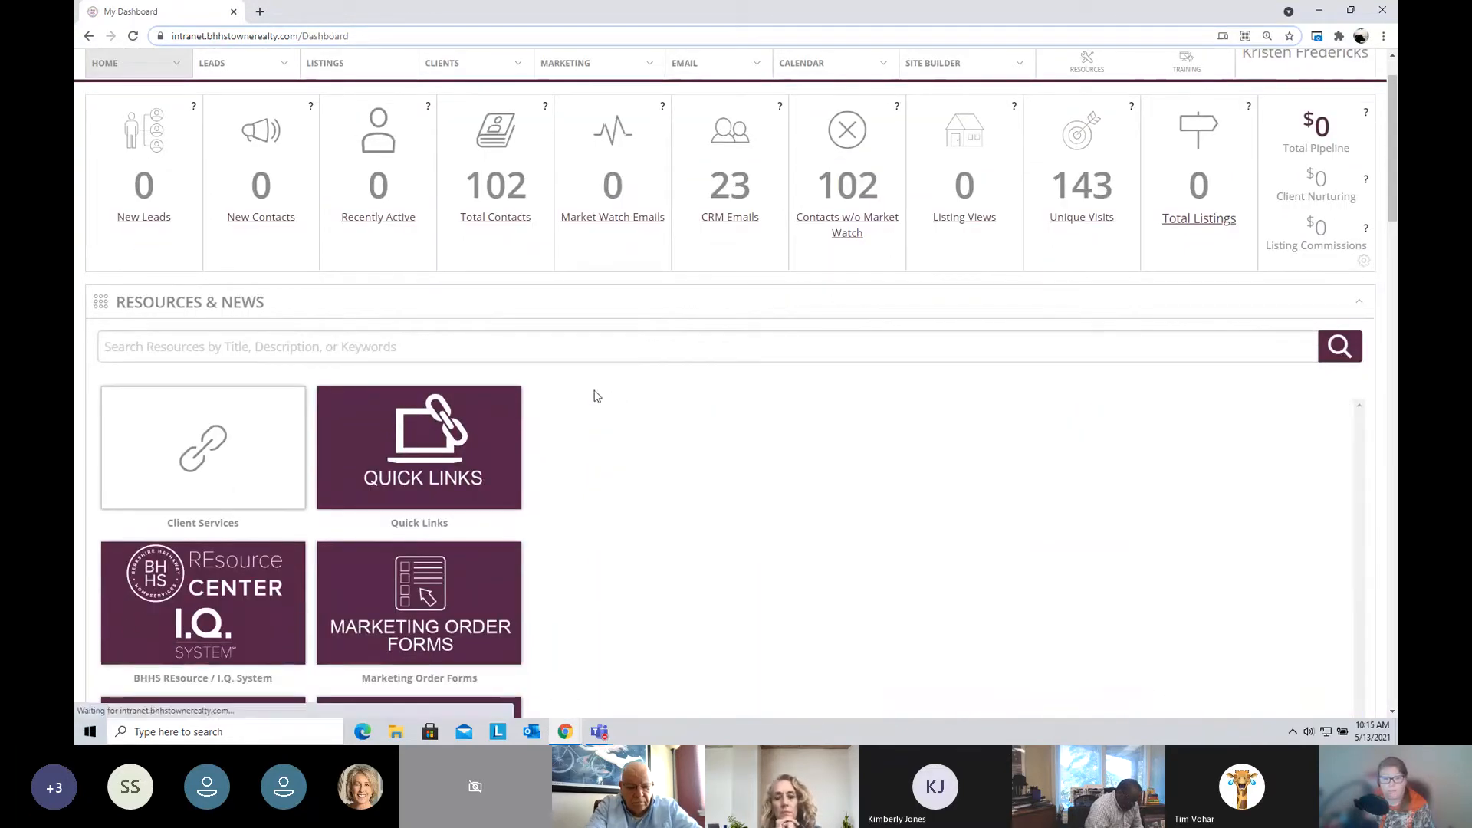
pyautogui.click(419, 446)
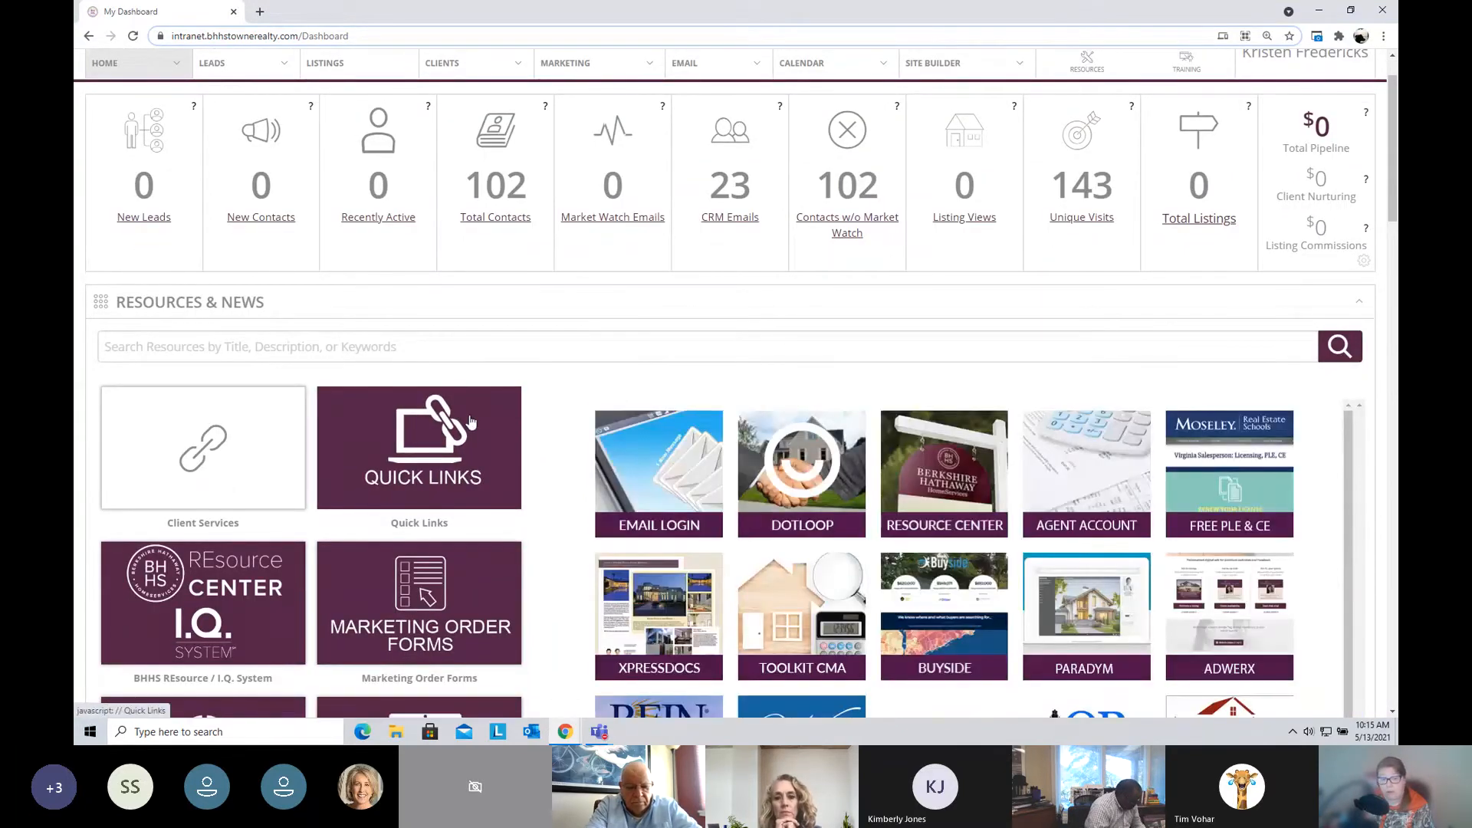
pyautogui.click(418, 447)
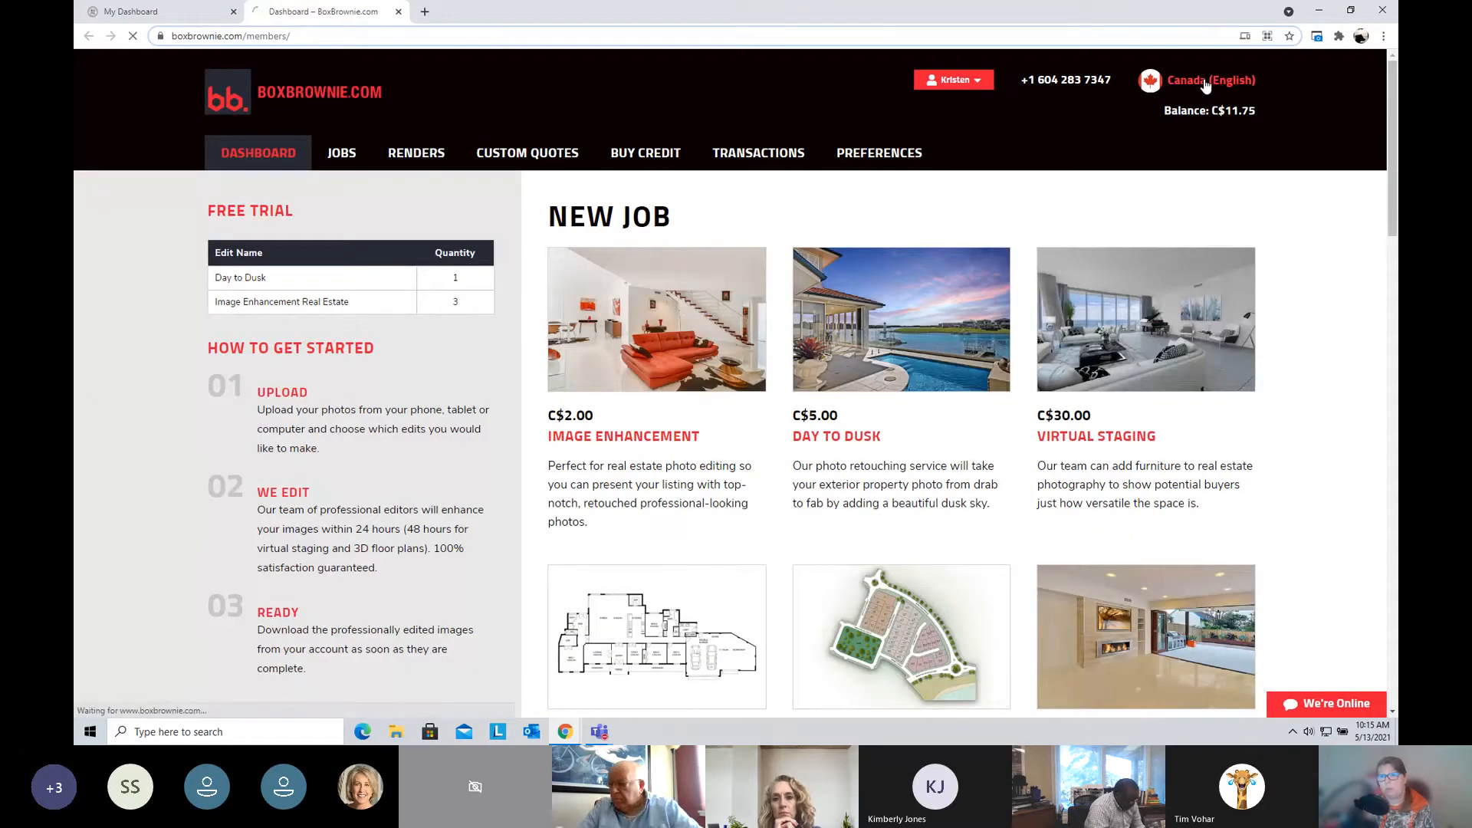
# Step: Switch the account region from Canada (English) to United States for US dollar pricing
pyautogui.click(1210, 79)
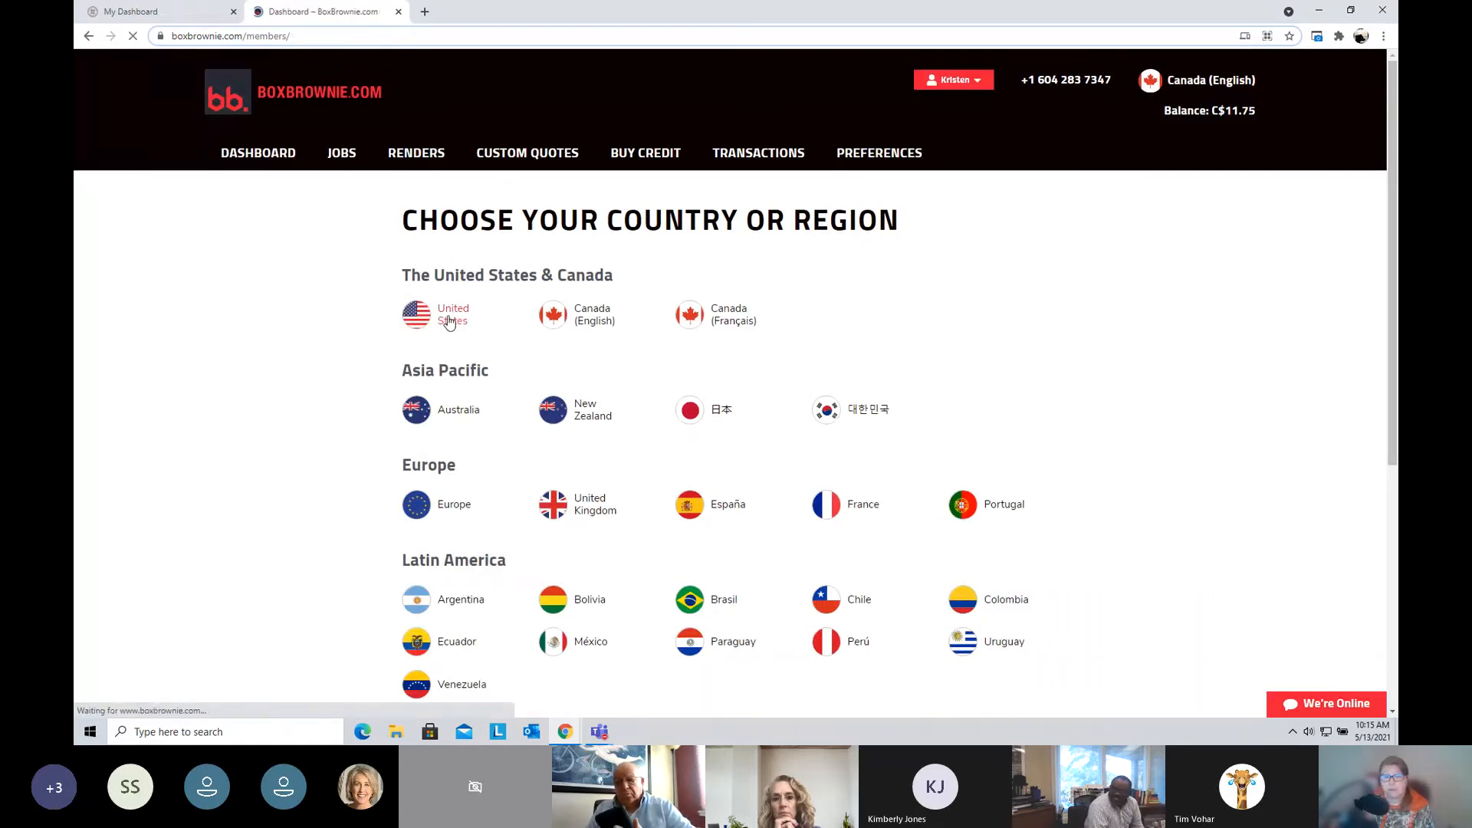
pyautogui.click(452, 315)
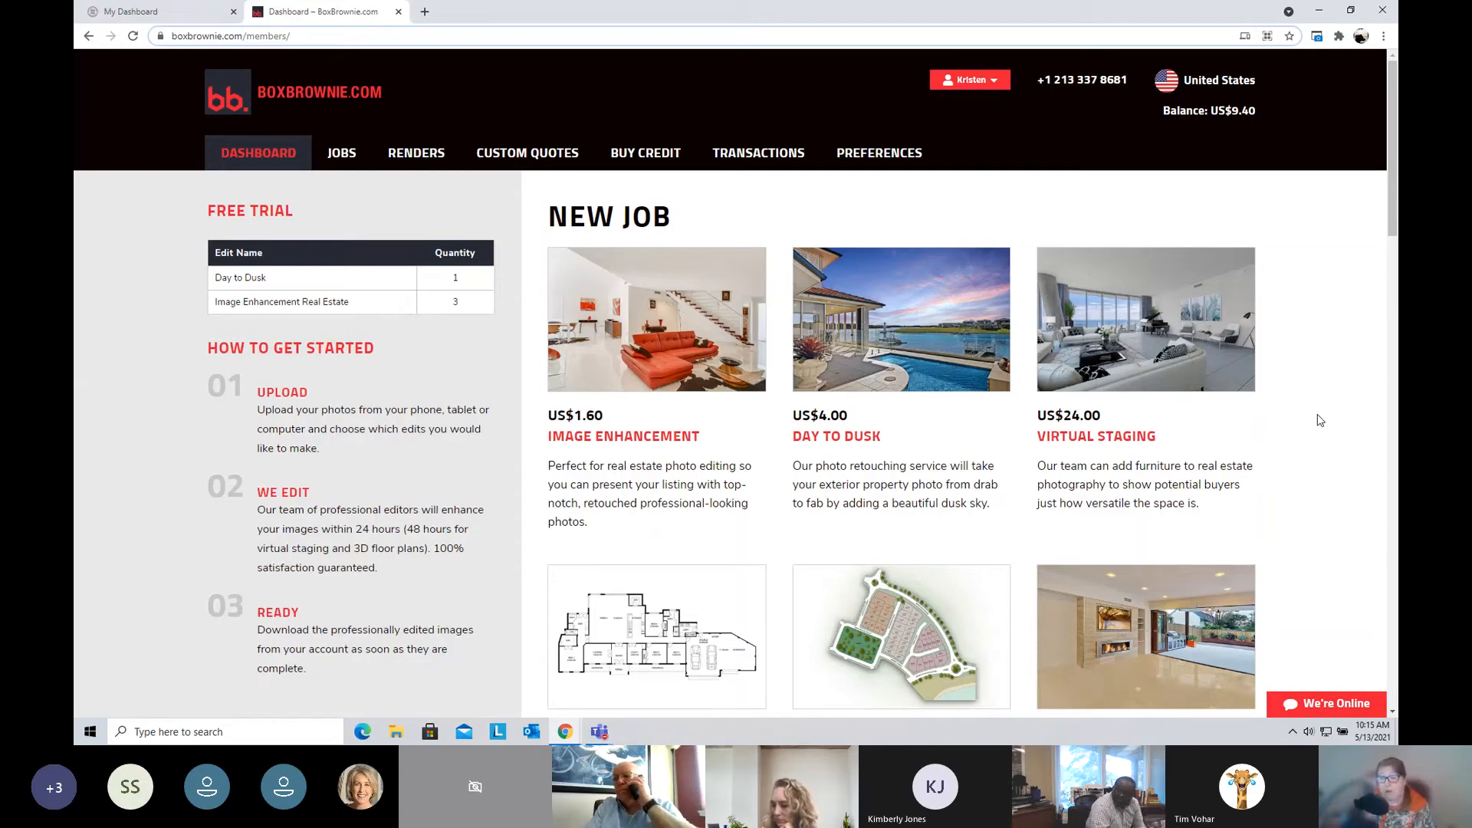
pyautogui.moveTo(1153, 365)
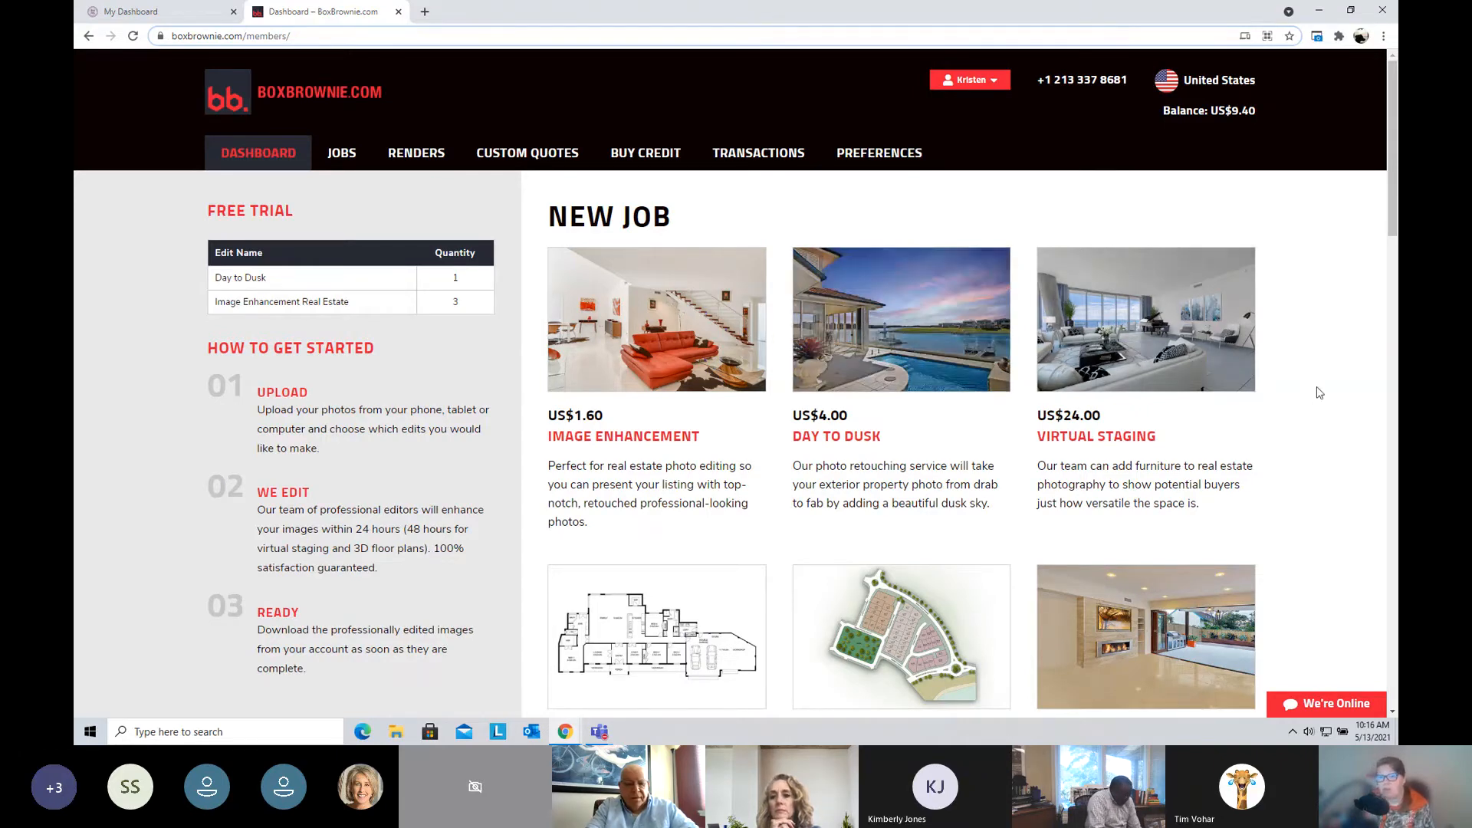
# Step: Browse the New Job service catalog down to portrait retouching and copywriting
pyautogui.scroll(-3)
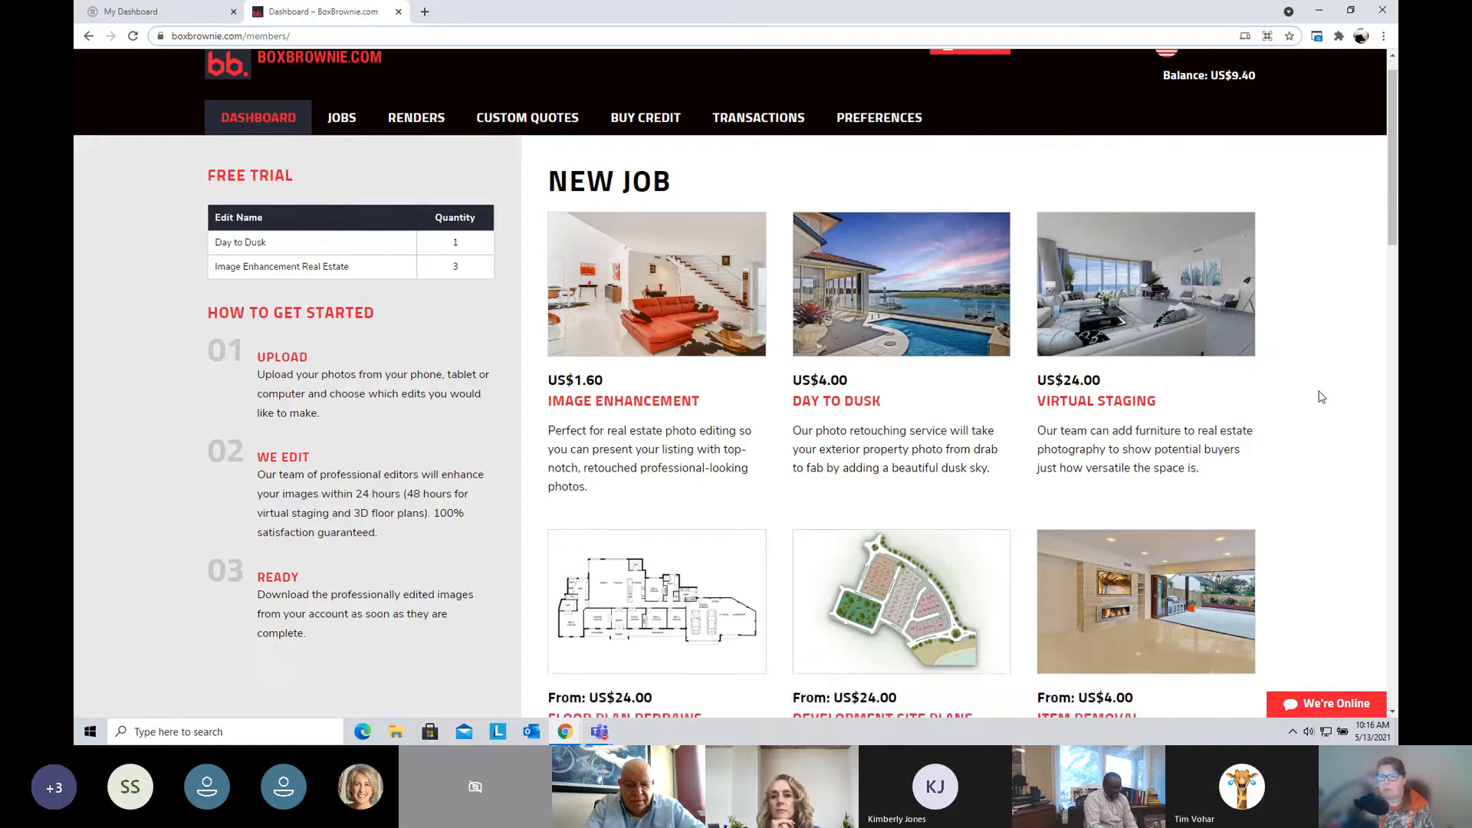
pyautogui.scroll(-3)
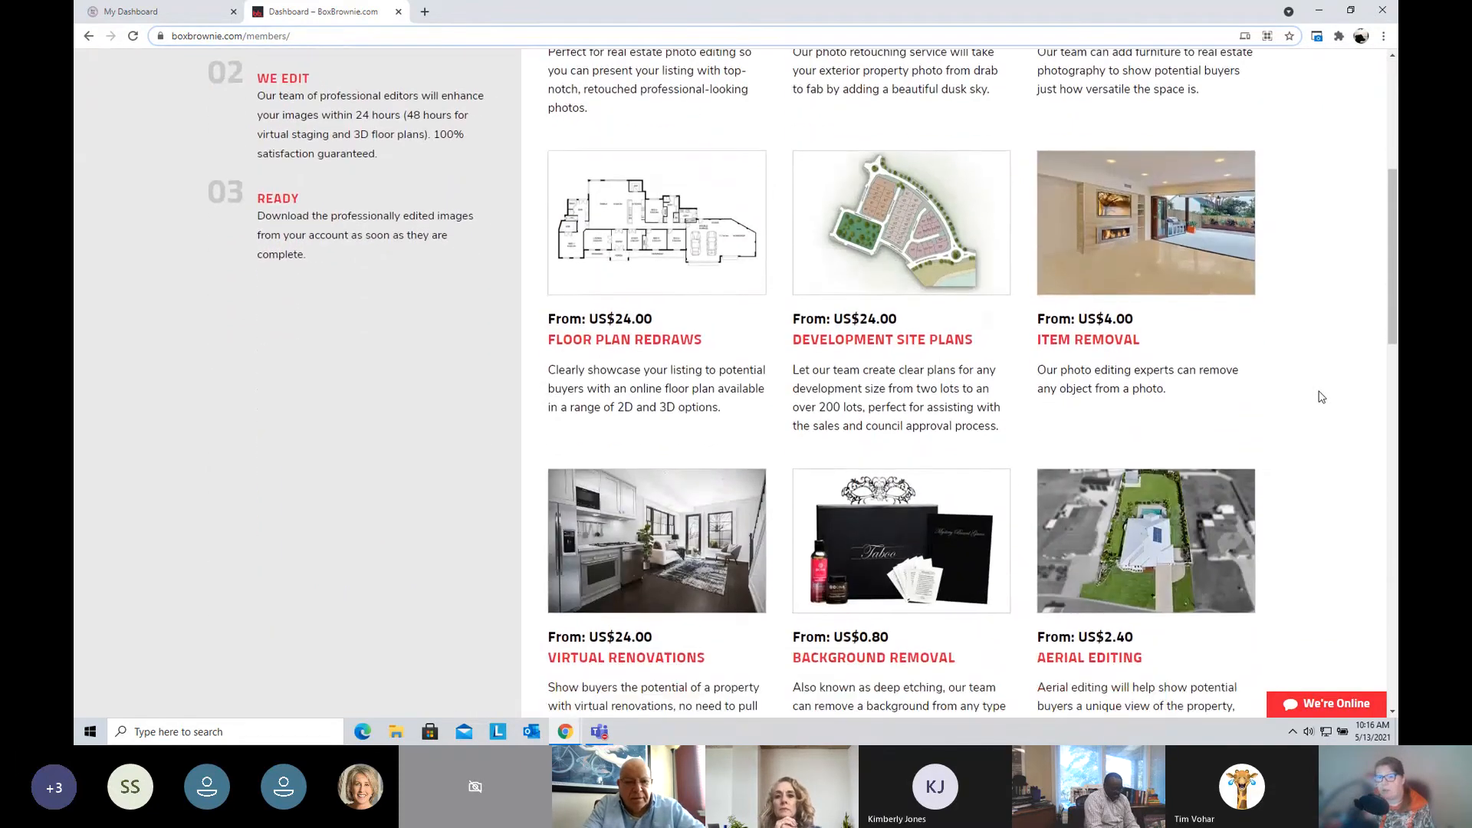
pyautogui.scroll(-3)
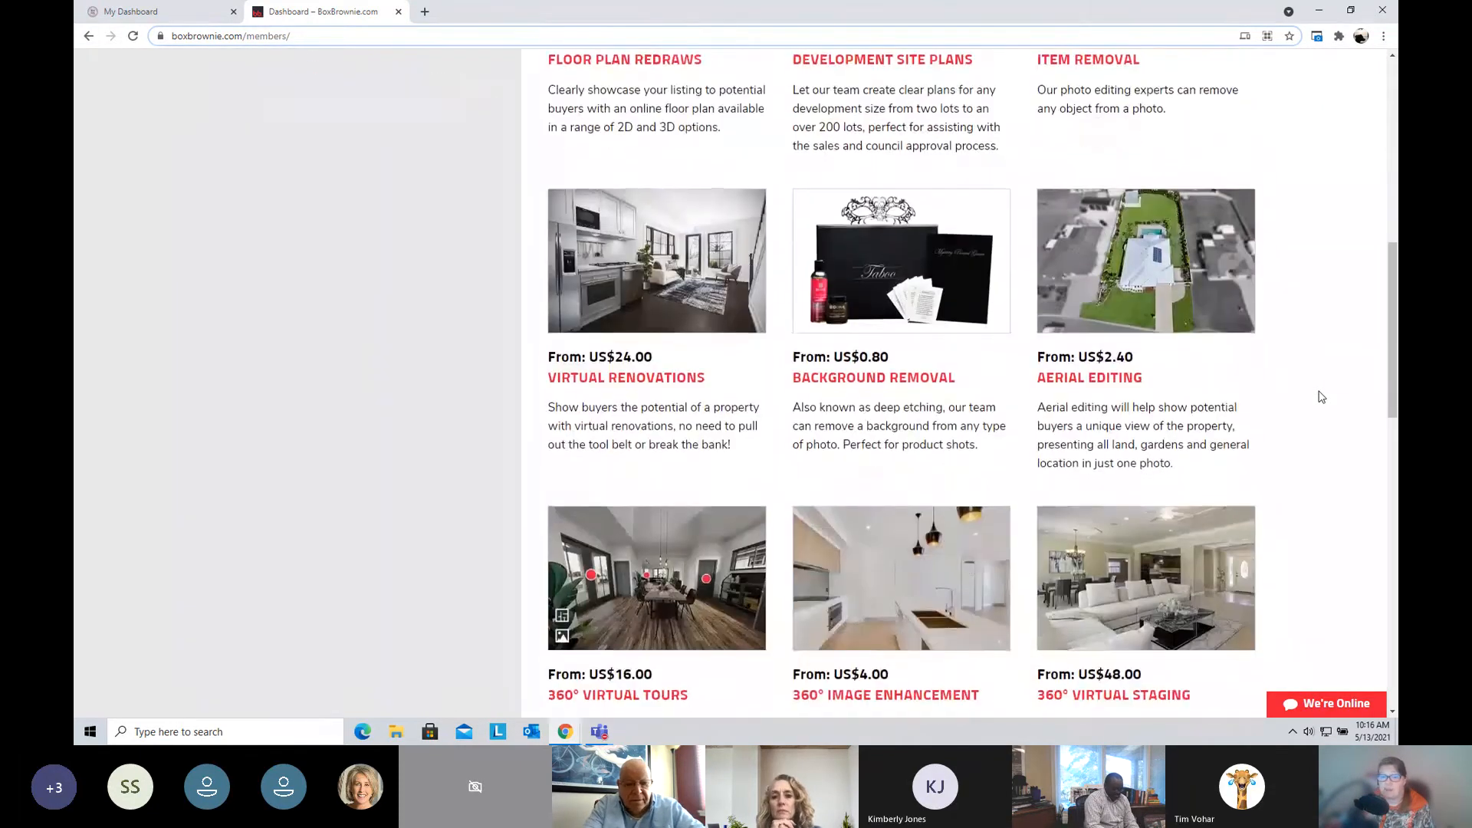
pyautogui.scroll(-3)
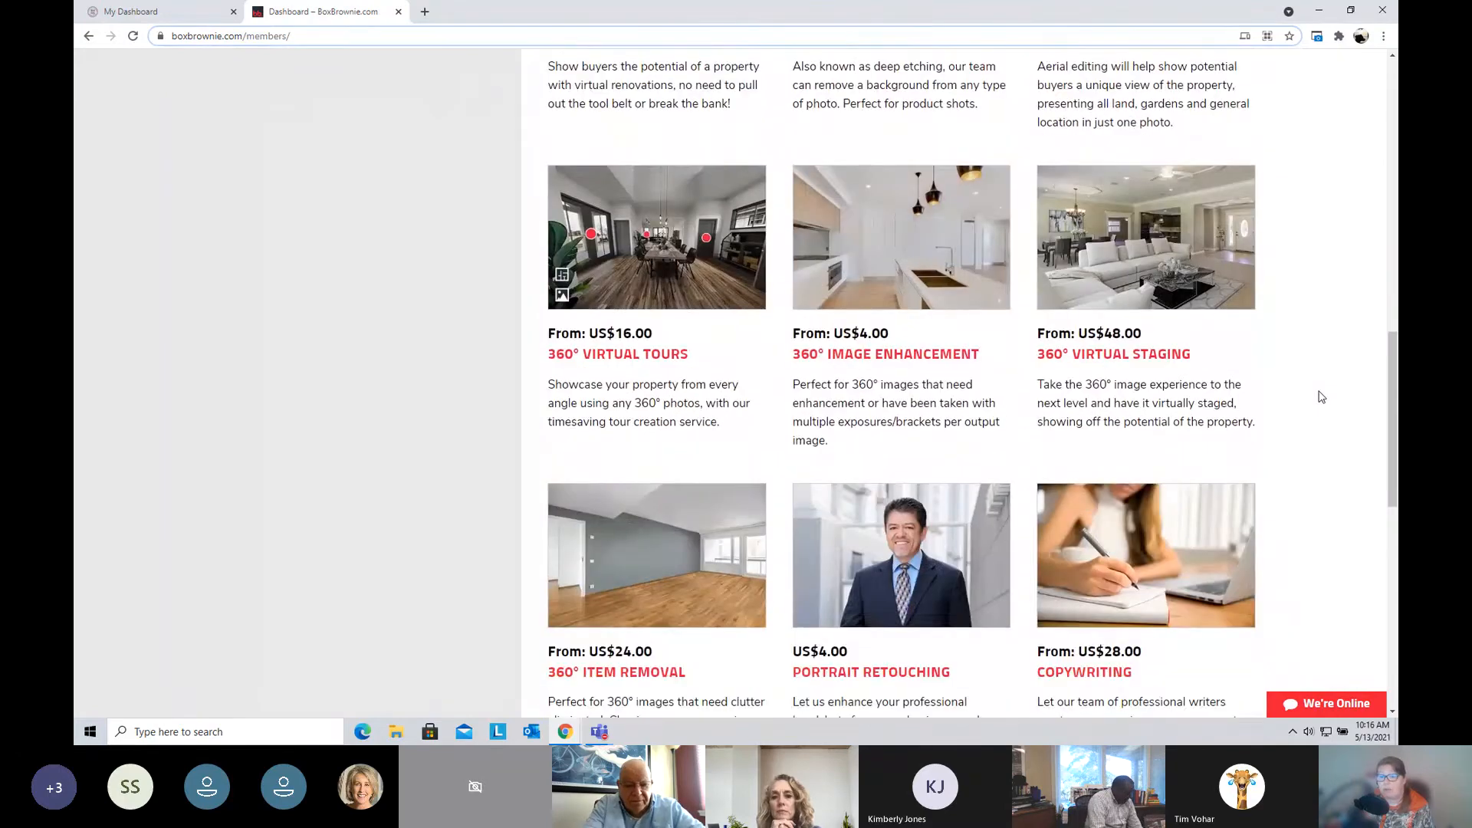
pyautogui.scroll(-3)
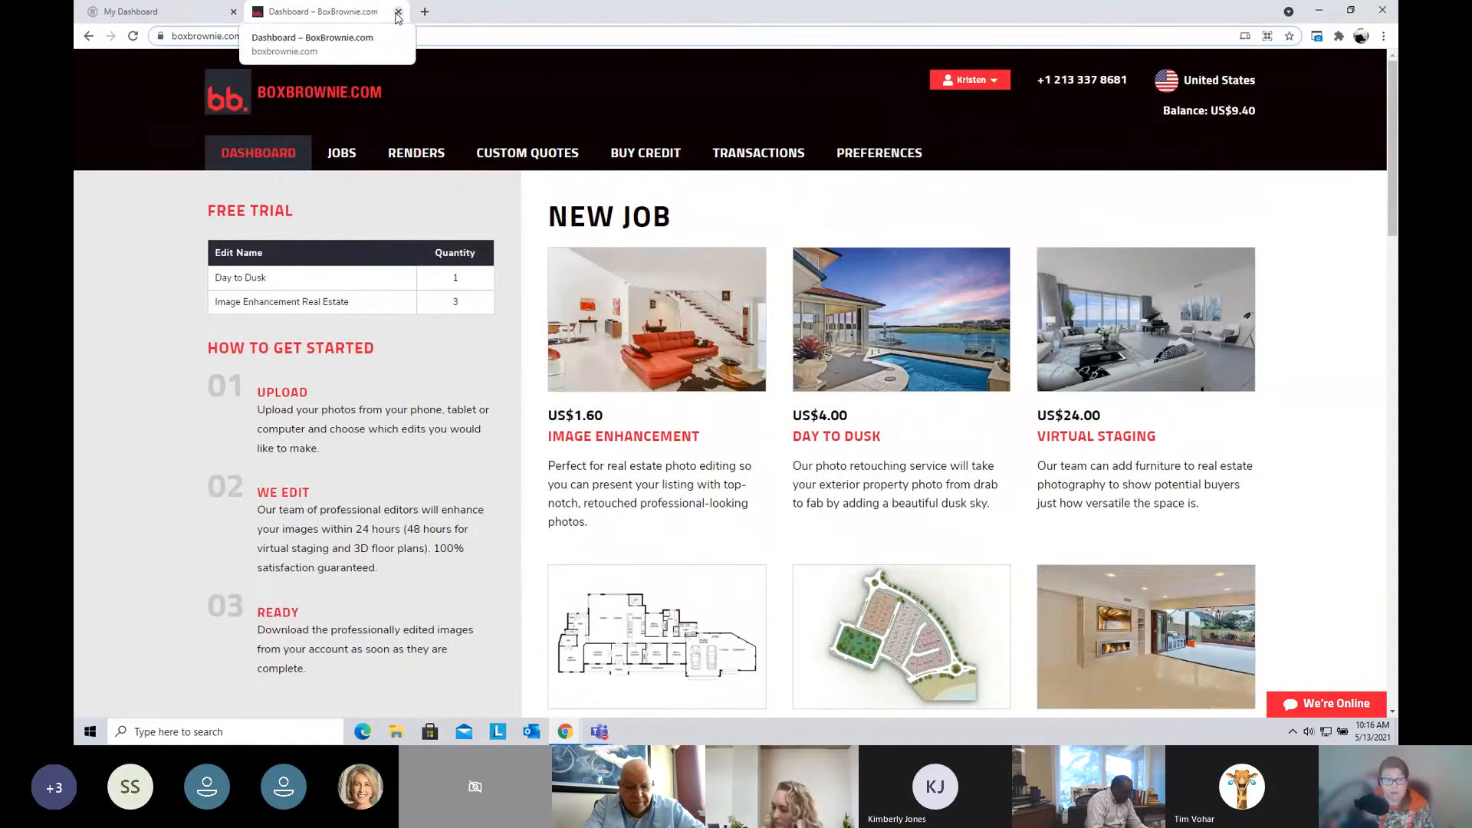
# Step: Close BoxBrownie and bring up the Adwerx Just Listed ad review for the $3,450,000 listing
pyautogui.click(399, 11)
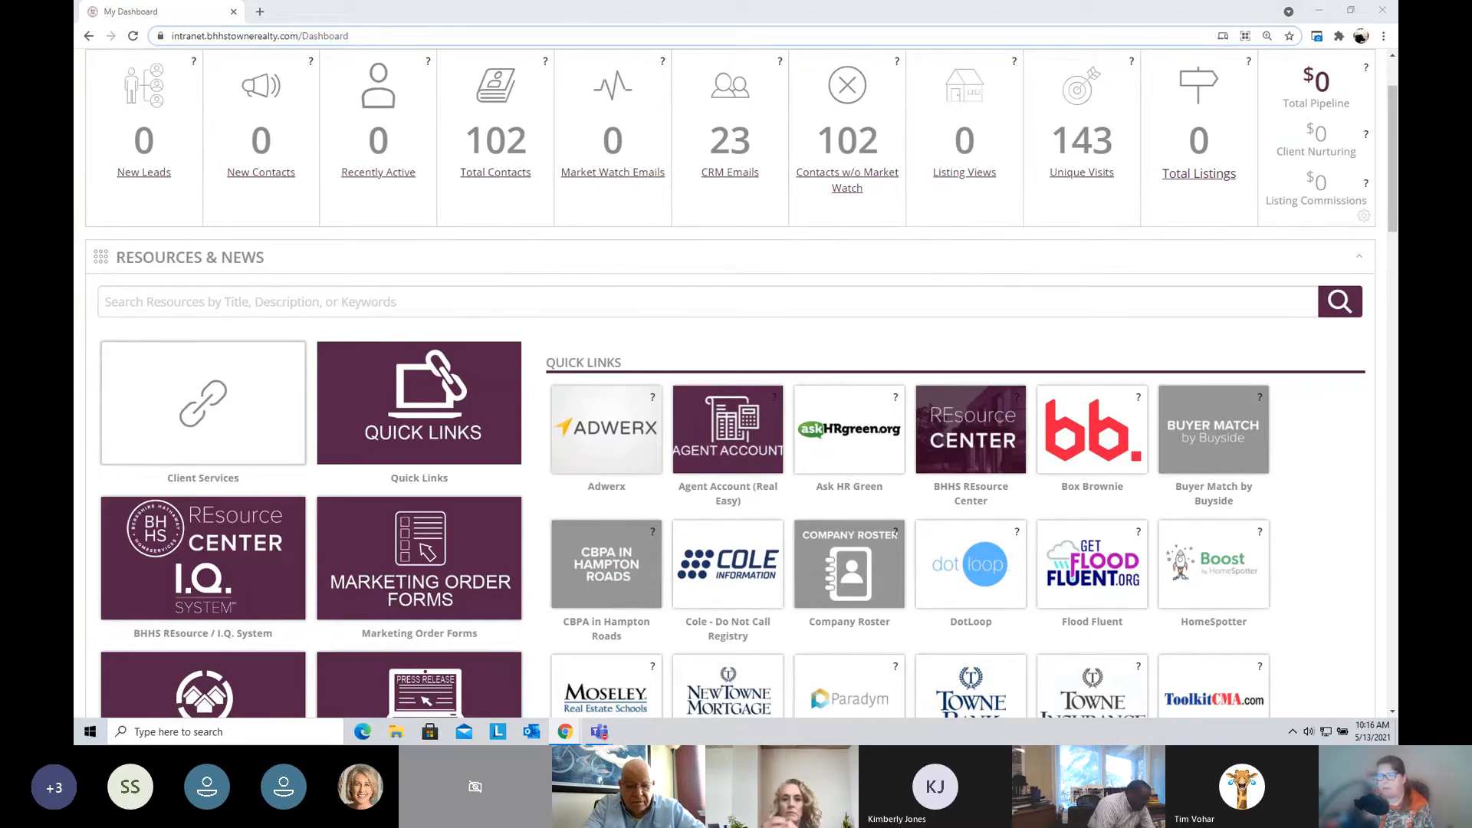
pyautogui.click(607, 429)
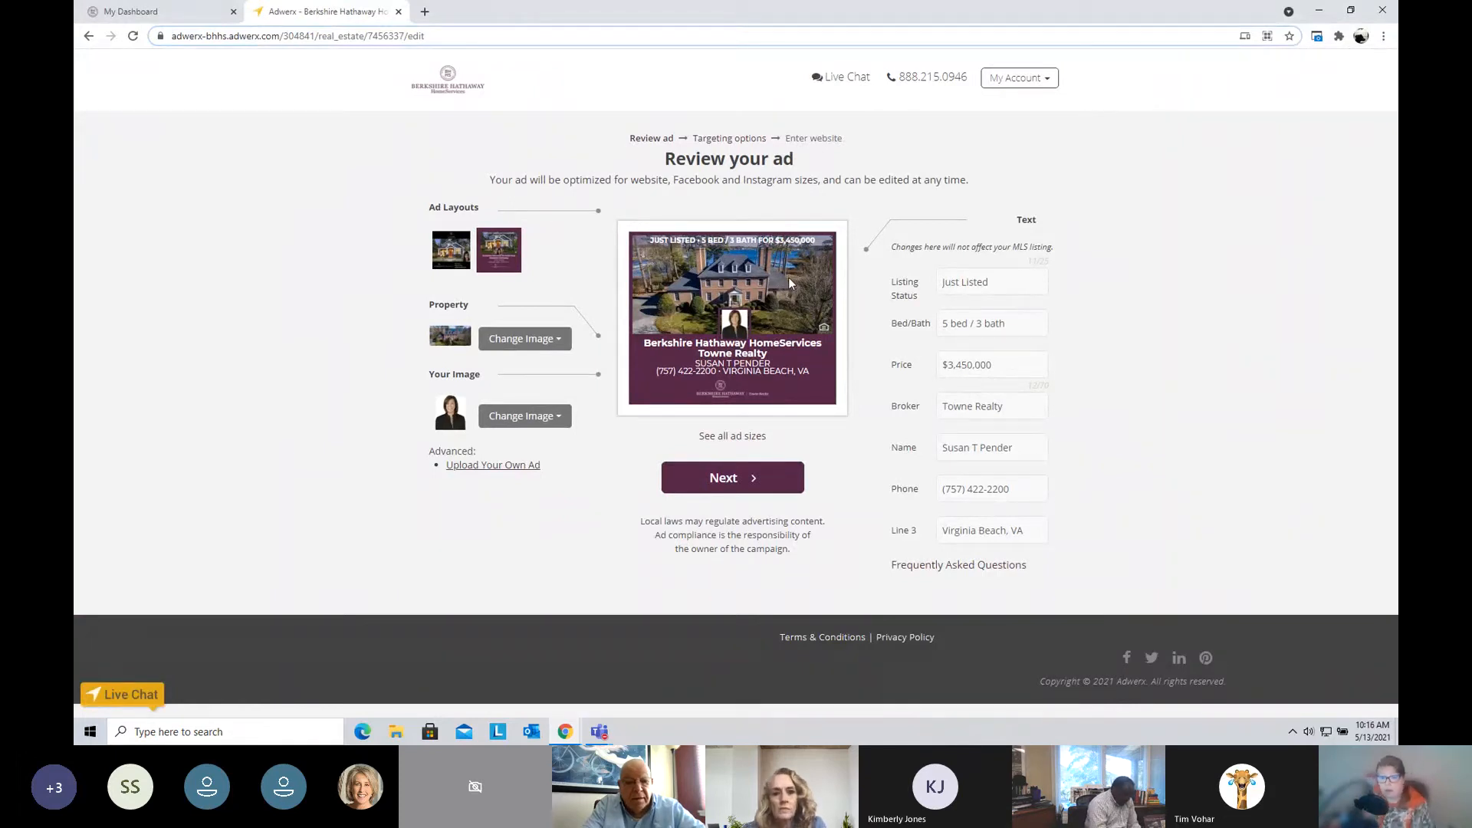
pyautogui.moveTo(771, 304)
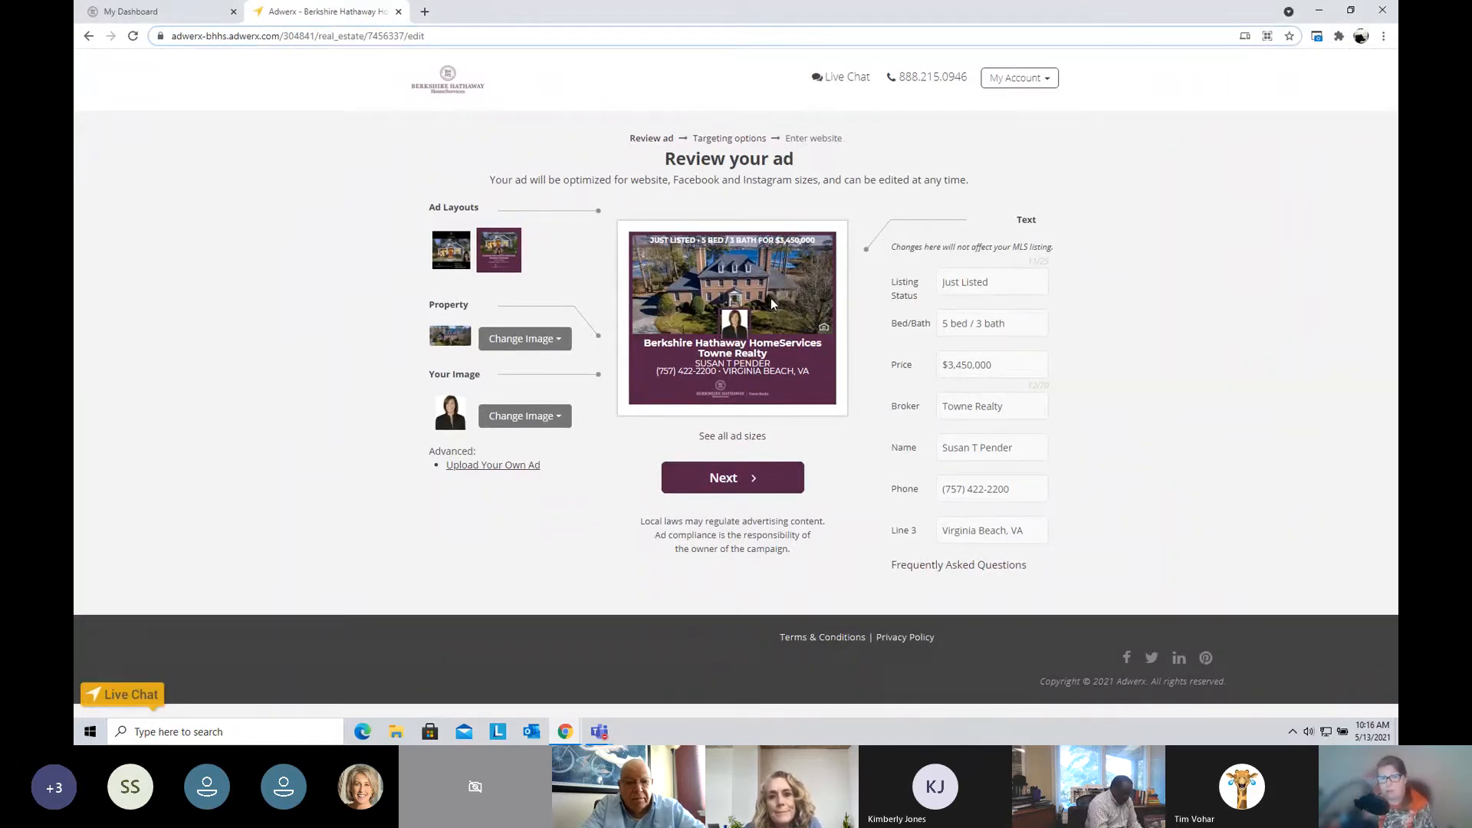
pyautogui.moveTo(767, 316)
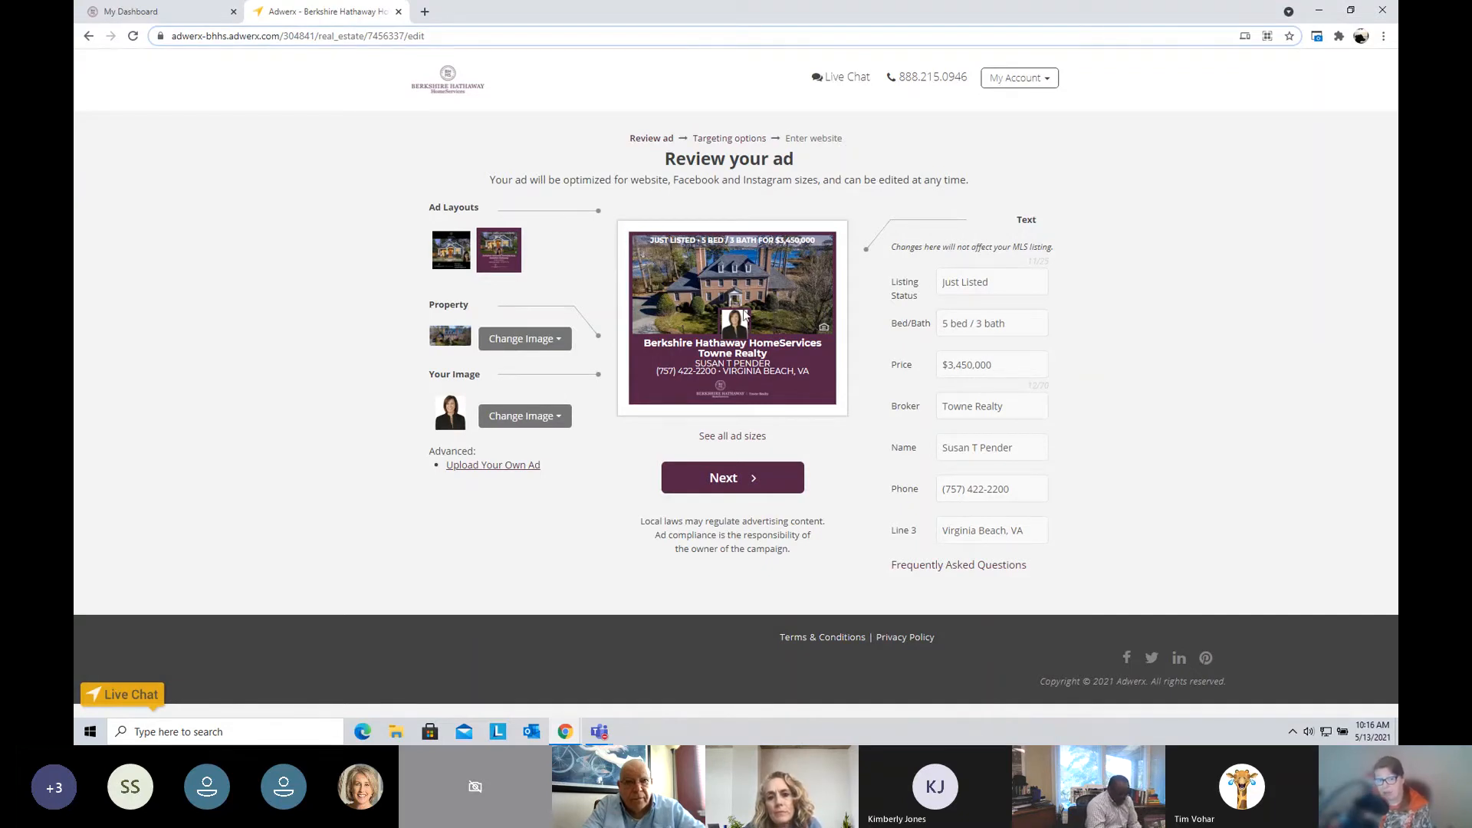
pyautogui.moveTo(483, 261)
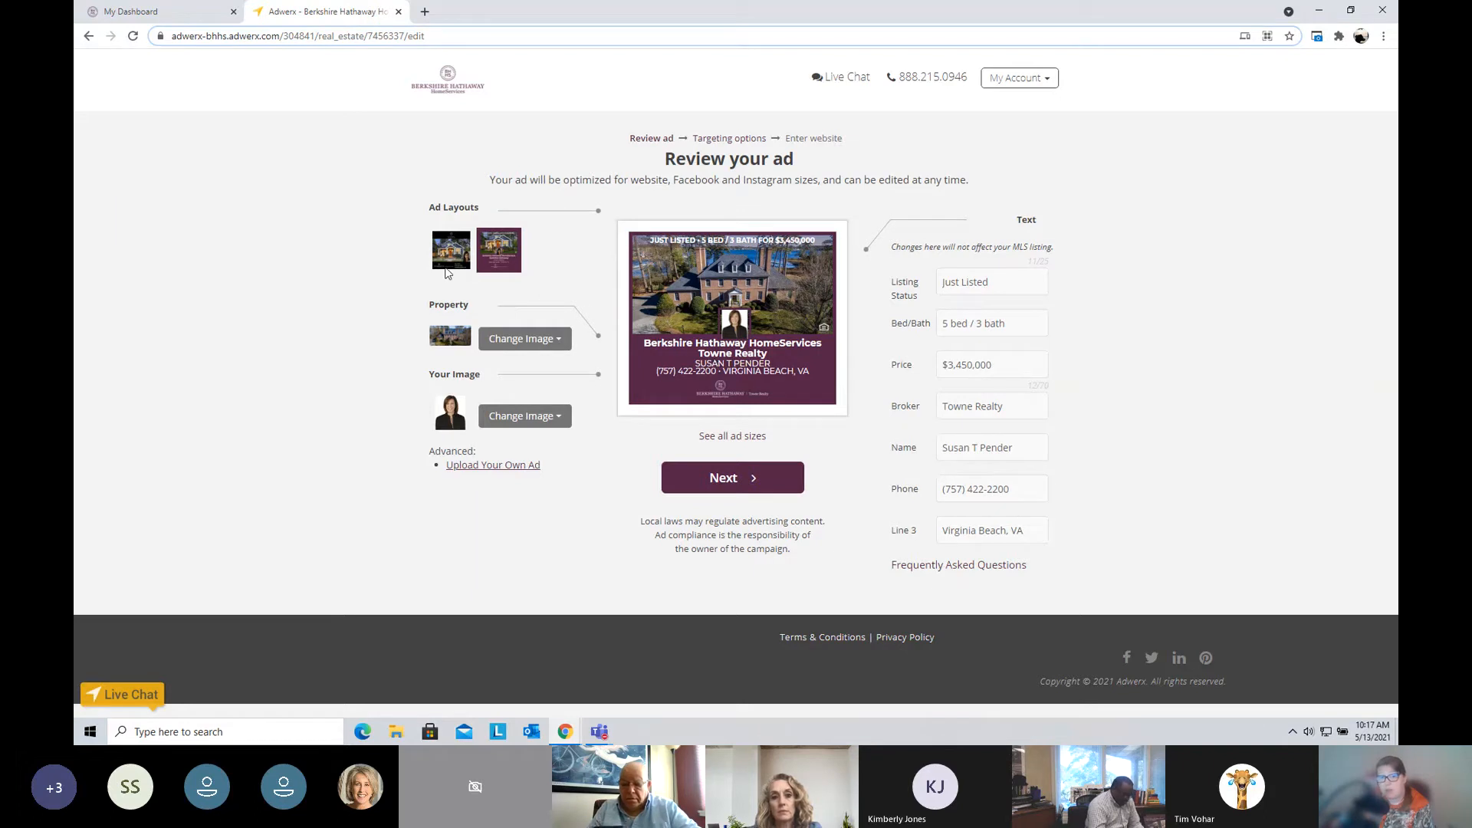
pyautogui.moveTo(449, 250)
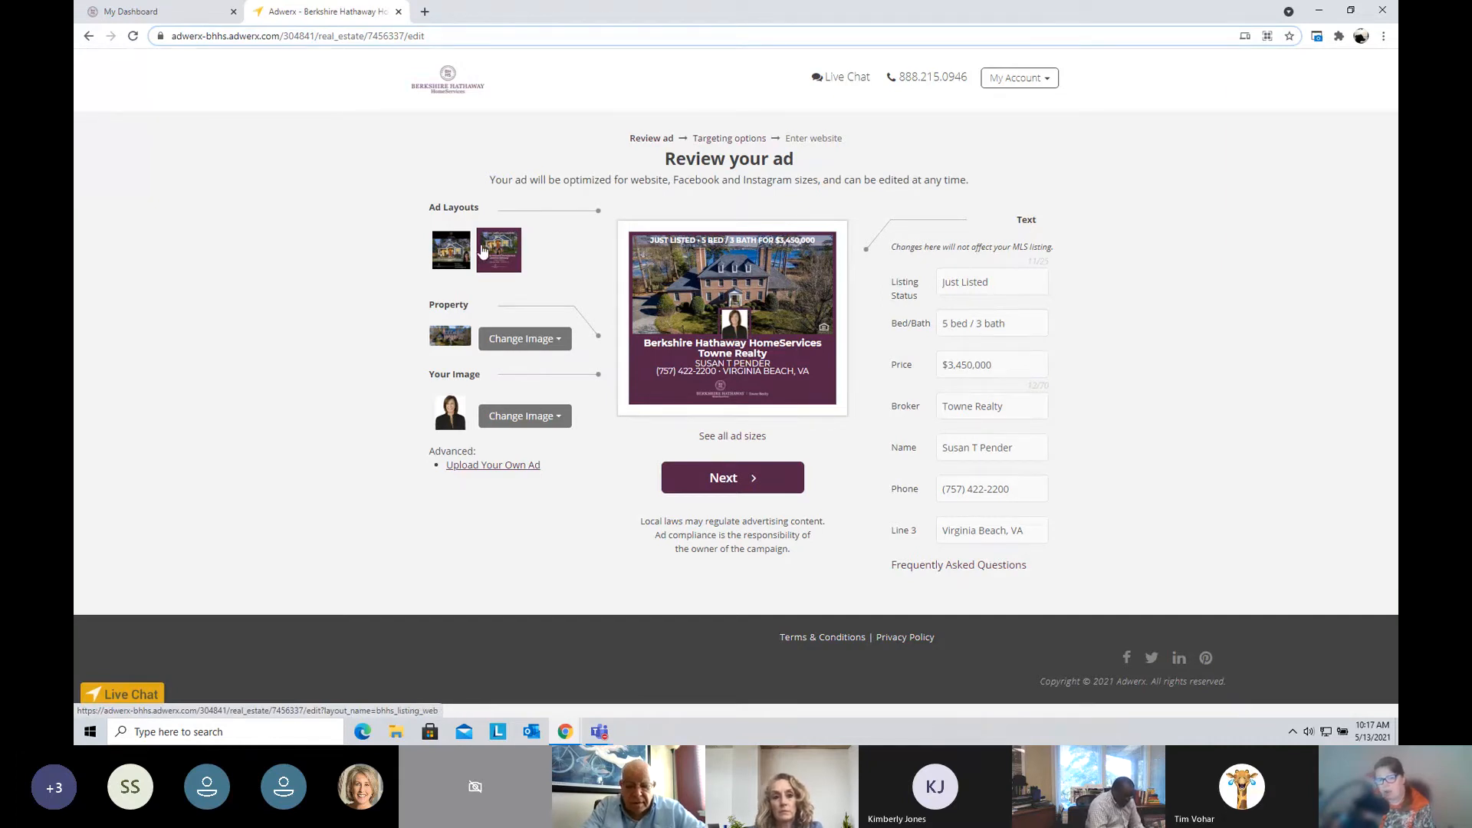
# Step: Replace the Bed/Bath headline with Alanton and show the ad in the purple Berkshire Hathaway layout
pyautogui.click(449, 250)
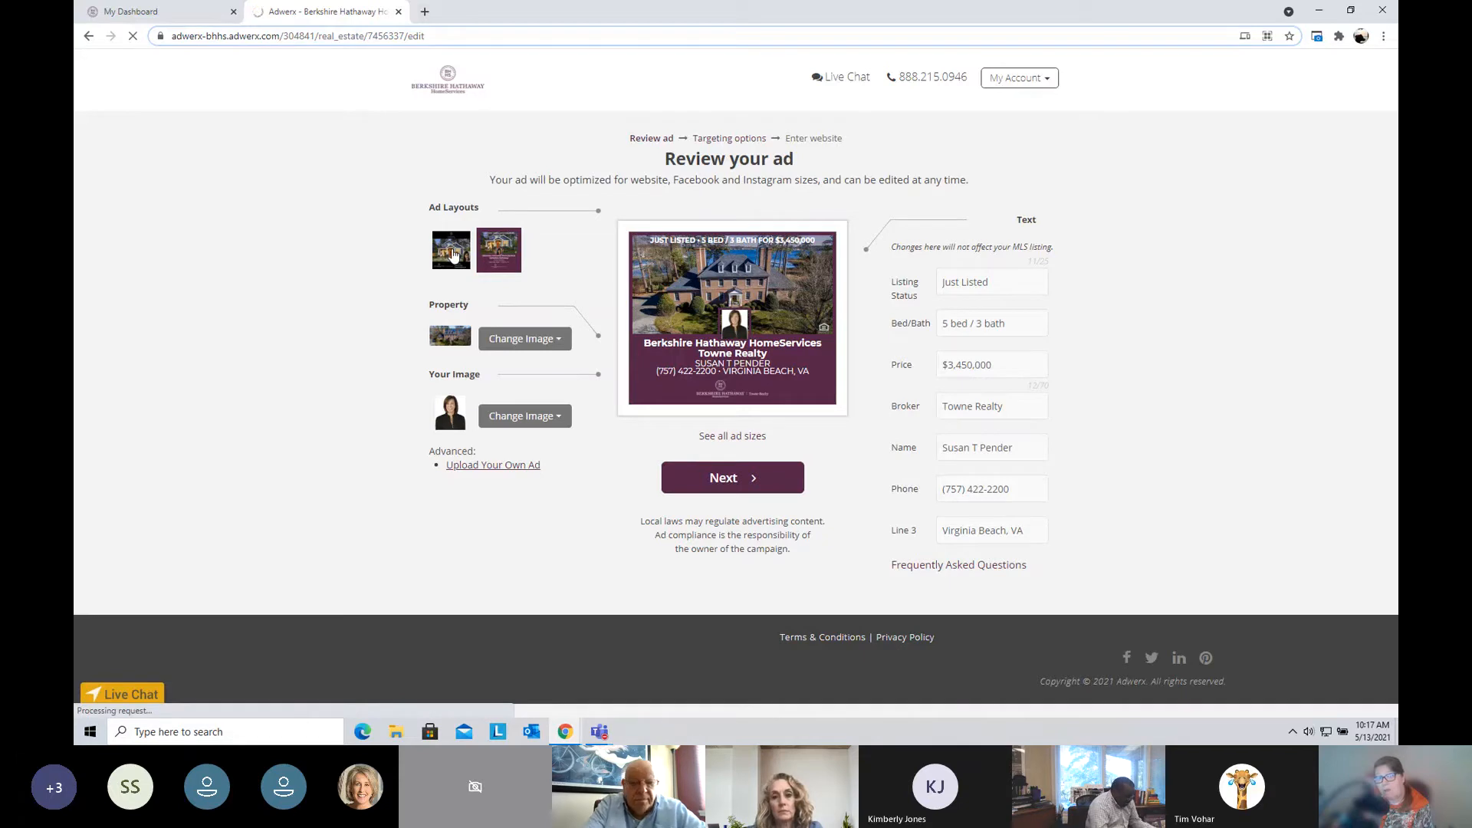
pyautogui.click(498, 250)
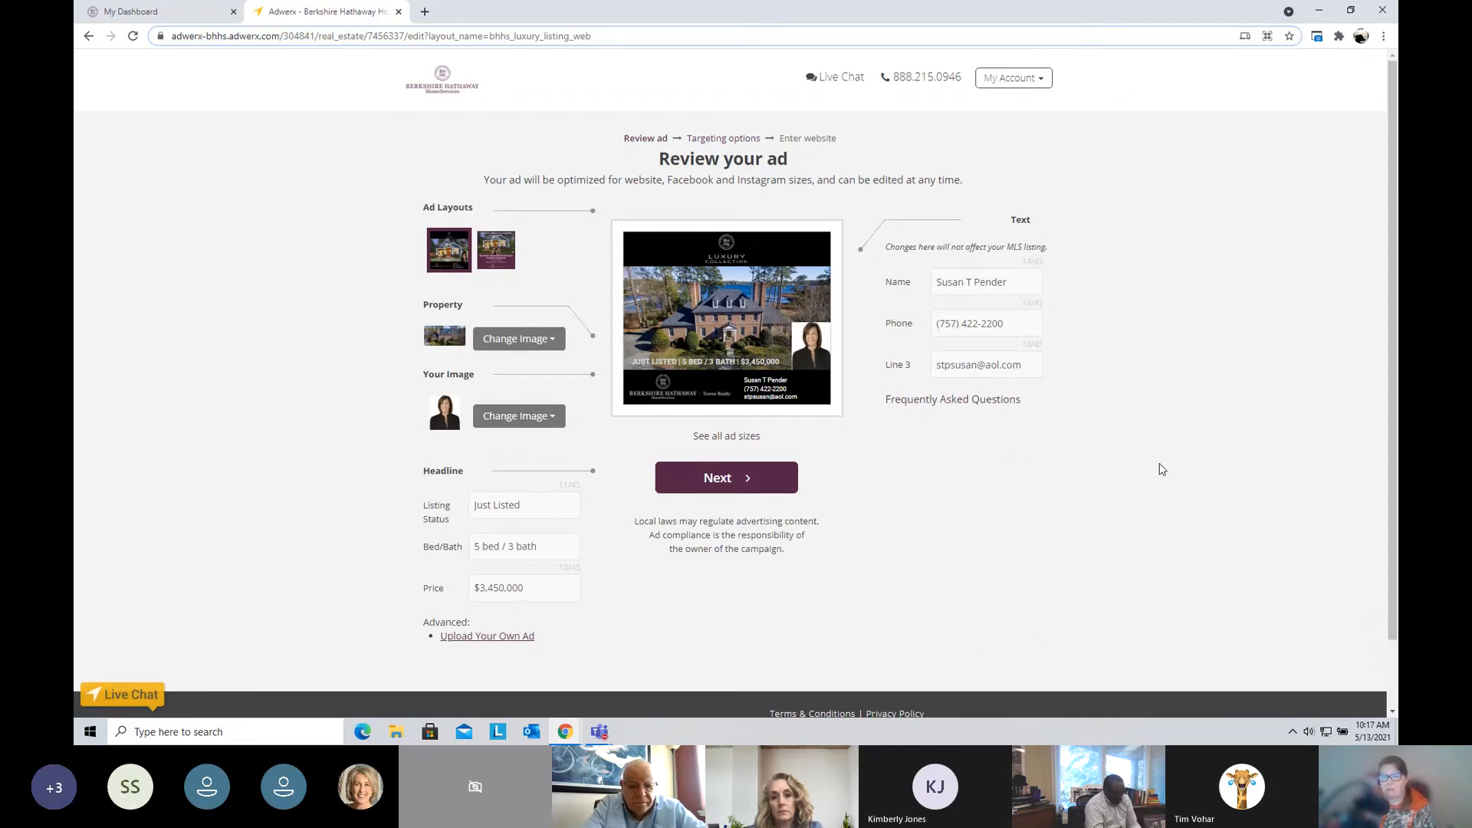
pyautogui.click(986, 282)
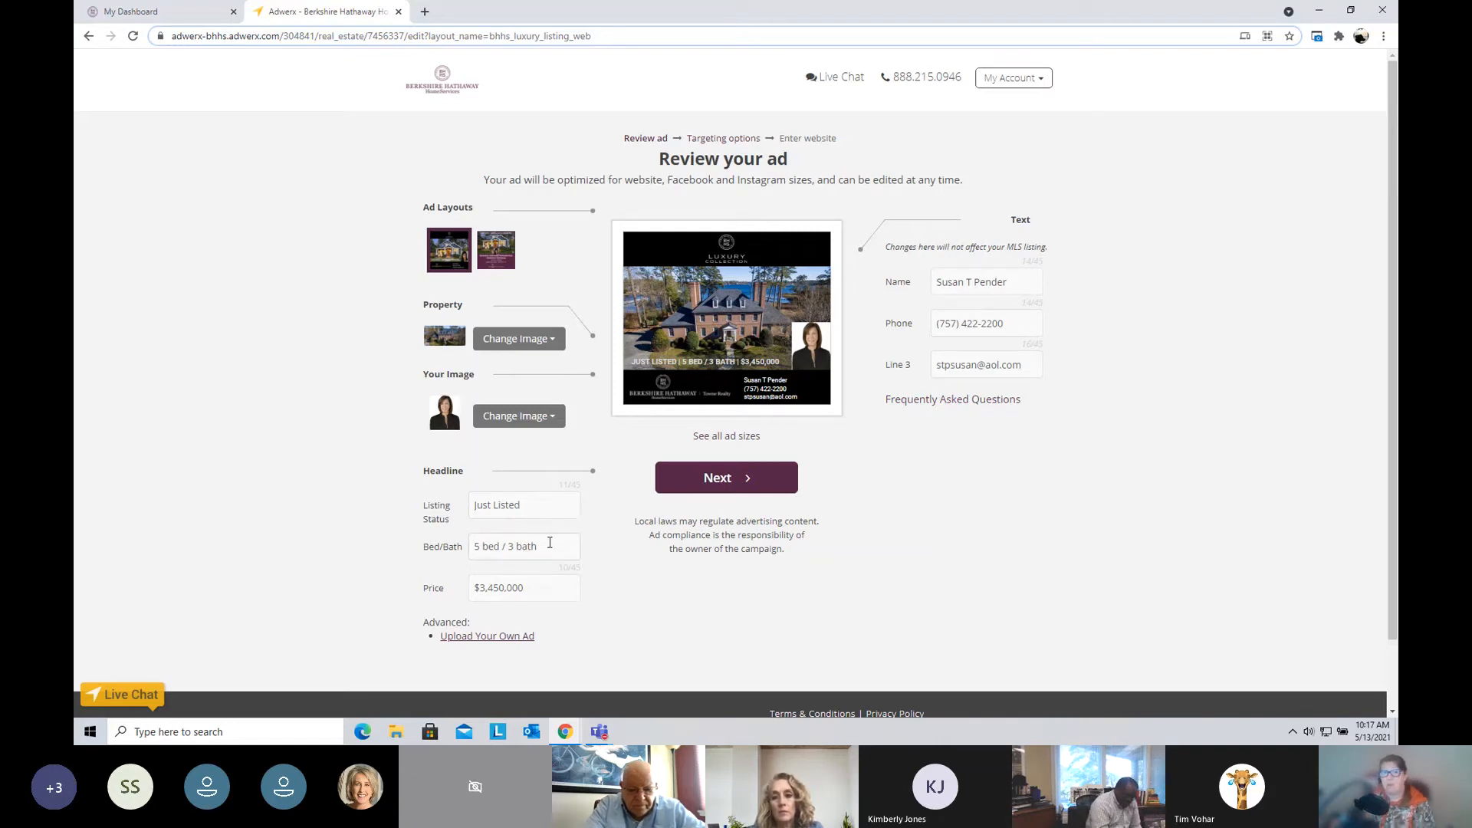
pyautogui.write('All')
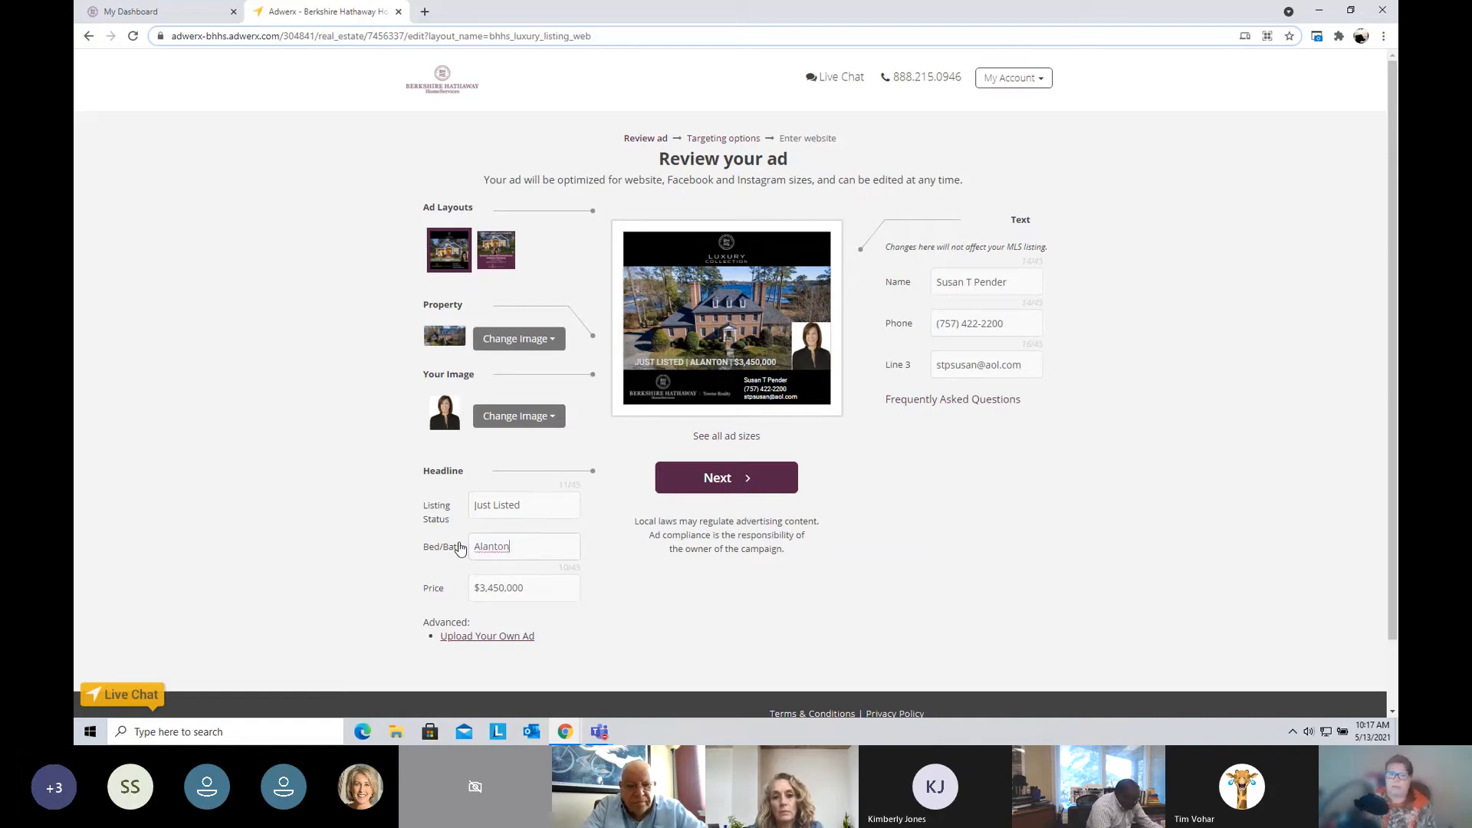
pyautogui.moveTo(463, 541)
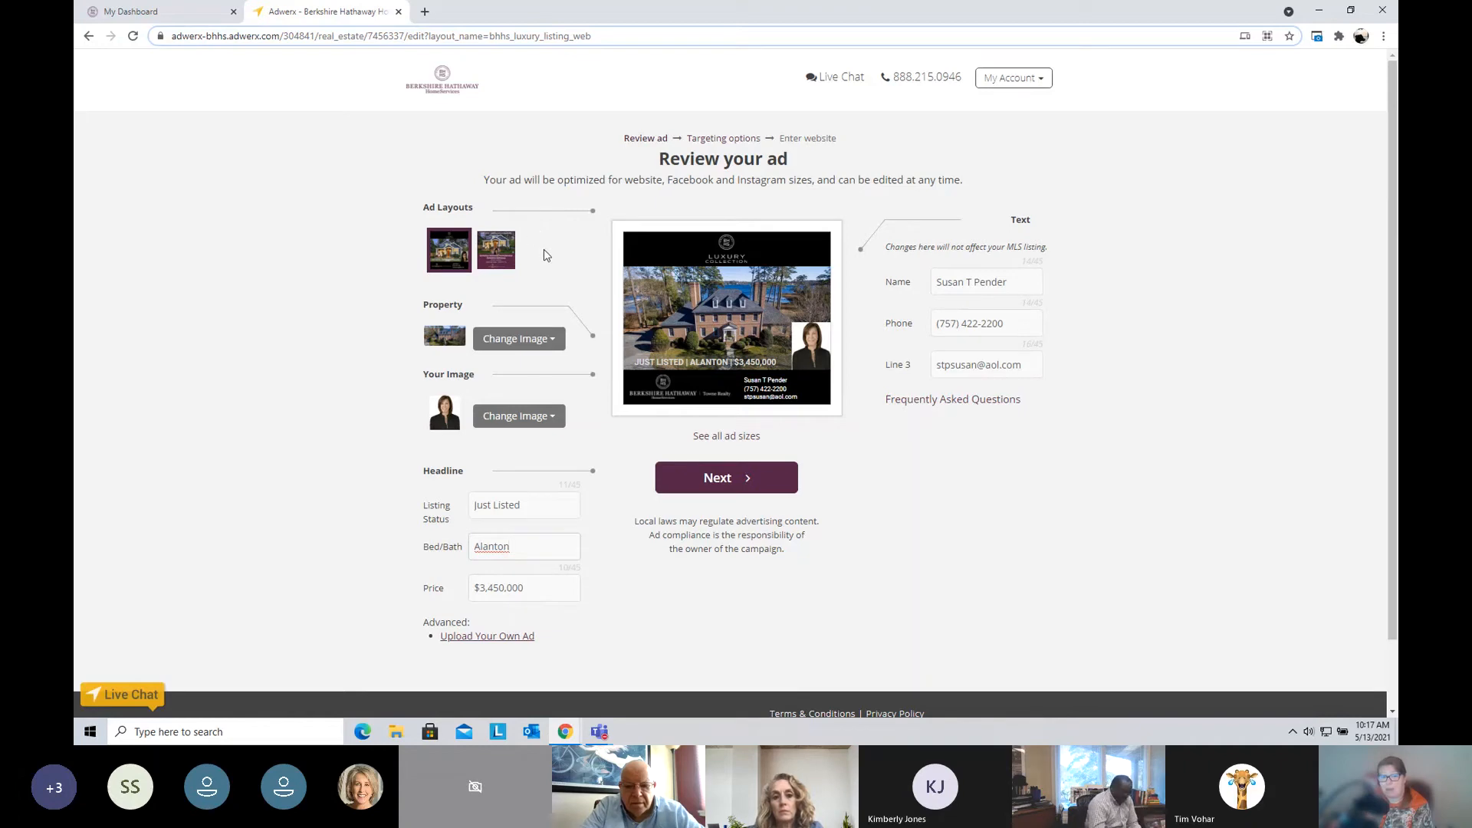
pyautogui.click(496, 250)
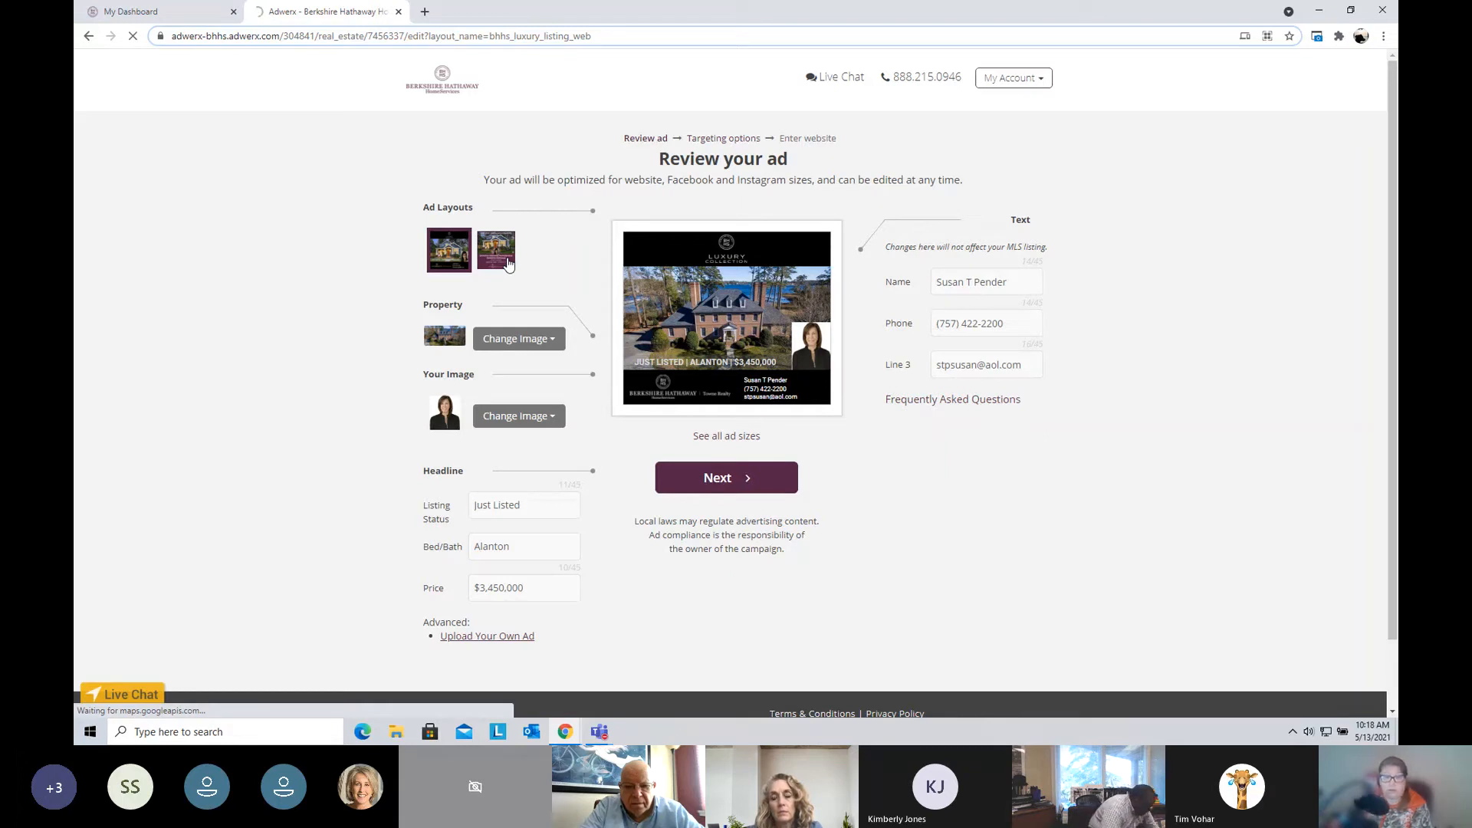
pyautogui.click(498, 250)
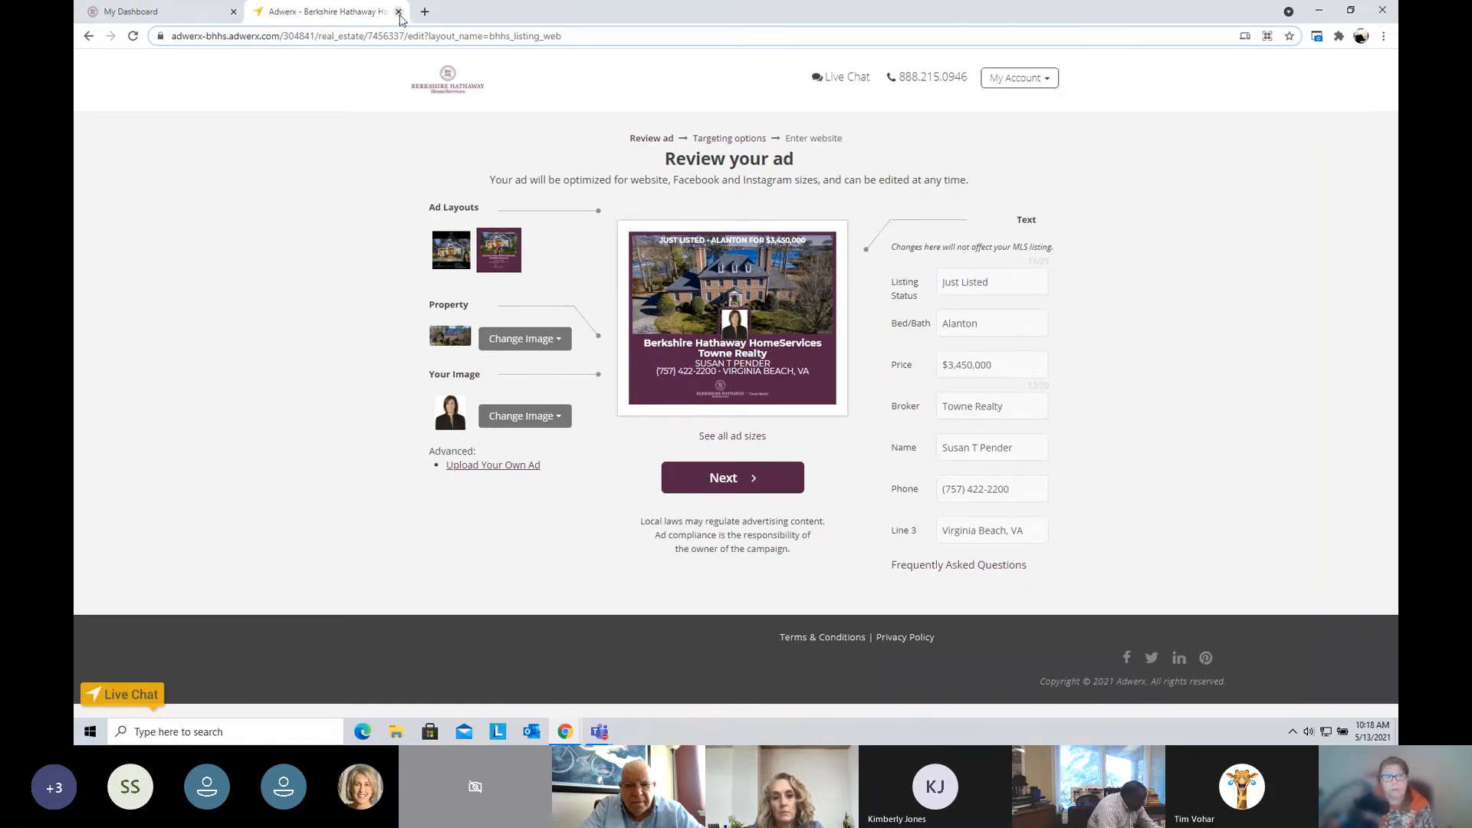
# Step: Close the Adwerx ad and reload My Dashboard scrolled to the Resources & News tiles
pyautogui.click(399, 11)
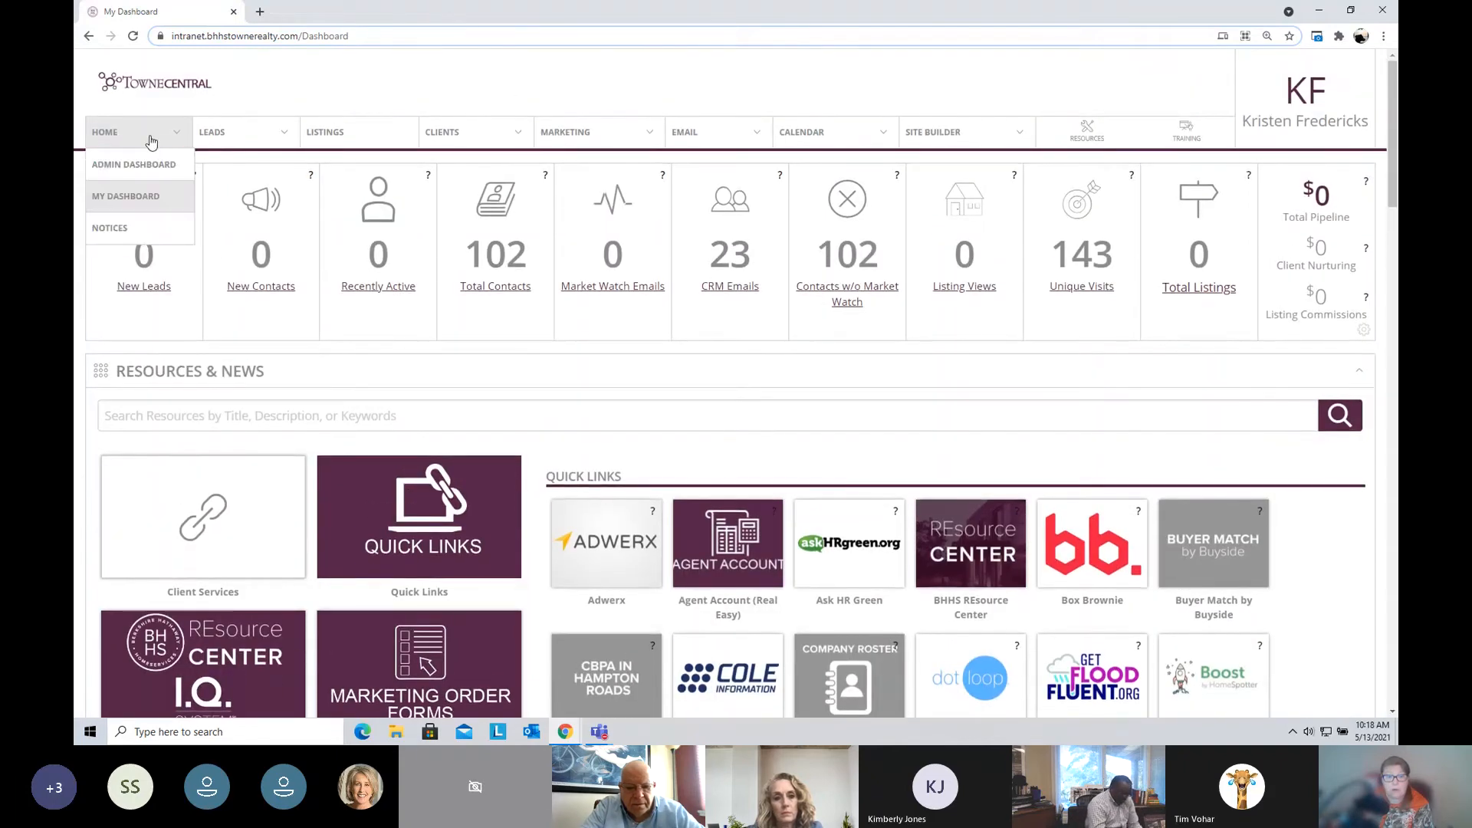
pyautogui.click(126, 195)
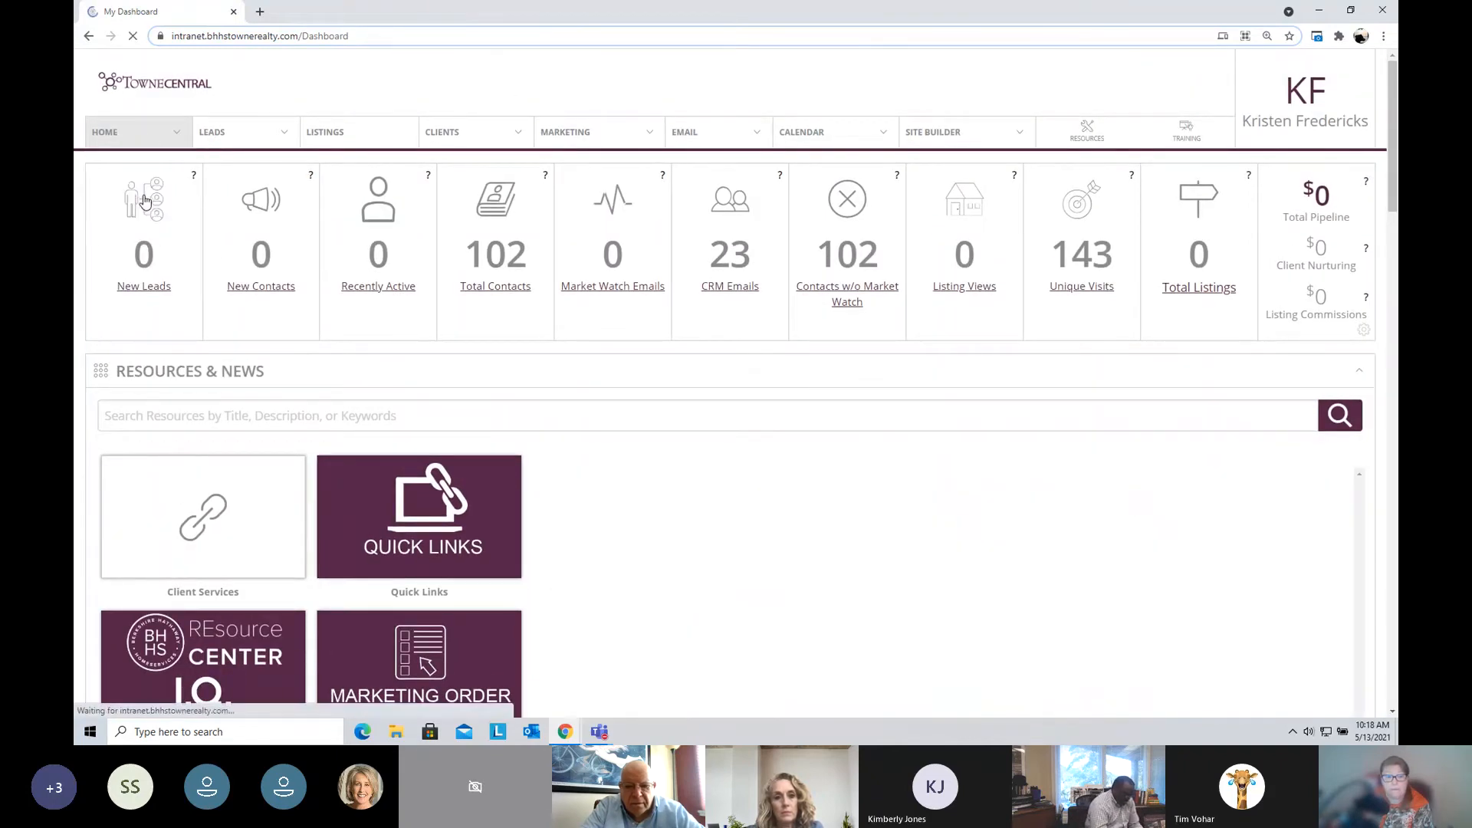
pyautogui.scroll(-3)
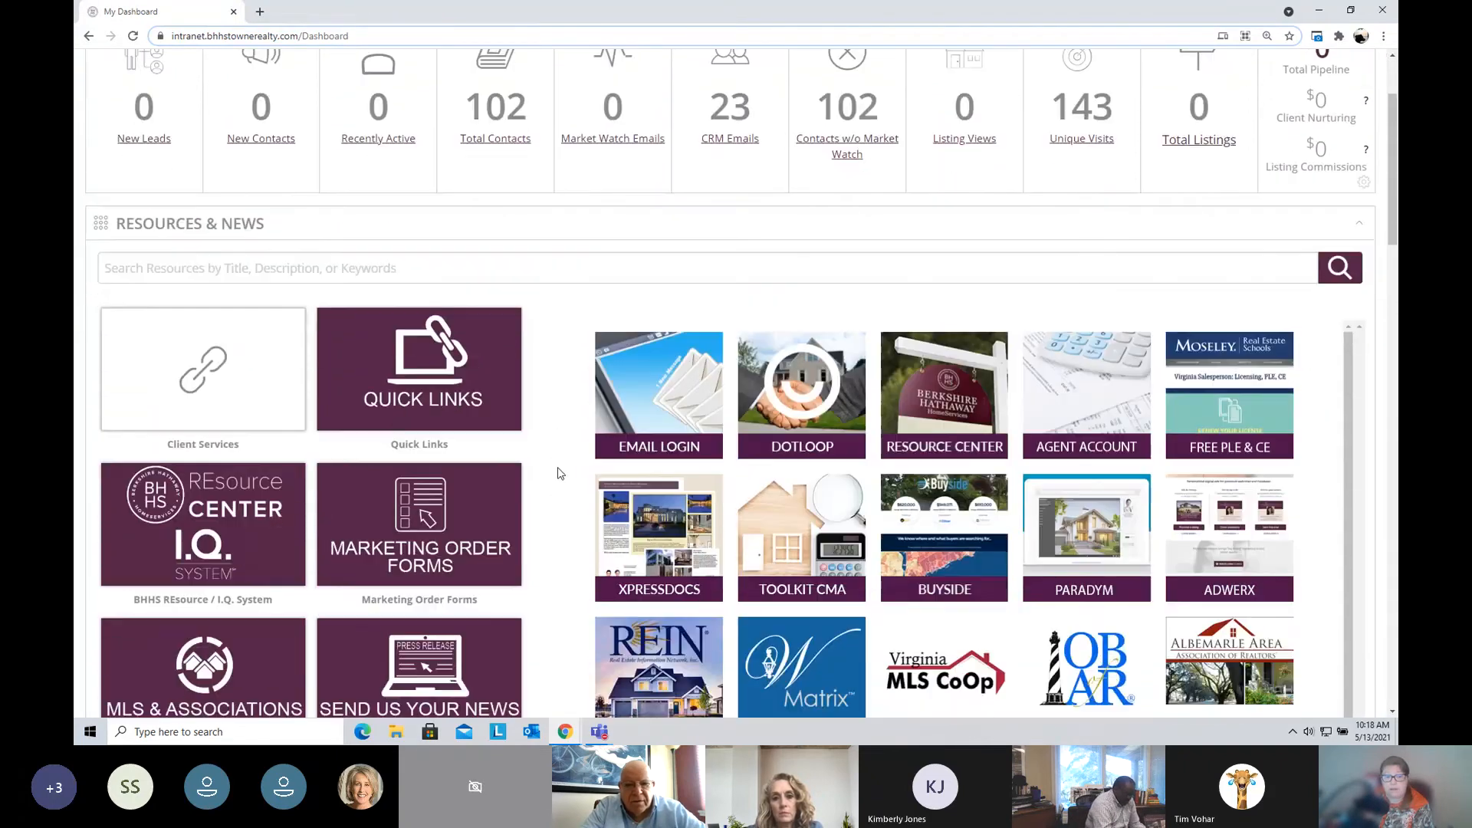
pyautogui.scroll(-3)
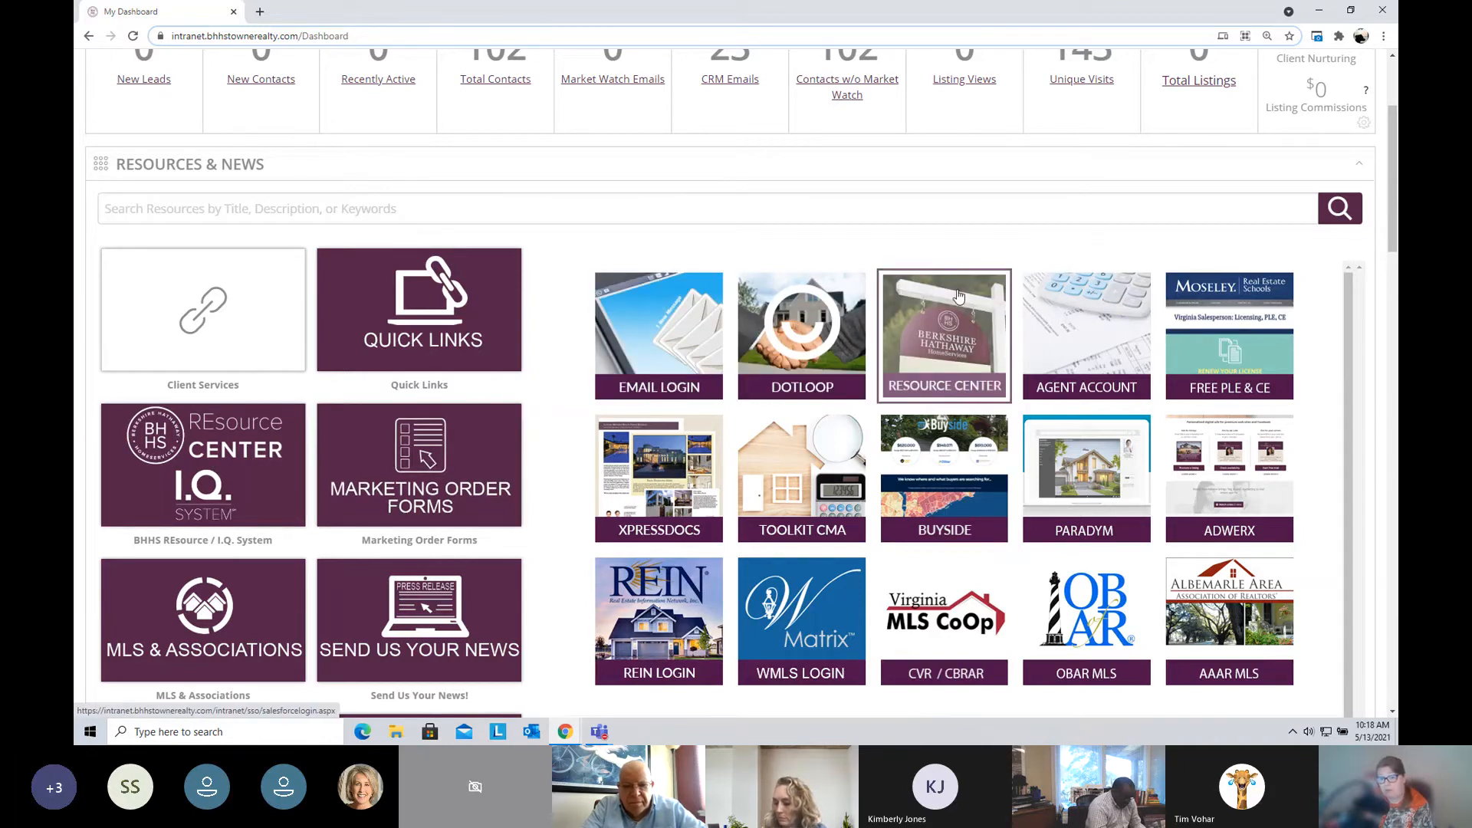
pyautogui.moveTo(419, 319)
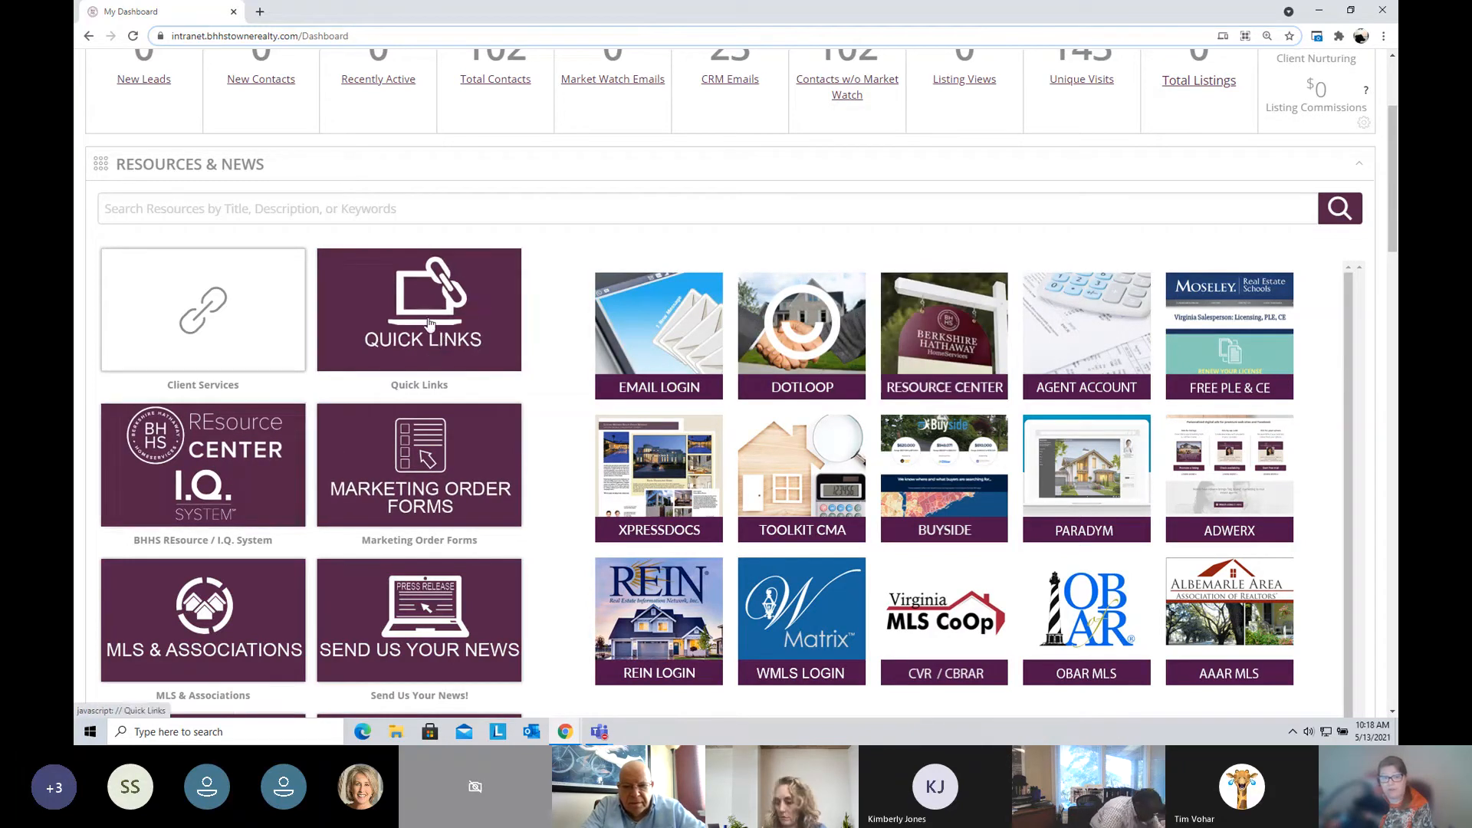
pyautogui.moveTo(202, 465)
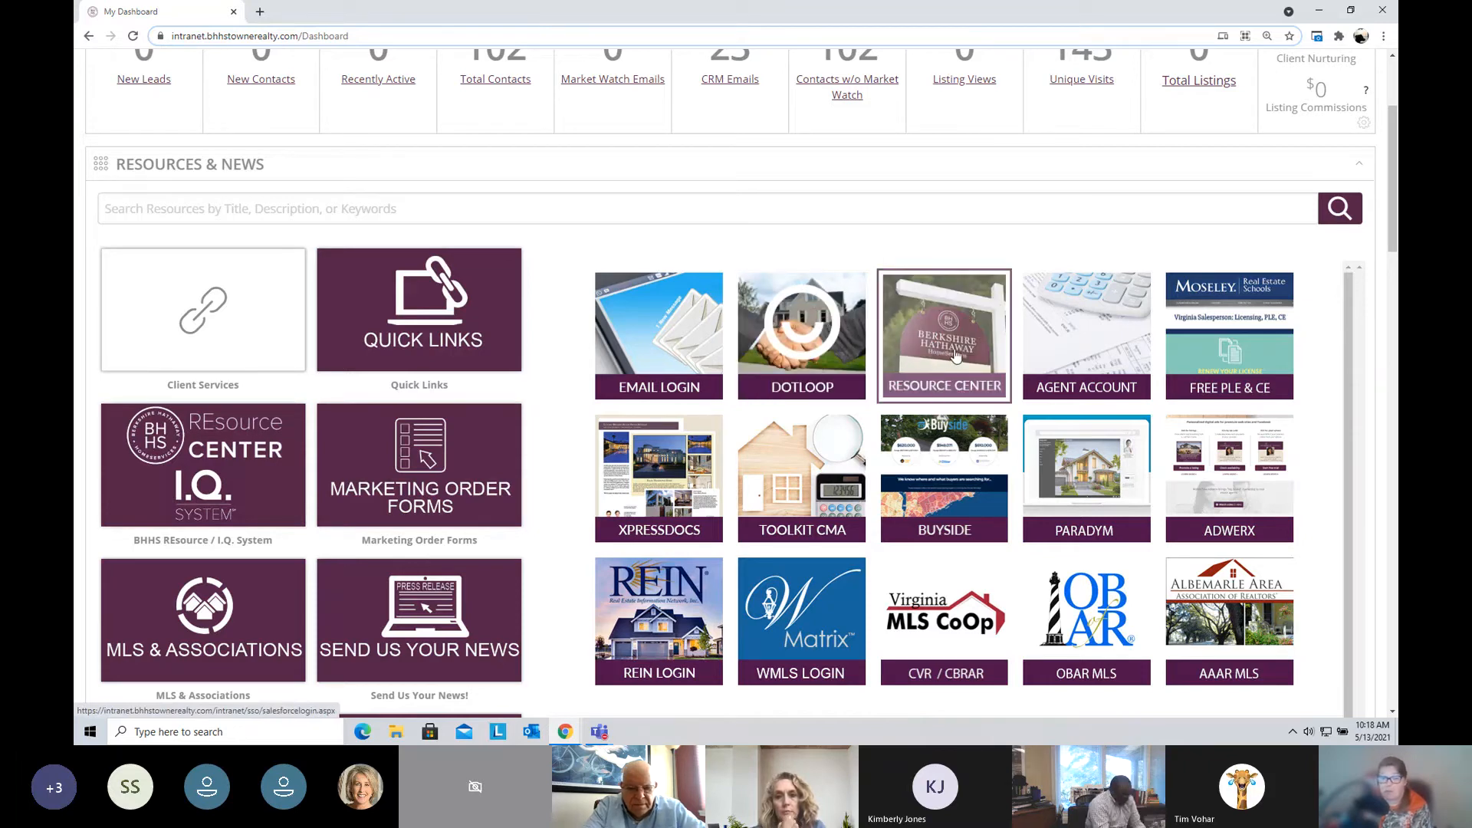
# Step: Launch the BHHS Resource Center and view the Real Estate I.Q. System landing page sections
pyautogui.click(944, 336)
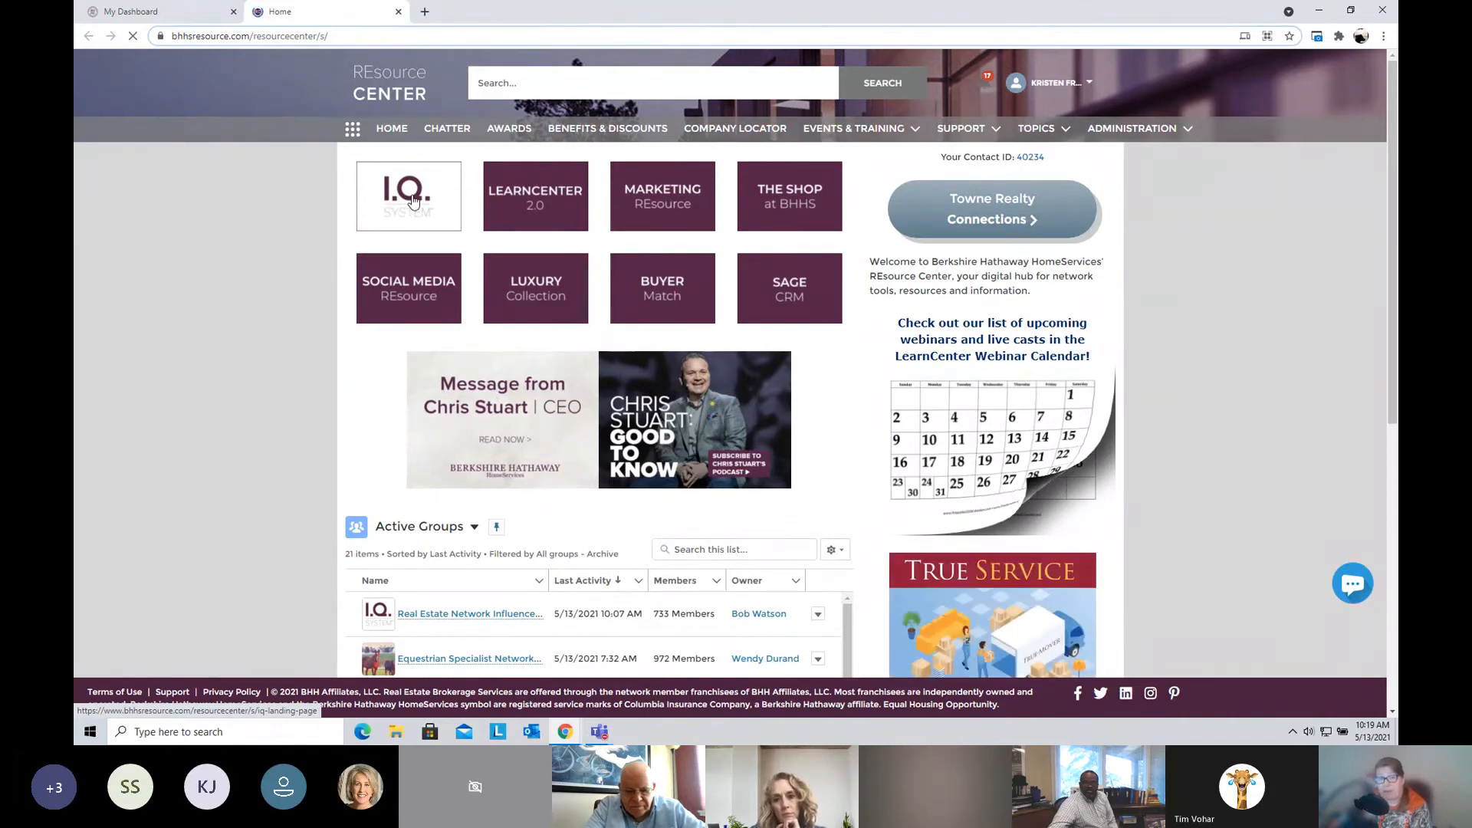
pyautogui.click(408, 197)
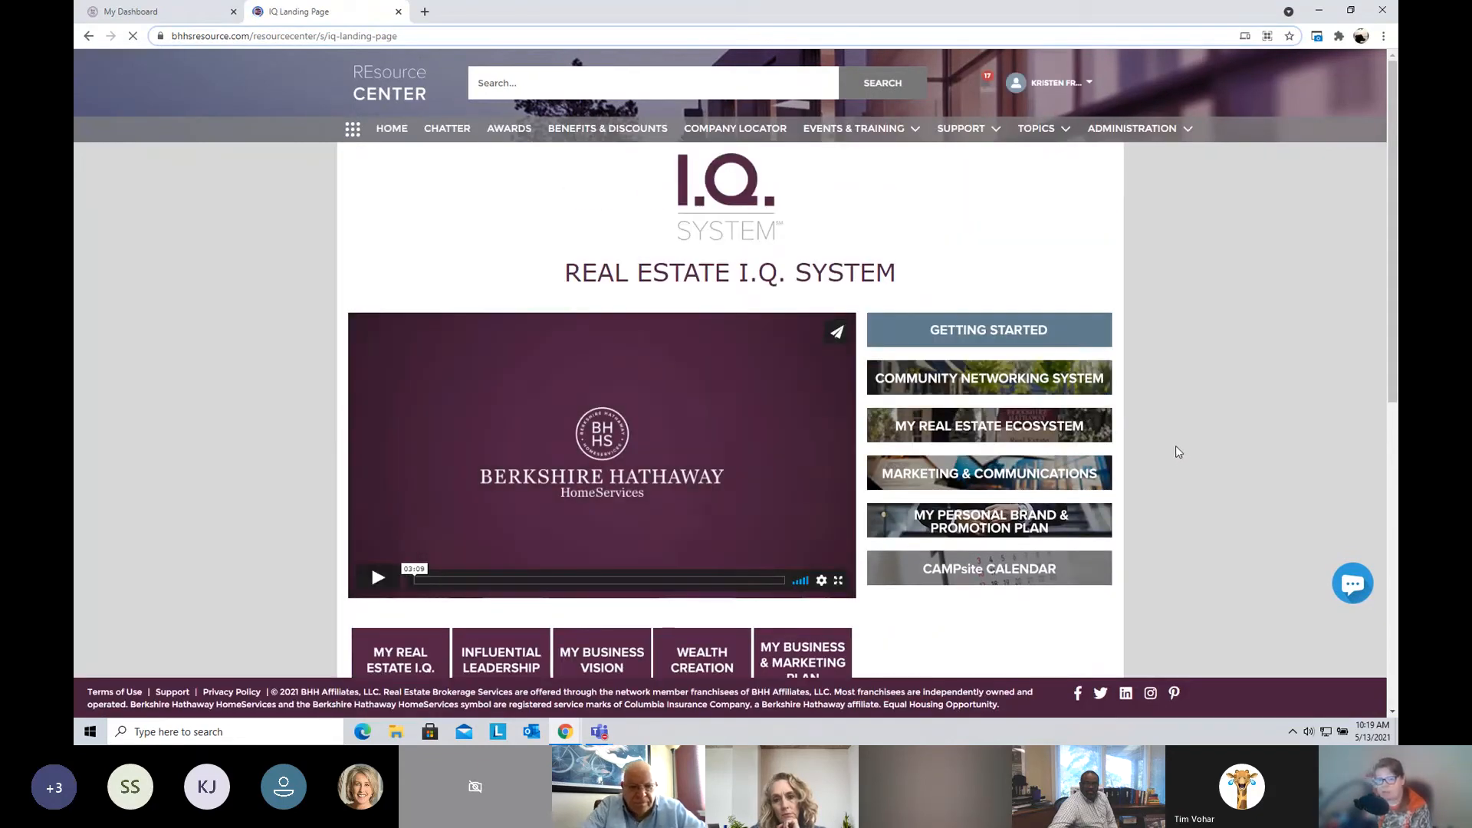
pyautogui.moveTo(1169, 461)
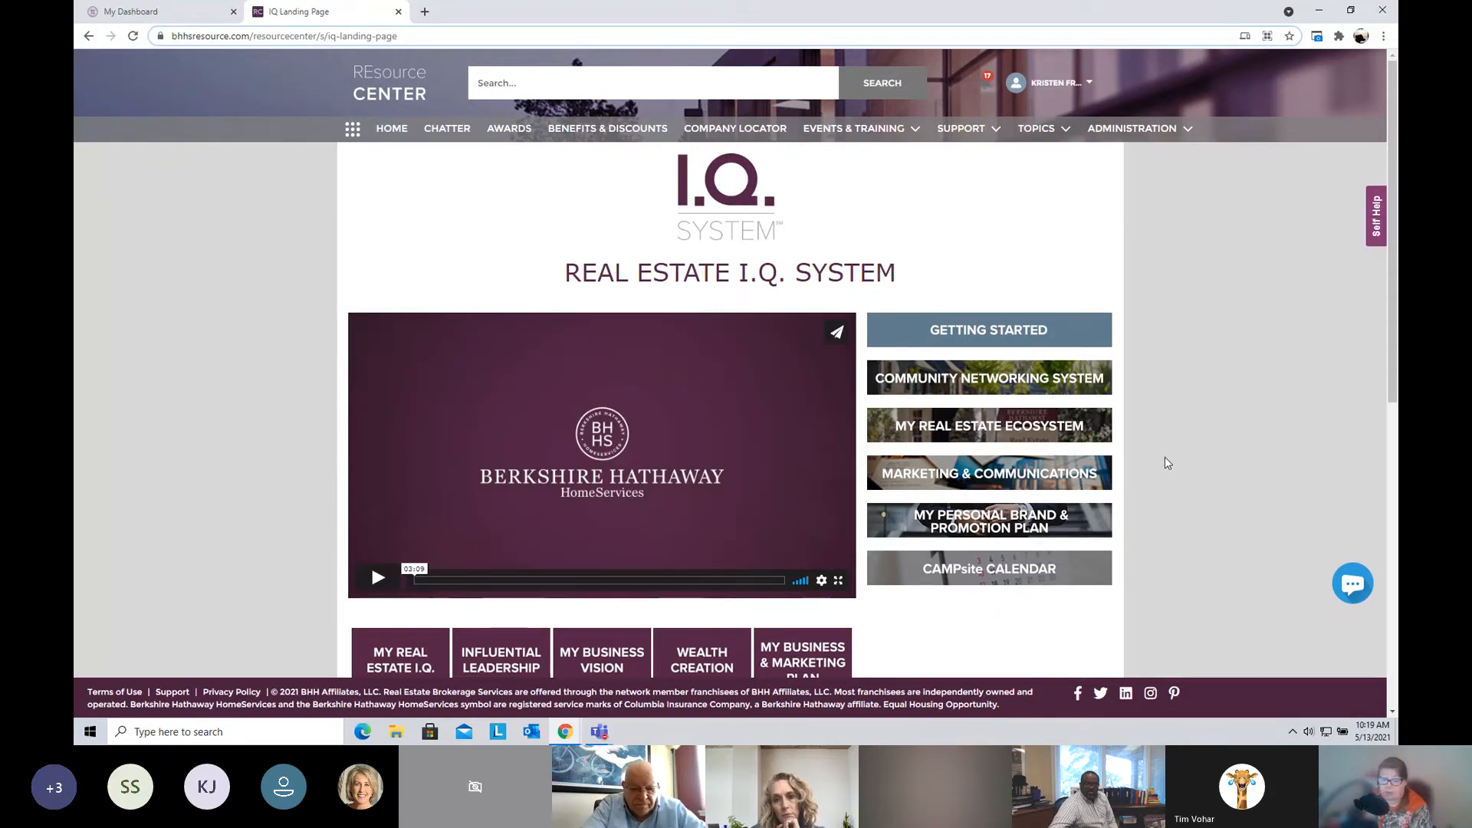
pyautogui.scroll(-3)
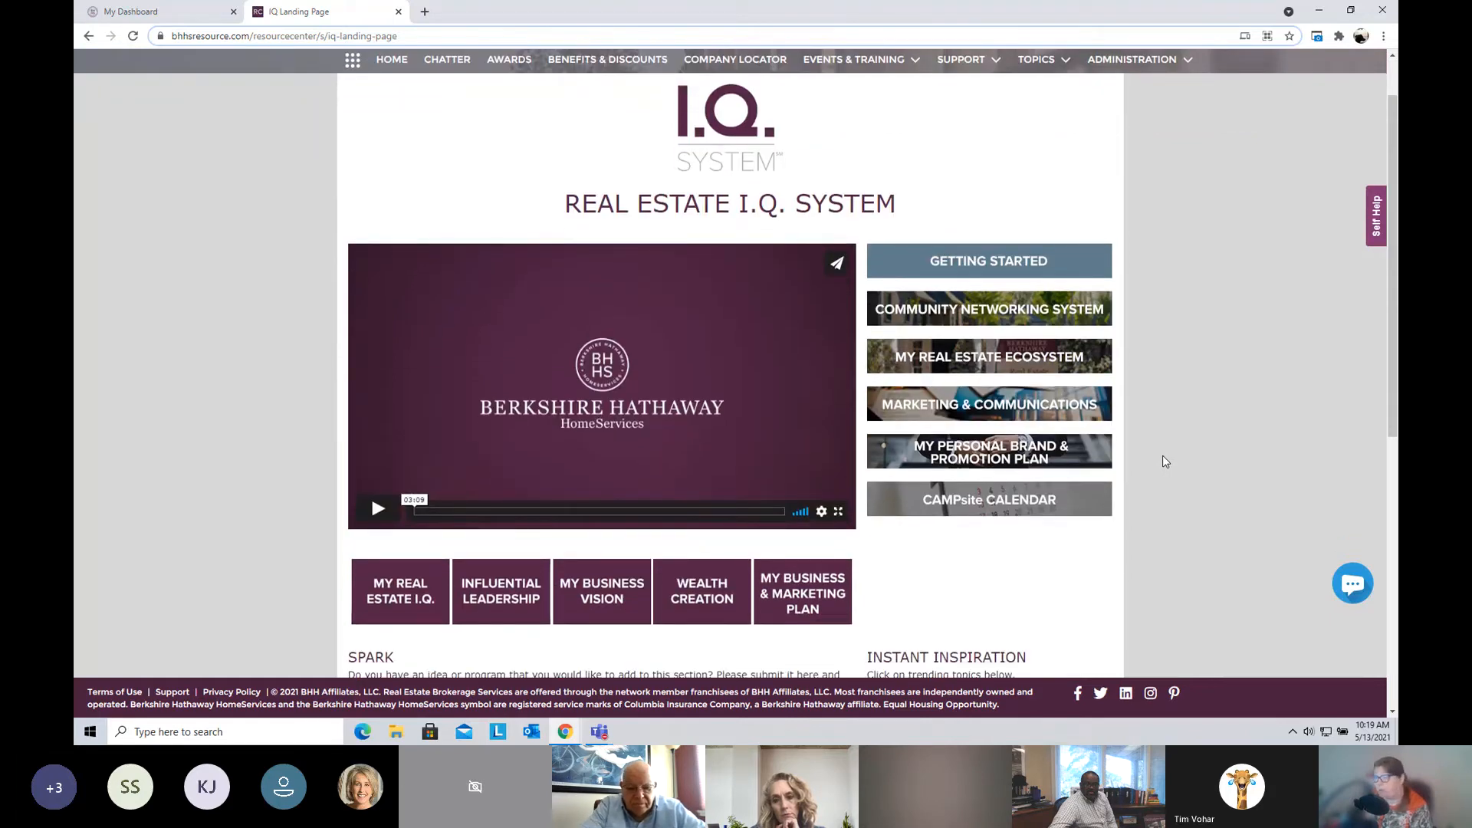
pyautogui.moveTo(972, 317)
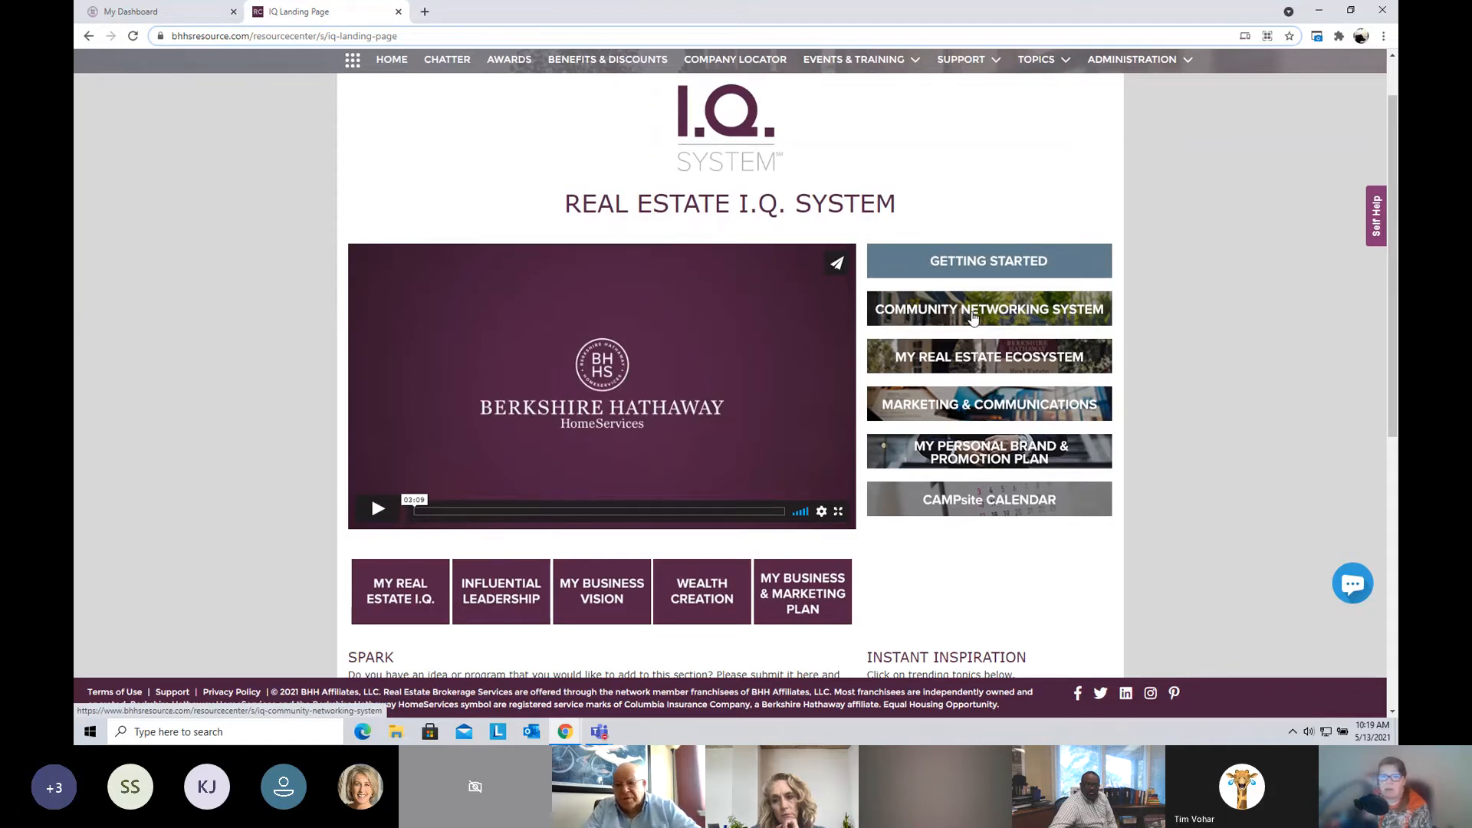
pyautogui.moveTo(996, 358)
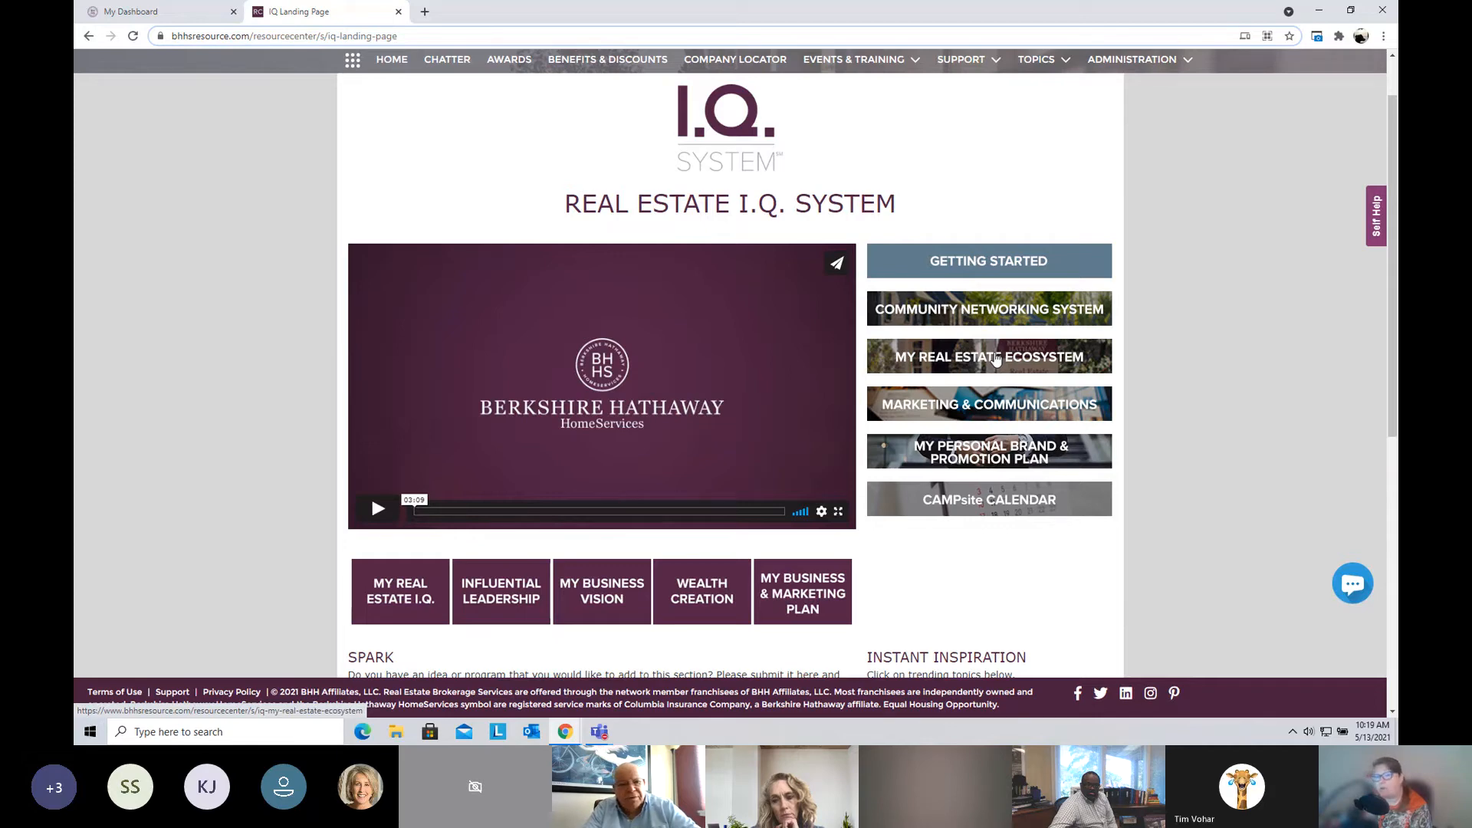
pyautogui.moveTo(986, 411)
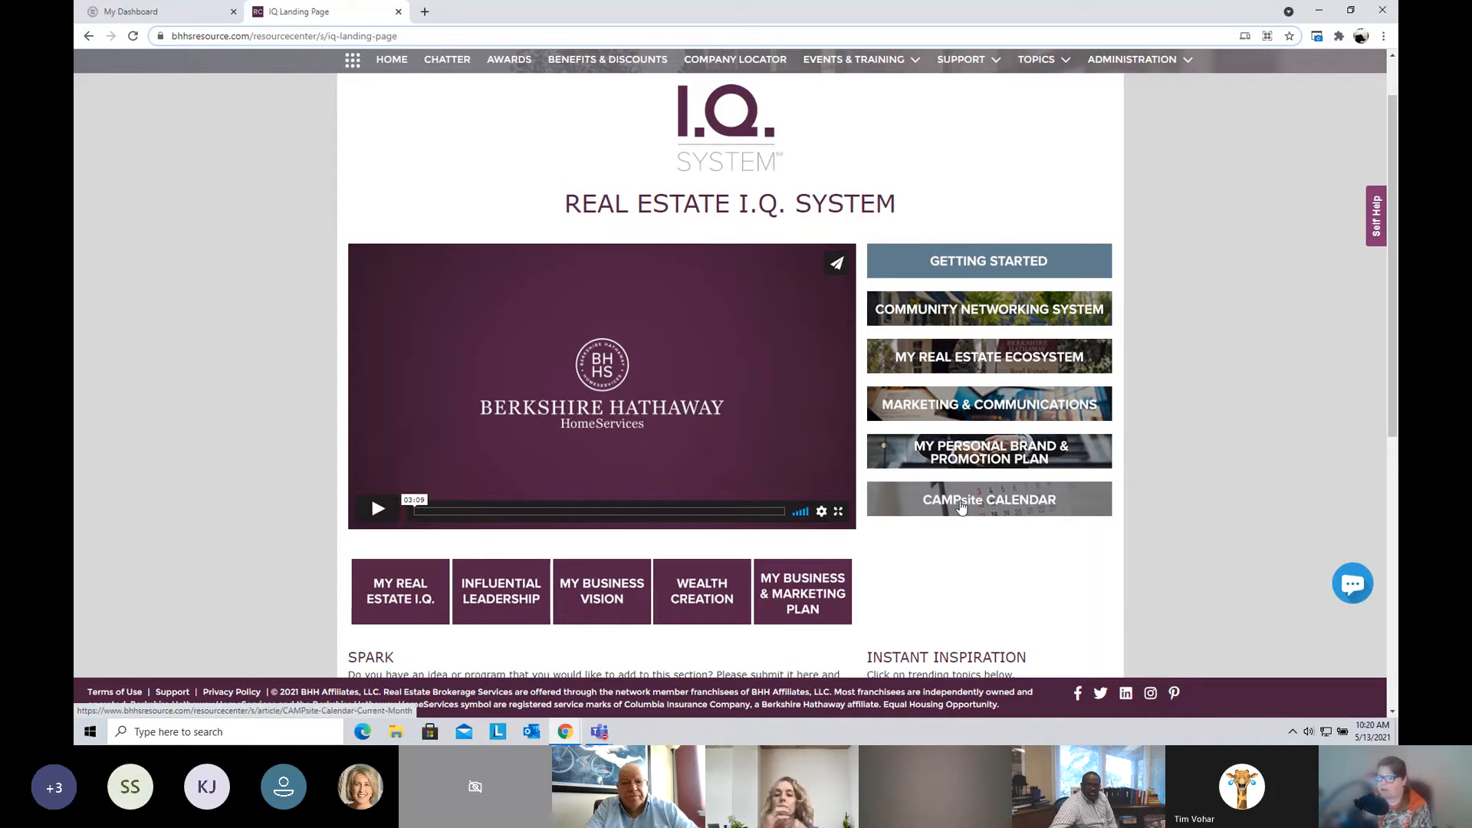
pyautogui.moveTo(960, 507)
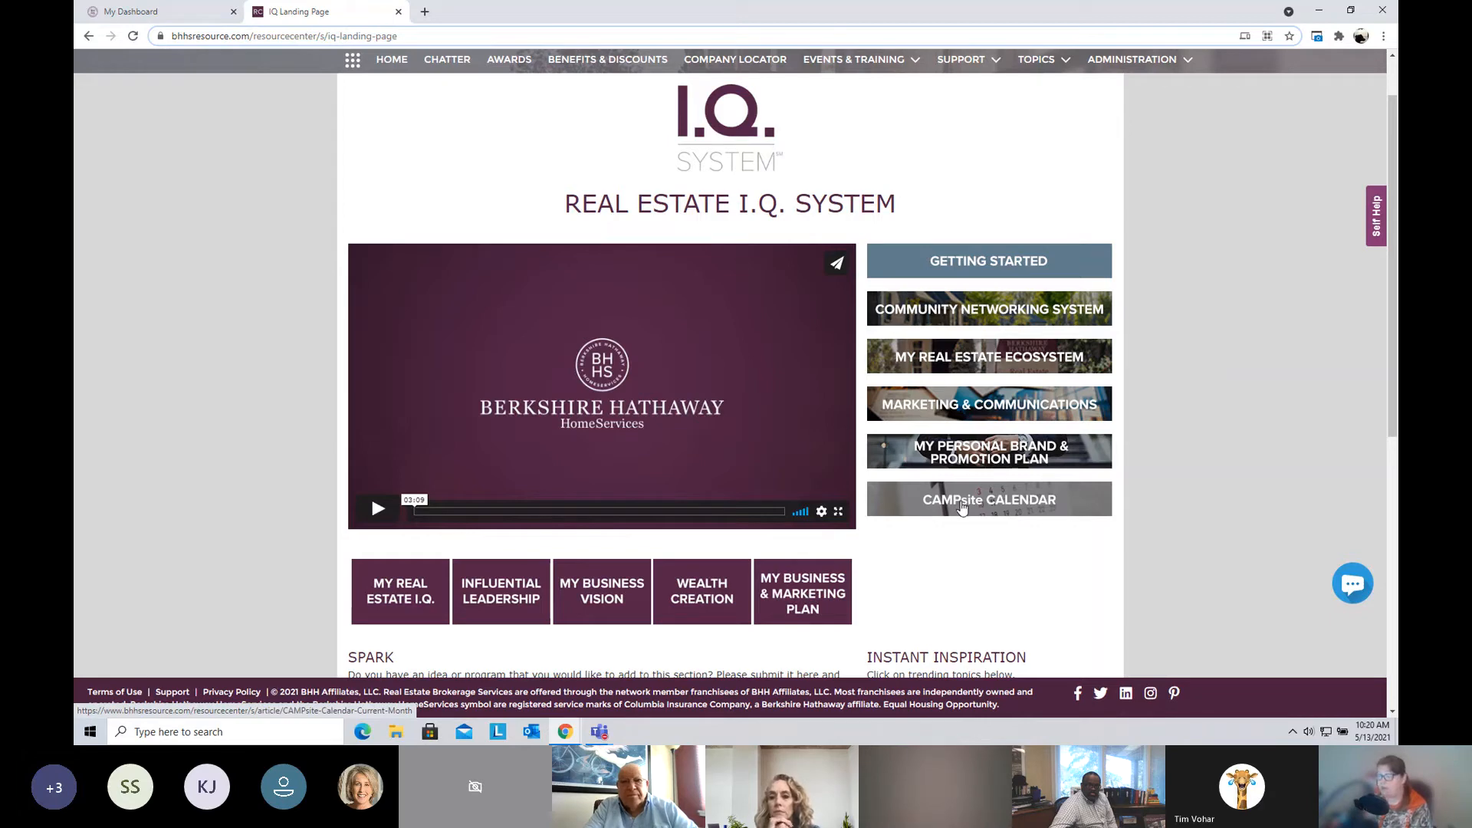
# Step: View the May 2021 CAMPsite Calendar and browse its daily eNewsletter and social post links
pyautogui.click(988, 499)
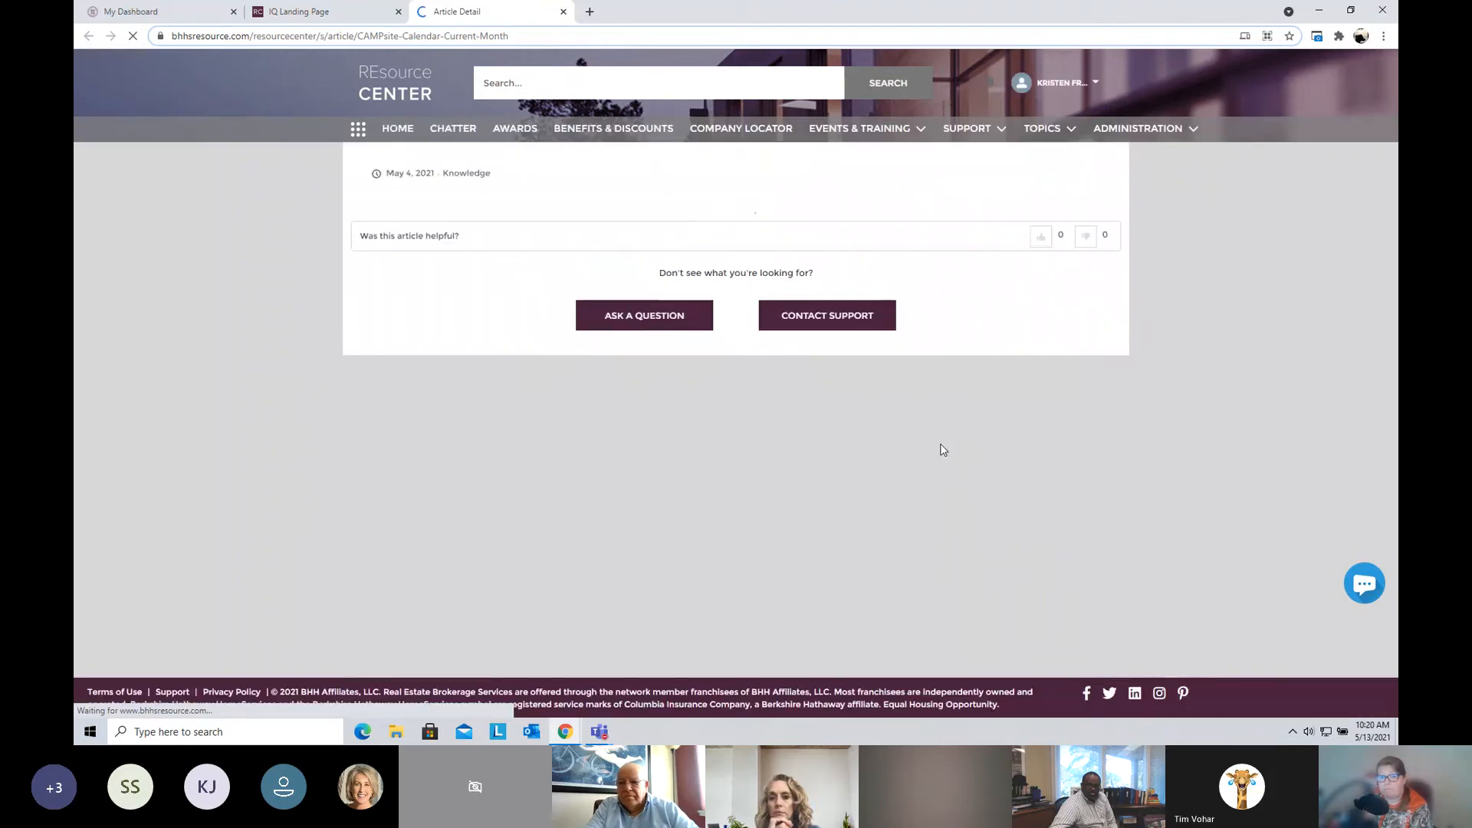
pyautogui.click(1039, 236)
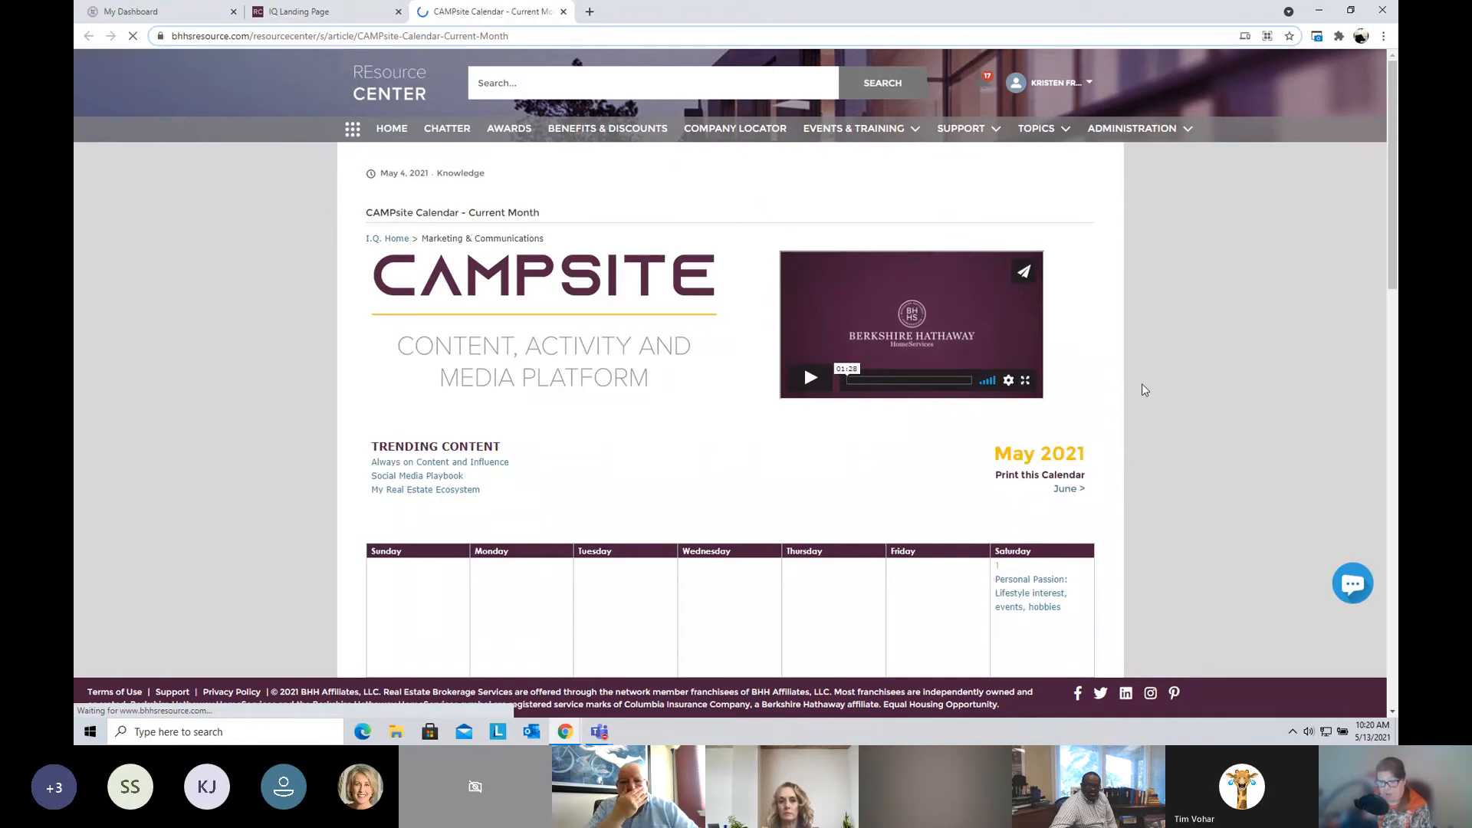
pyautogui.scroll(-3)
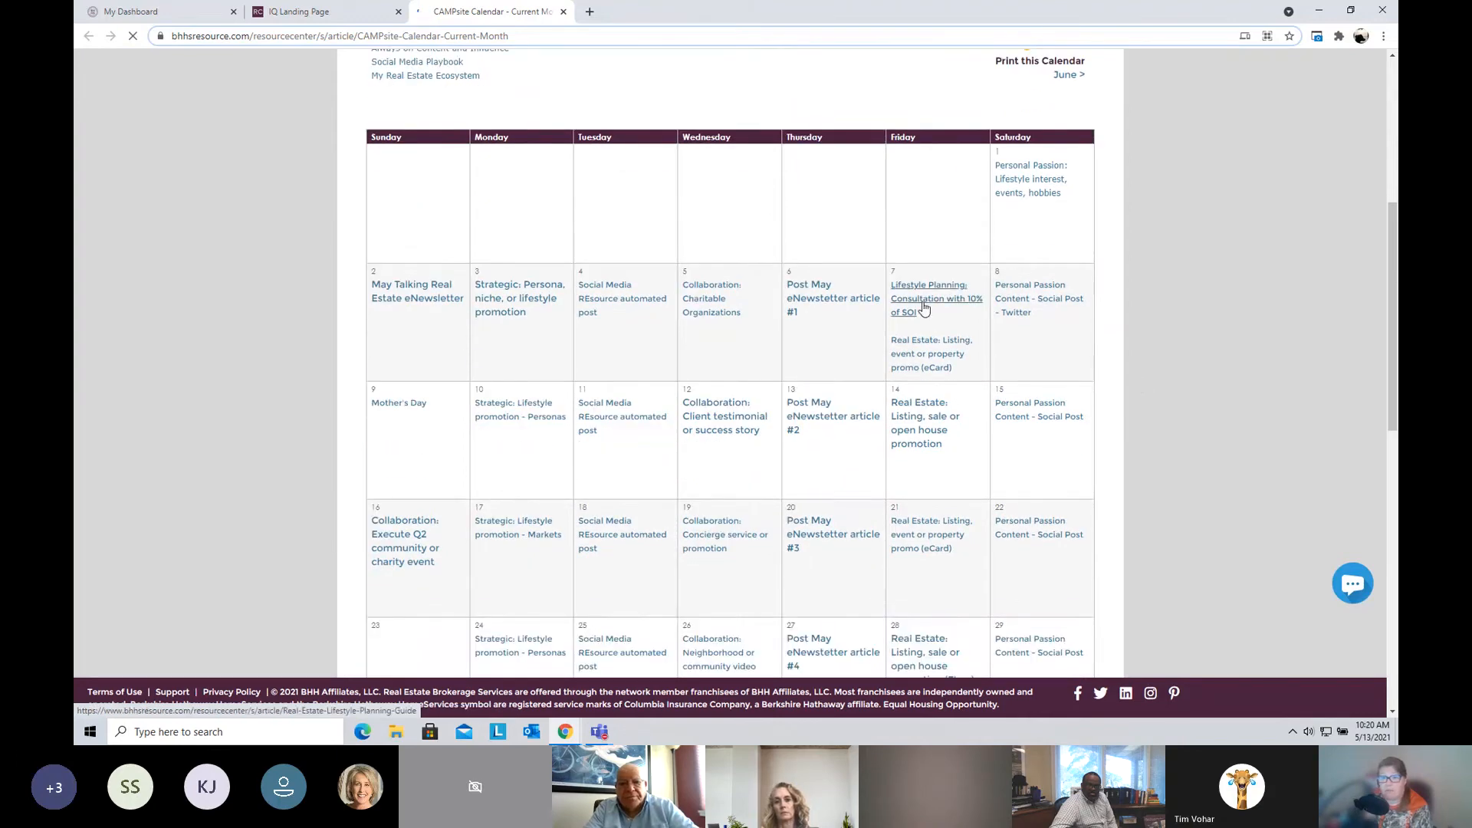
pyautogui.click(930, 299)
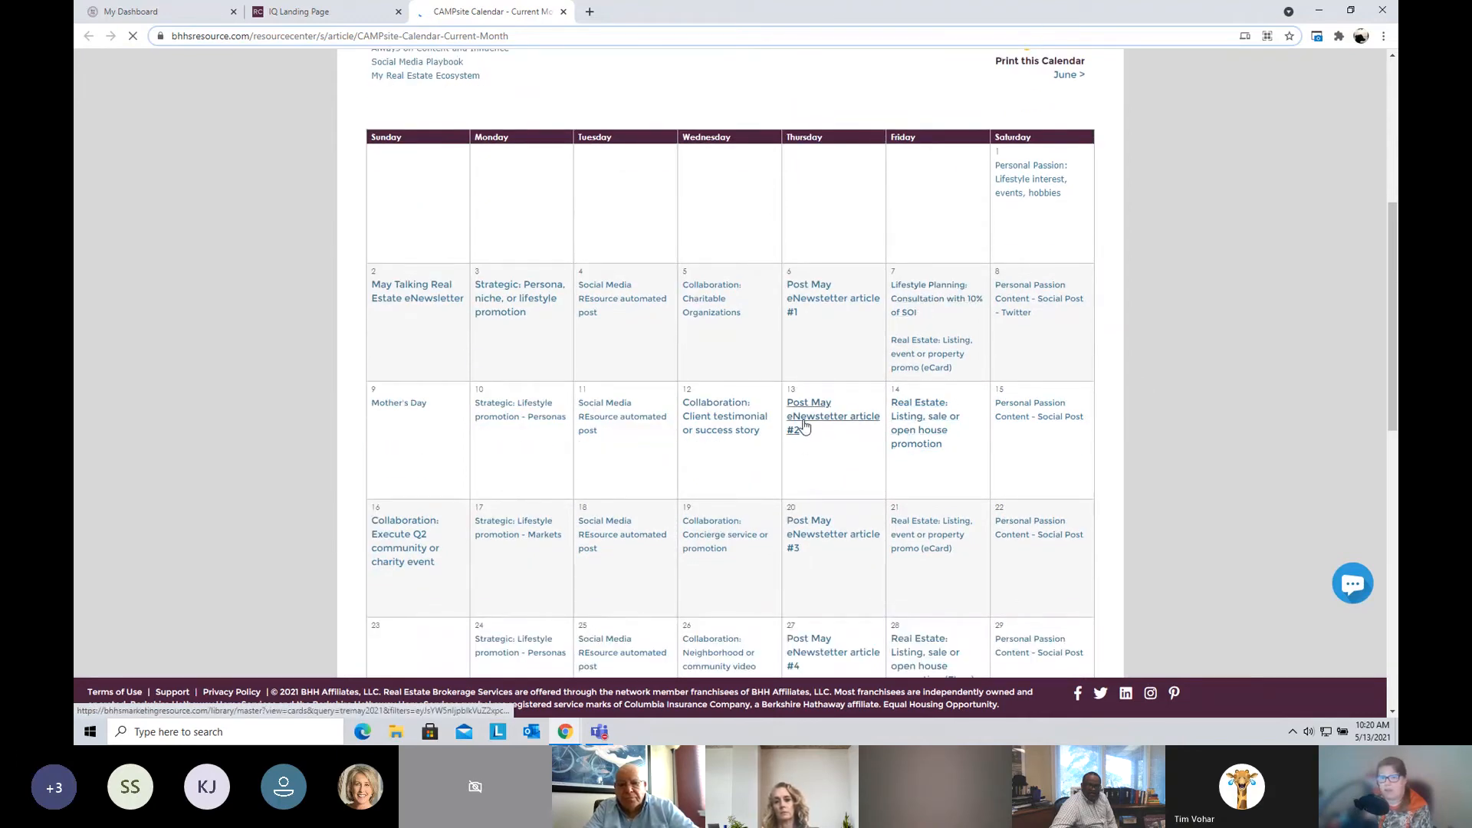
pyautogui.click(832, 416)
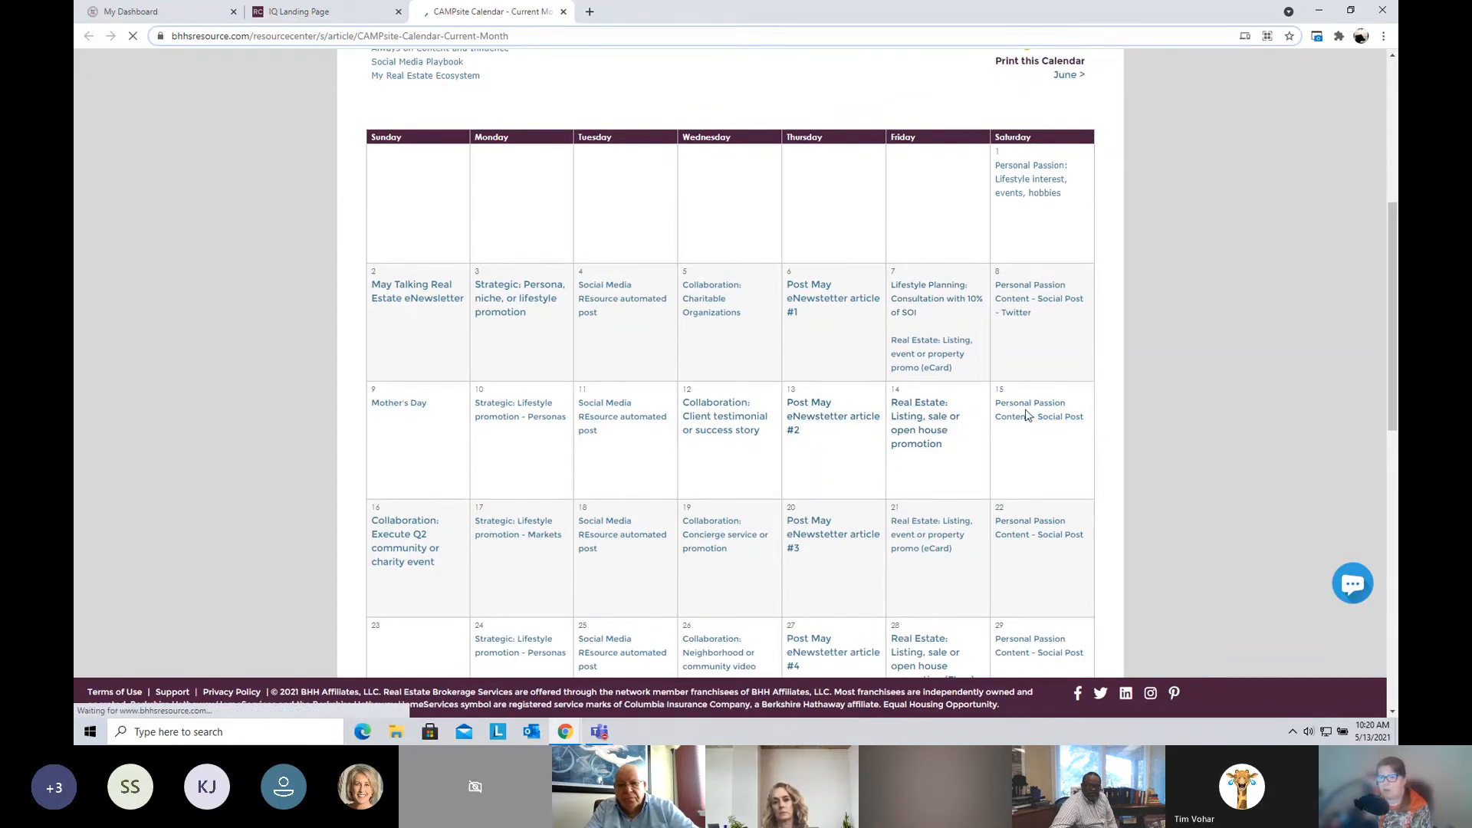
pyautogui.scroll(-3)
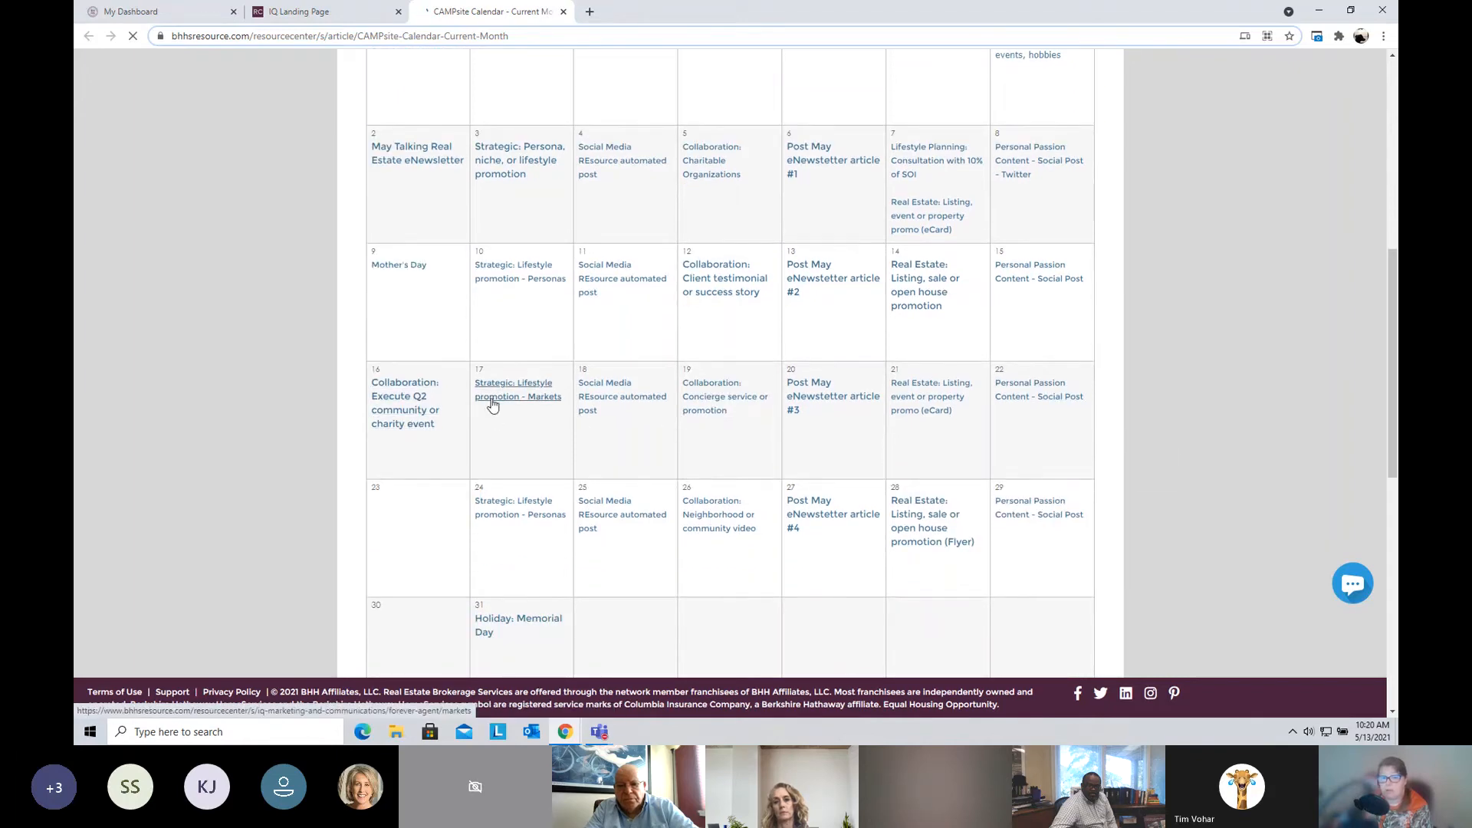
pyautogui.click(516, 388)
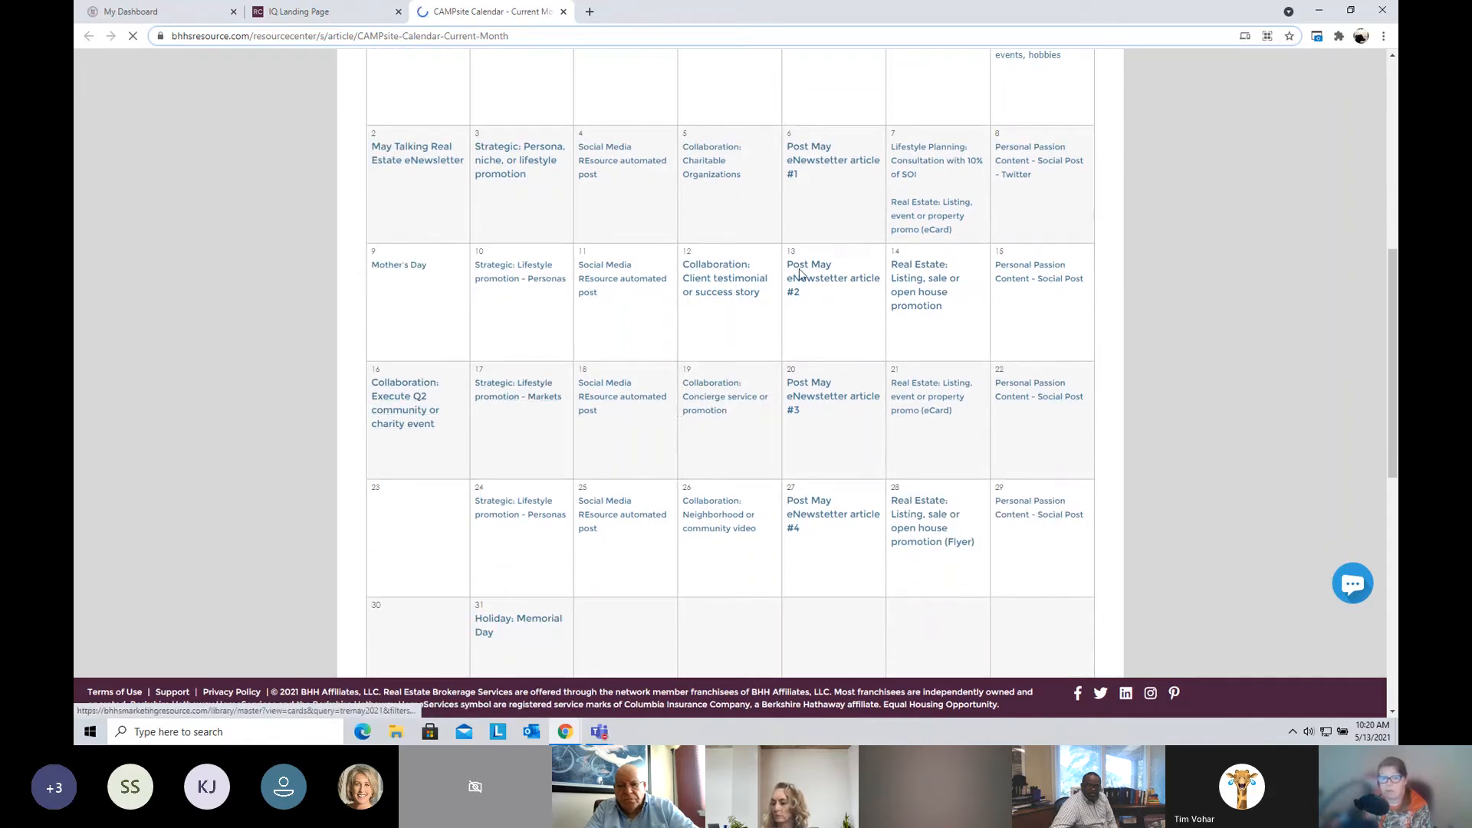
# Step: Bring up the Master Library's six TREMay2021 materials for May eNewsletter article #2
pyautogui.click(831, 285)
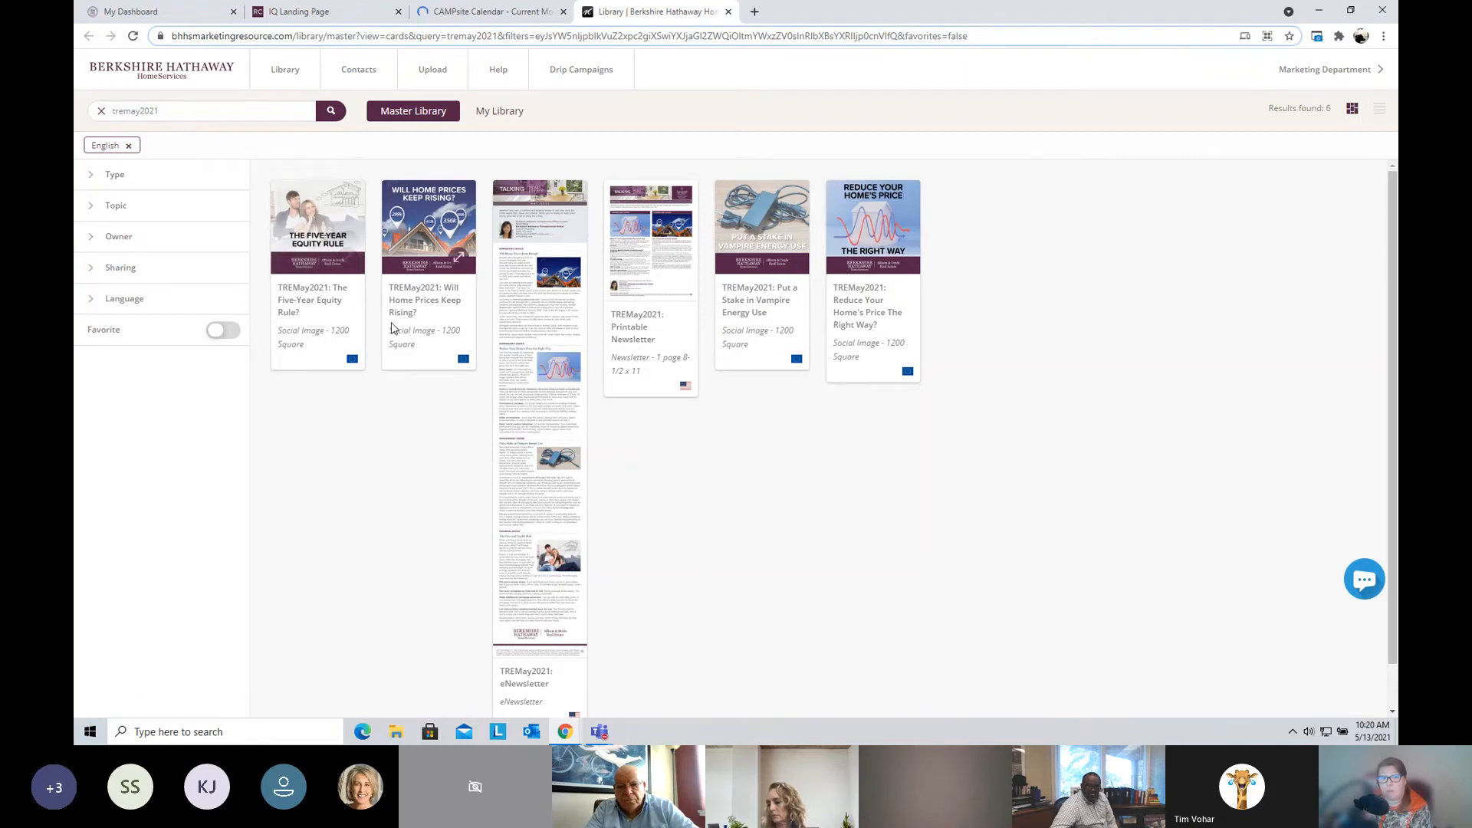
pyautogui.moveTo(428, 226)
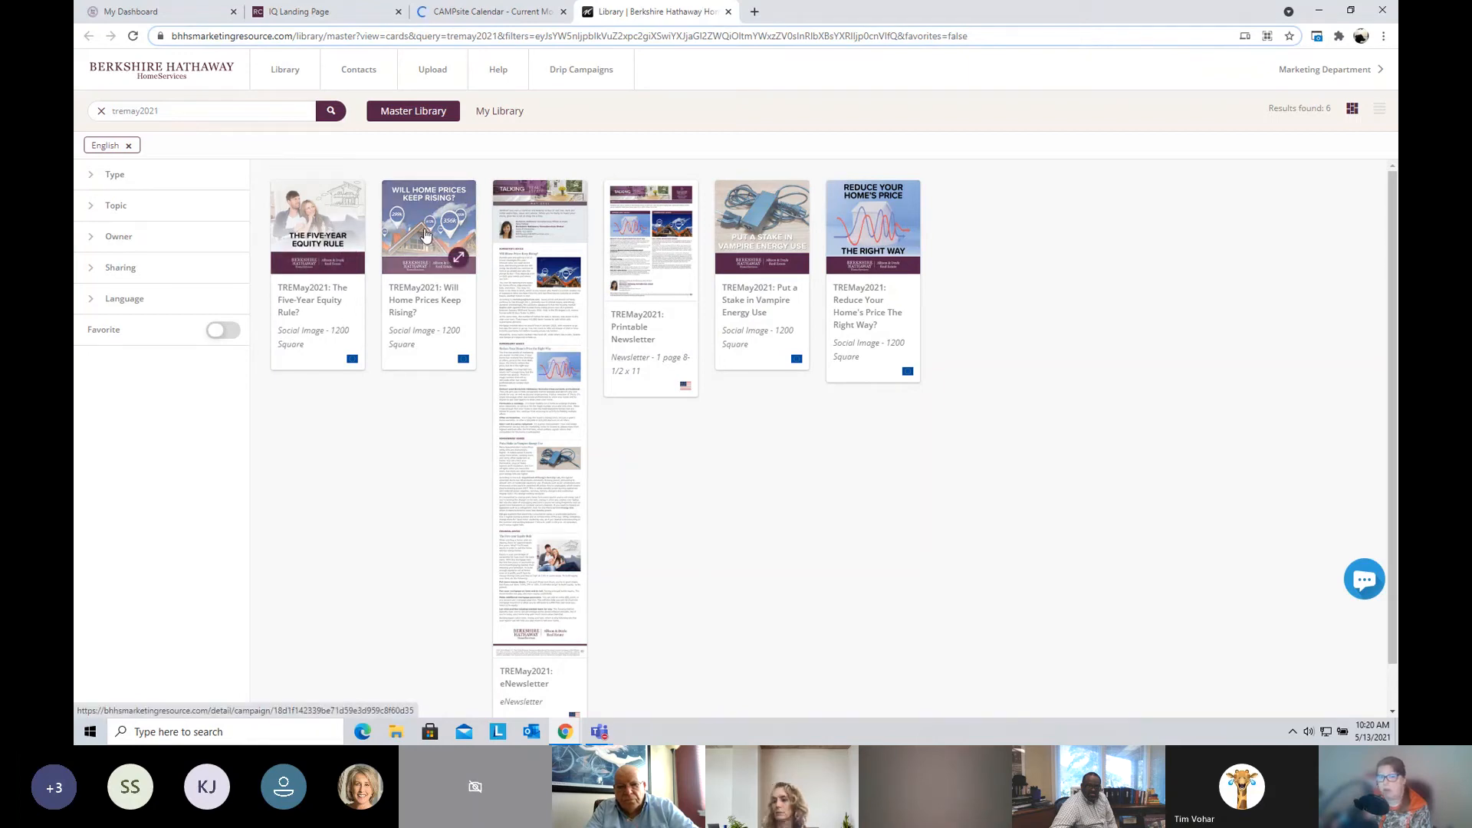
pyautogui.moveTo(747, 366)
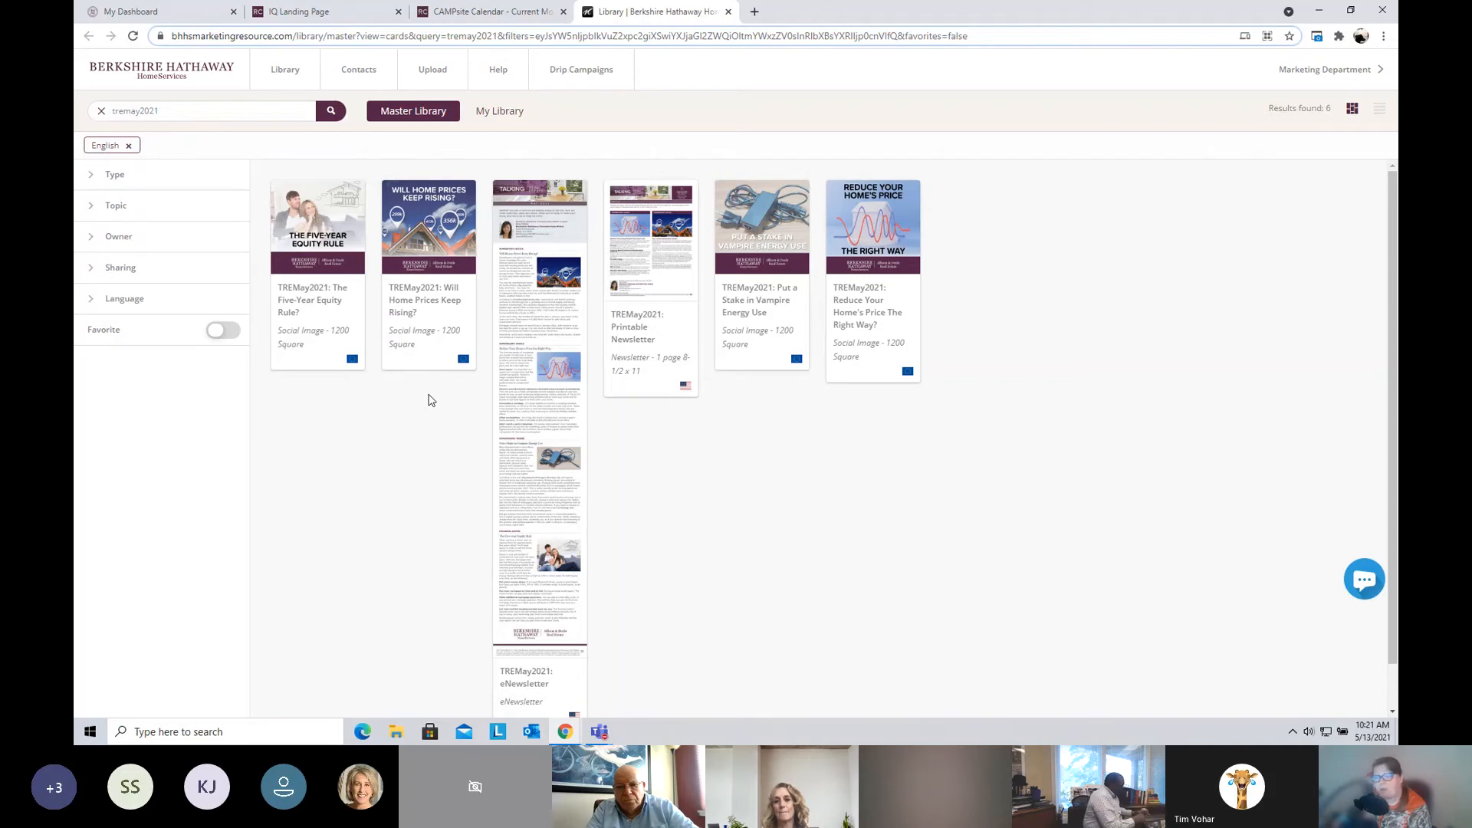
pyautogui.moveTo(420, 394)
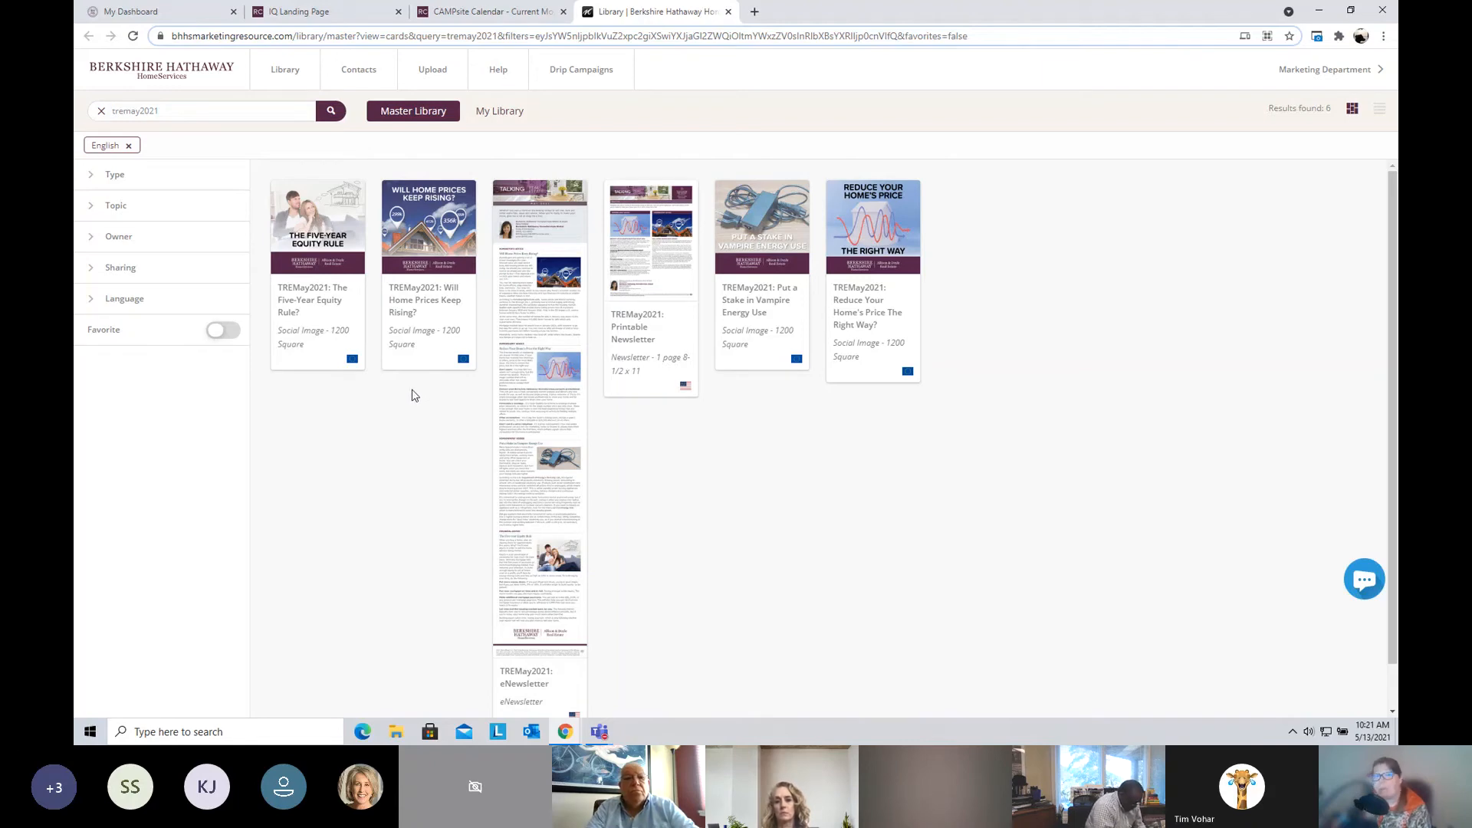
# Step: Return to the CAMPsite Calendar tab scrolled up to the May 2021 header
pyautogui.click(488, 11)
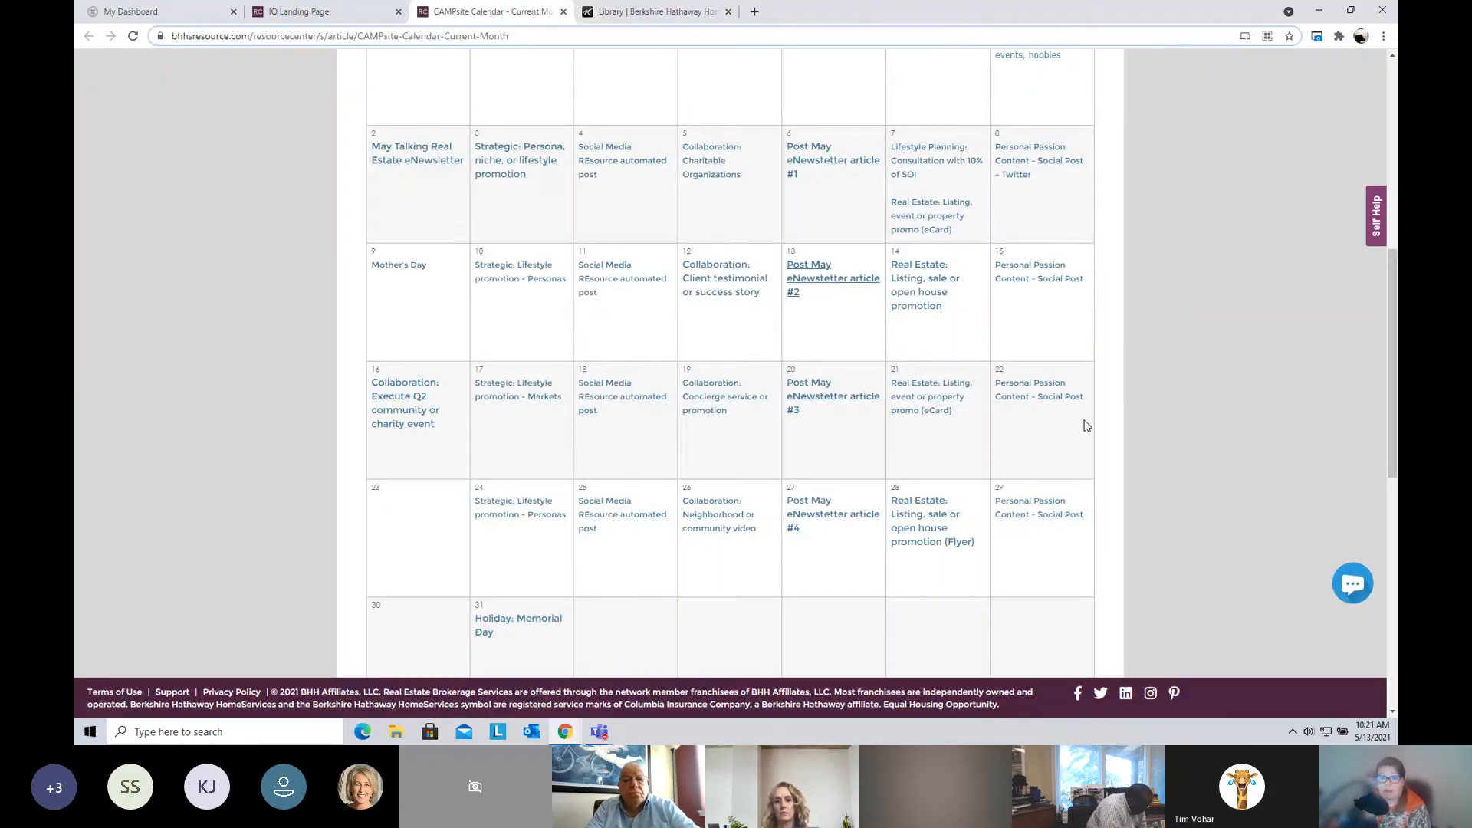
pyautogui.moveTo(1216, 440)
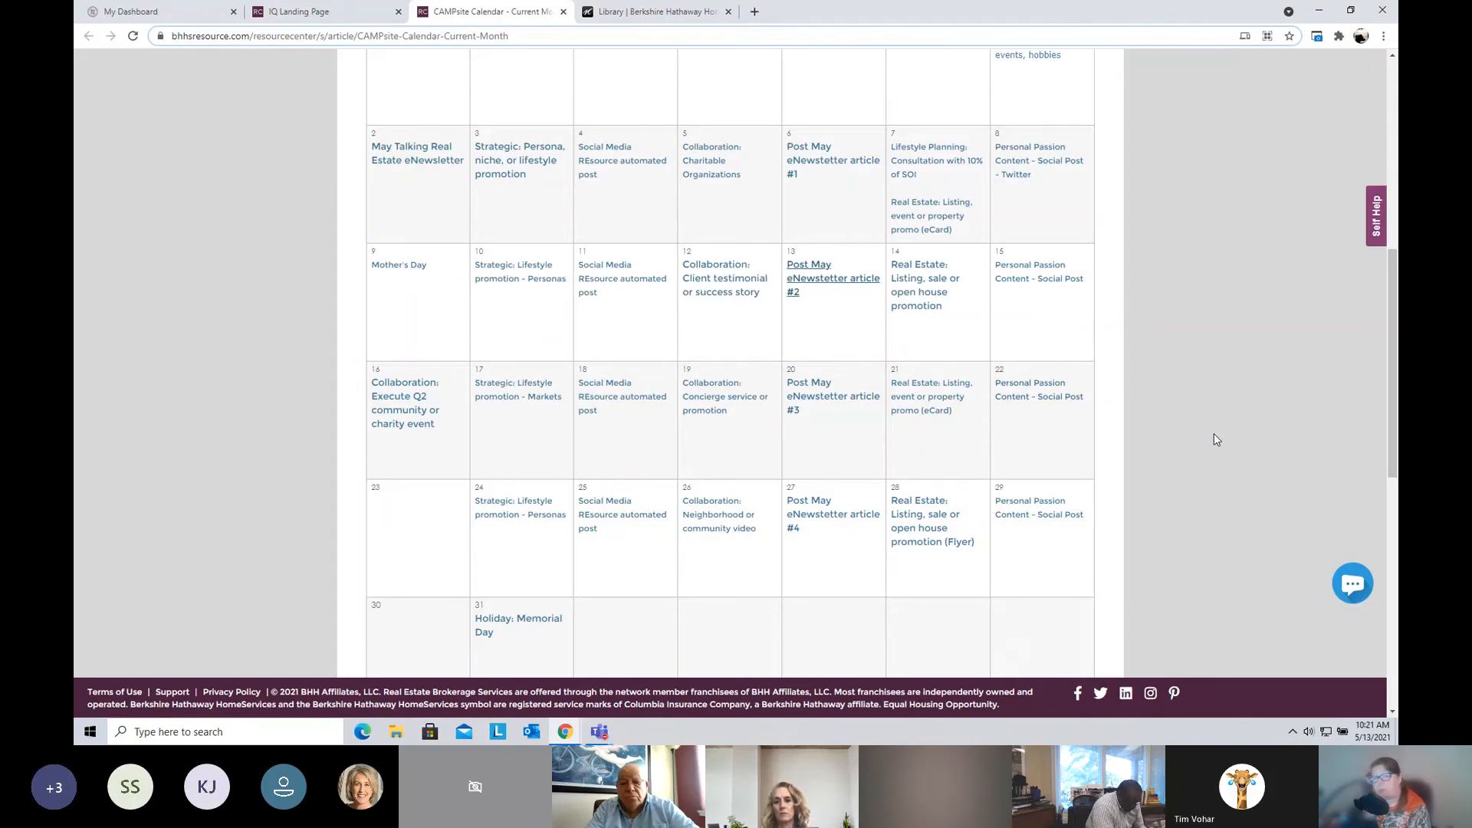
pyautogui.scroll(3)
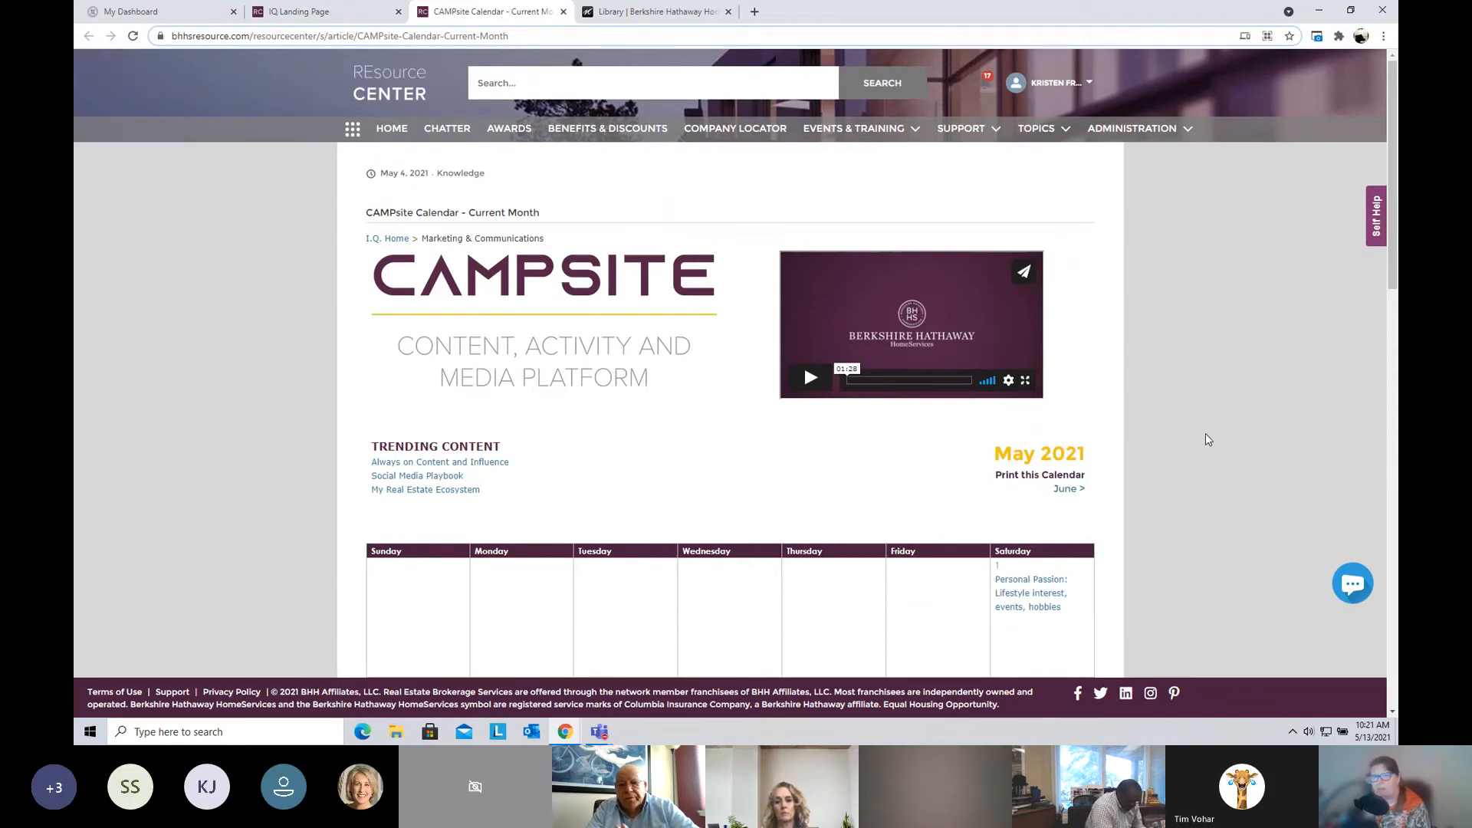
pyautogui.moveTo(1135, 347)
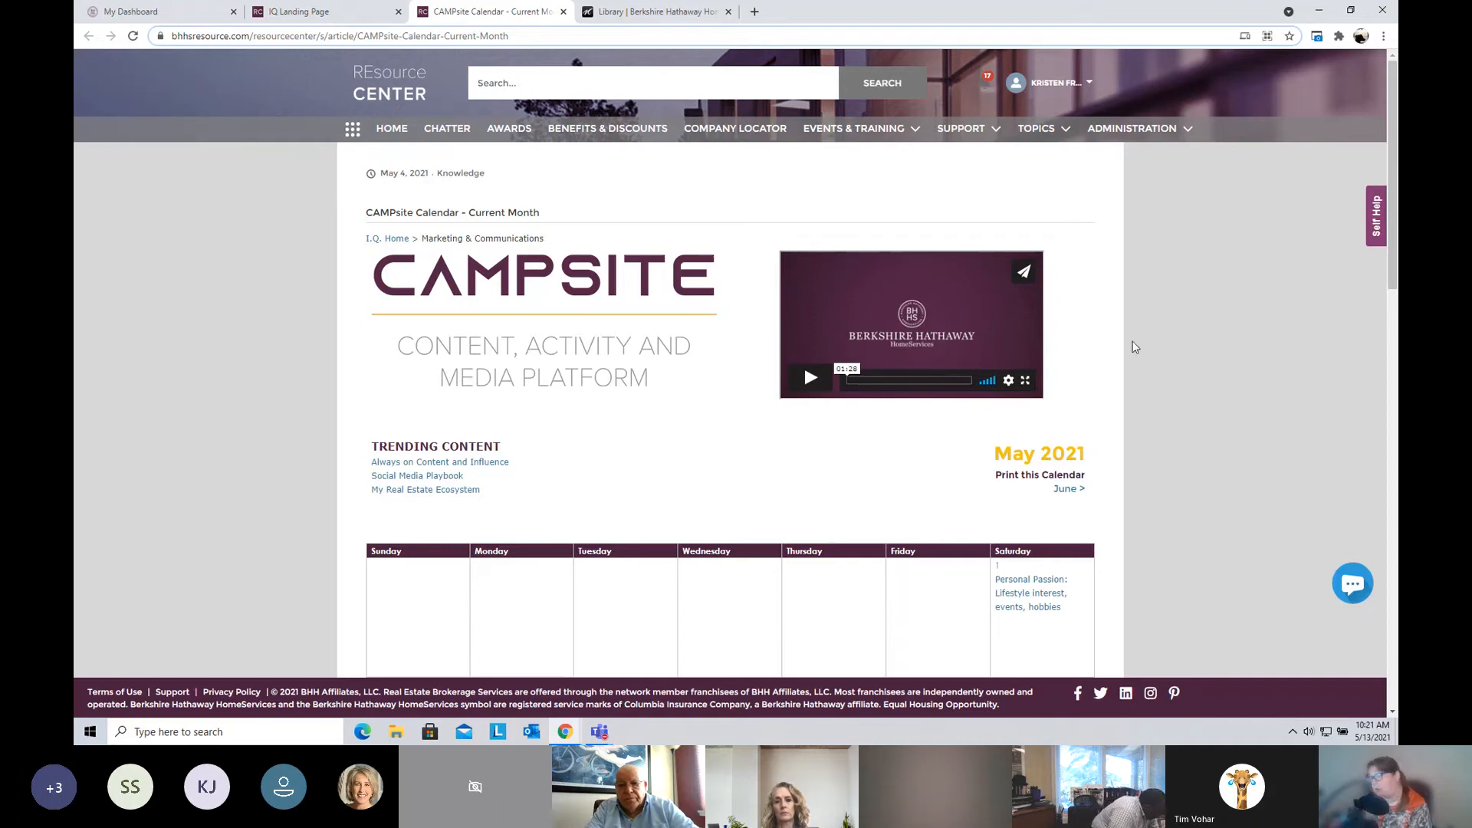
pyautogui.moveTo(1146, 344)
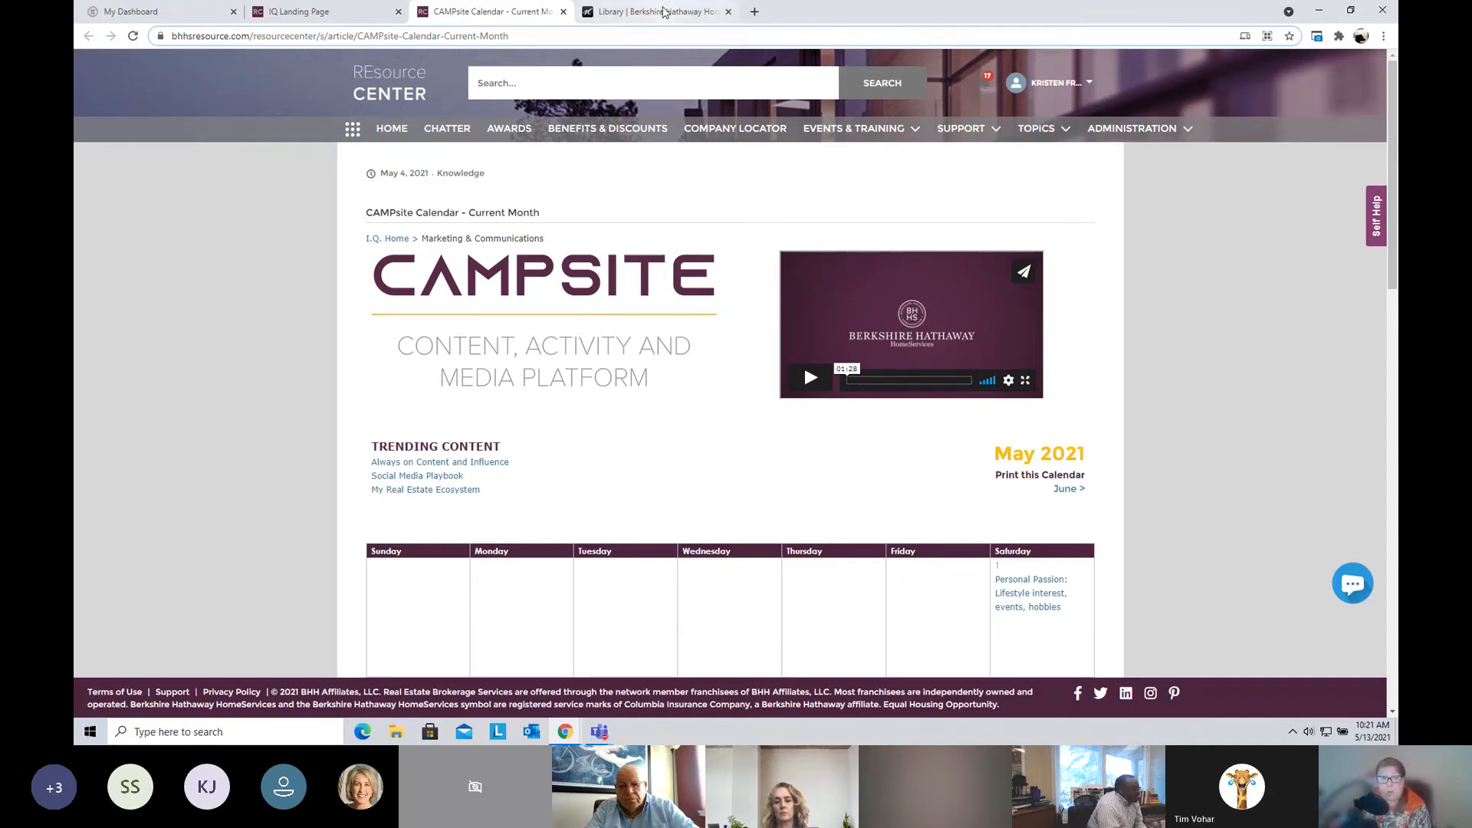
# Step: From the TREMay2021 library tab, bring up the Drip Campaigns introduction page
pyautogui.click(658, 10)
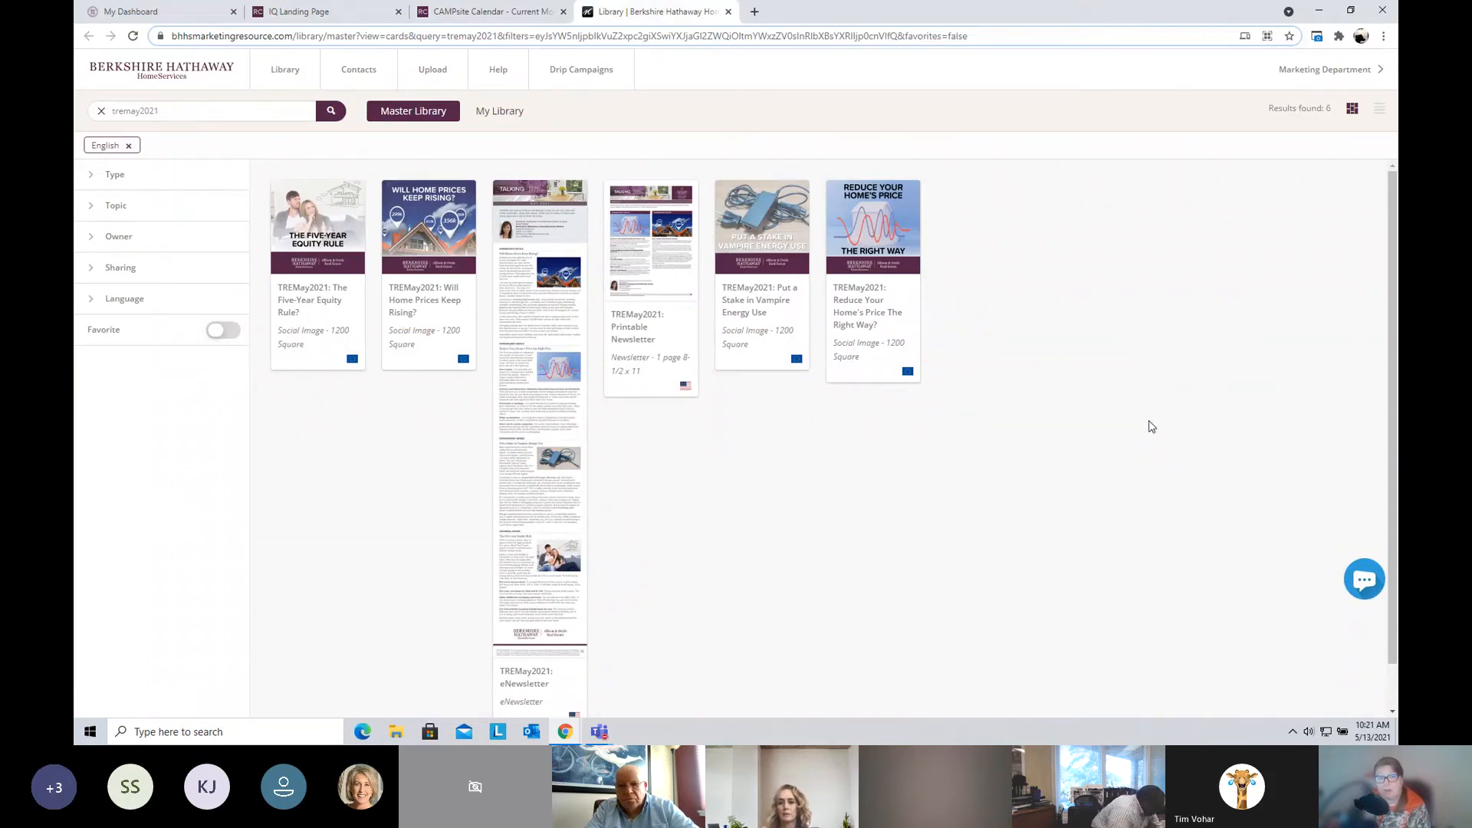
pyautogui.moveTo(580, 79)
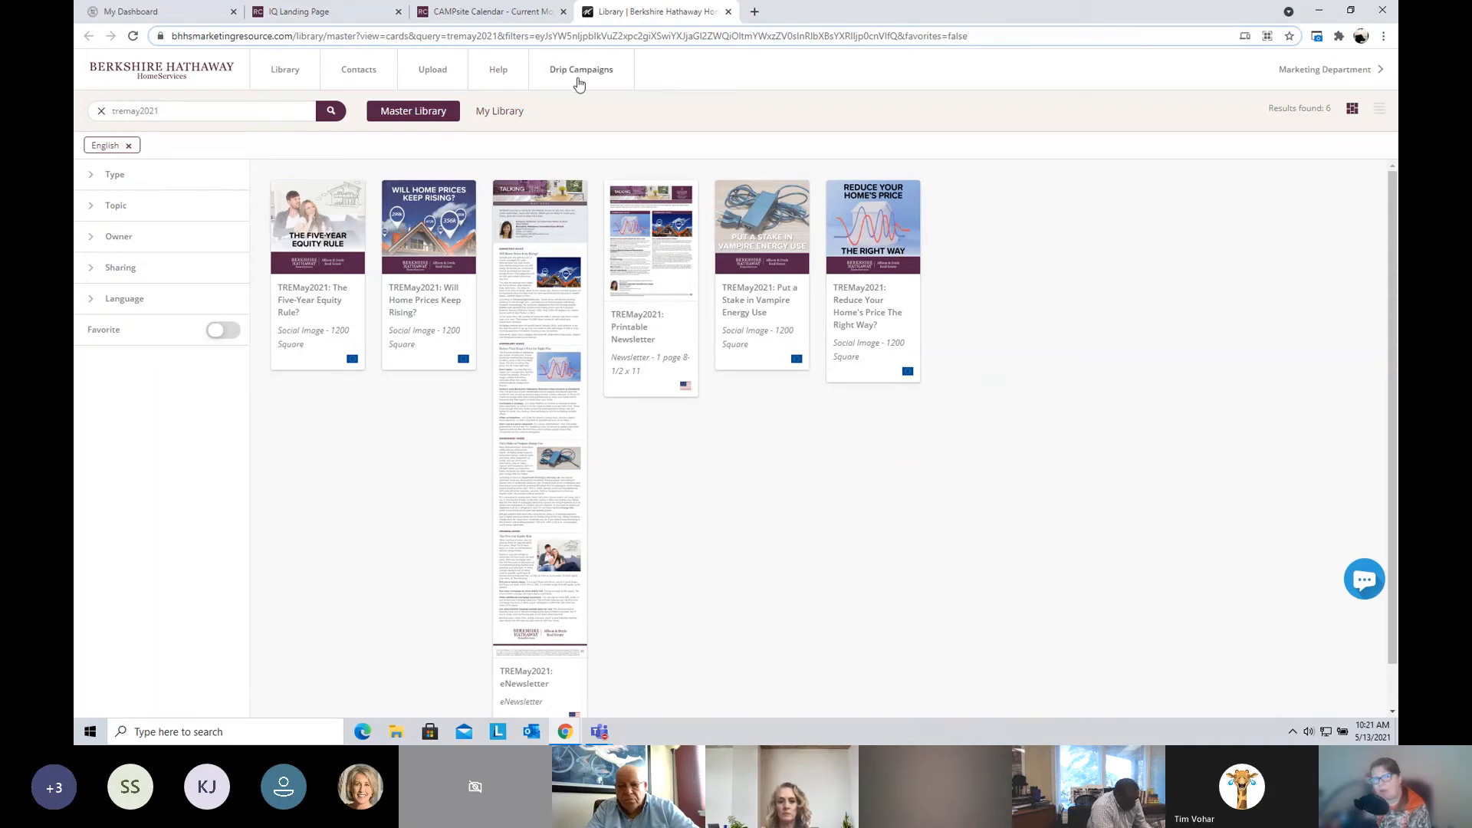
pyautogui.moveTo(581, 69)
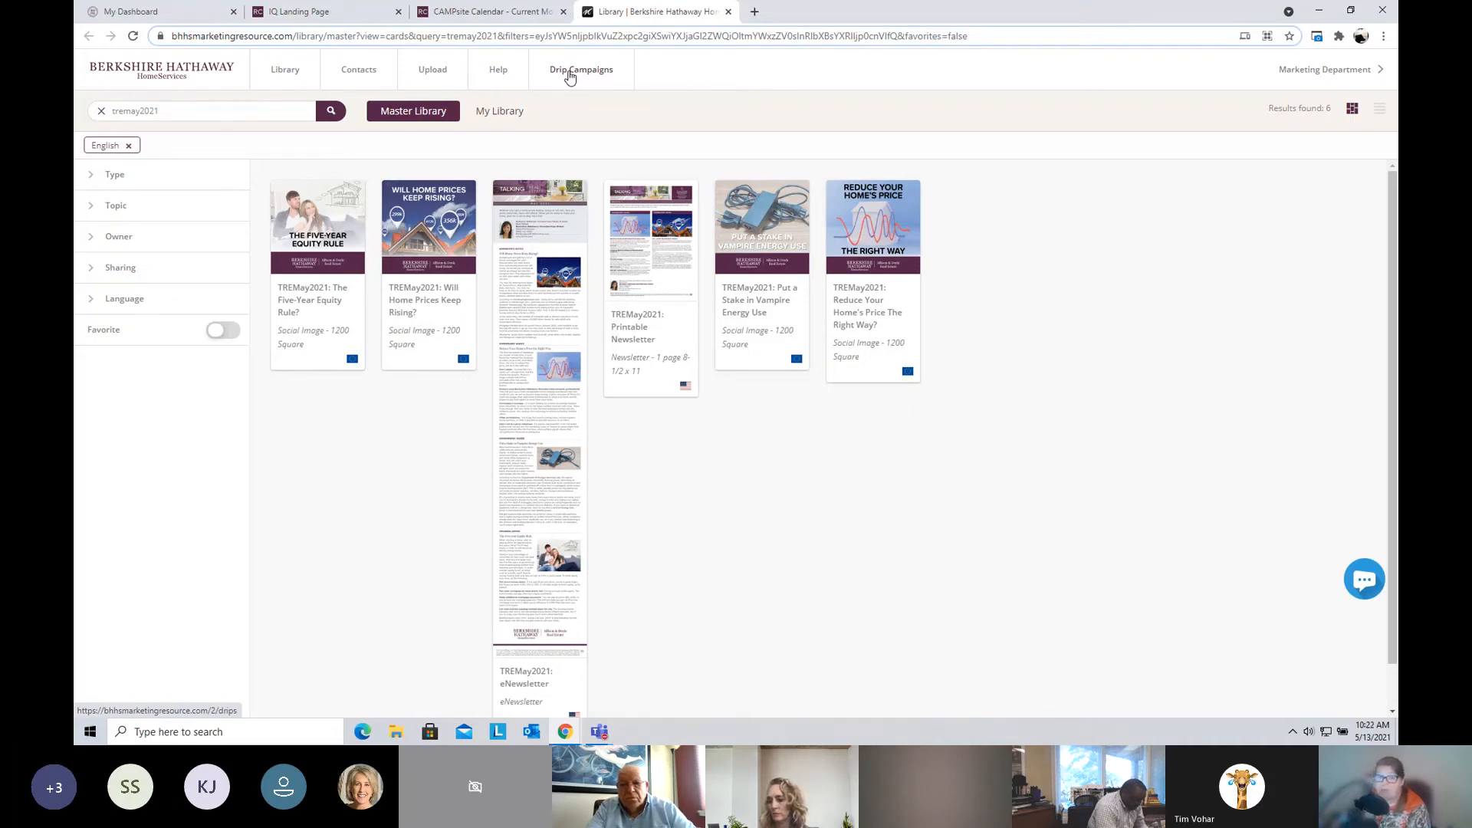
pyautogui.click(580, 69)
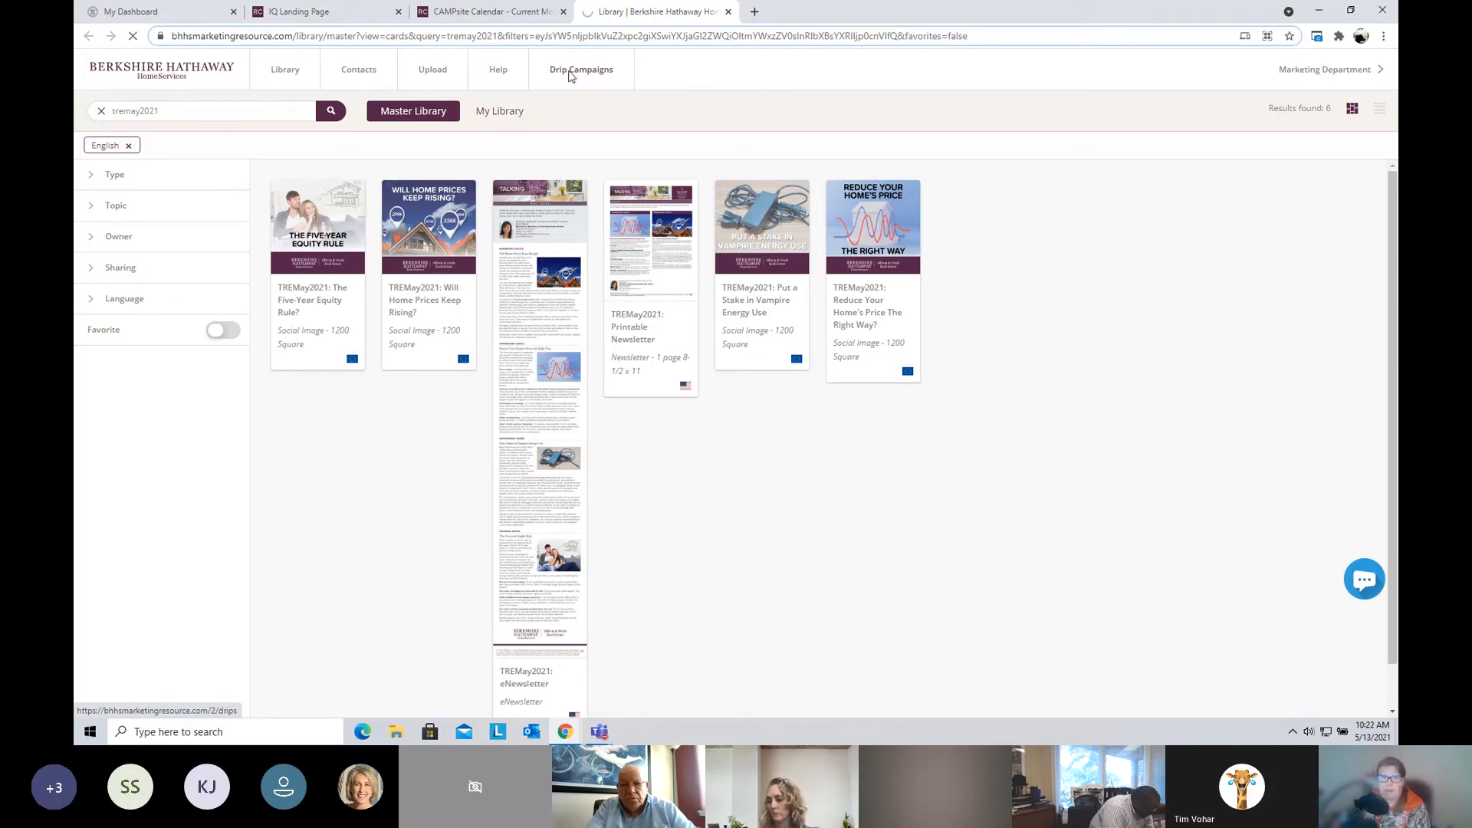
pyautogui.click(581, 69)
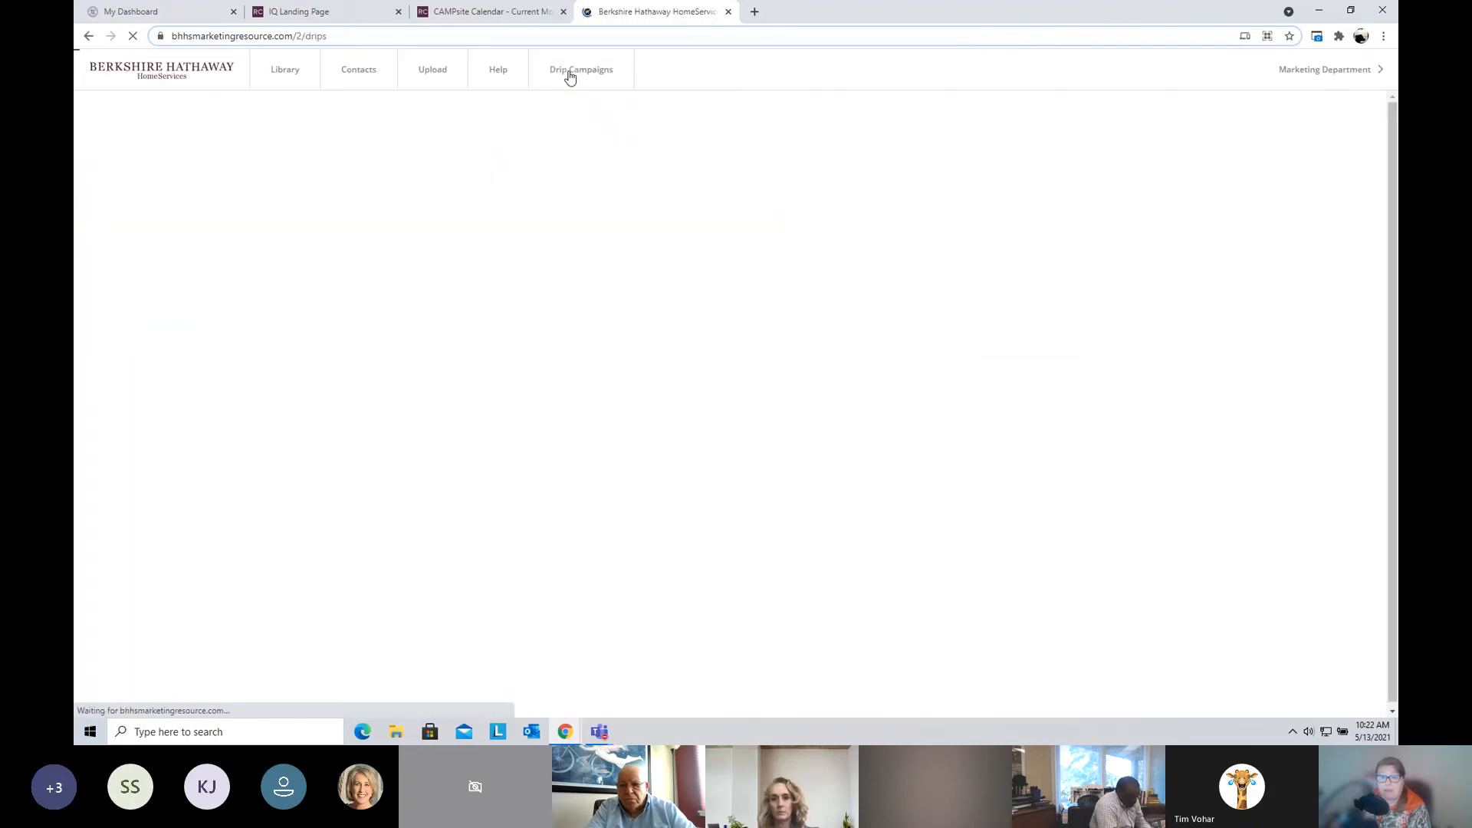
pyautogui.click(581, 69)
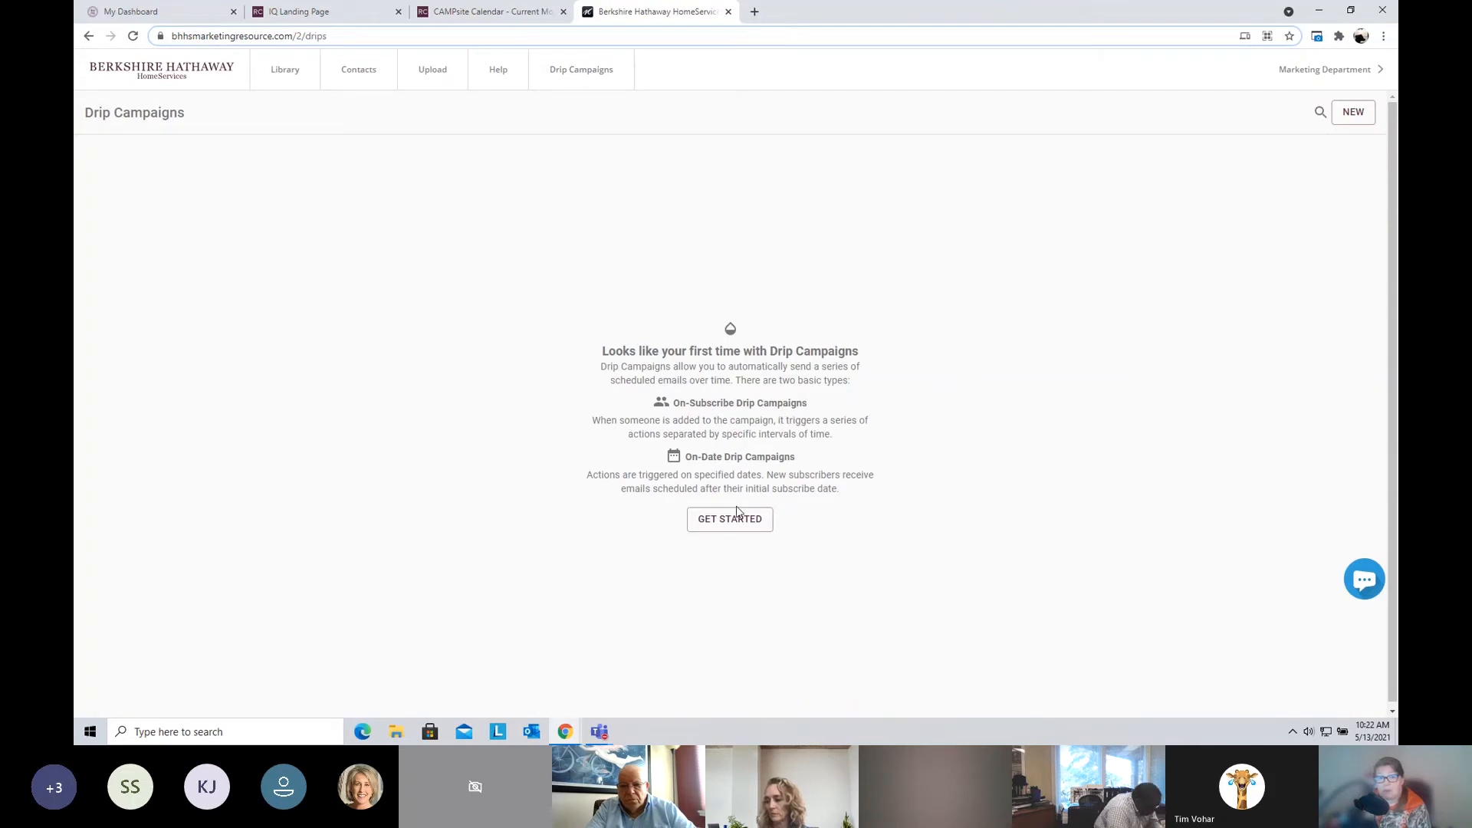
pyautogui.click(730, 520)
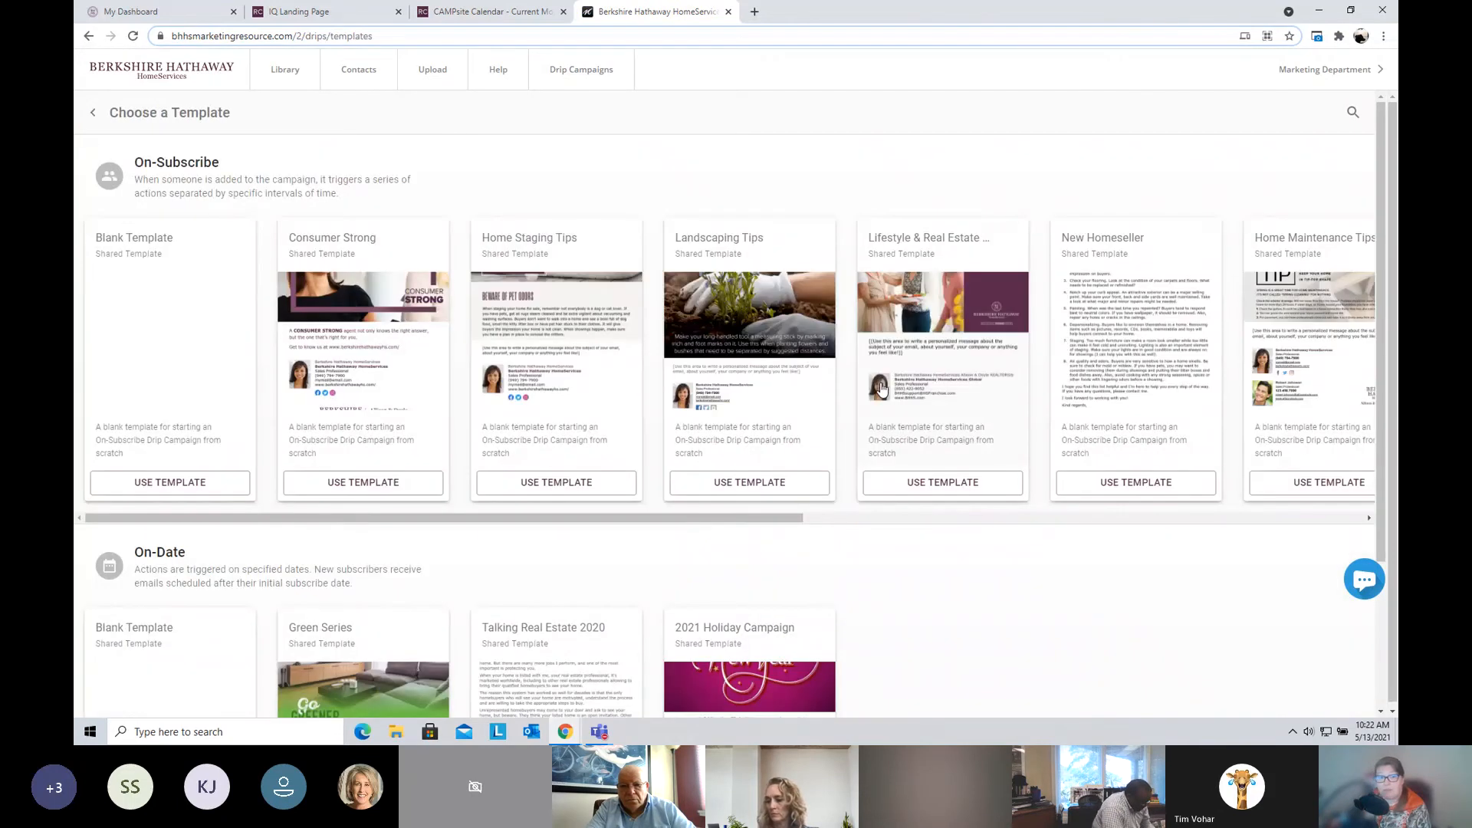
pyautogui.moveTo(1092, 535)
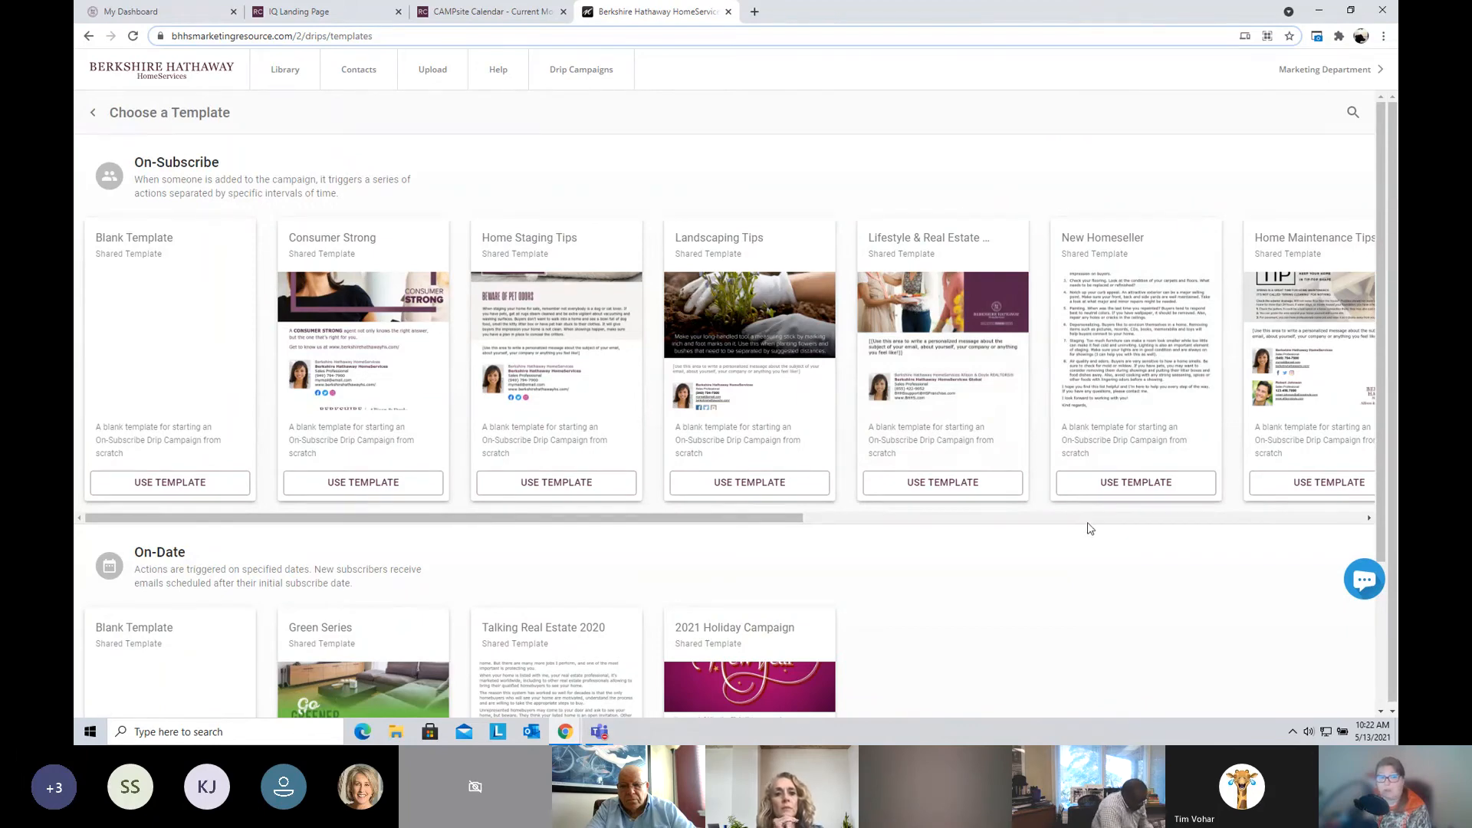
pyautogui.moveTo(1081, 525)
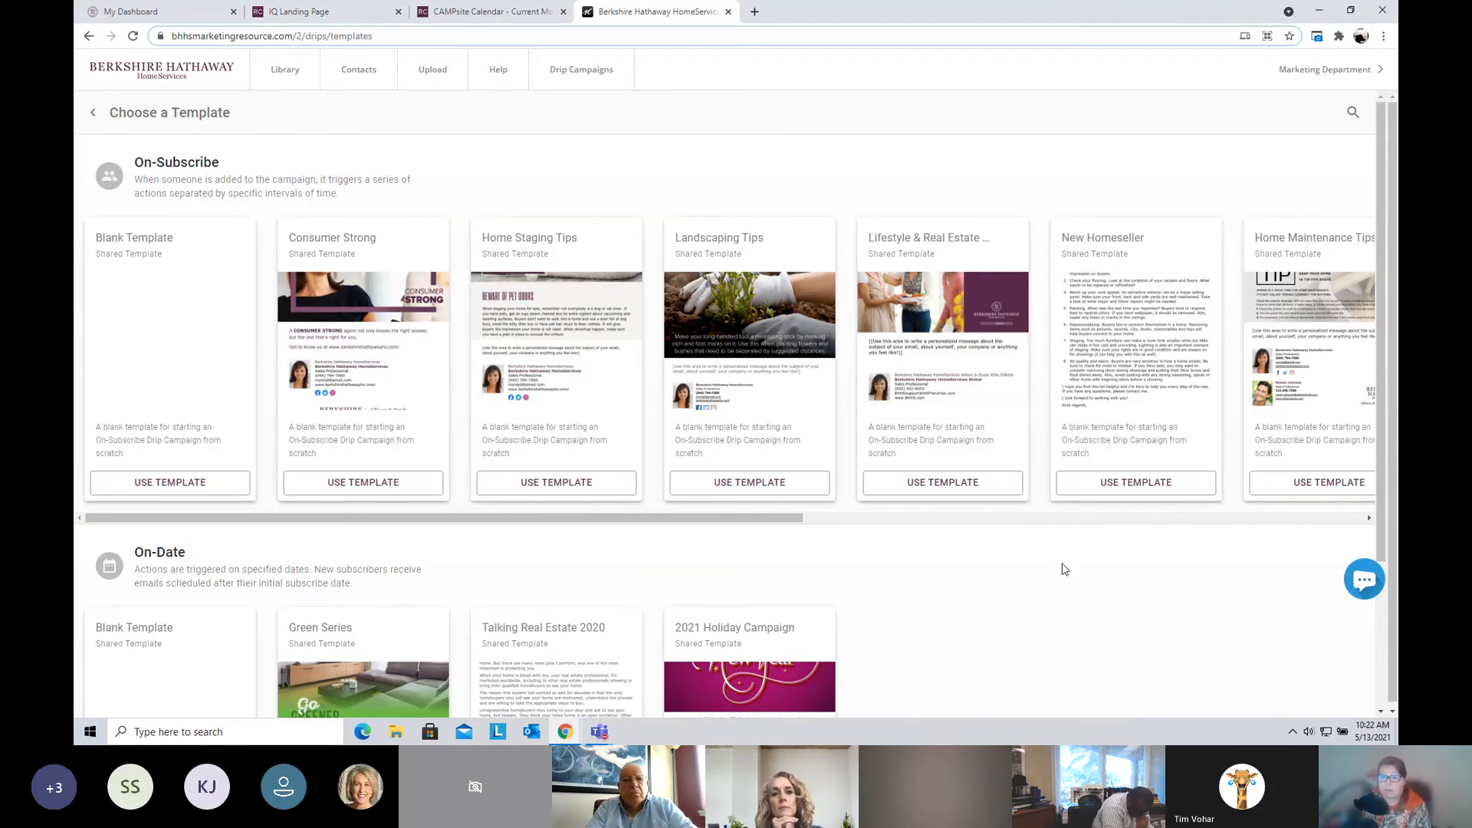
pyautogui.moveTo(1065, 559)
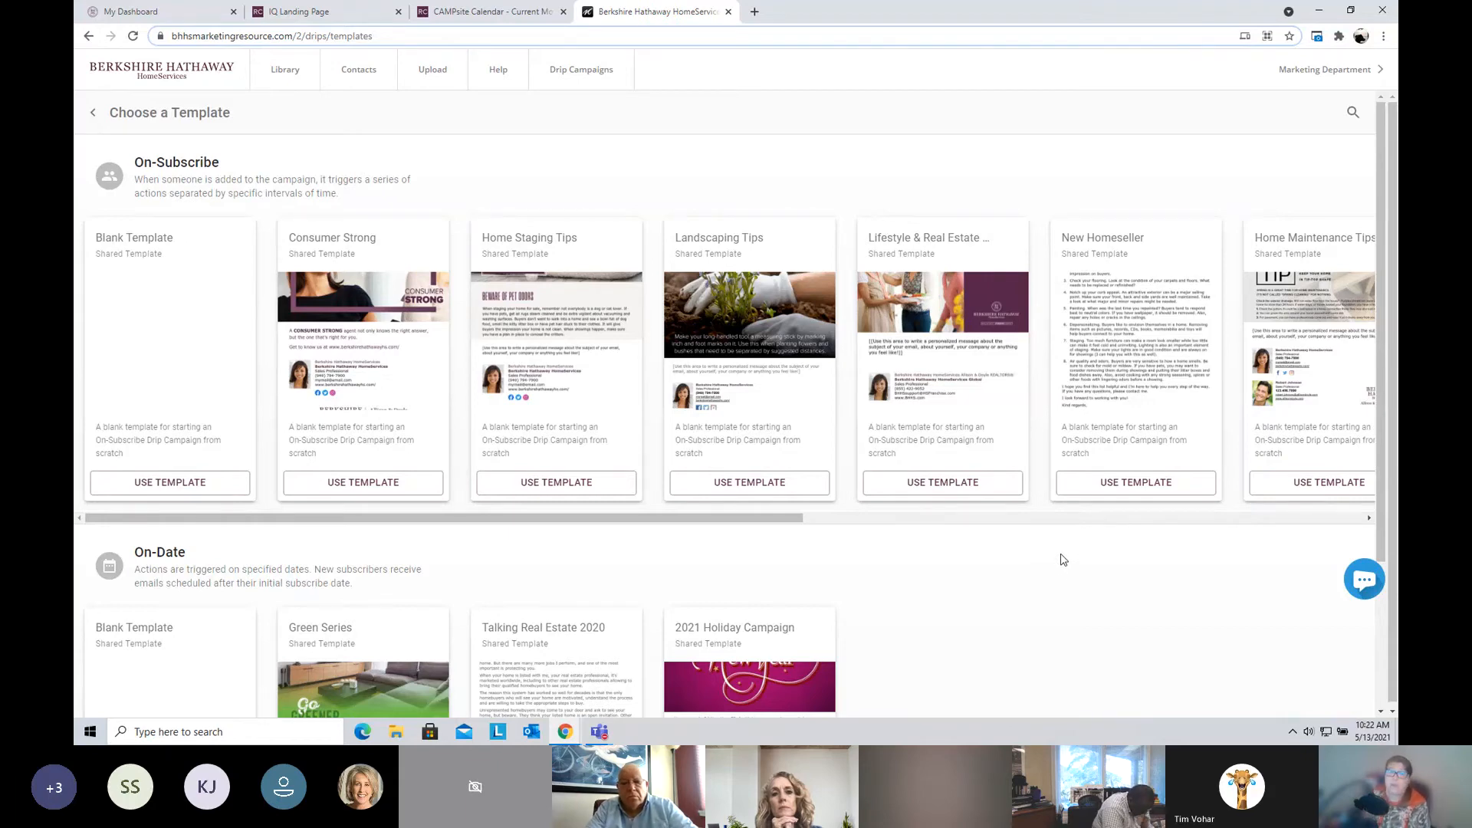
pyautogui.moveTo(1239, 624)
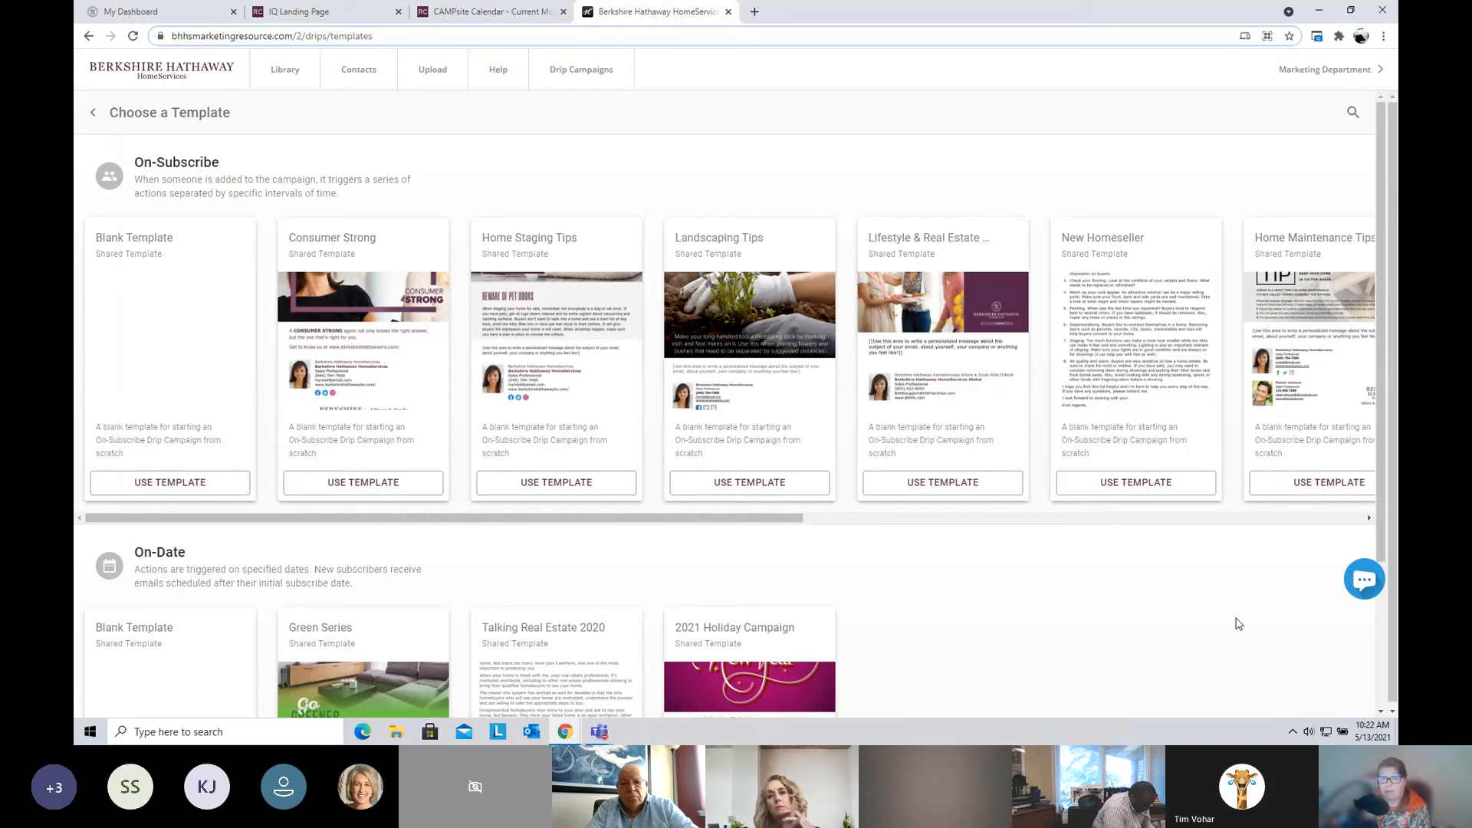
pyautogui.moveTo(1364, 580)
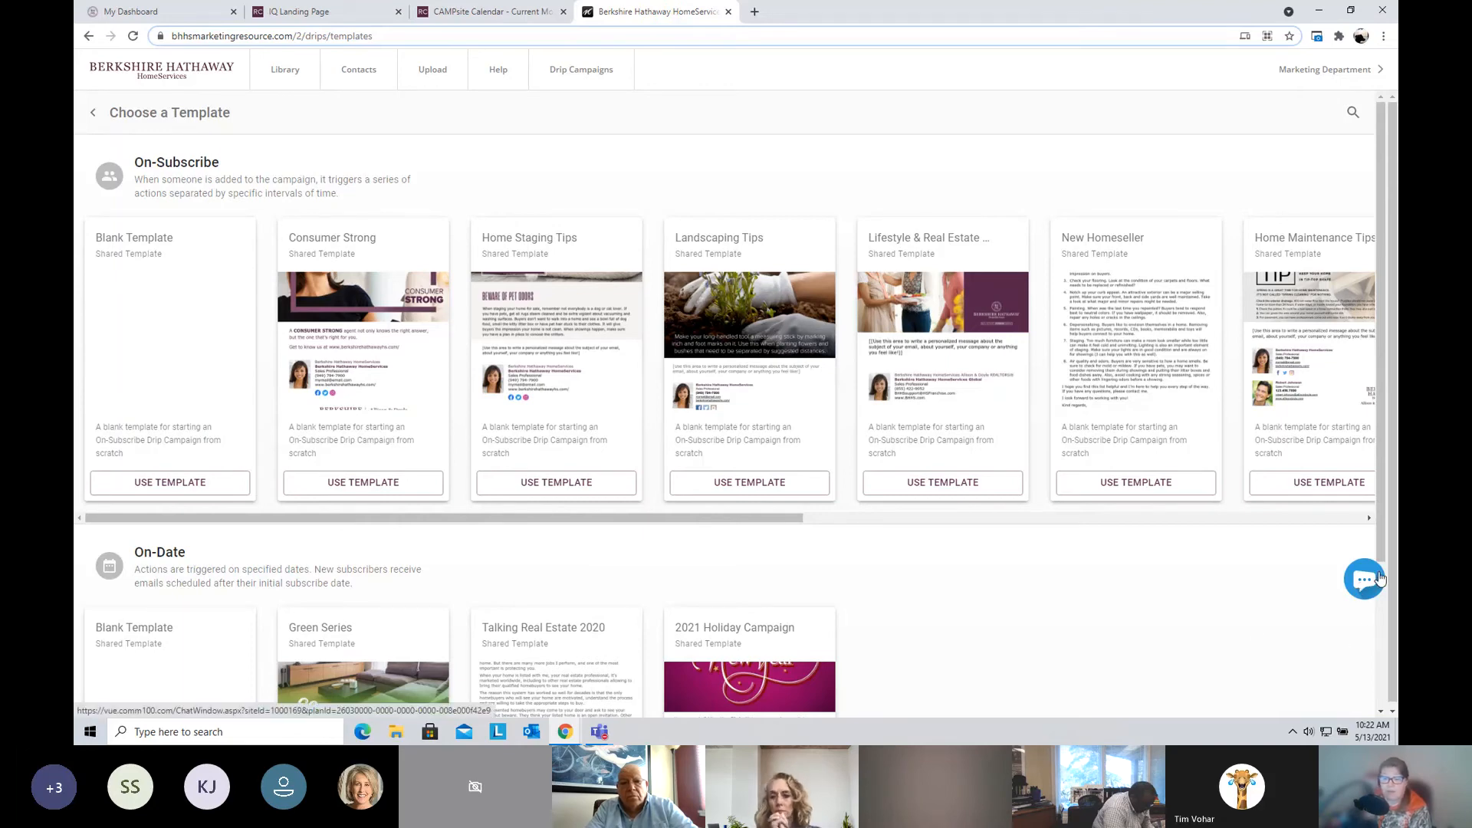
pyautogui.click(1364, 578)
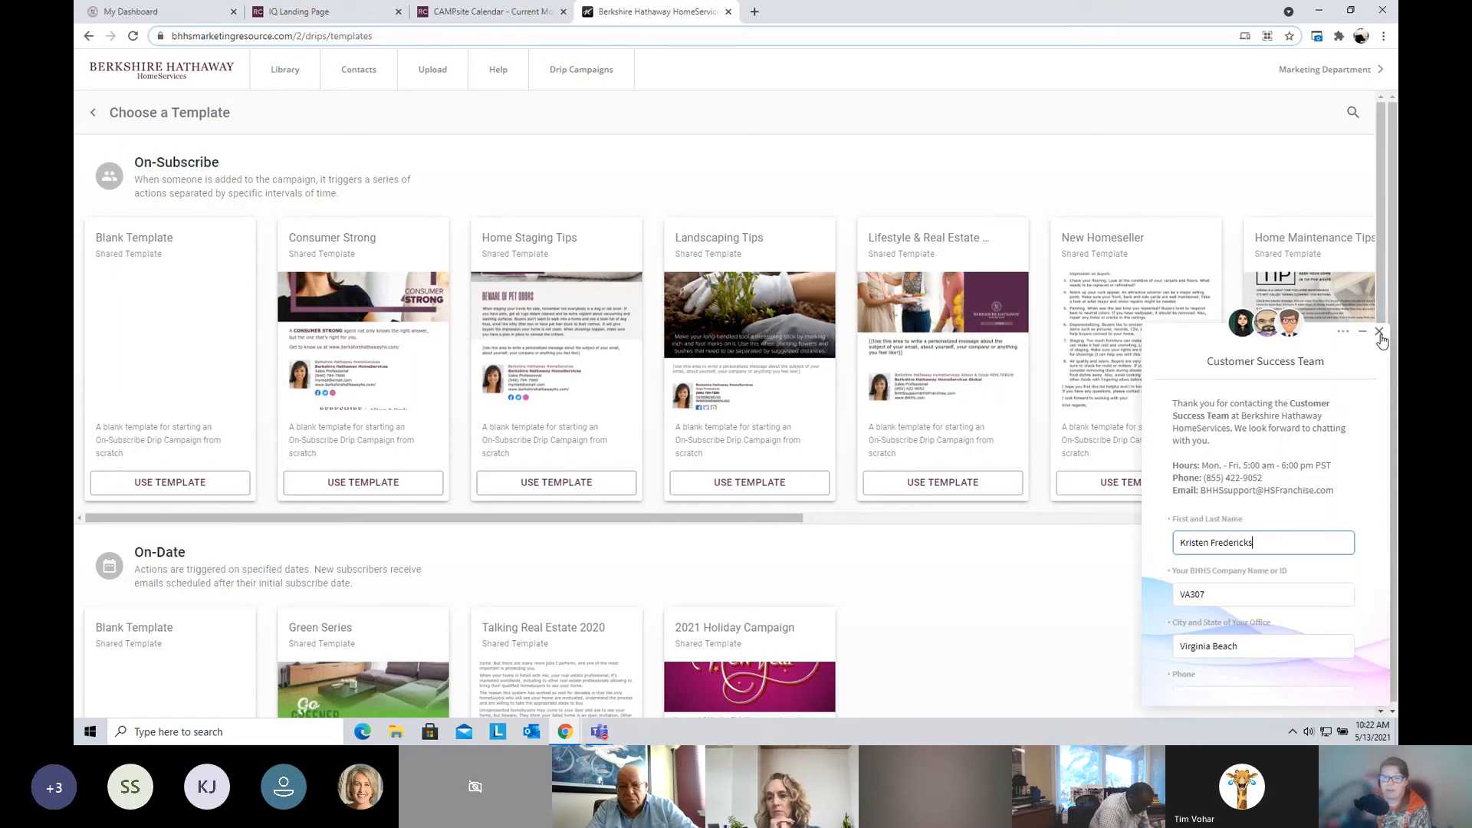
pyautogui.click(1380, 333)
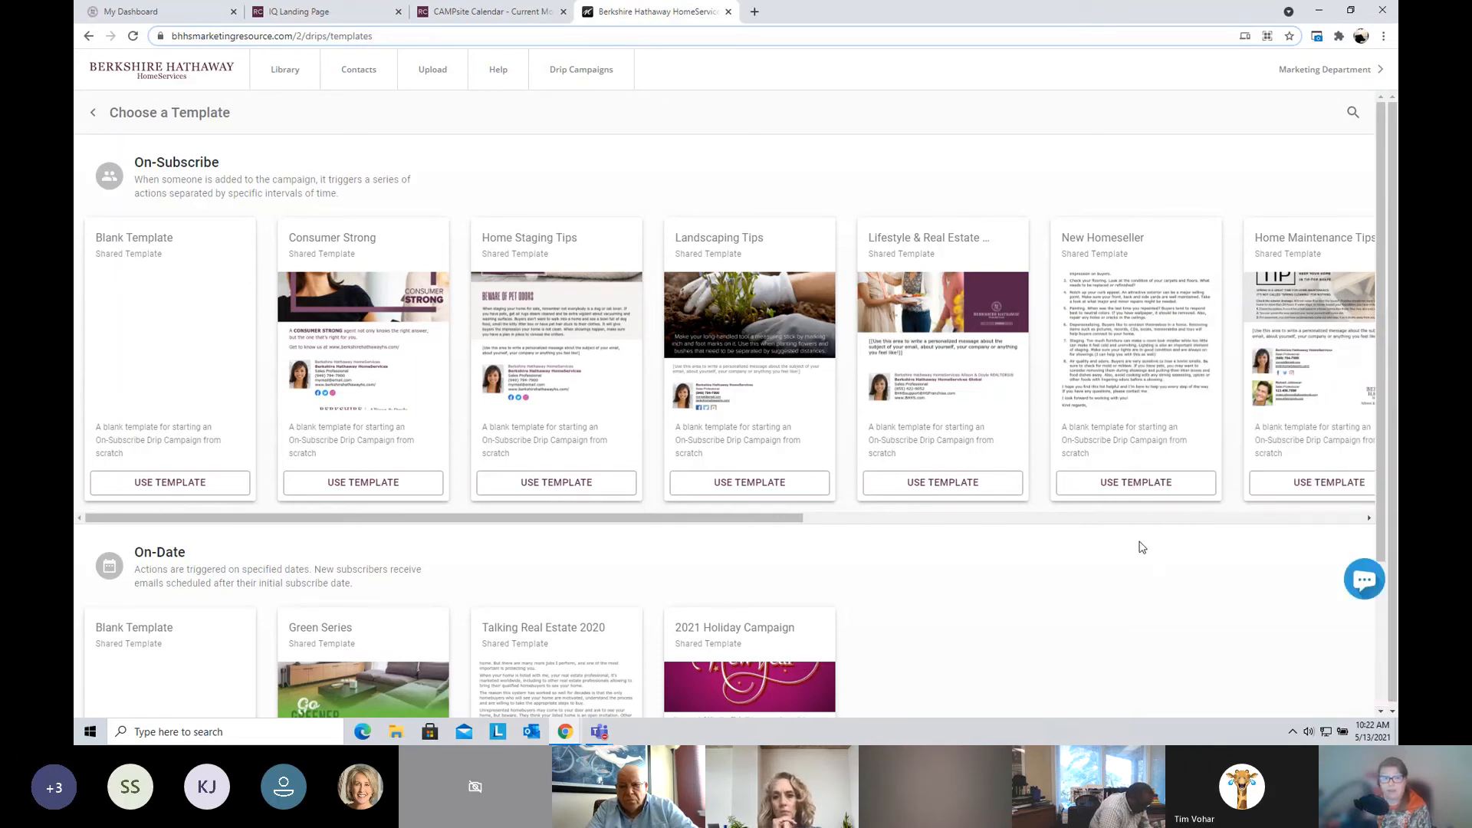
pyautogui.moveTo(1105, 399)
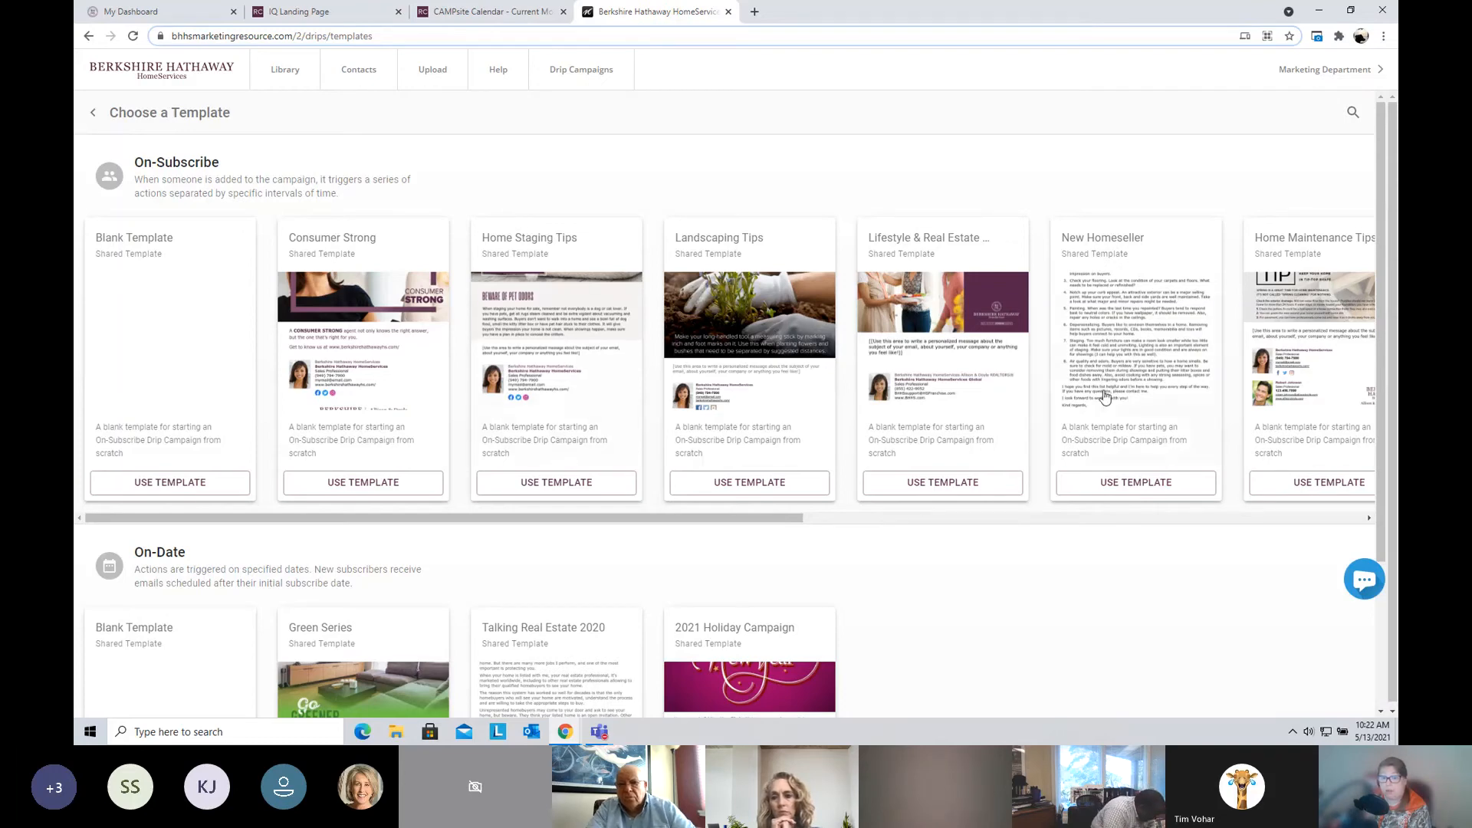
pyautogui.scroll(-3)
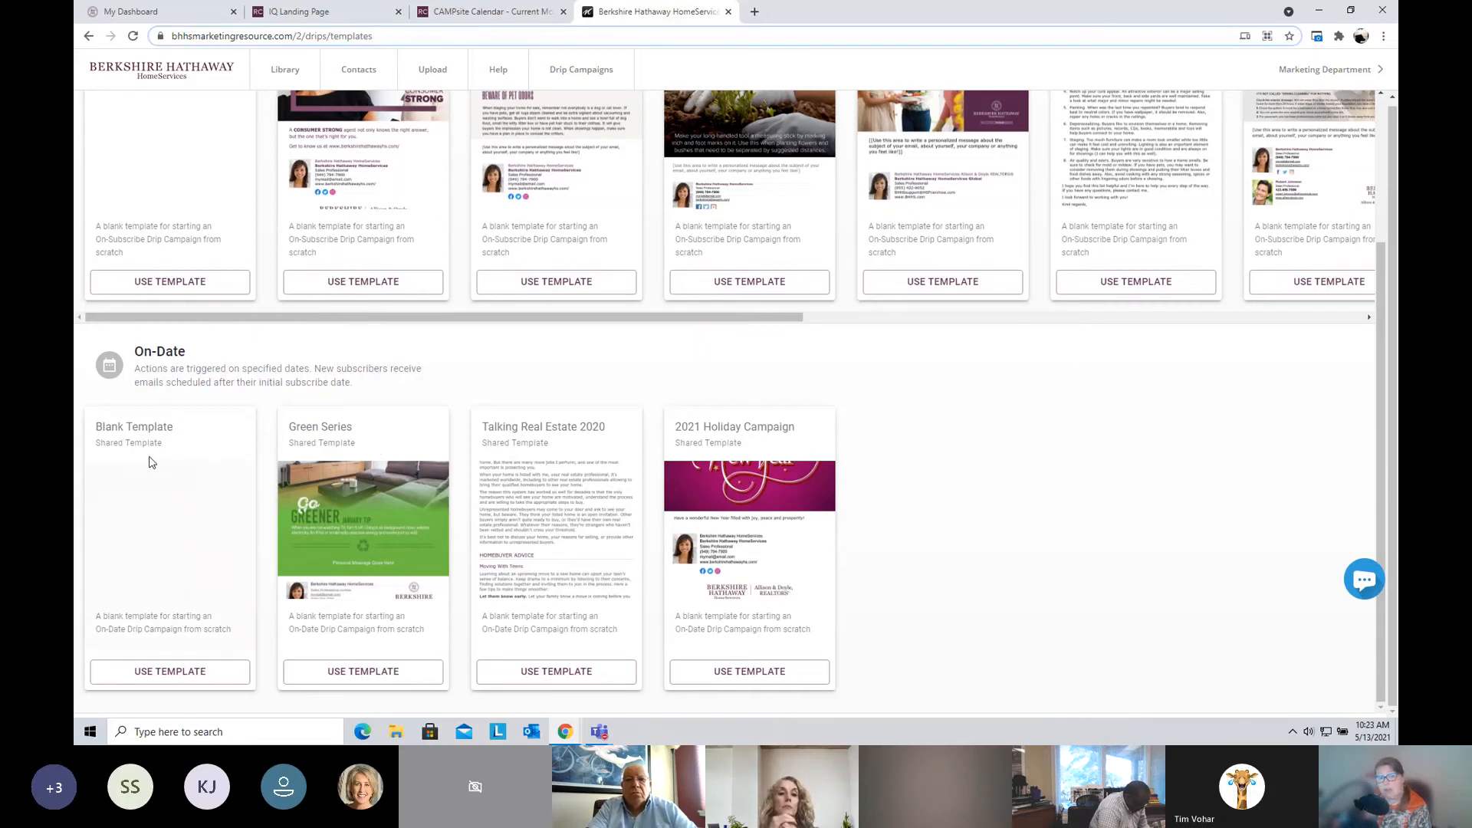
pyautogui.moveTo(156, 471)
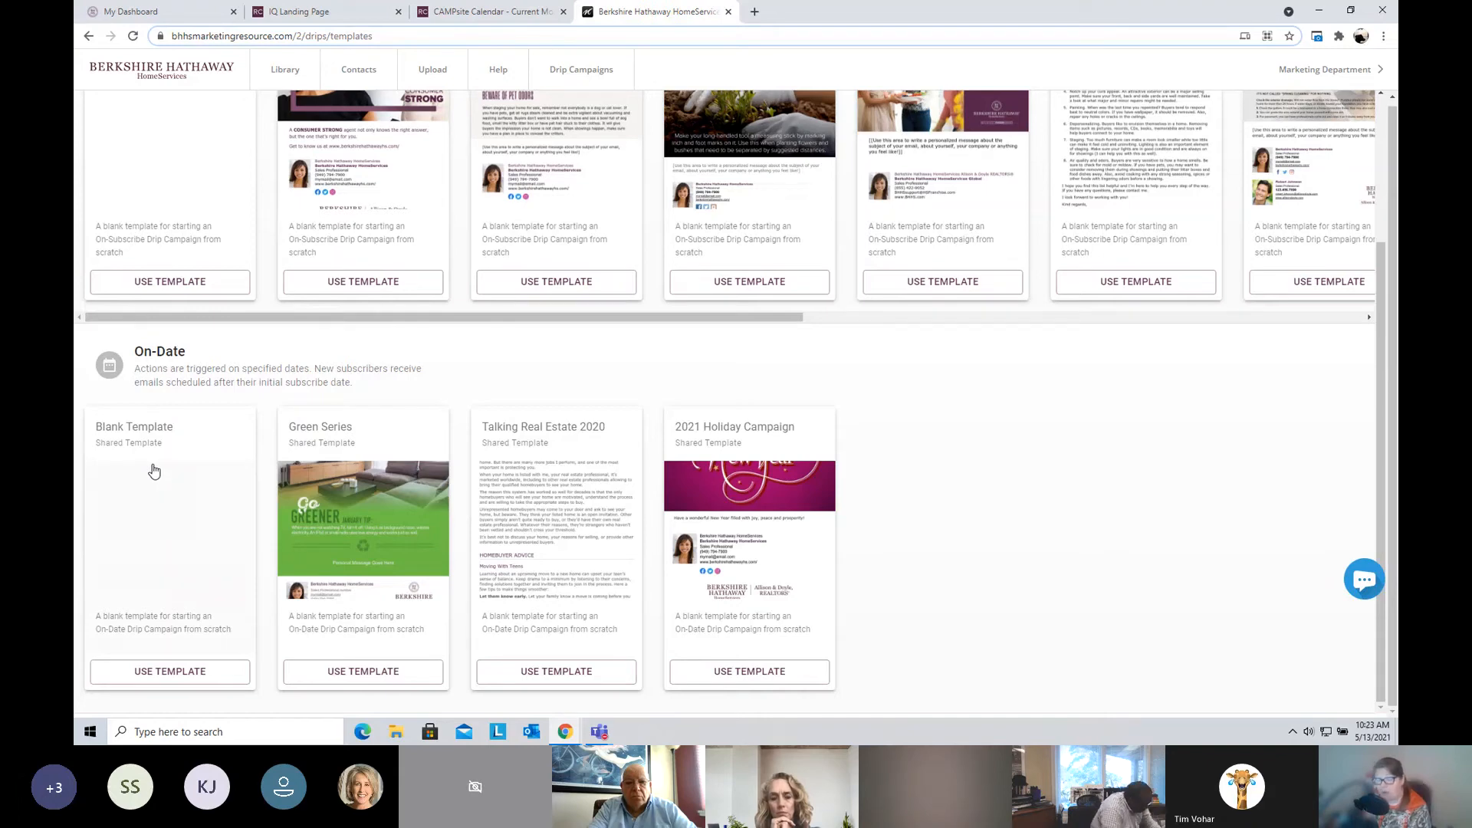
pyautogui.moveTo(174, 470)
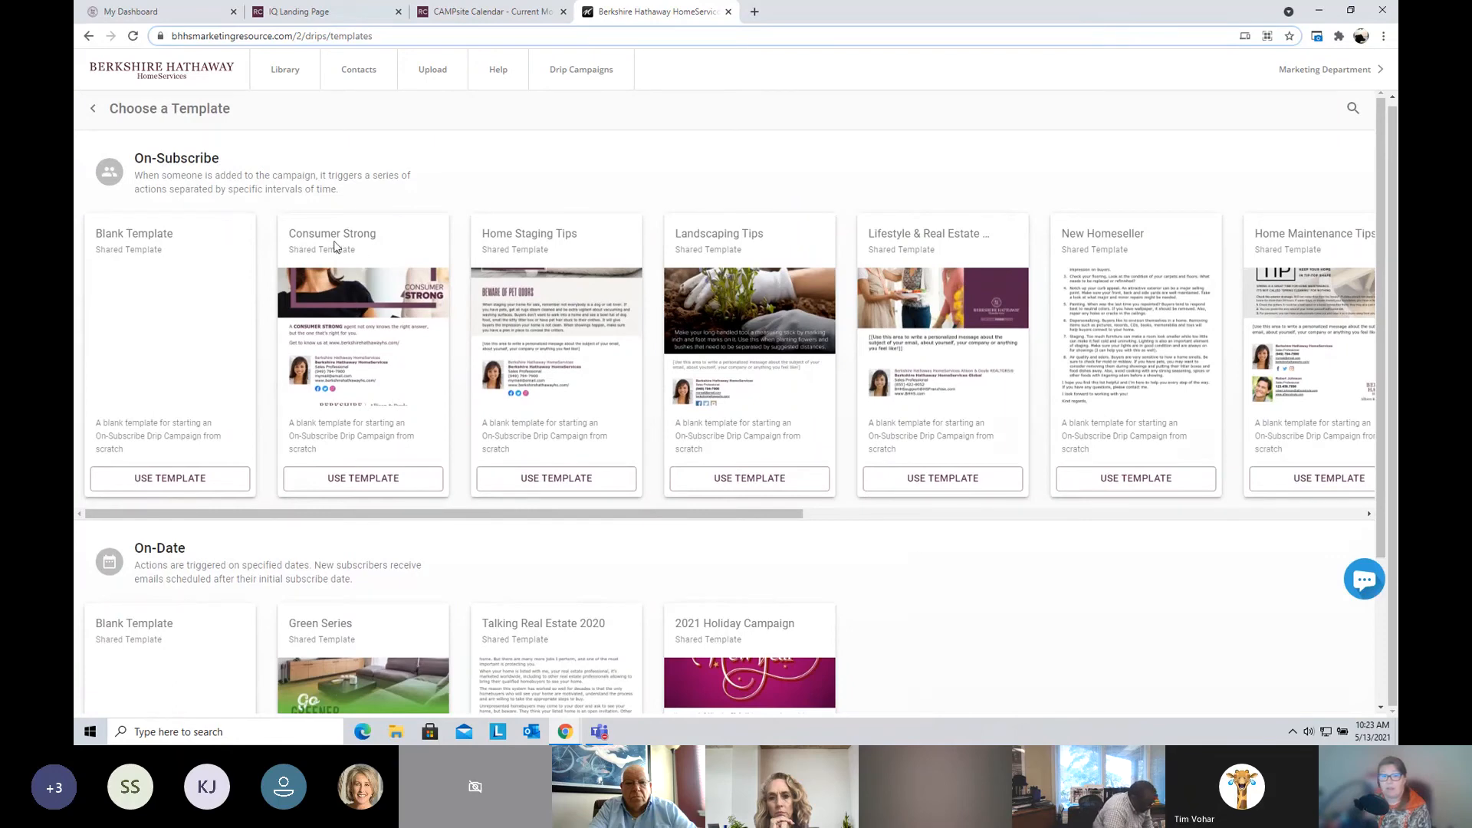
pyautogui.moveTo(705, 245)
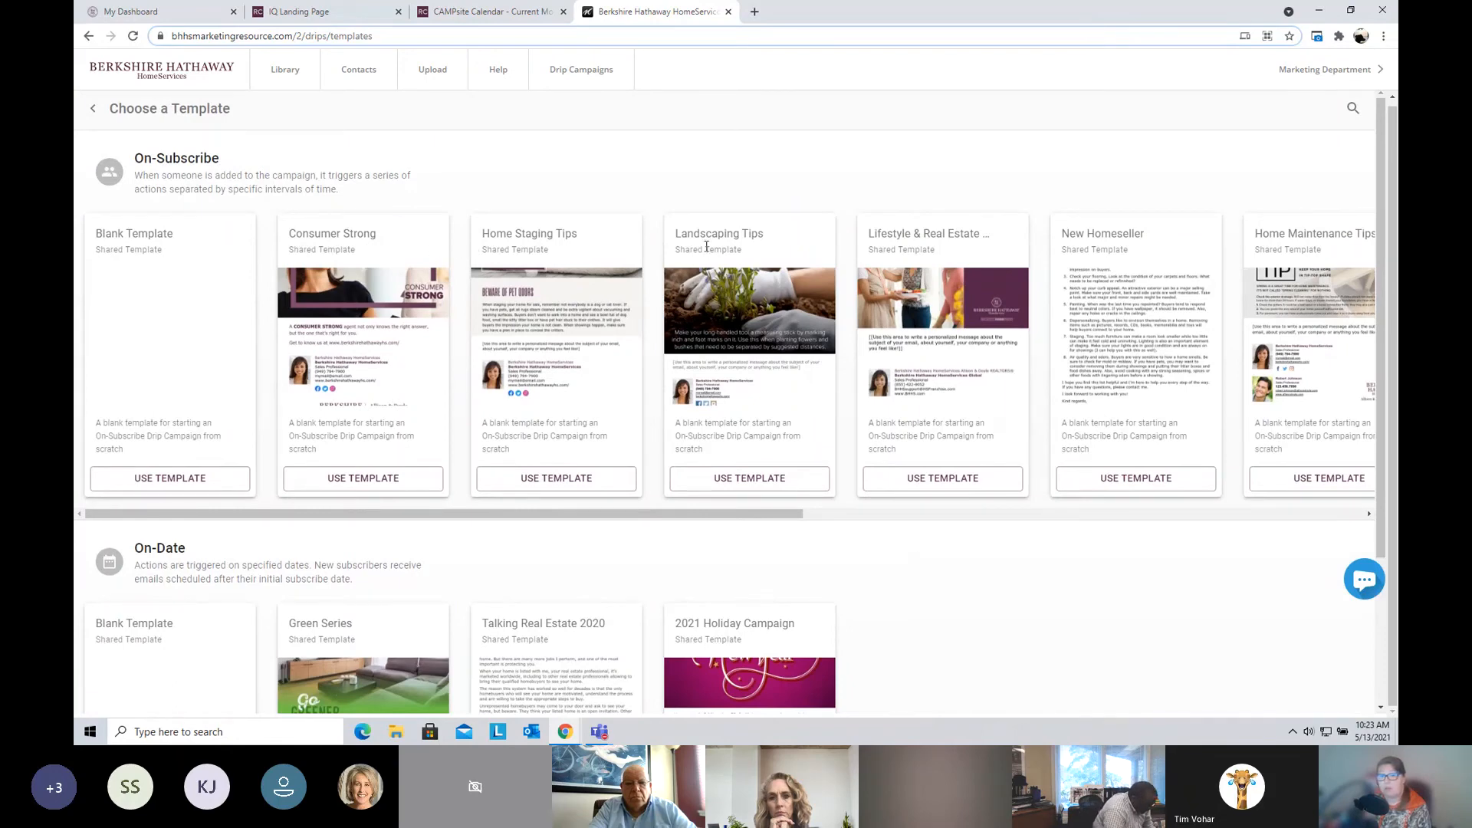
pyautogui.moveTo(773, 514)
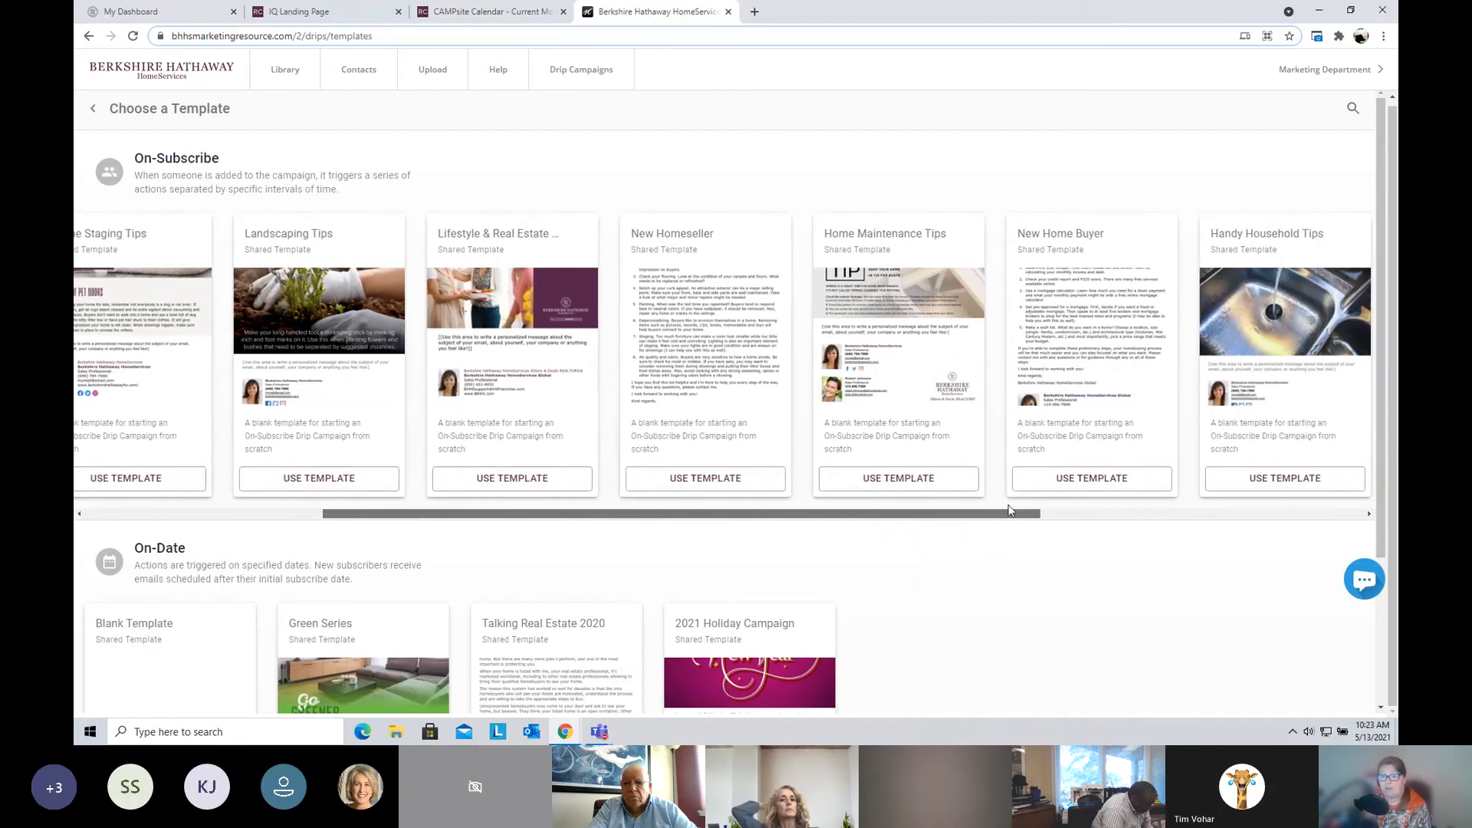
pyautogui.hscroll(3)
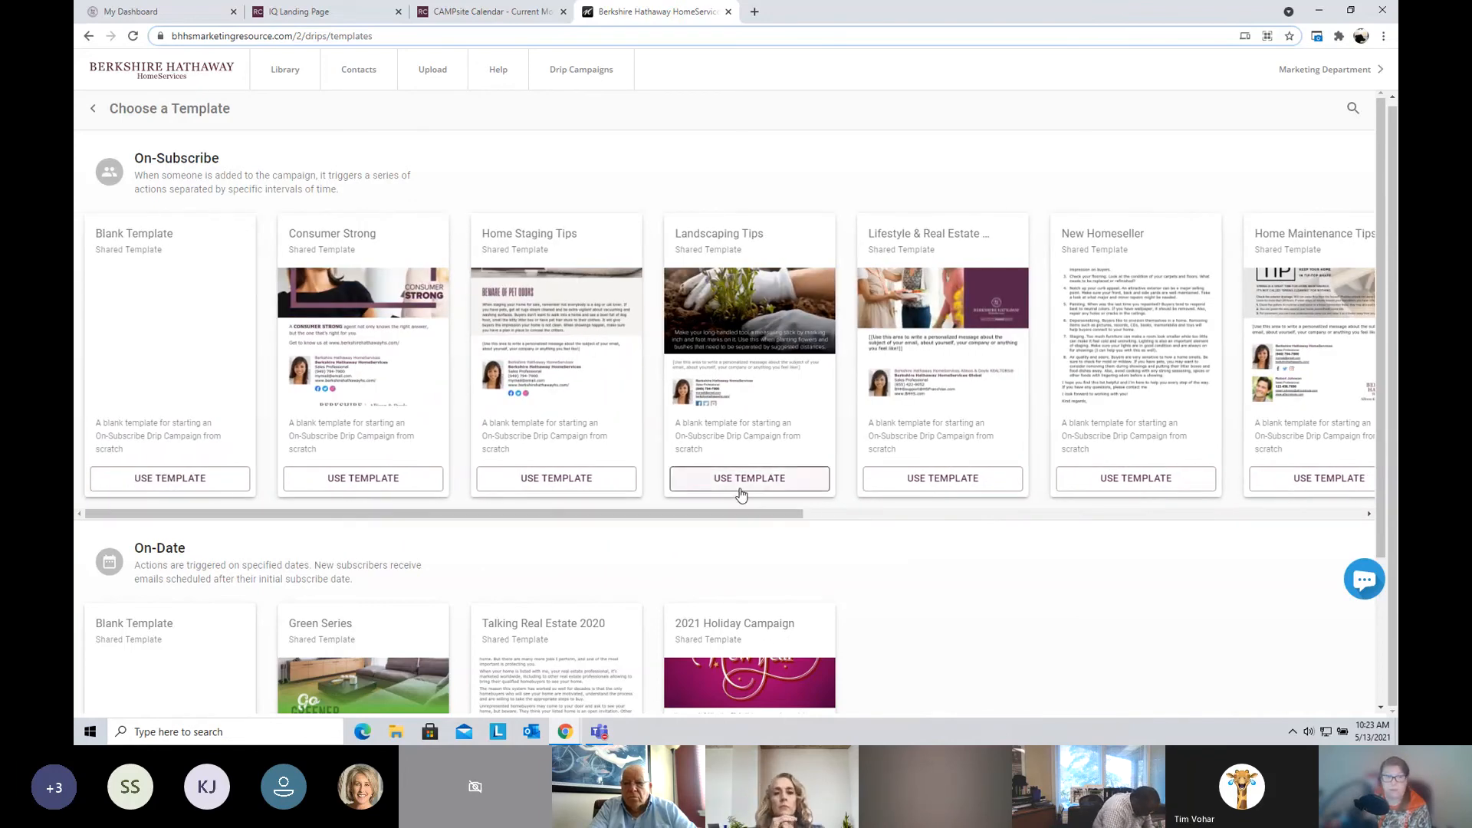
pyautogui.moveTo(747, 134)
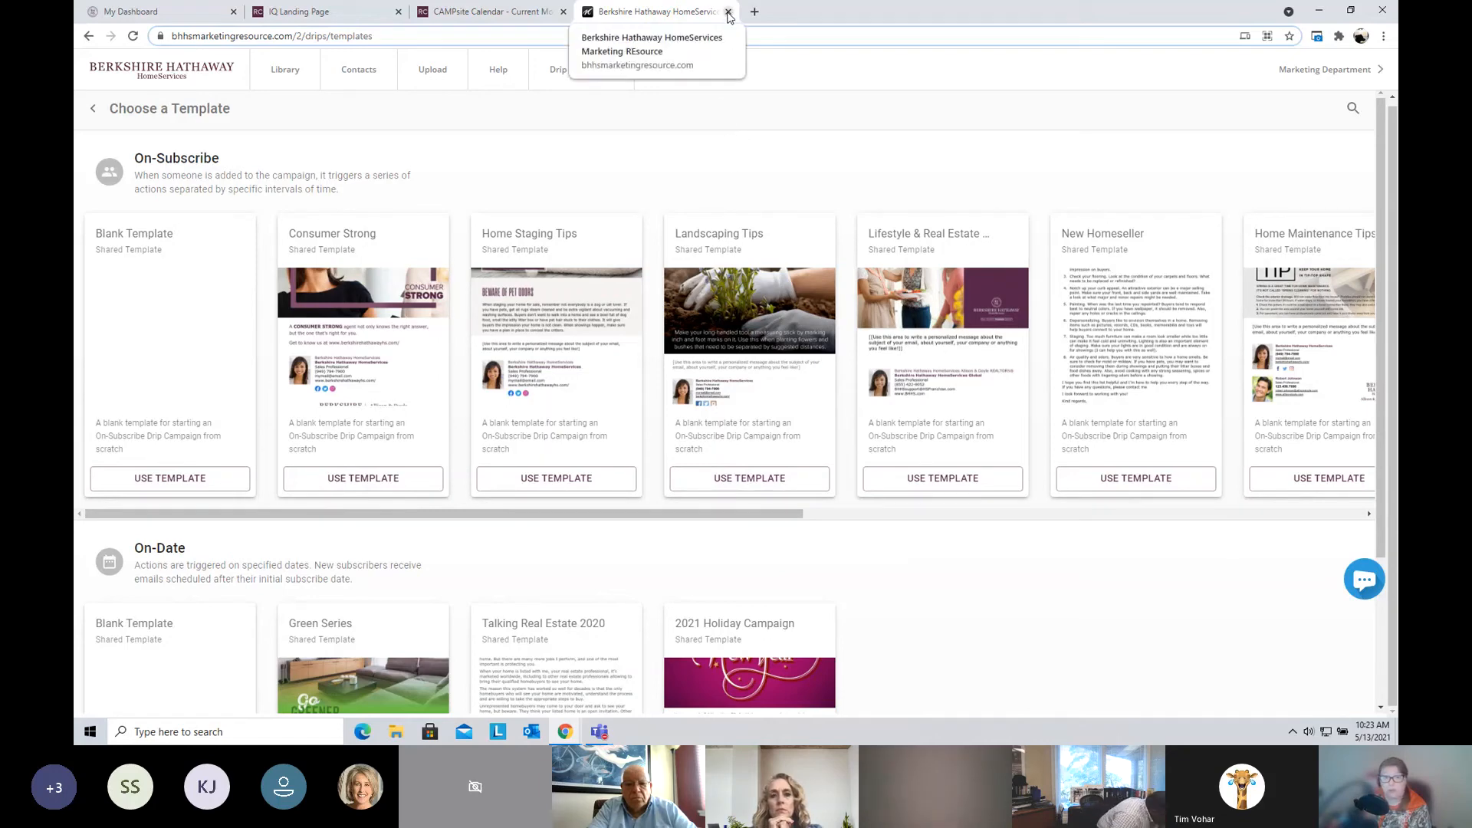
# Step: Close the marketing resource and I.Q. landing page tabs to return to My Dashboard
pyautogui.click(727, 10)
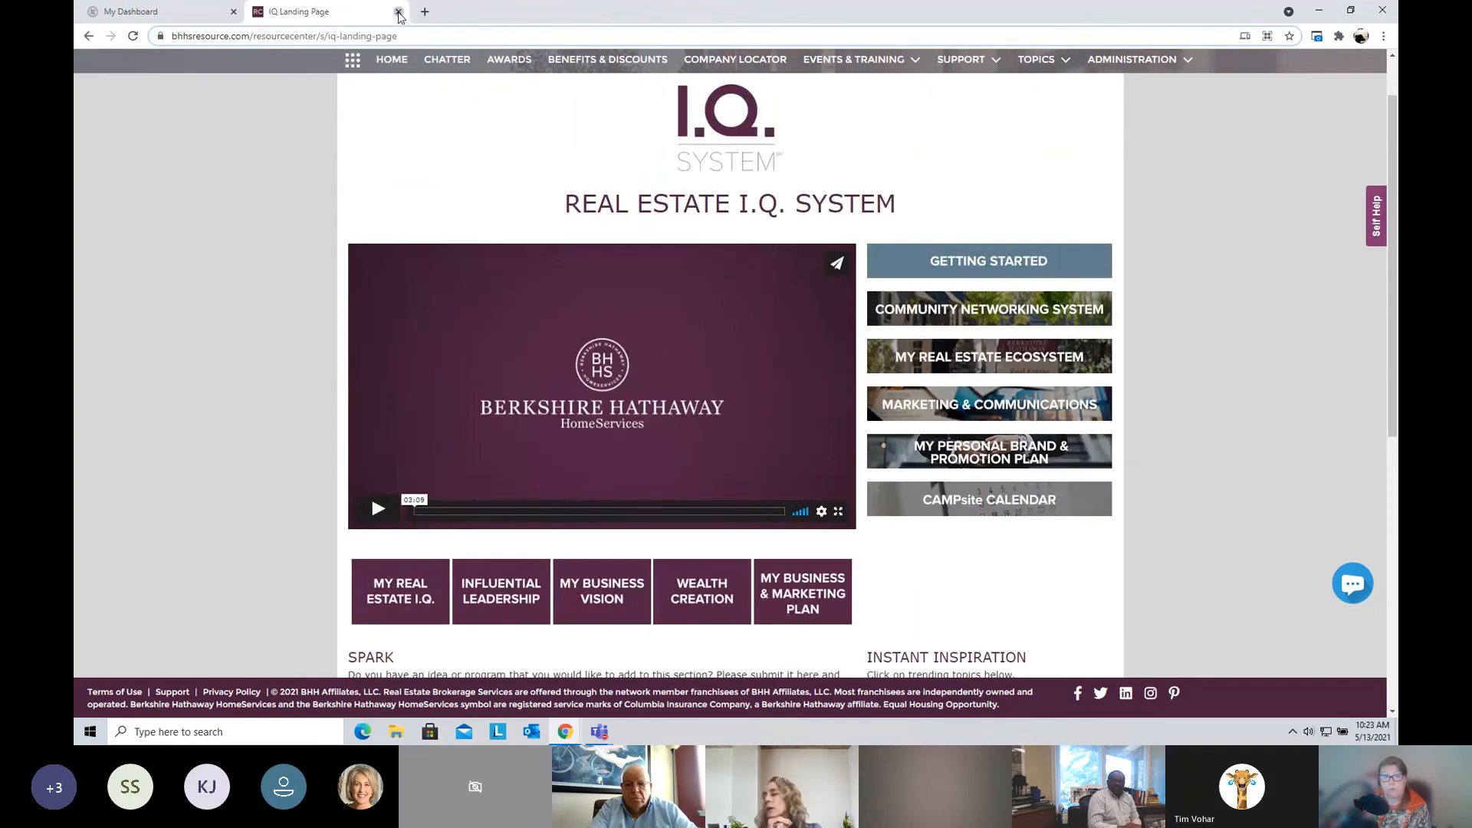
pyautogui.click(399, 11)
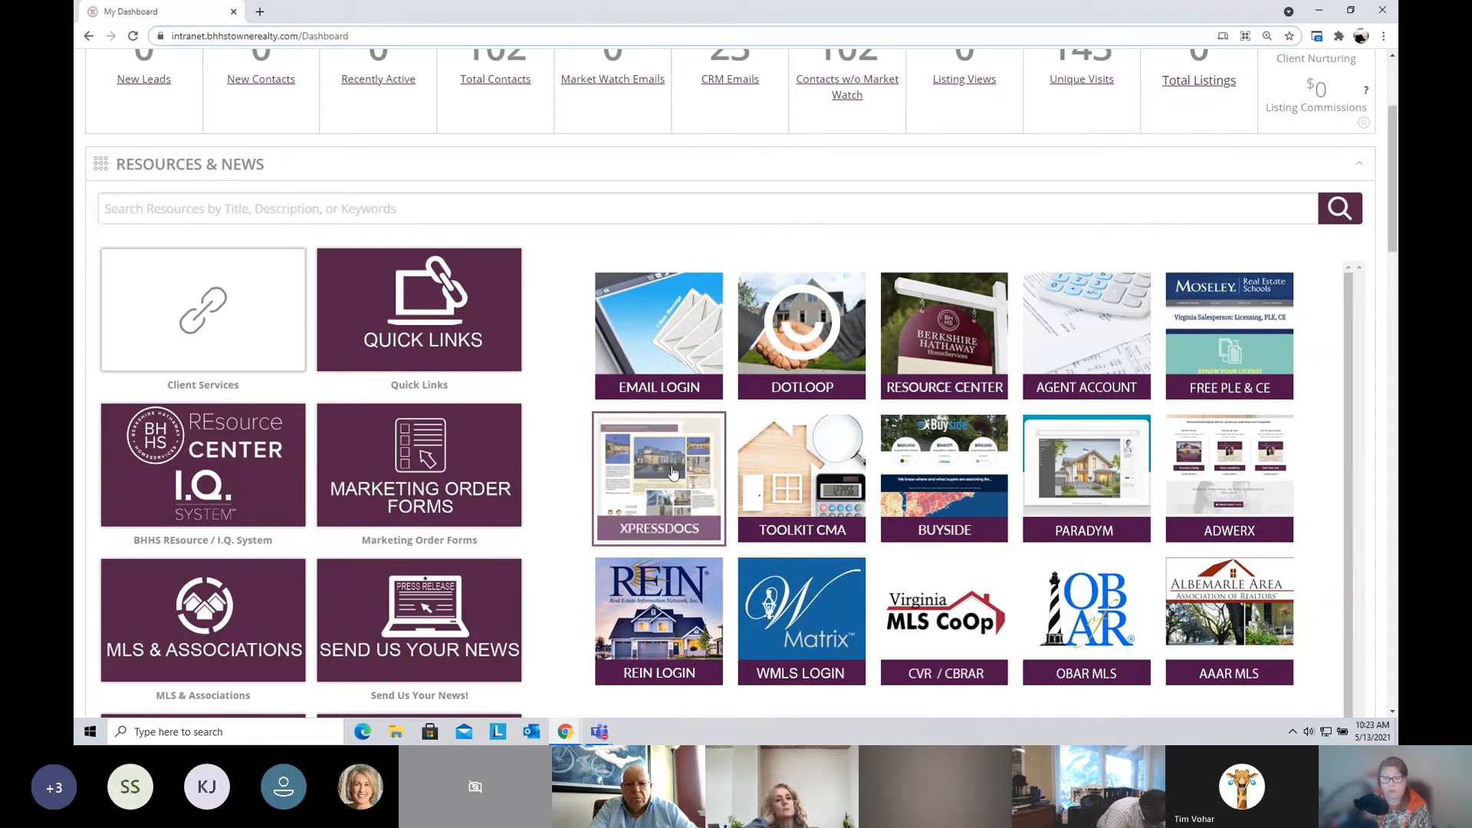
# Step: Launch Xpressdocs from the dashboard and bring up the Stay In Touch – Back to School postcards
pyautogui.click(658, 479)
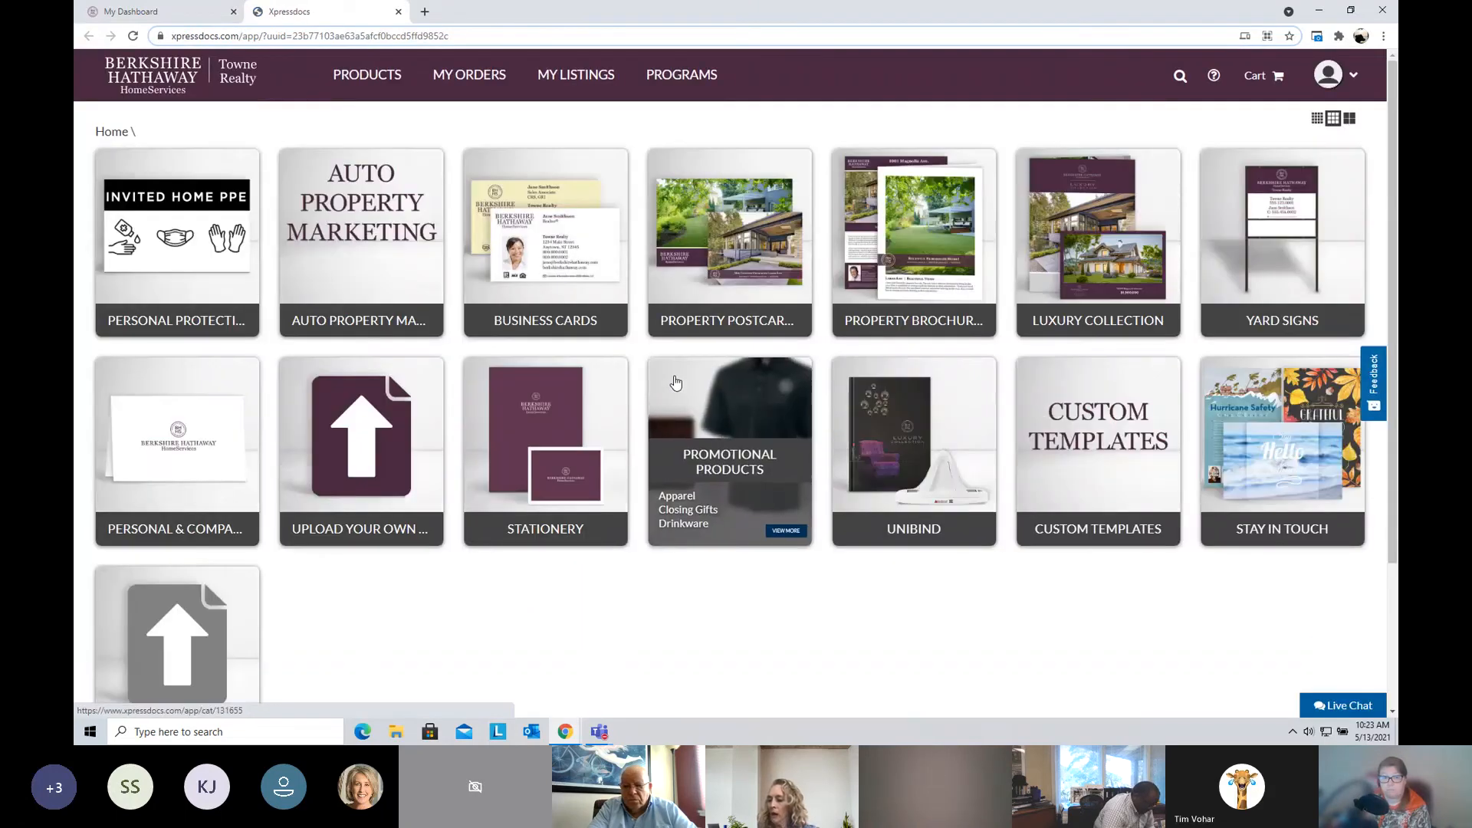
pyautogui.moveTo(999, 618)
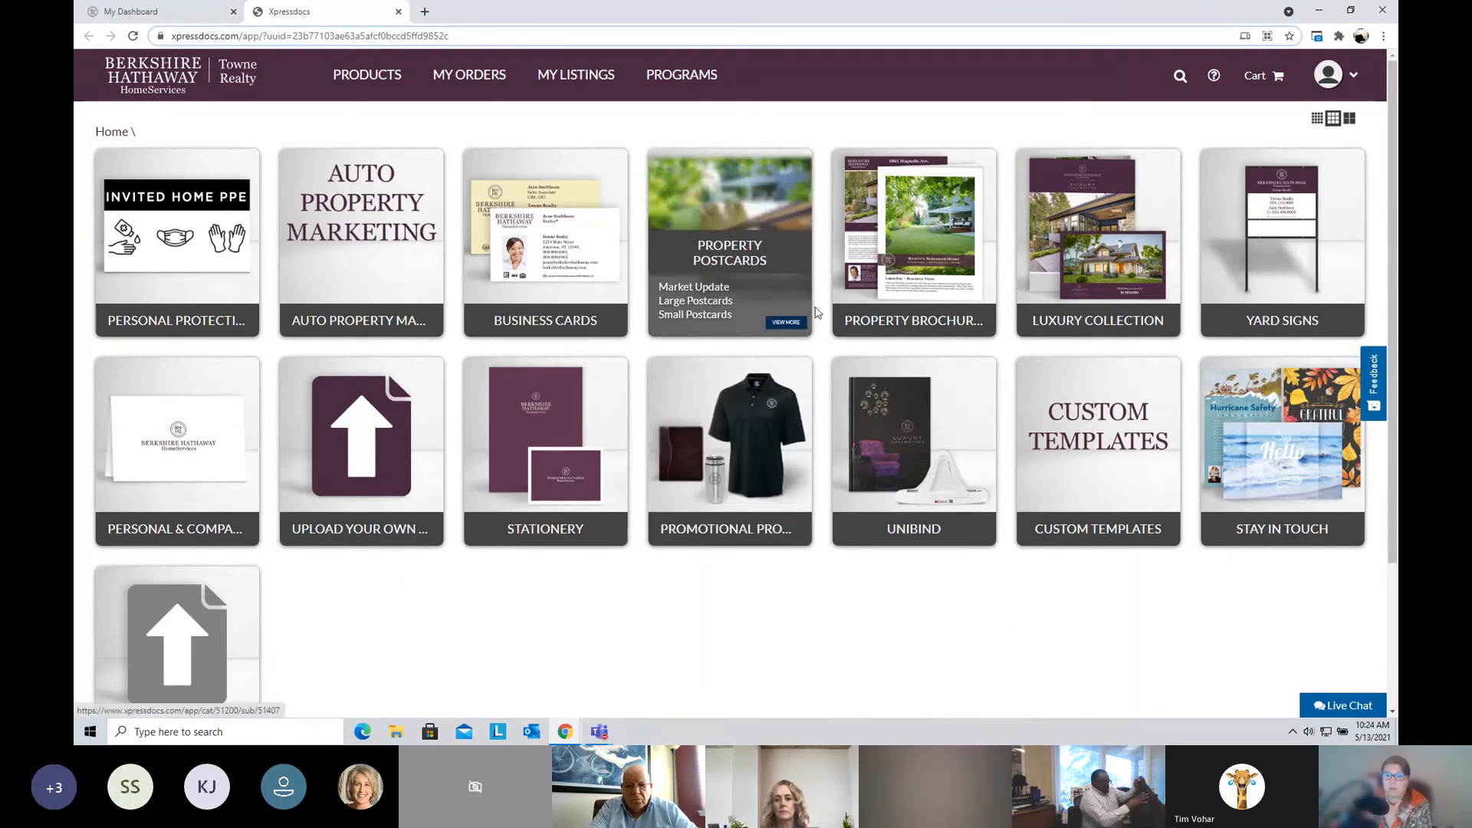
pyautogui.moveTo(1049, 635)
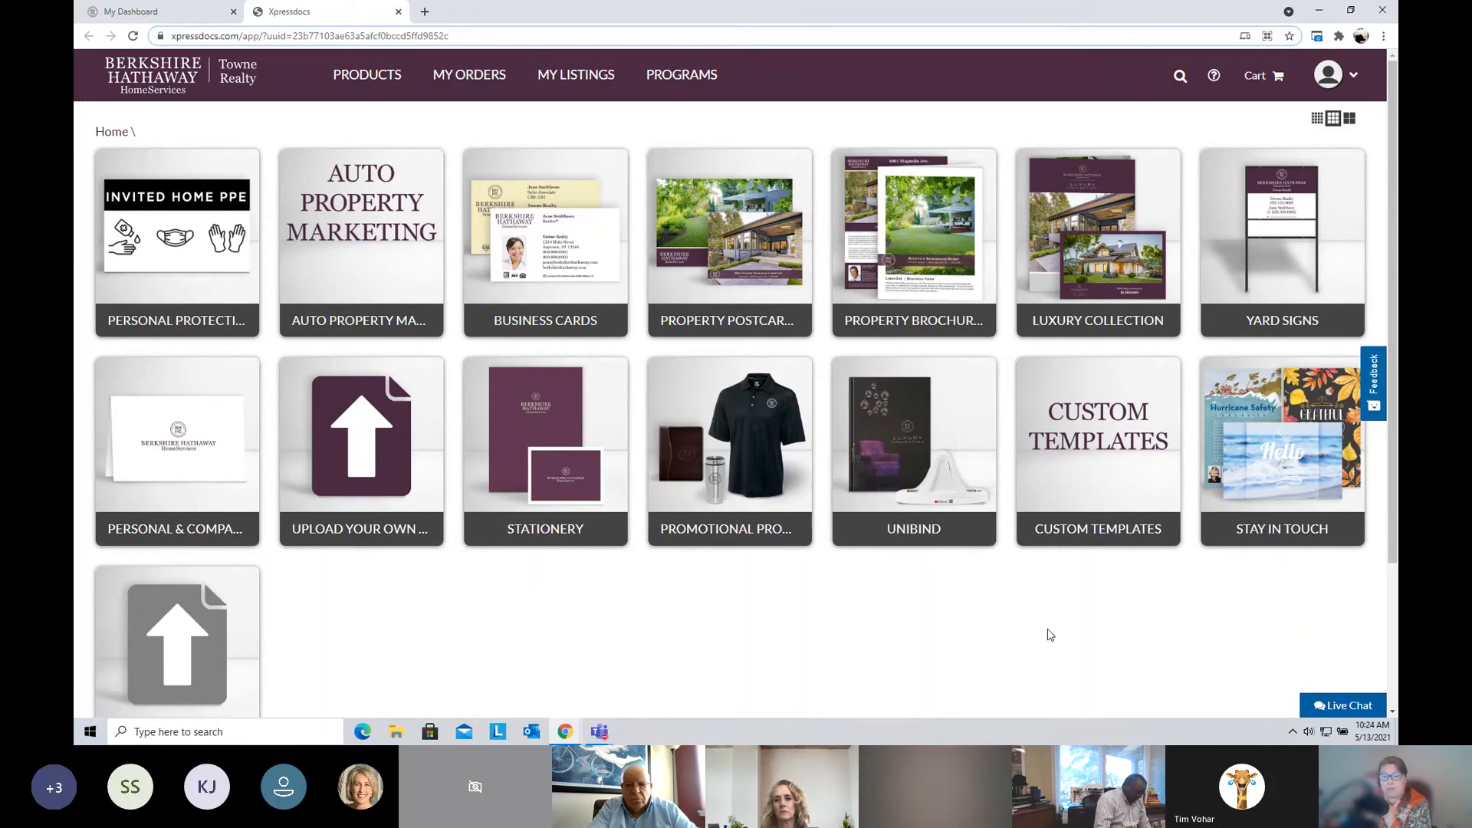
pyautogui.moveTo(1047, 635)
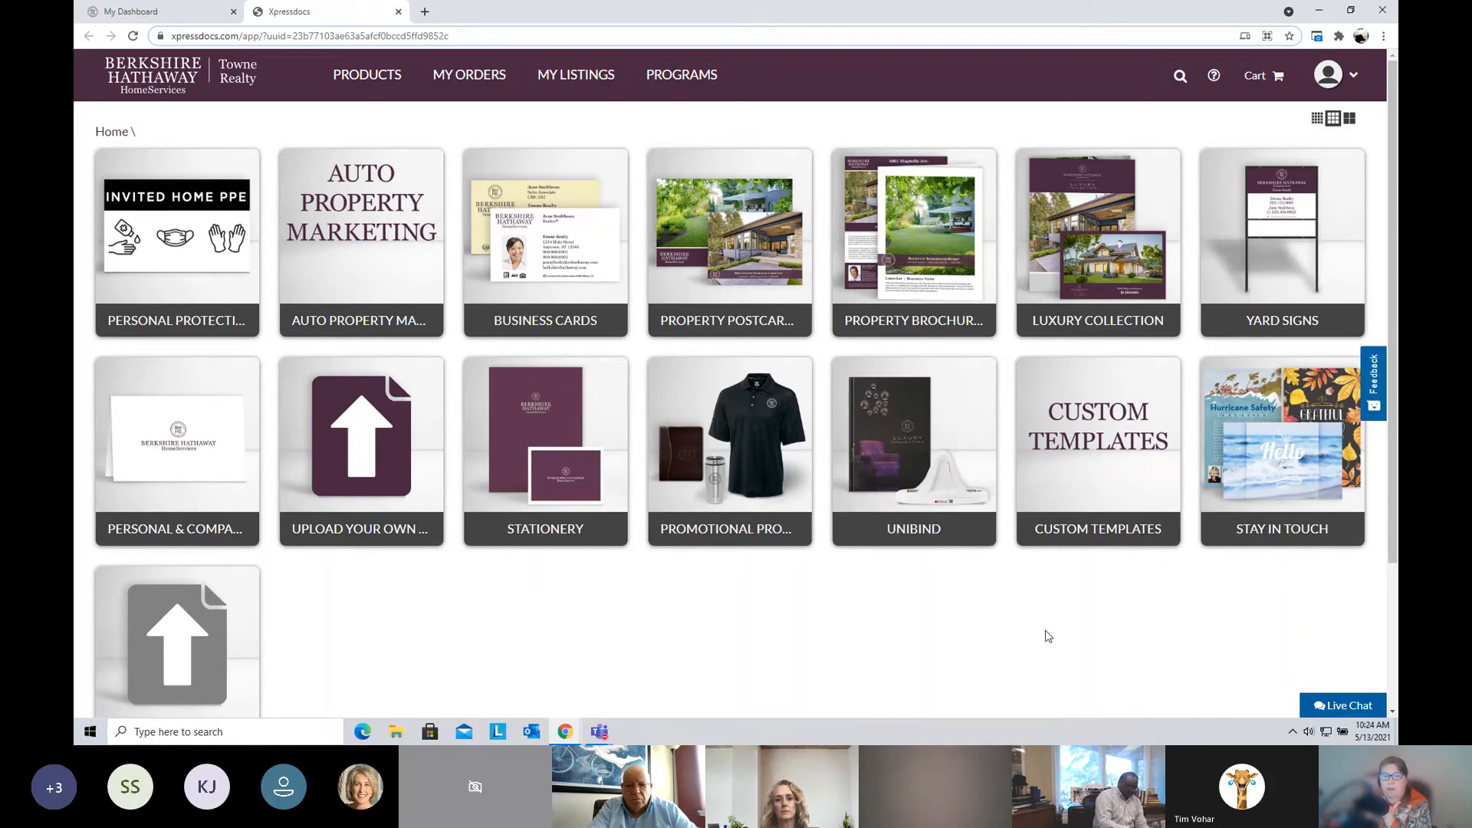
pyautogui.moveTo(1043, 638)
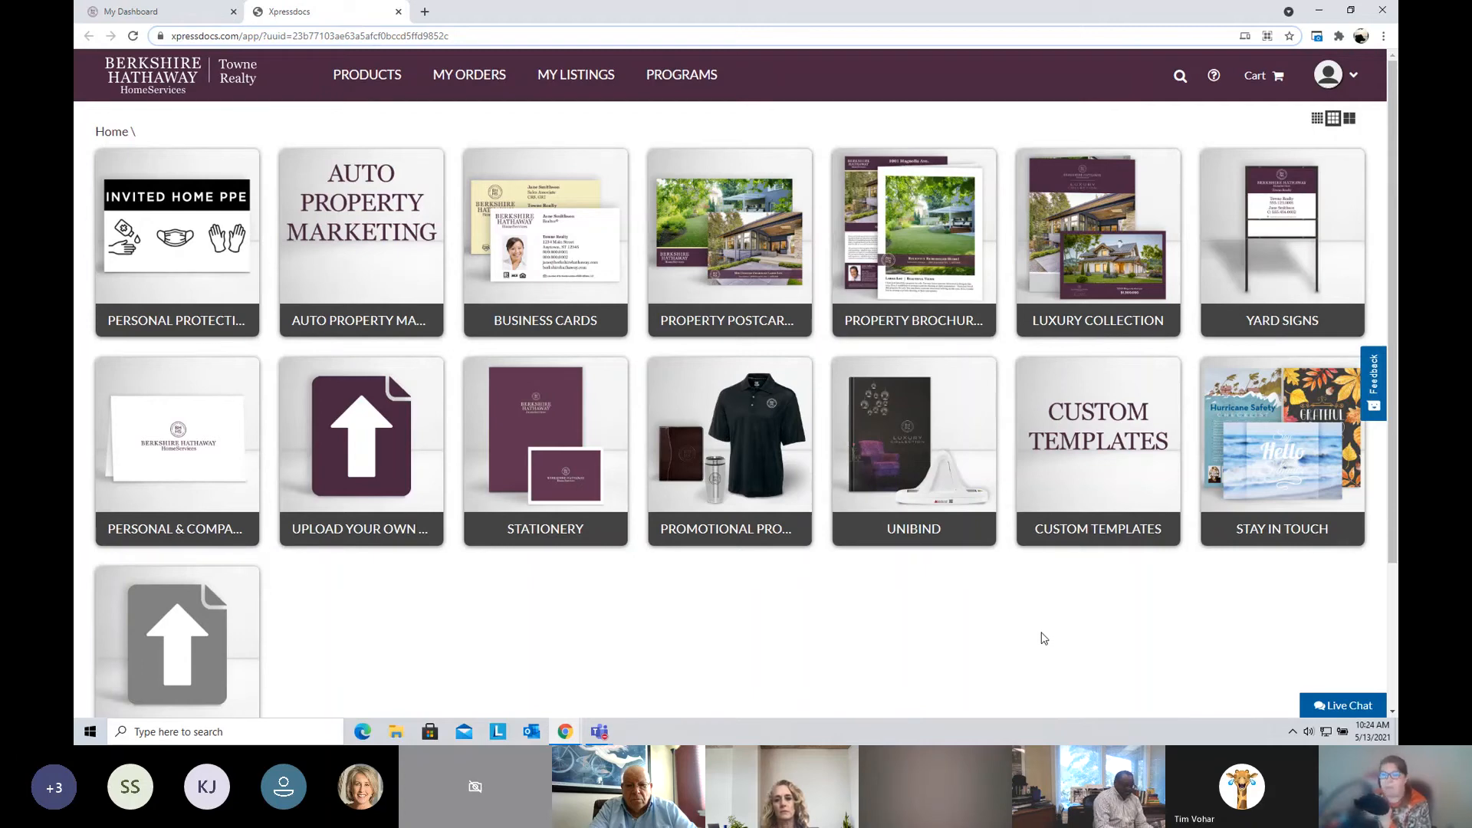
pyautogui.moveTo(1032, 635)
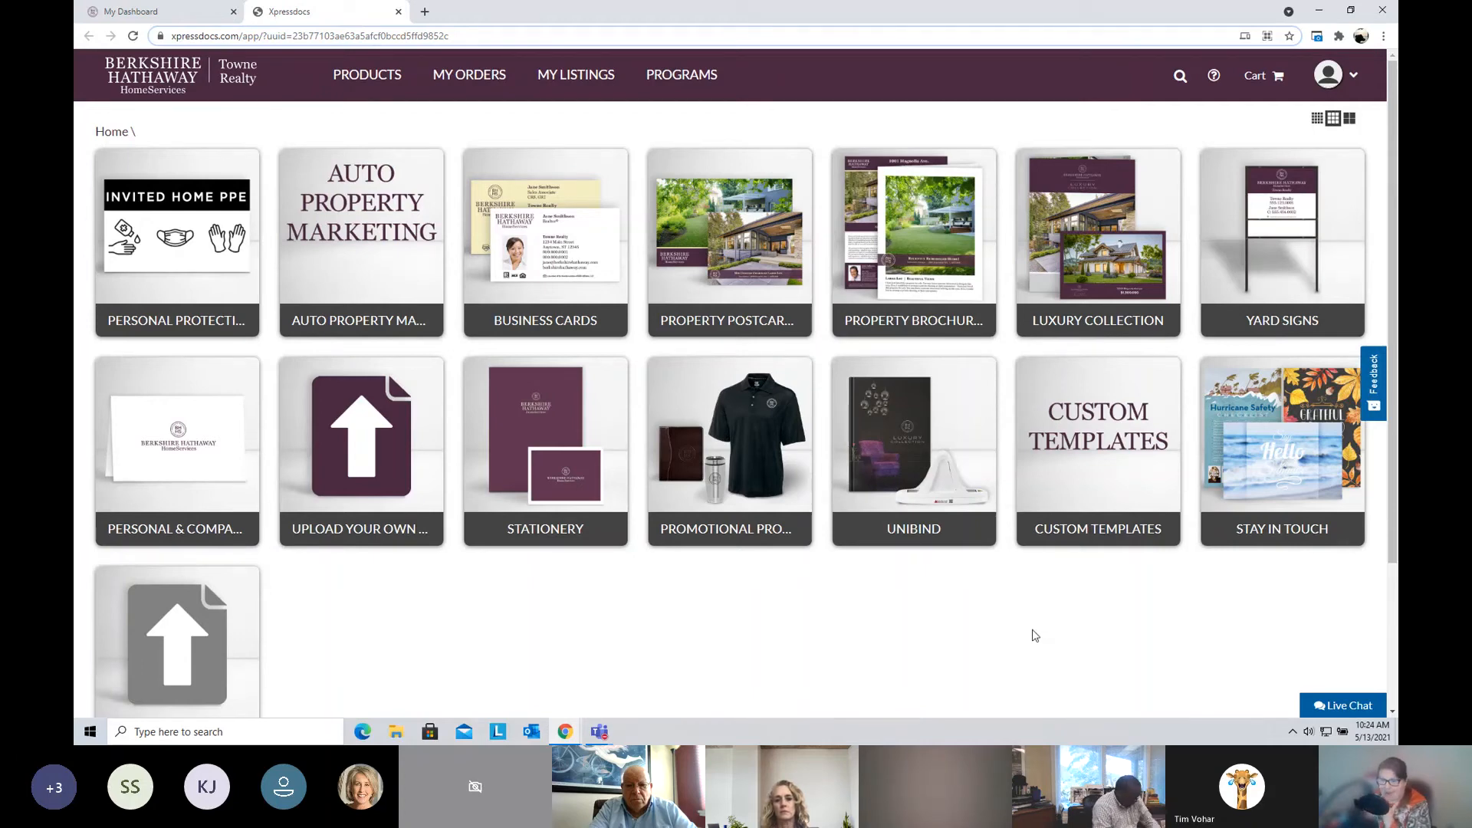
pyautogui.moveTo(1282, 451)
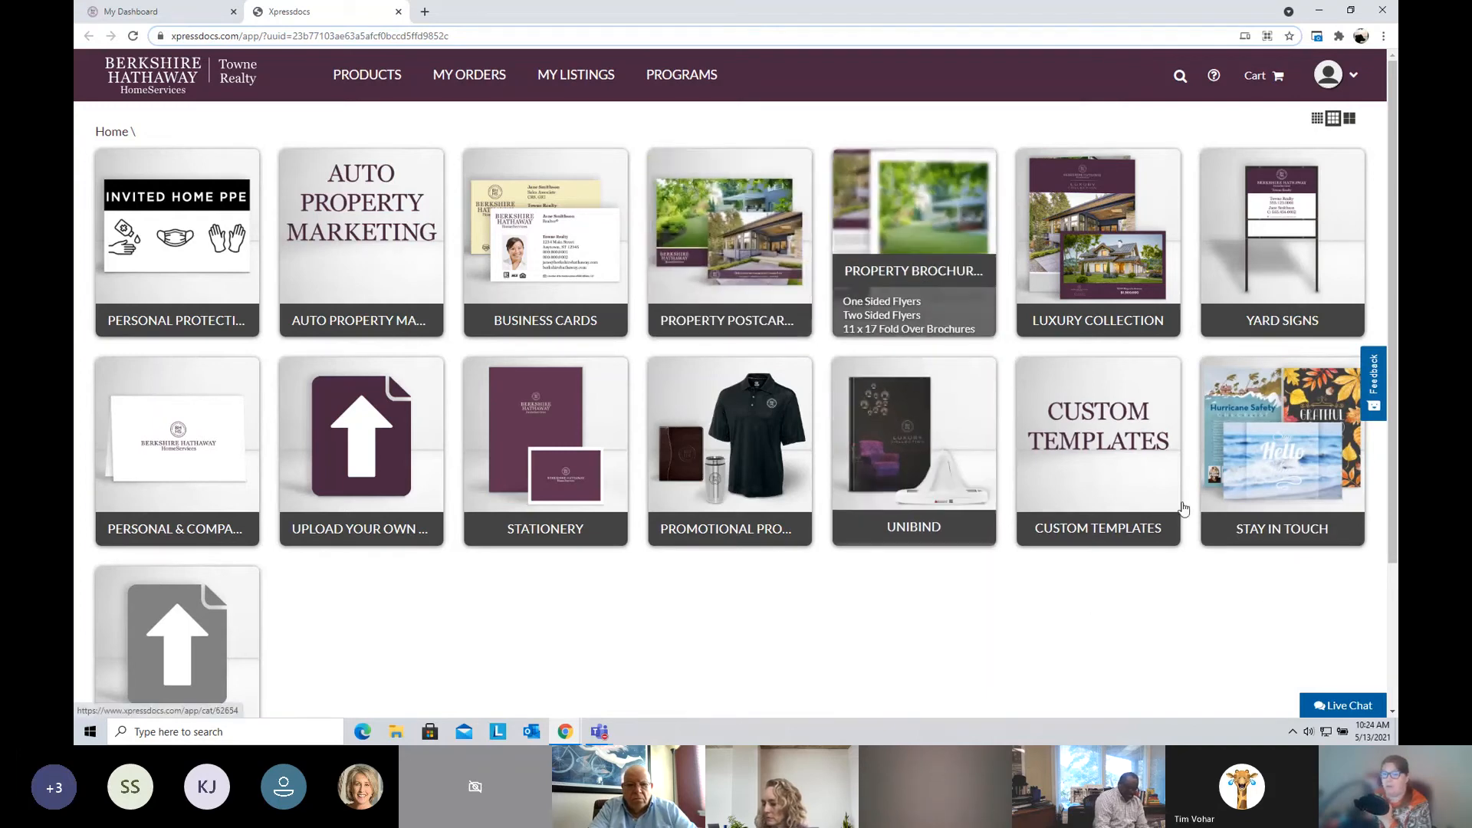
pyautogui.click(1282, 451)
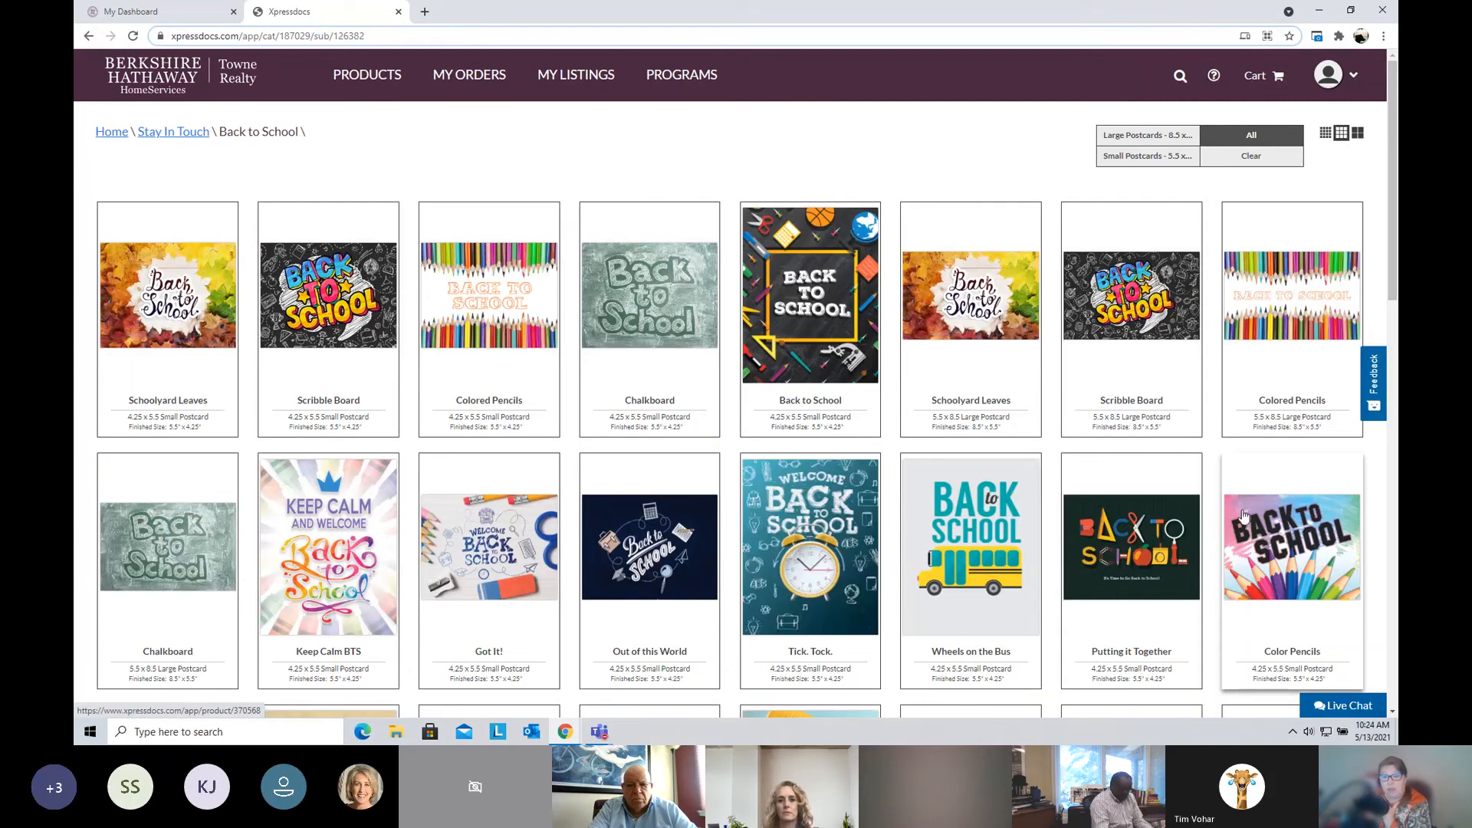
pyautogui.moveTo(1241, 491)
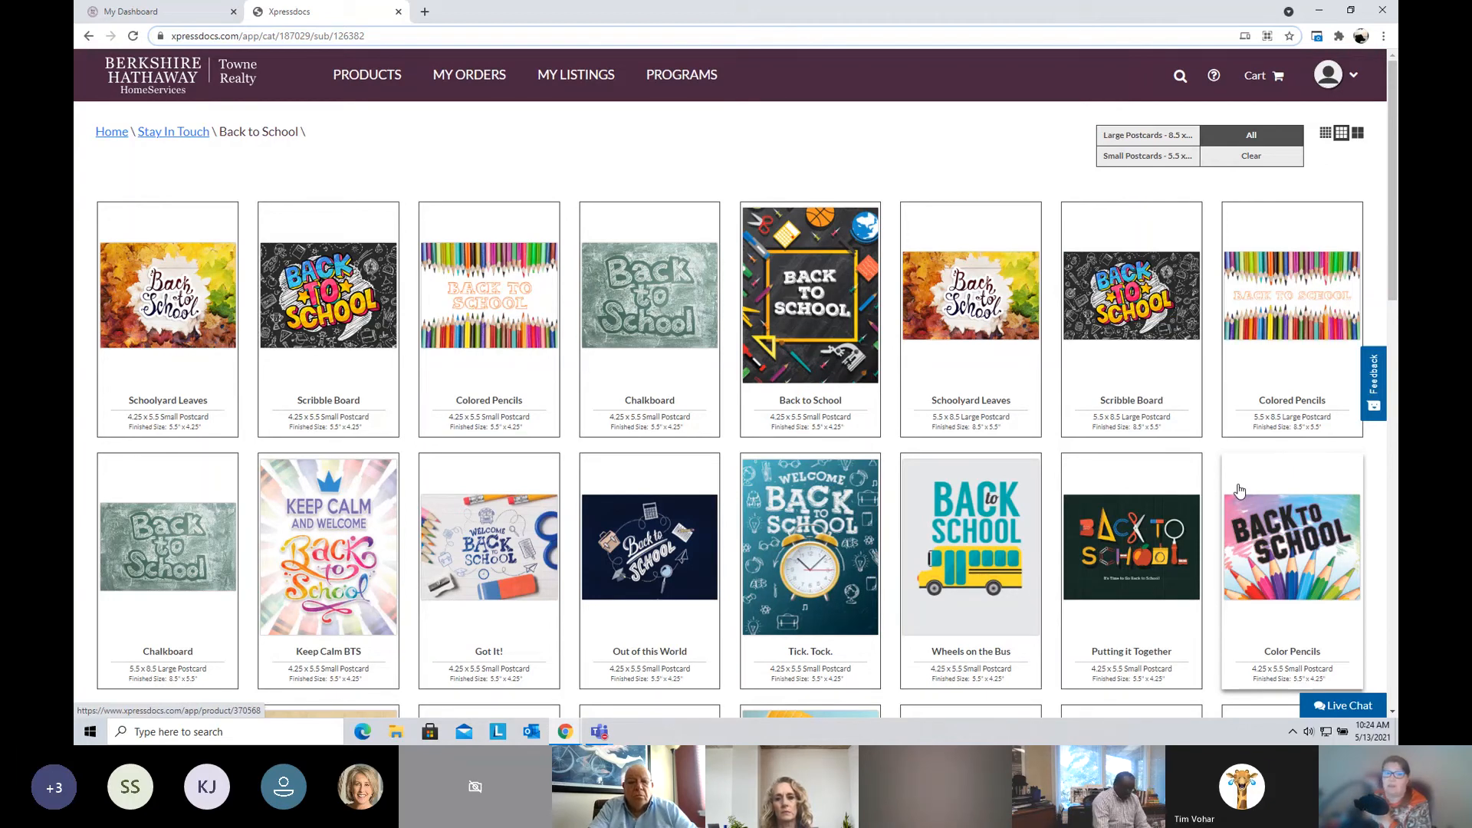
# Step: Scroll through the Back to School postcard designs and return to the Stay In Touch categories
pyautogui.scroll(-3)
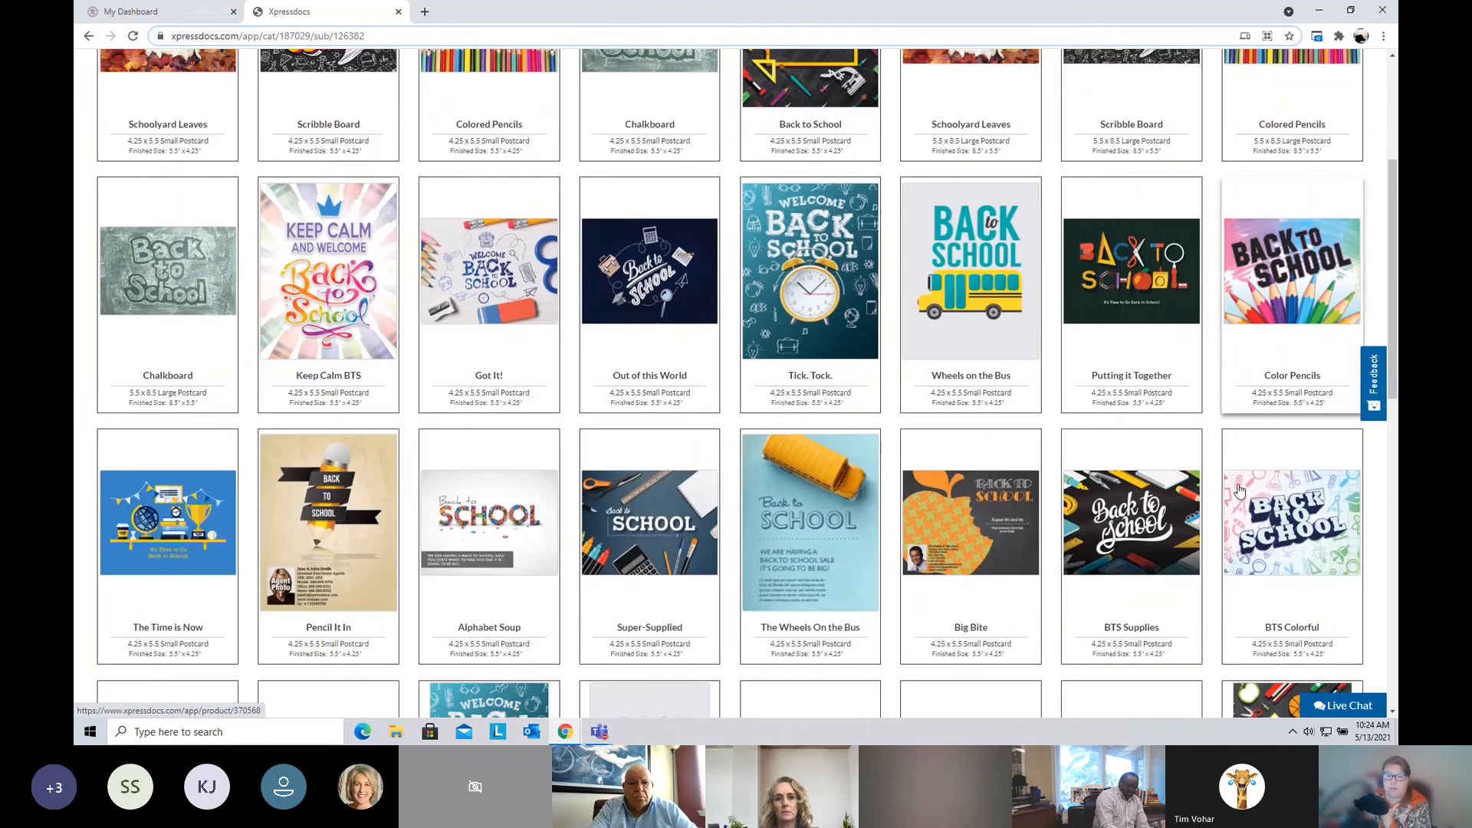
pyautogui.scroll(-3)
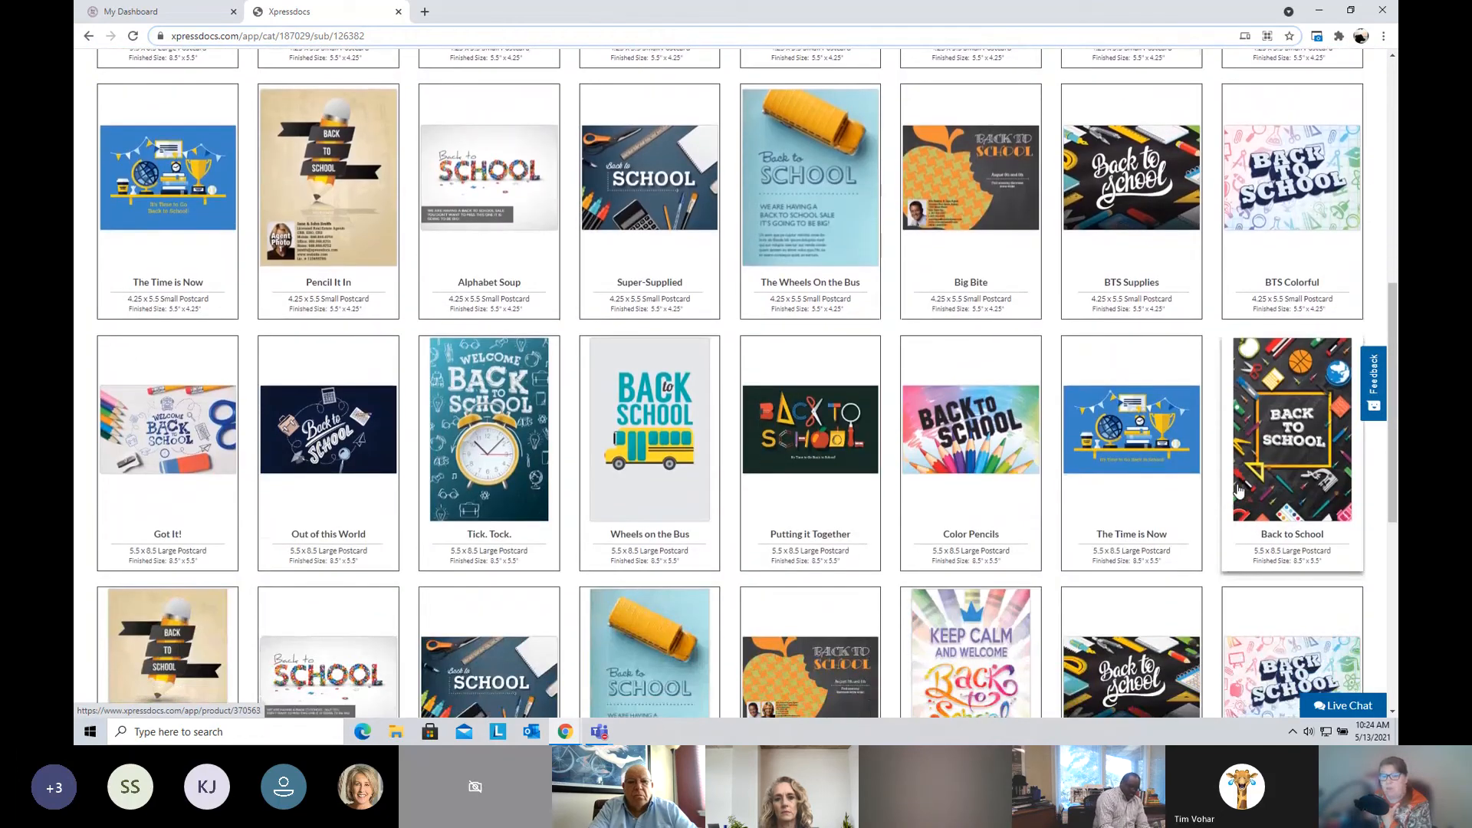
pyautogui.scroll(-3)
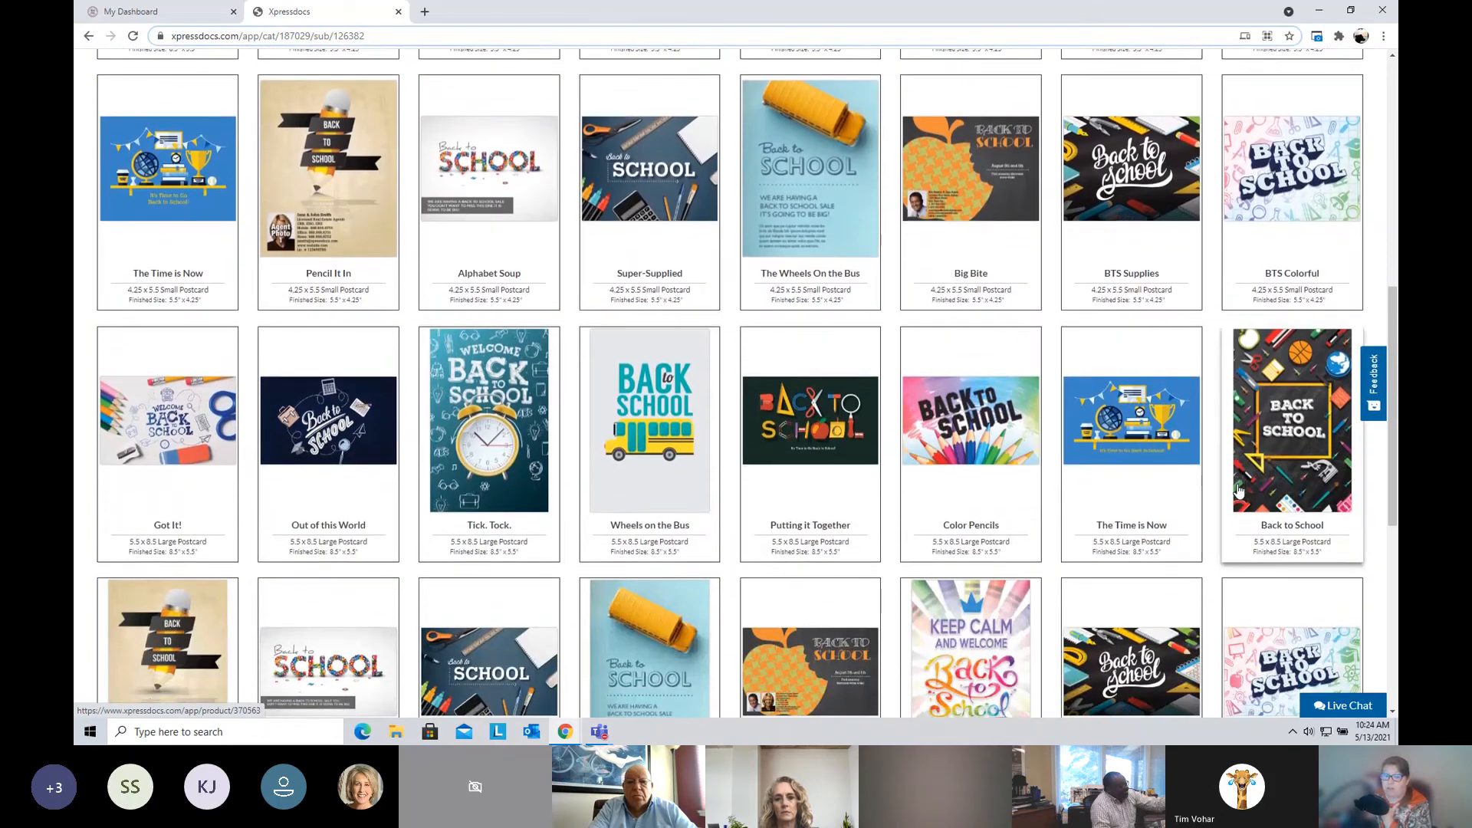
pyautogui.scroll(-3)
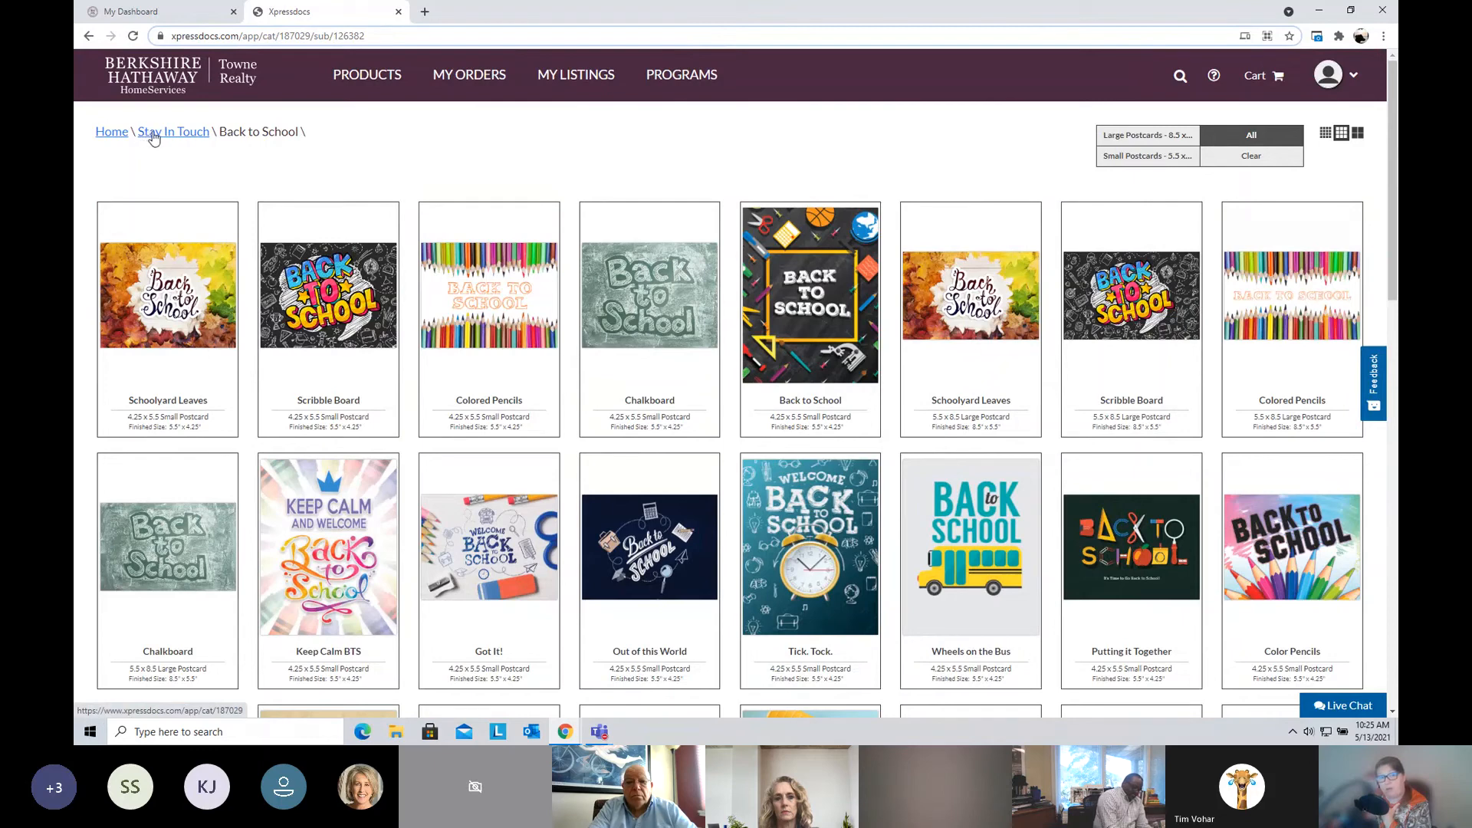
pyautogui.click(173, 132)
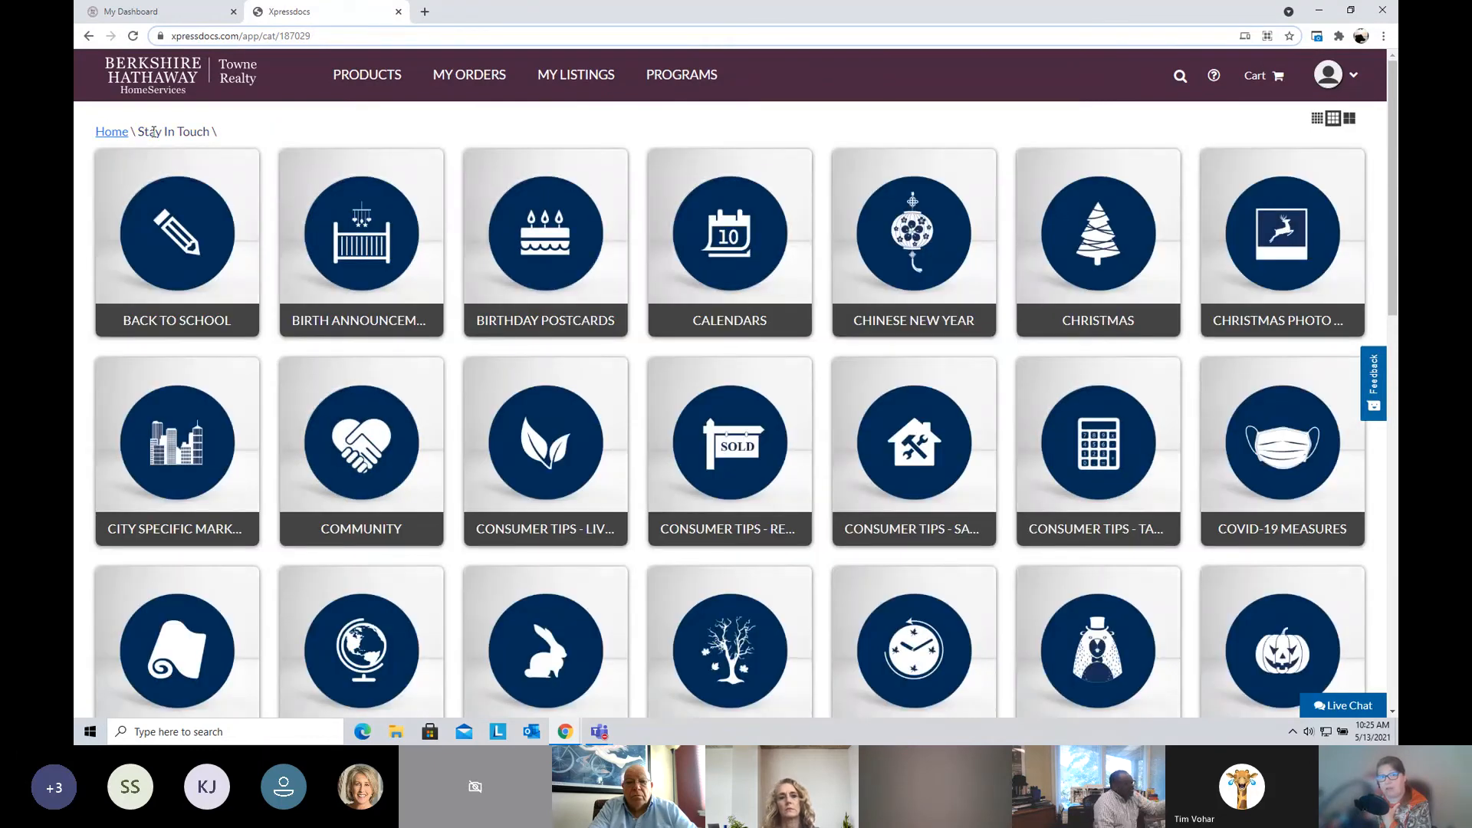
pyautogui.moveTo(1382, 282)
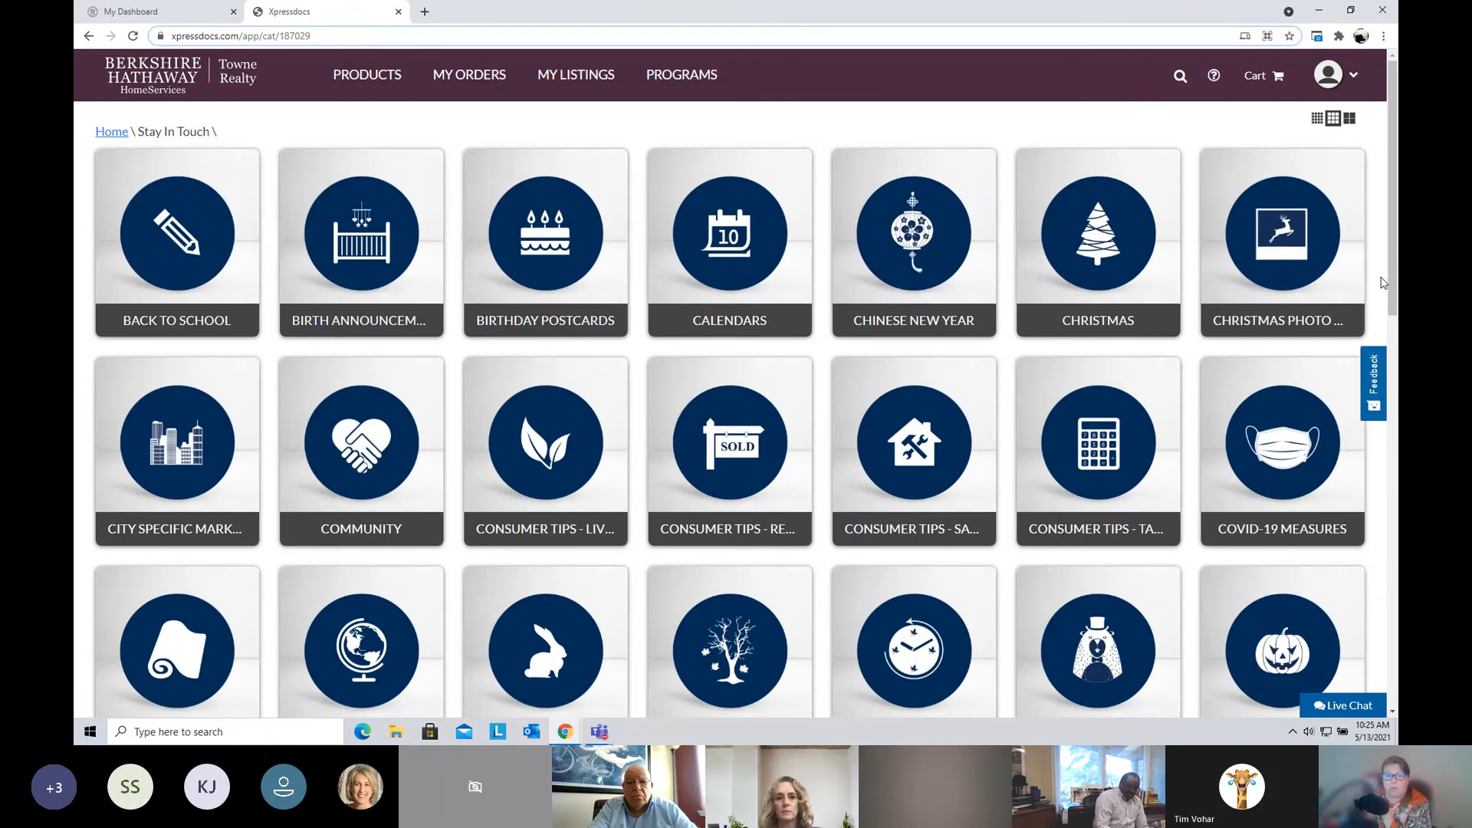
# Step: Scroll the Stay In Touch grid to its last tiles, Winter and 2020 Summer Olympics, and start Live Chat
pyautogui.scroll(-3)
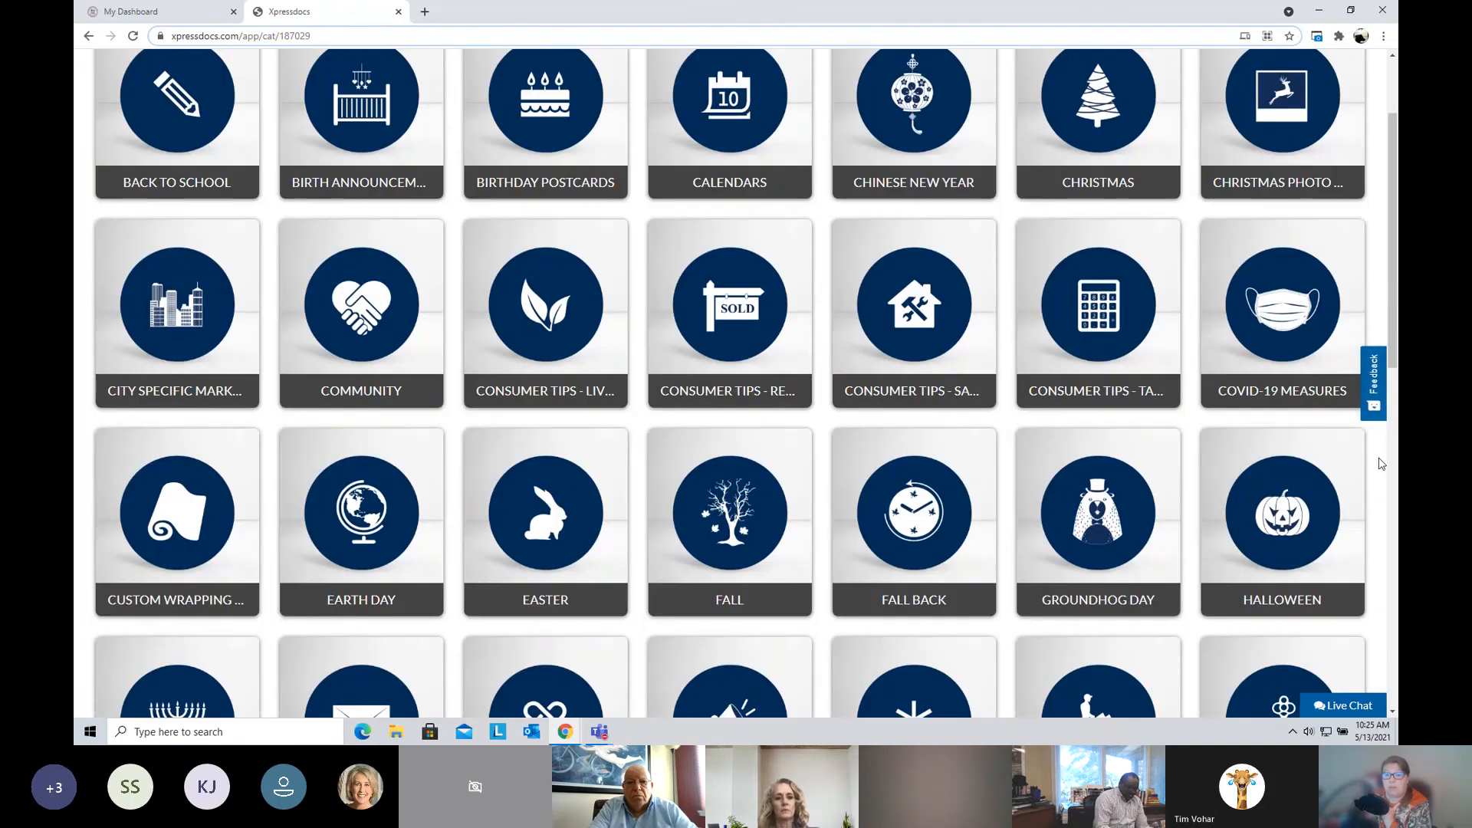
pyautogui.scroll(-3)
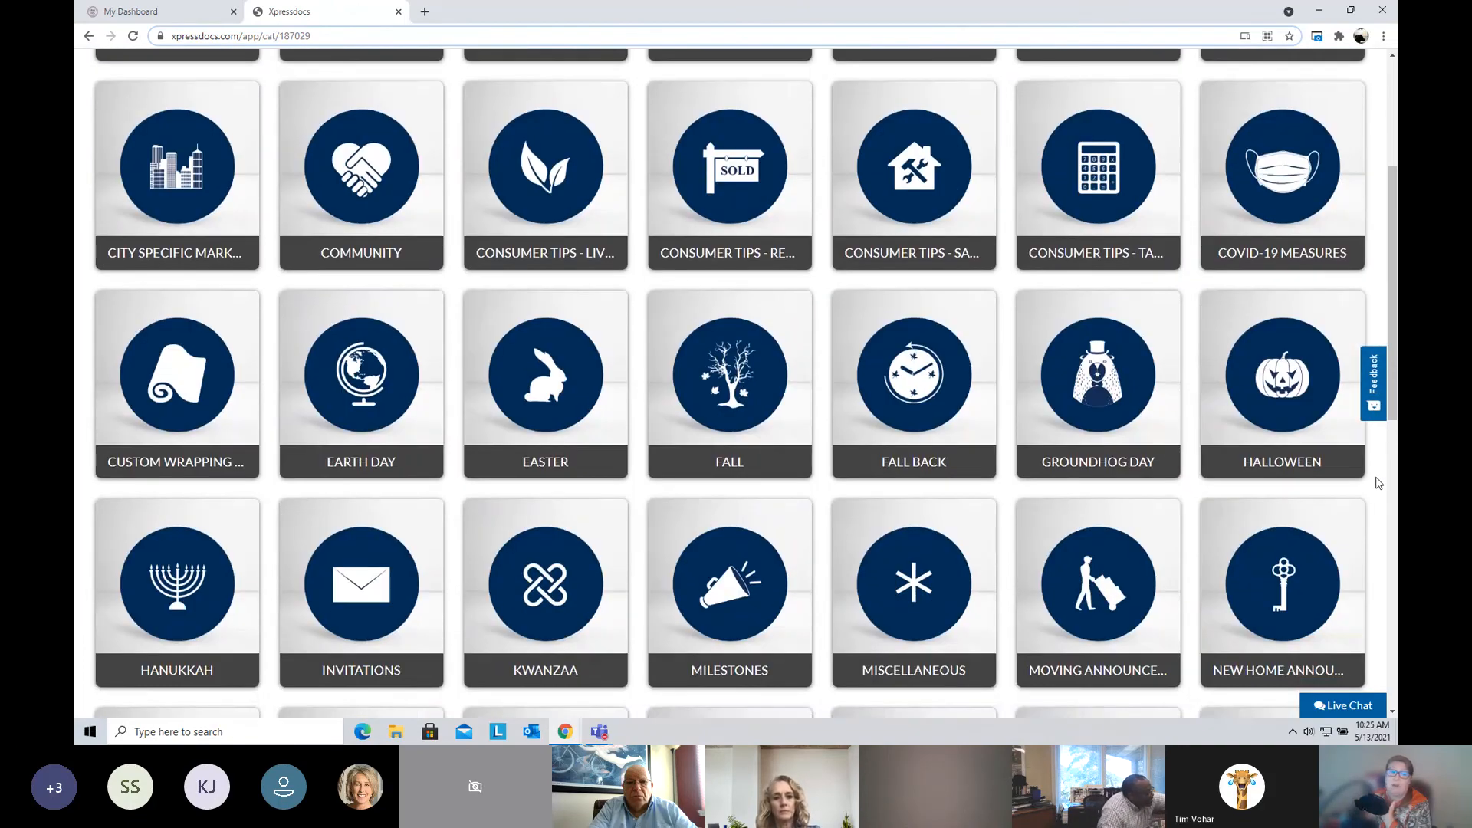
pyautogui.scroll(-3)
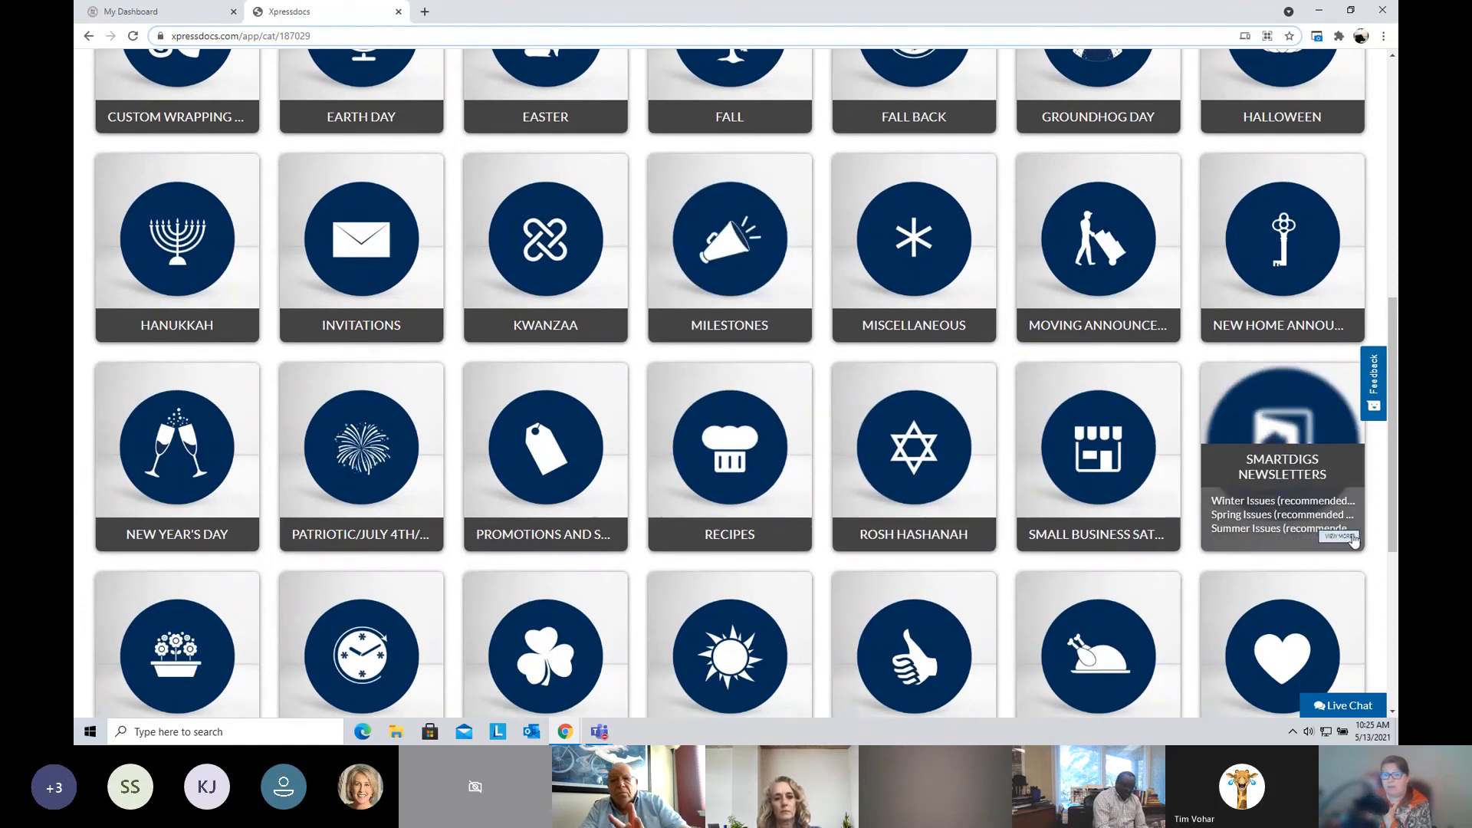
pyautogui.moveTo(1376, 538)
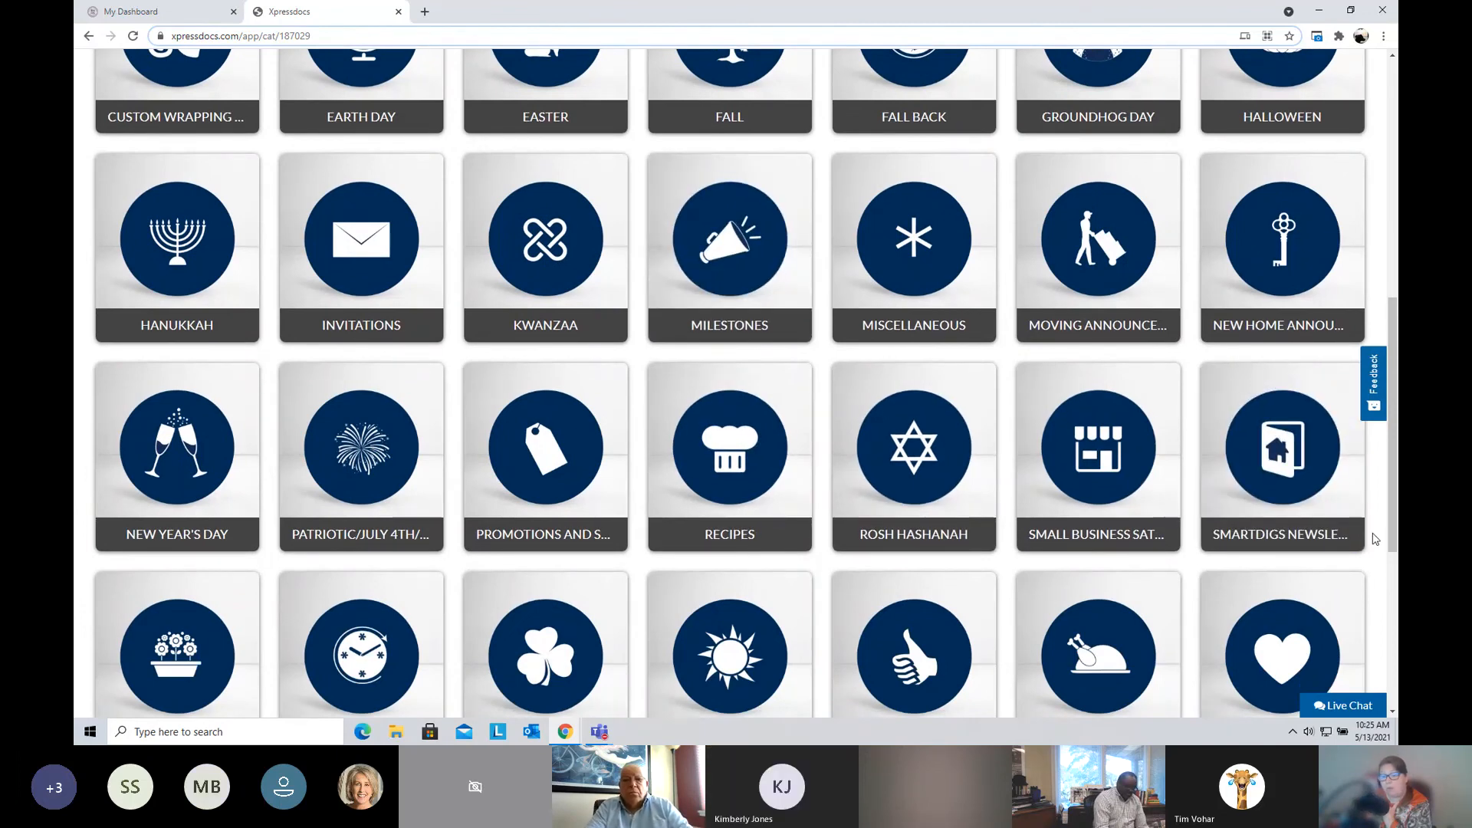
pyautogui.moveTo(730, 244)
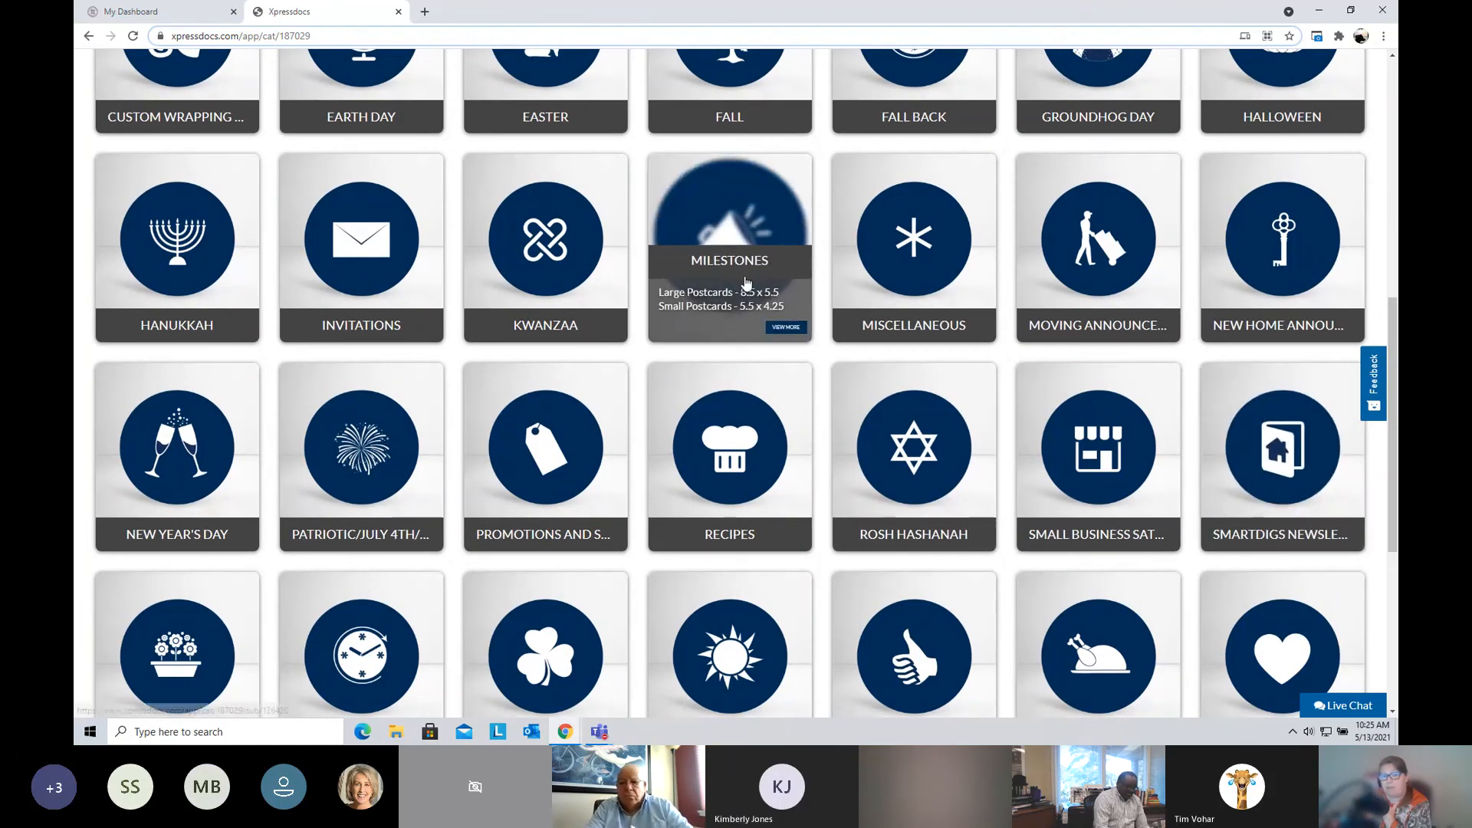
pyautogui.moveTo(1377, 566)
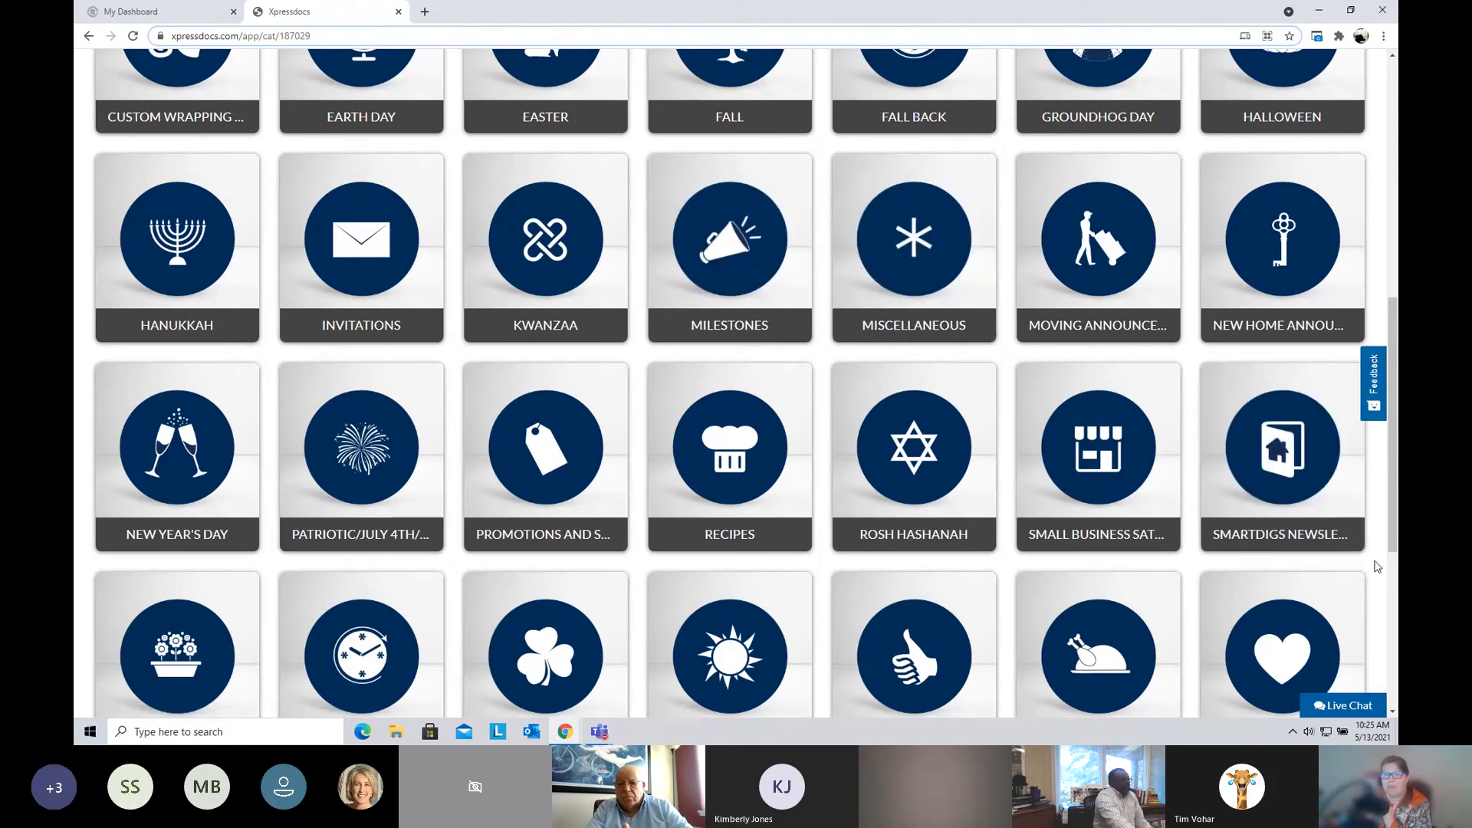
pyautogui.scroll(-3)
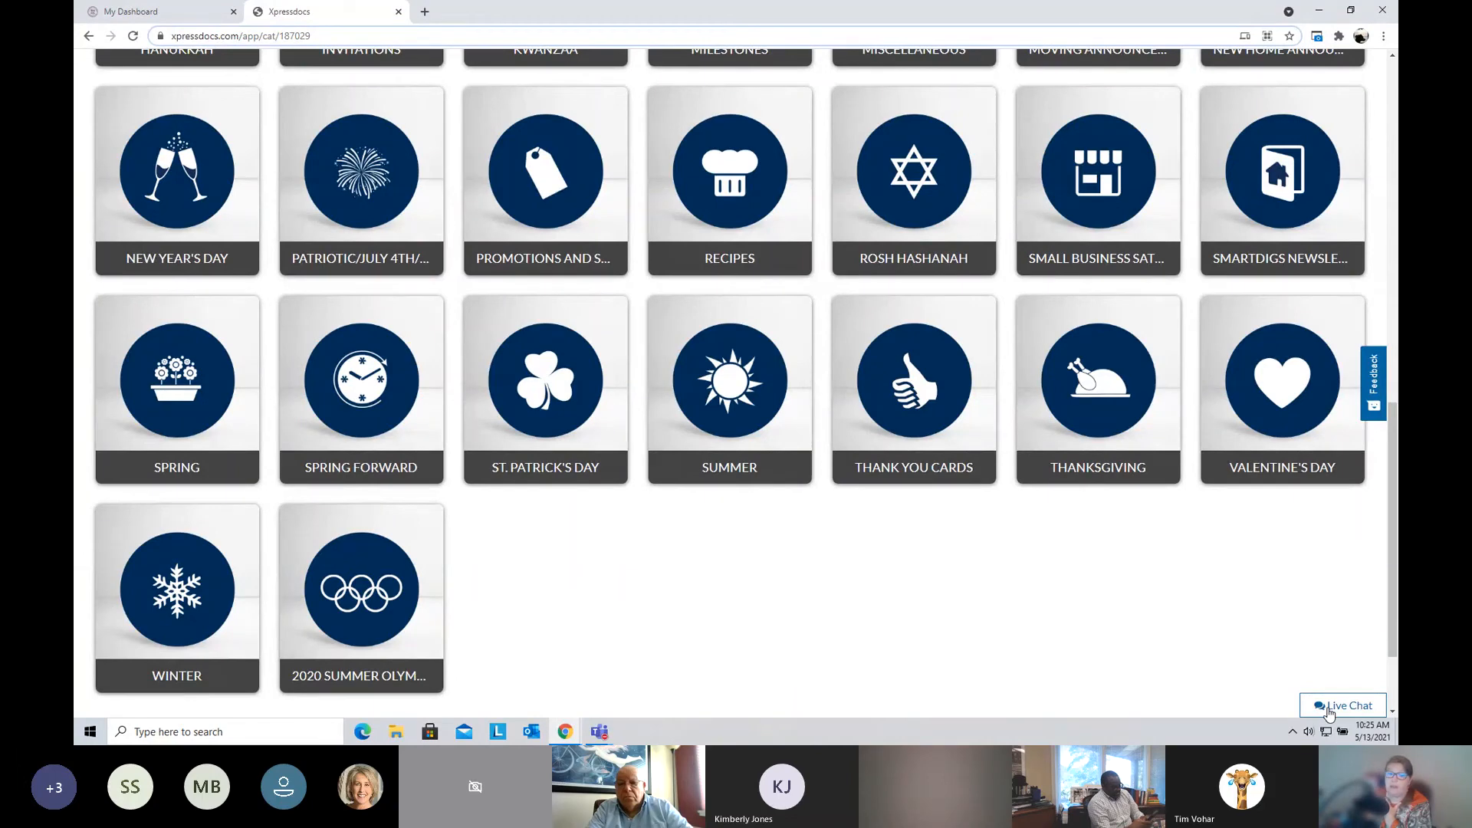
pyautogui.click(1346, 706)
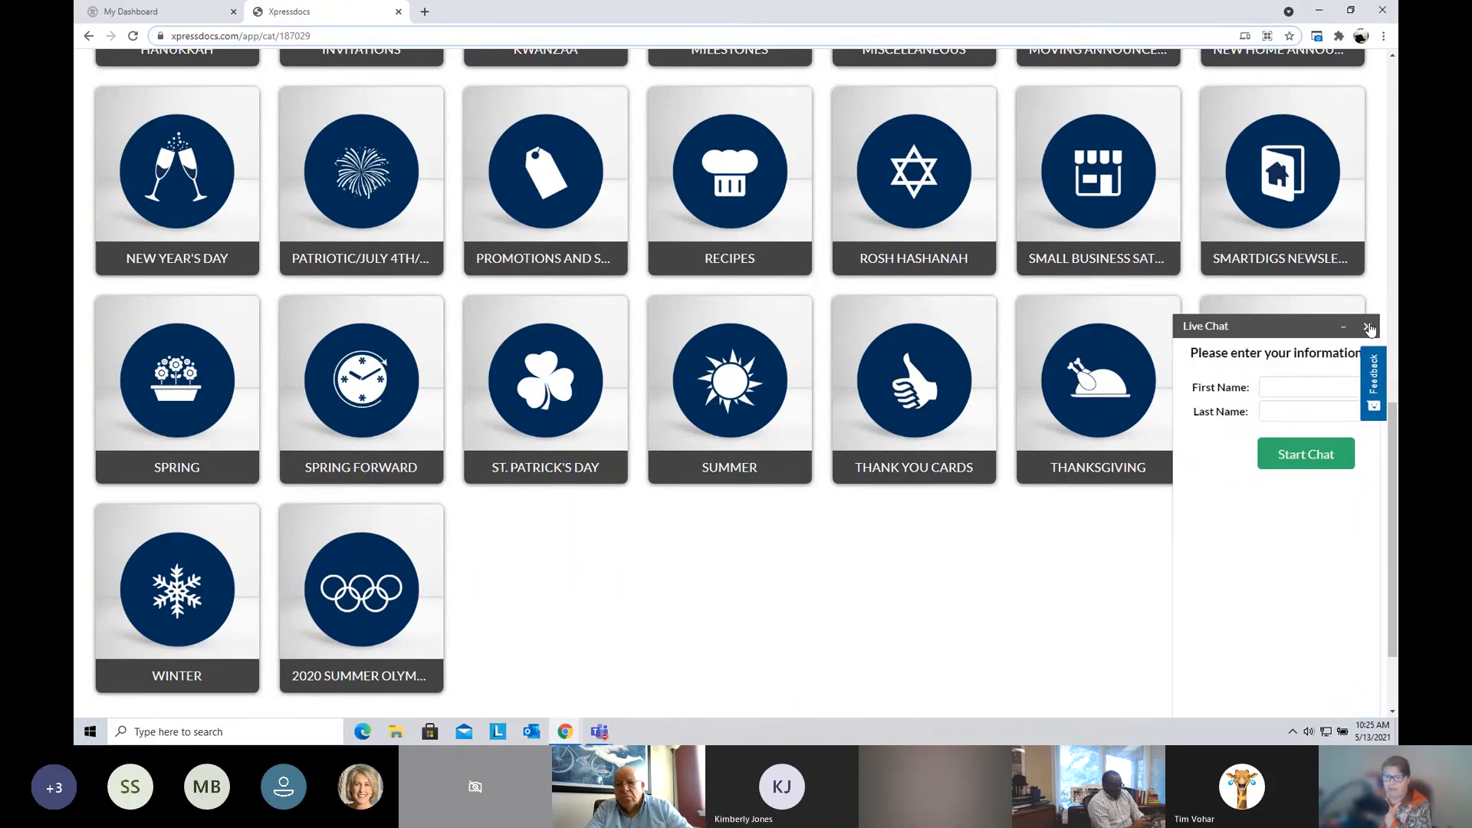
# Step: Close the Live Chat popup, return to the top of the page and bring up the site search
pyautogui.click(1369, 325)
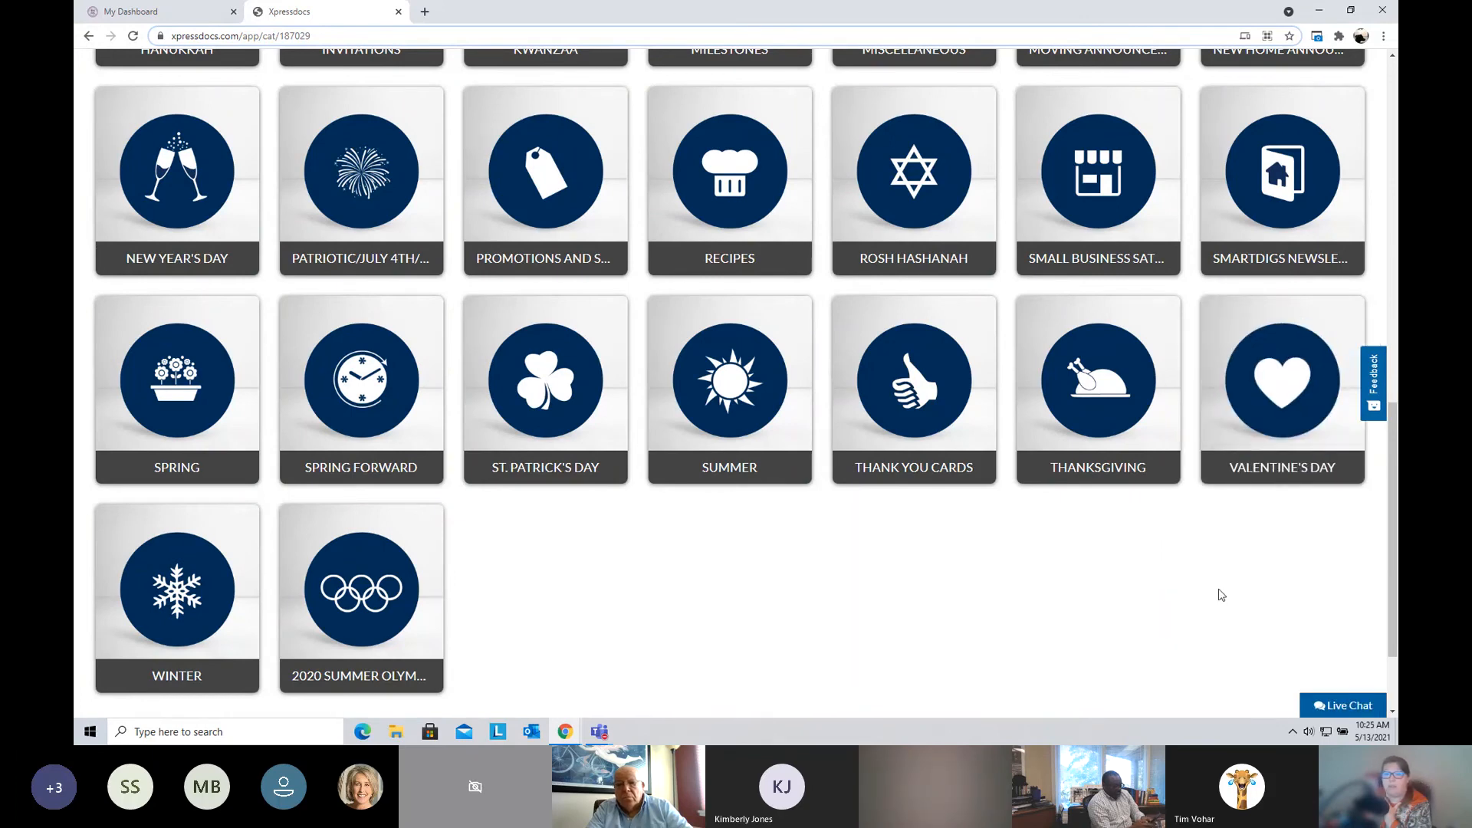
pyautogui.moveTo(1207, 602)
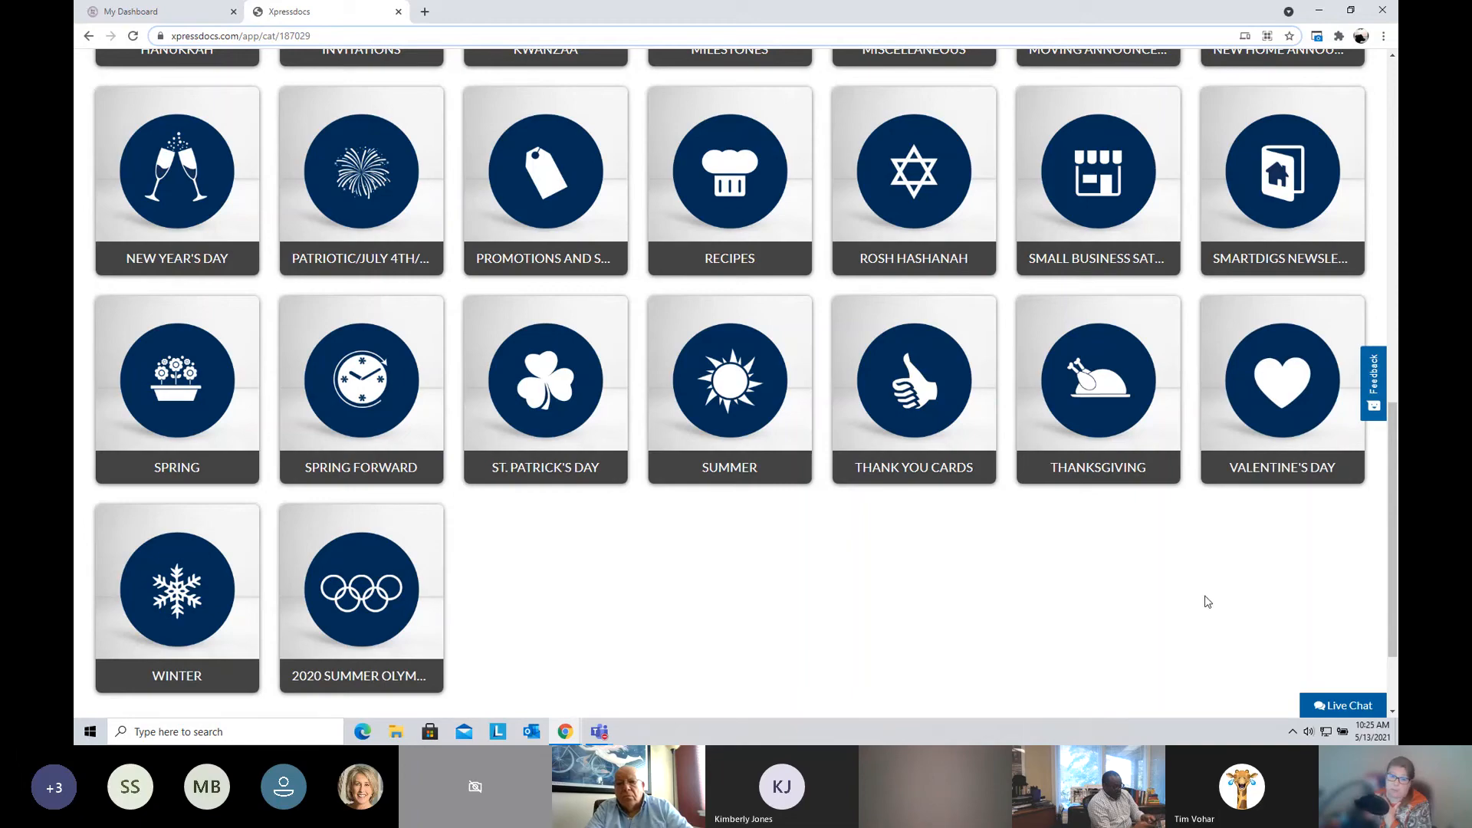
pyautogui.scroll(3)
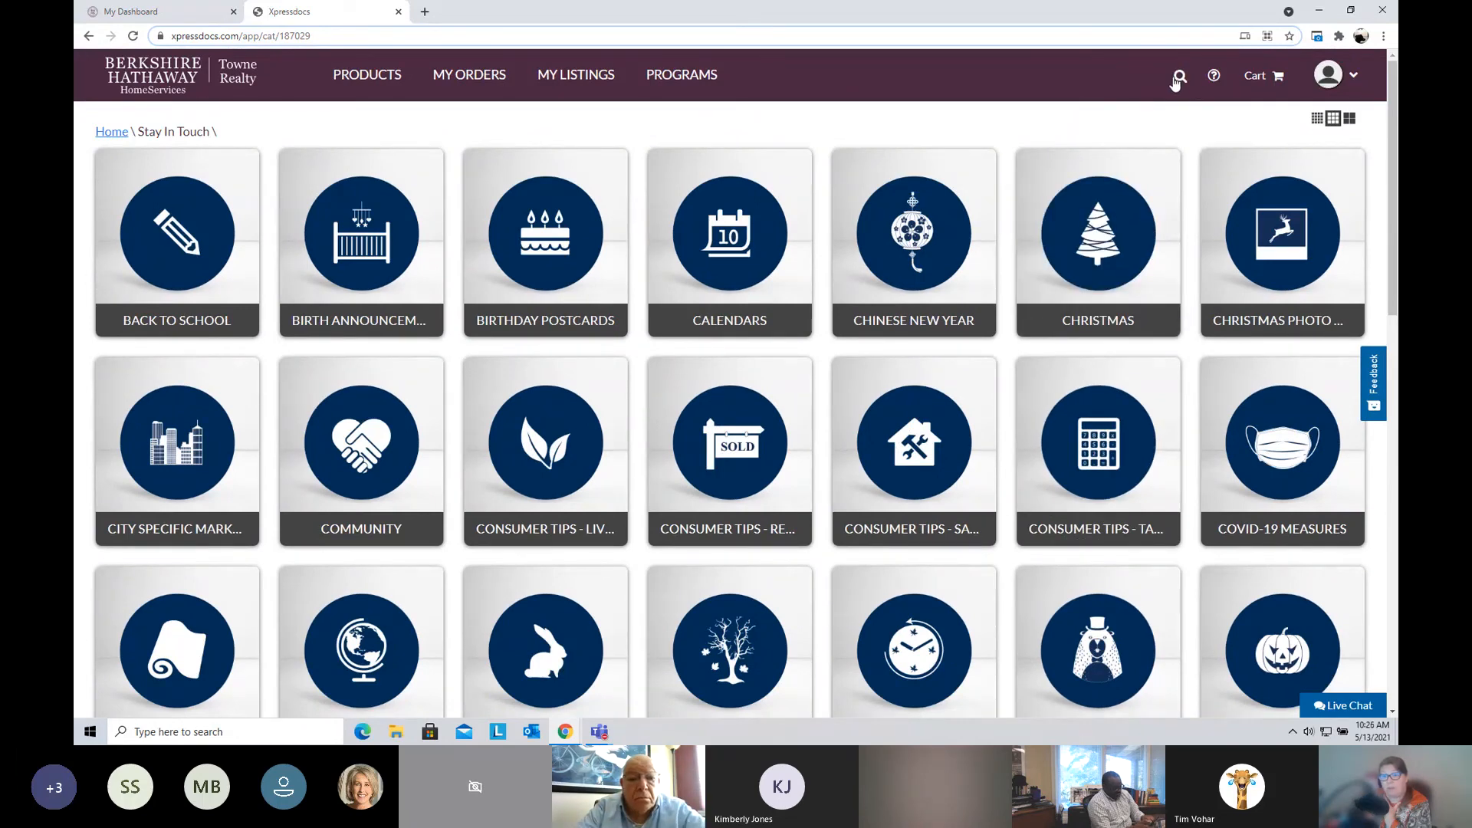
pyautogui.click(1178, 75)
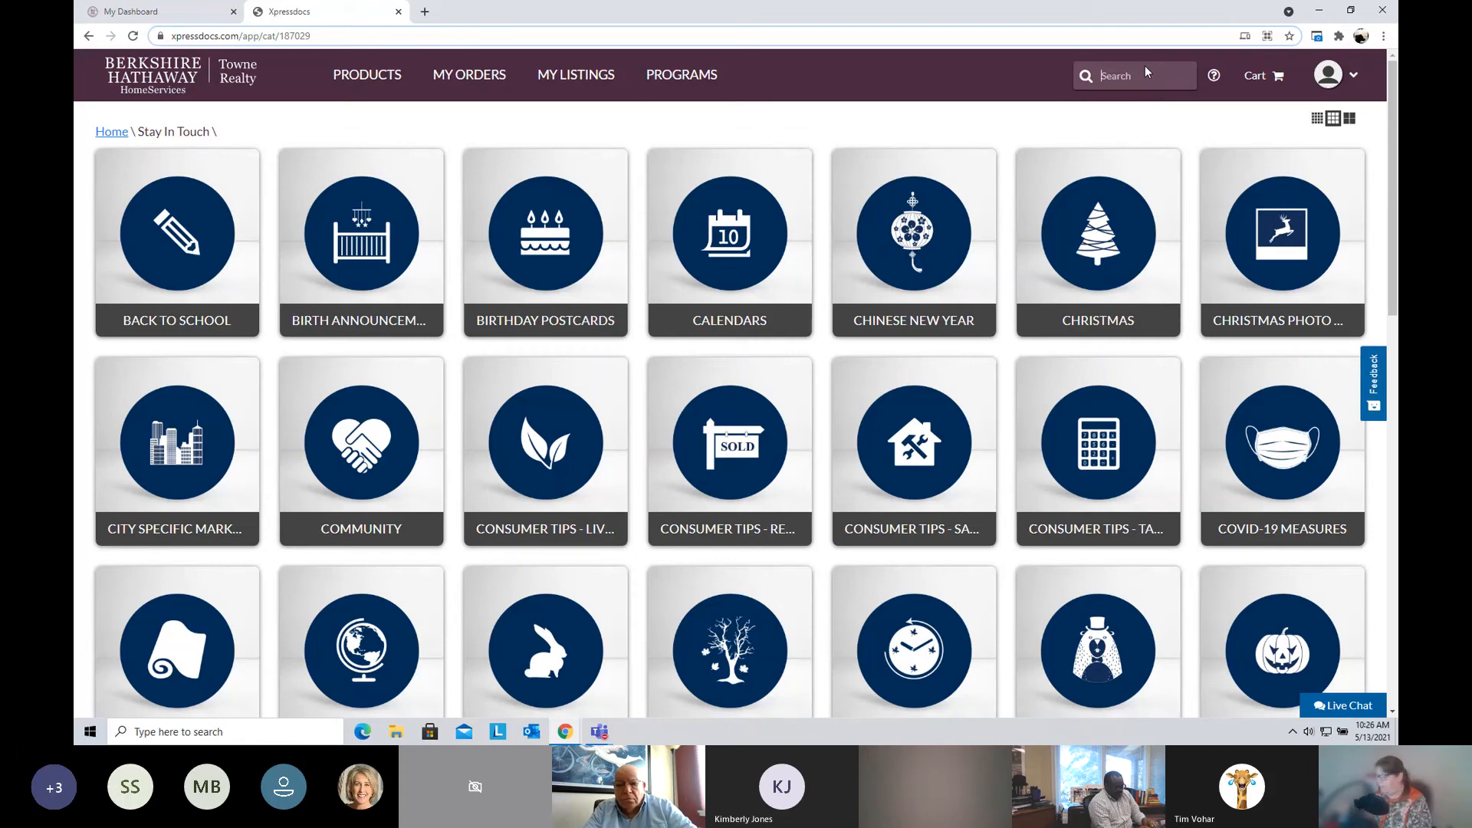
# Step: Search Xpressdocs for pen products, then close the Xpressdocs browser tab
pyautogui.write('perl')
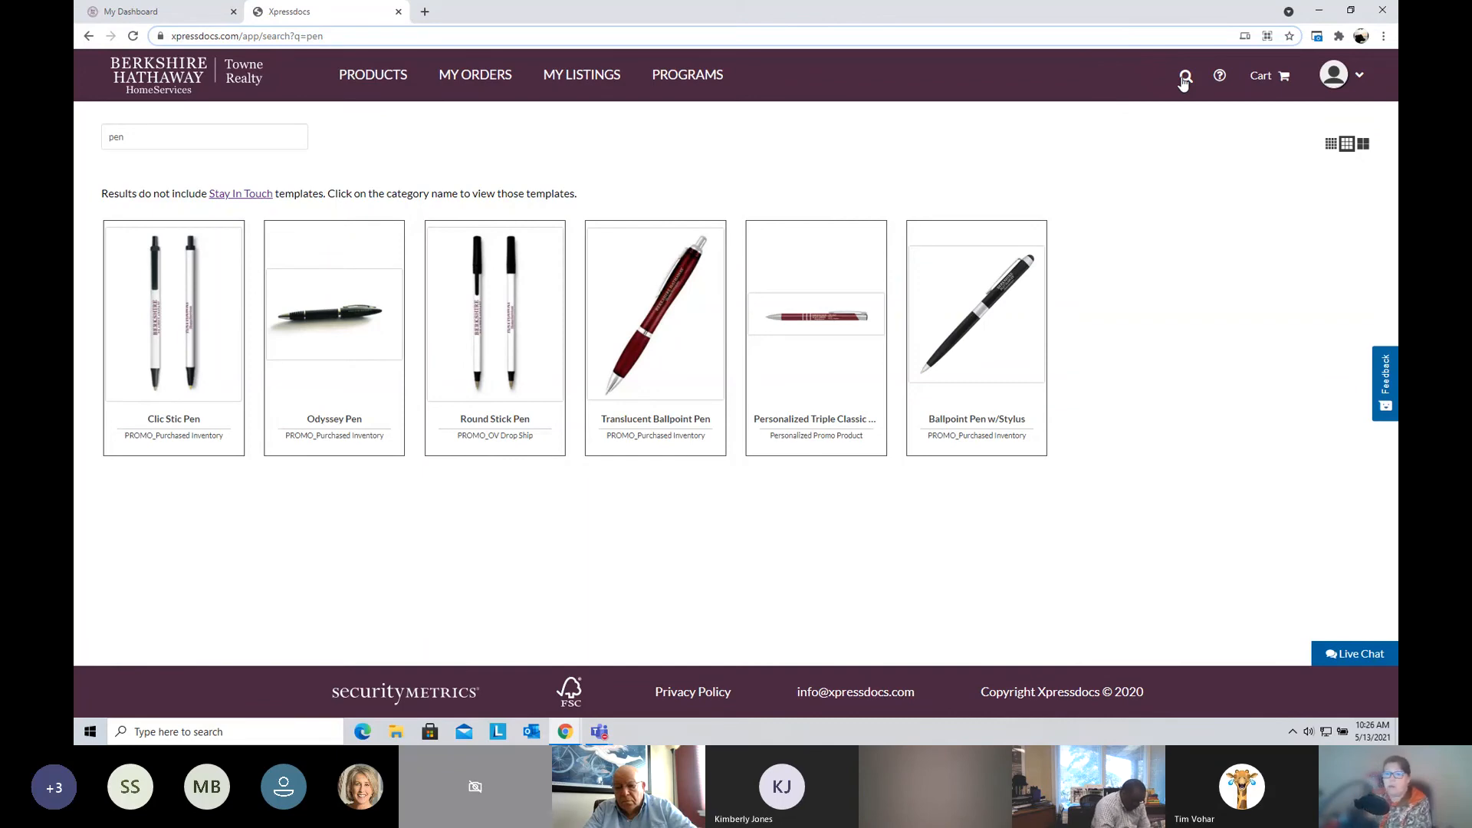
pyautogui.moveTo(1312, 588)
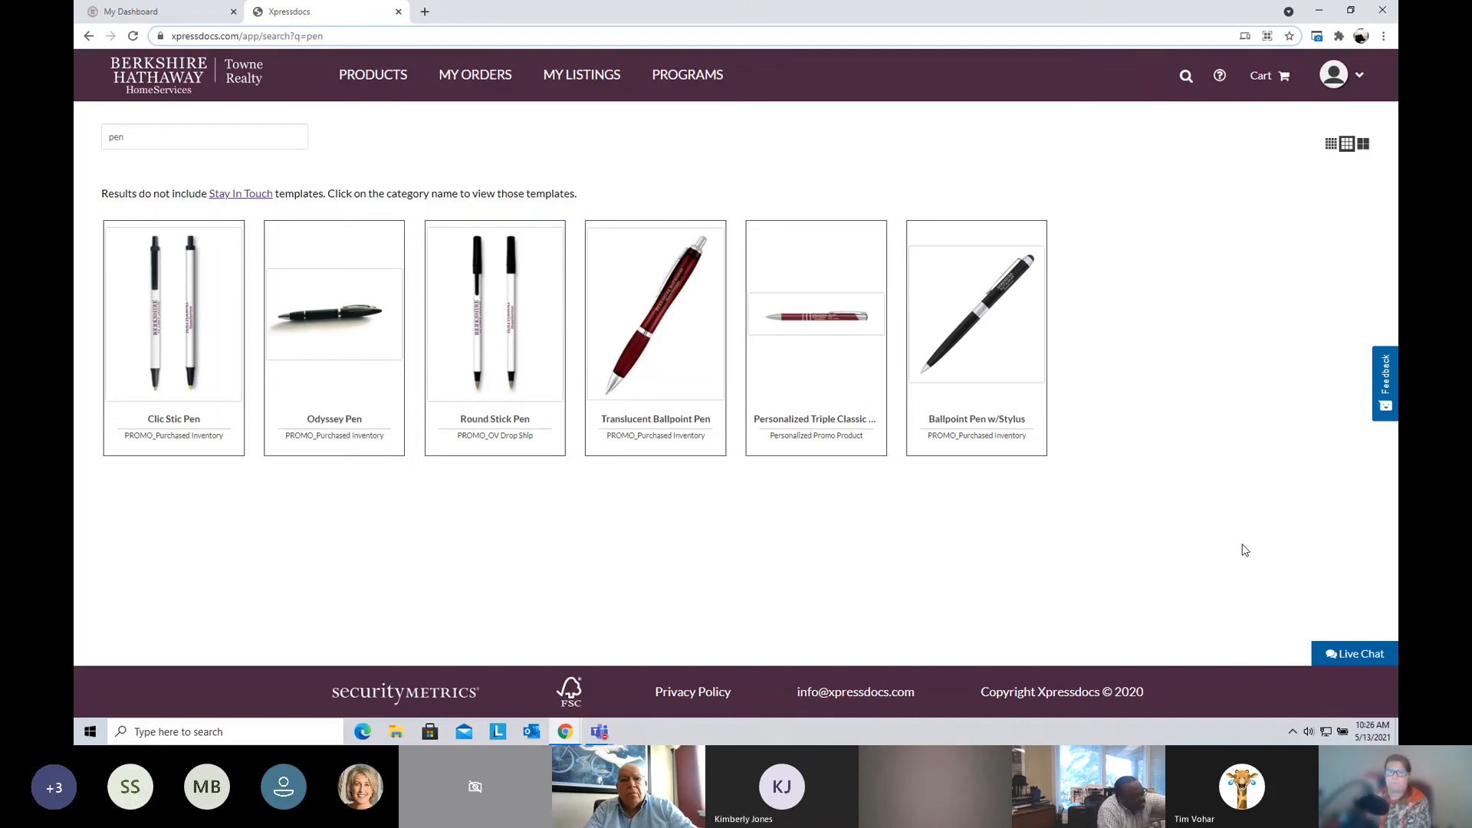
pyautogui.moveTo(672, 214)
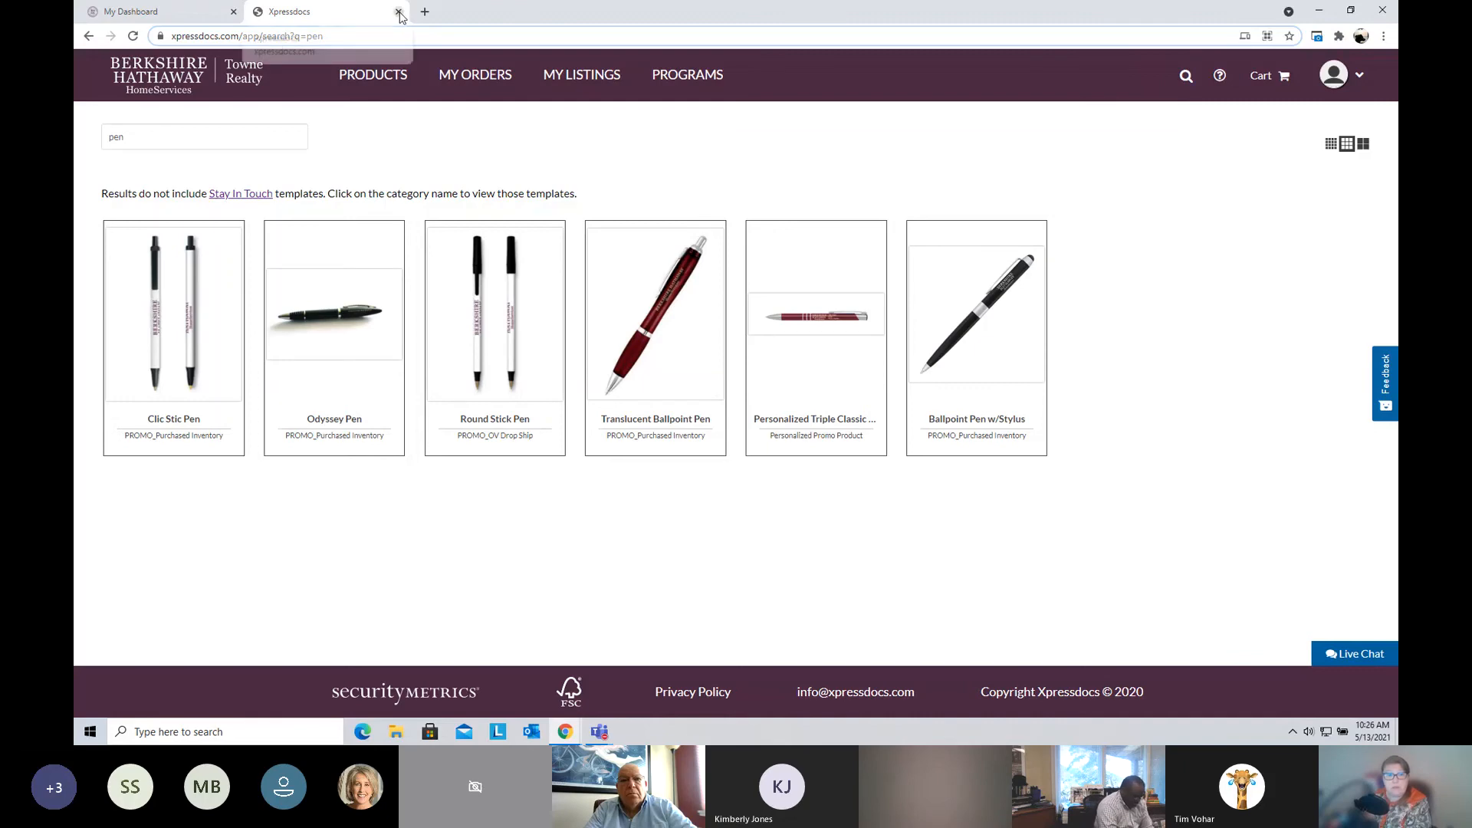
pyautogui.click(398, 11)
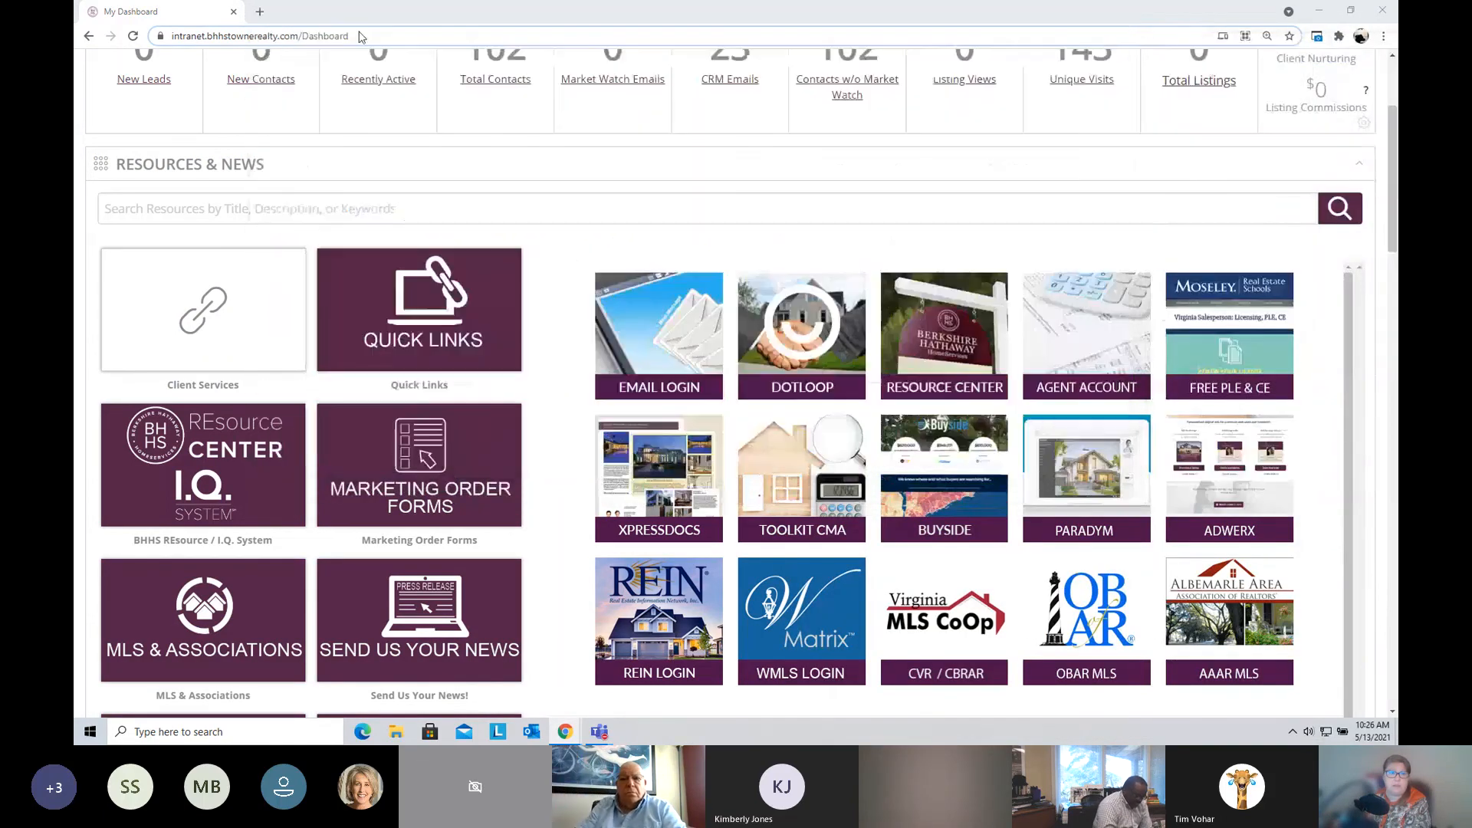
# Step: Launch ToolkitCMA from the dashboard Resources tile and start creating a new presentation
pyautogui.click(801, 478)
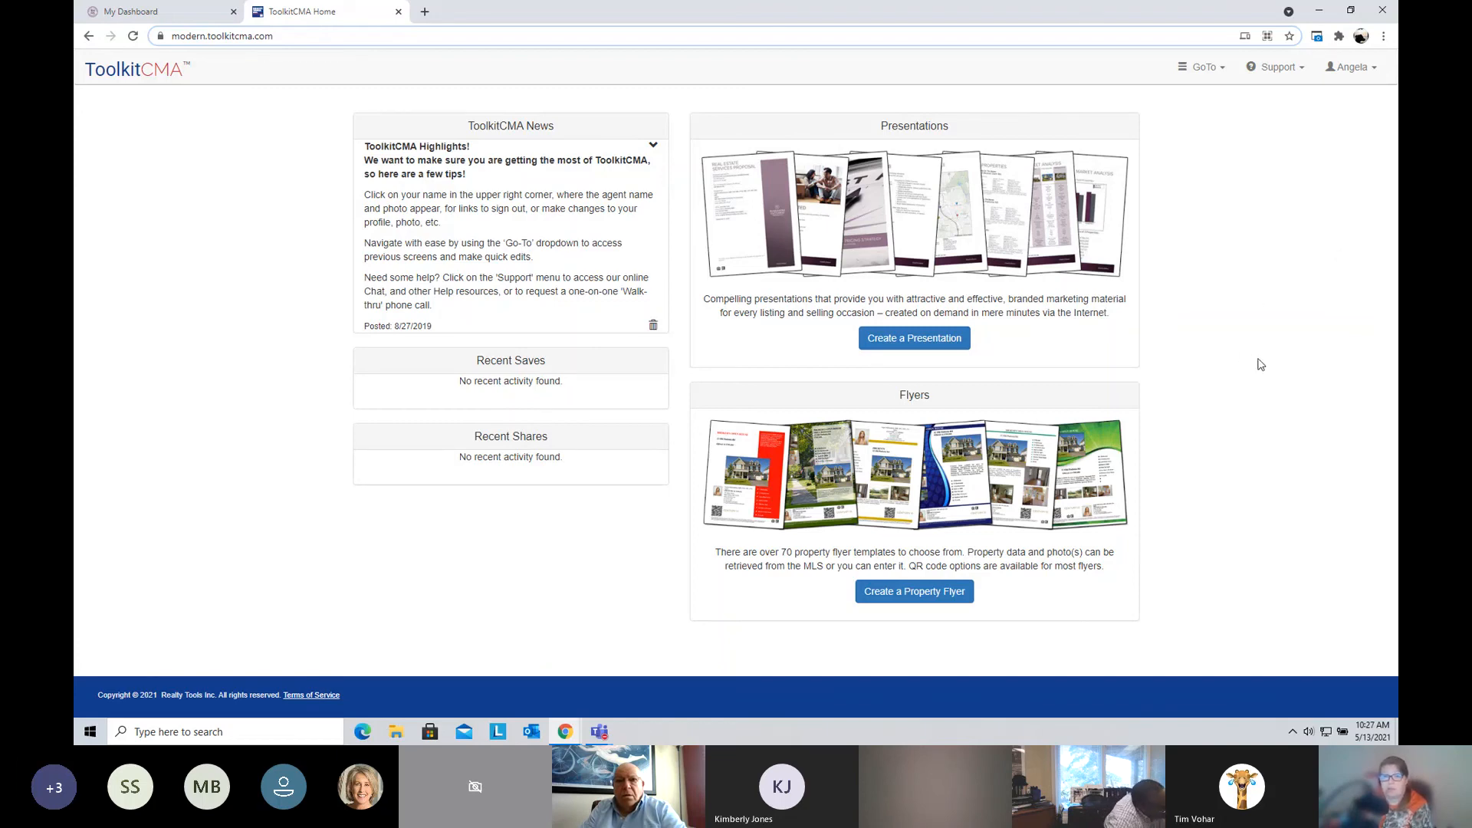
pyautogui.moveTo(1266, 361)
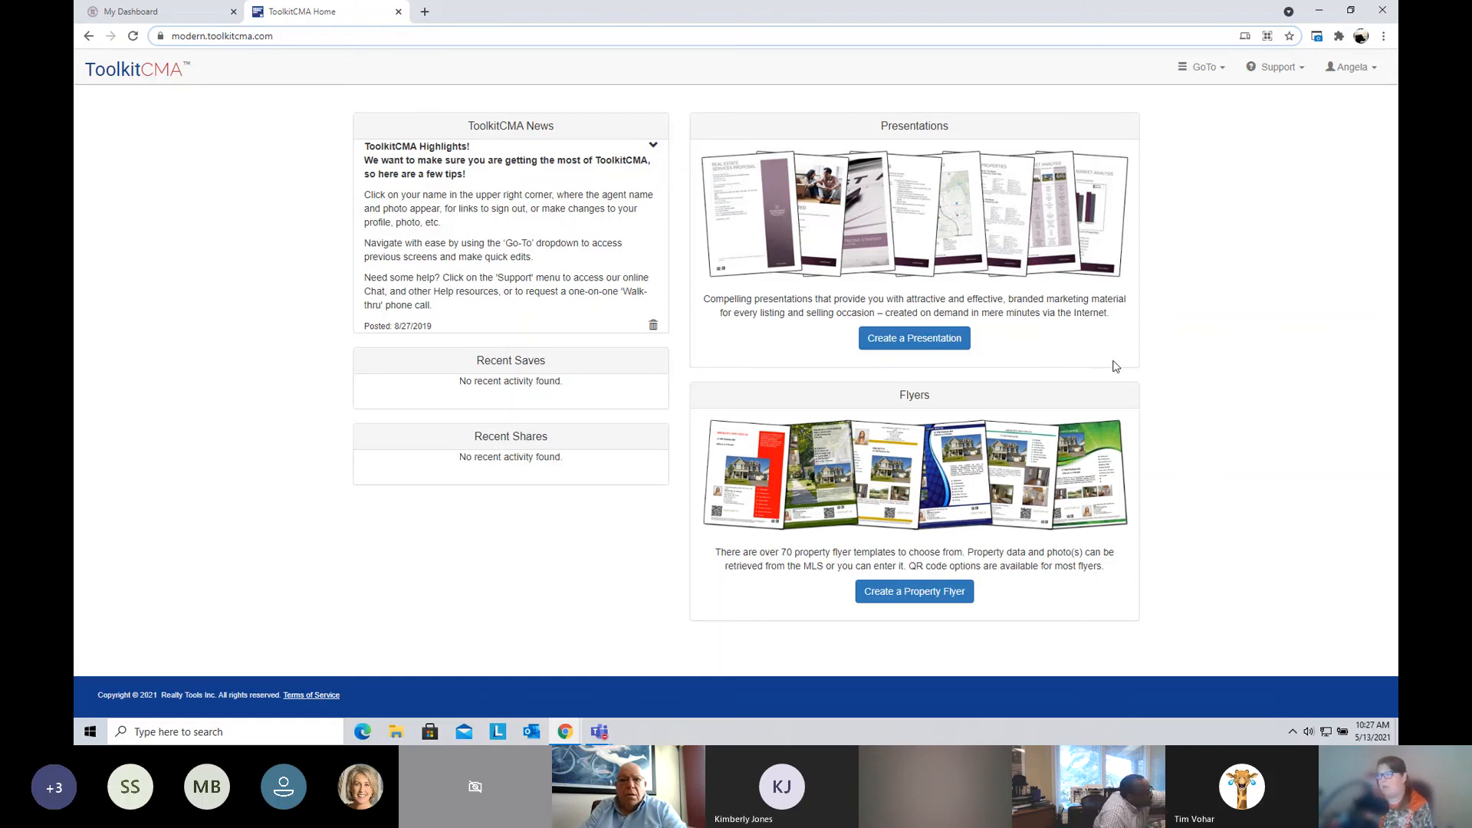
pyautogui.moveTo(1124, 359)
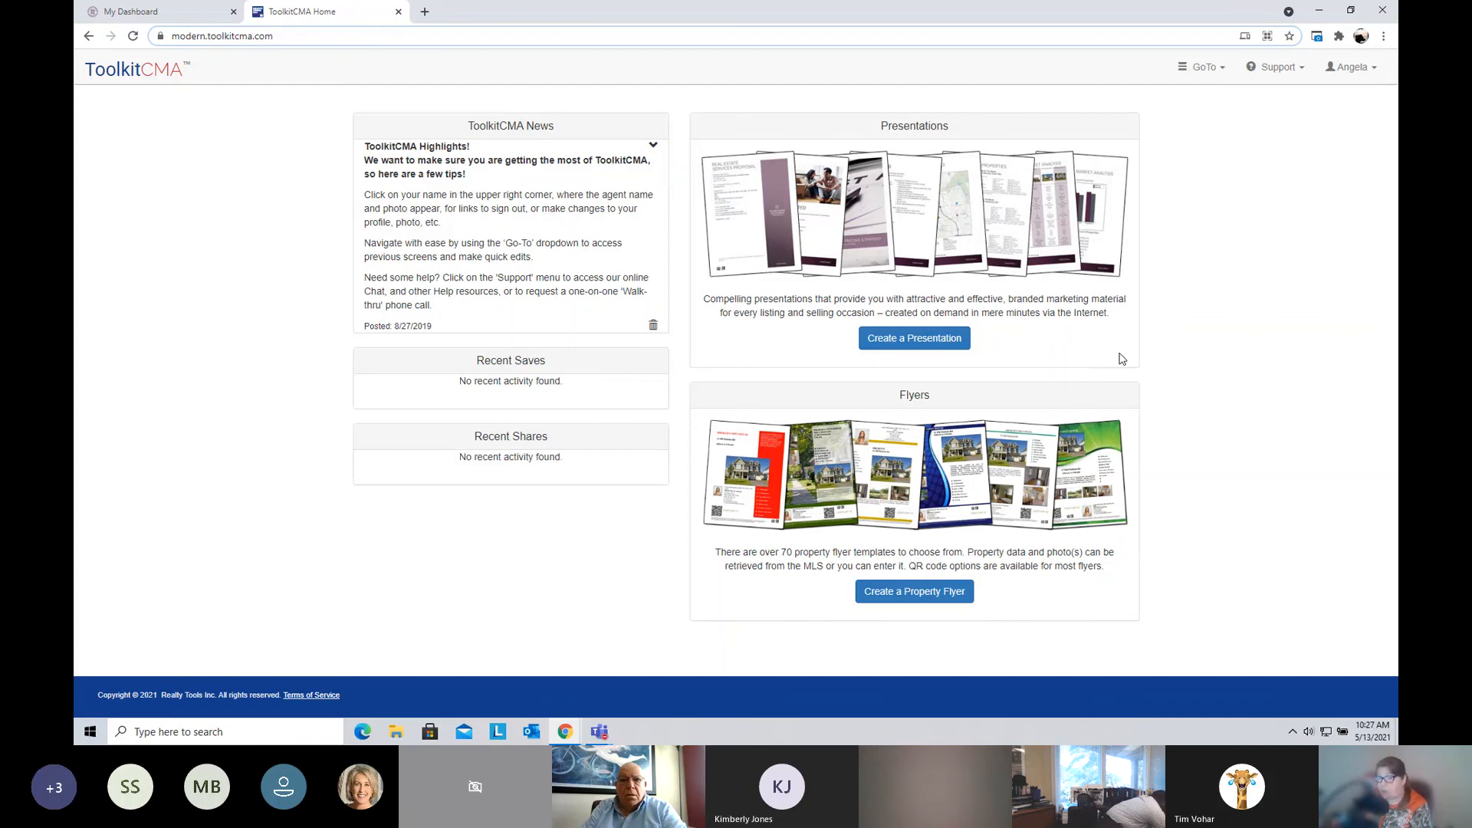
pyautogui.moveTo(819, 244)
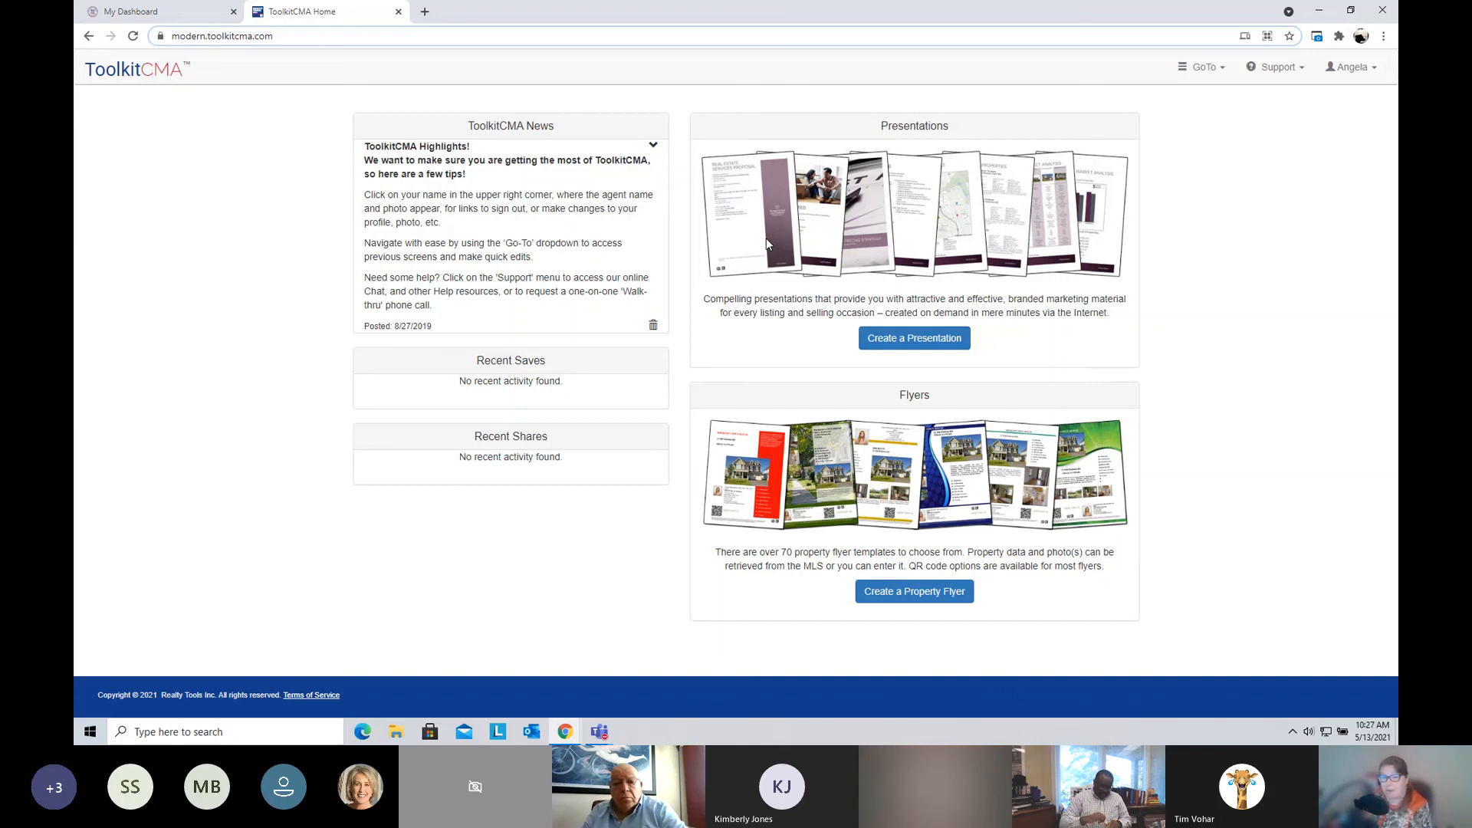
pyautogui.moveTo(890, 293)
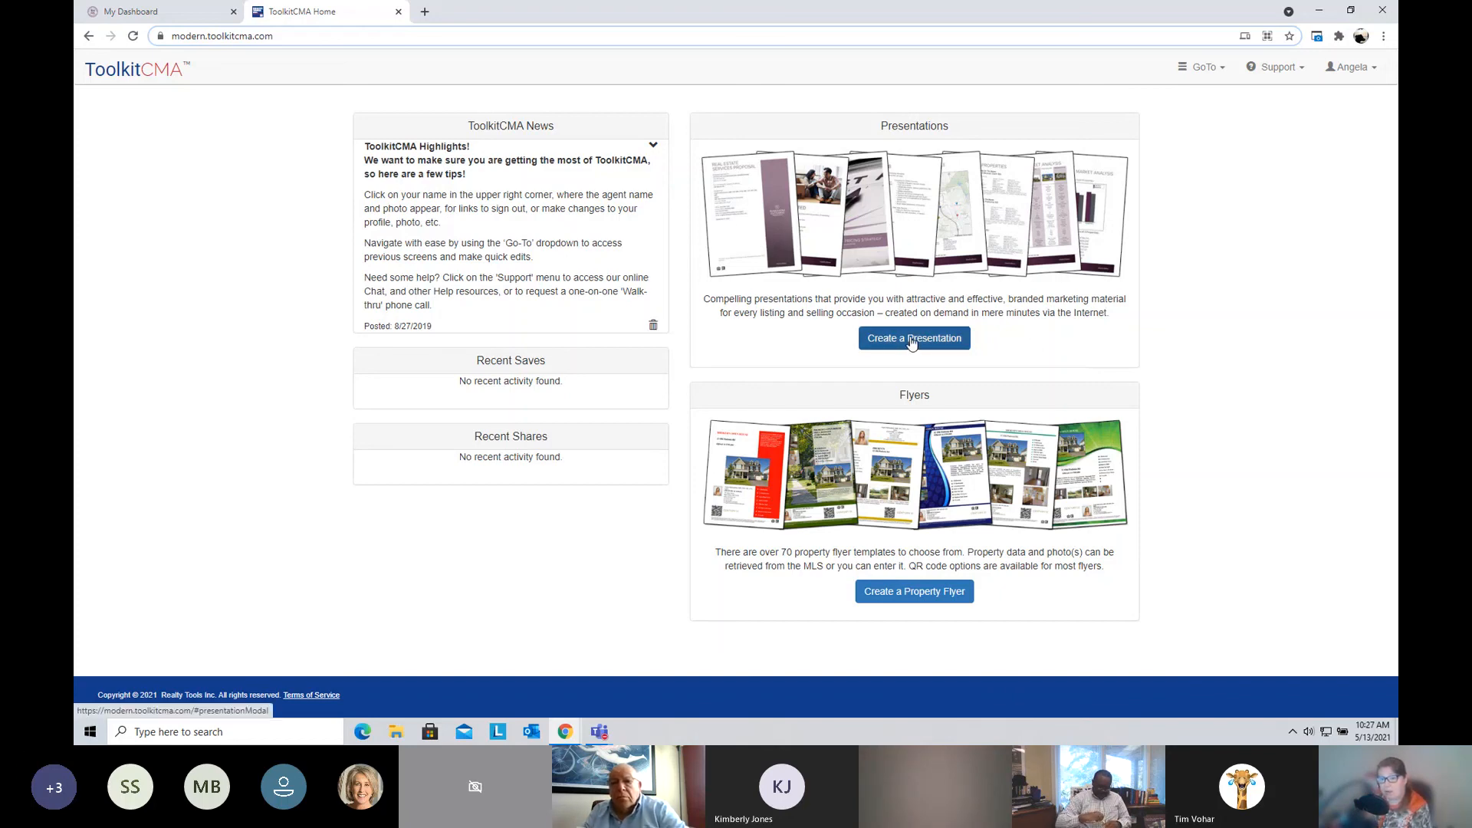
pyautogui.click(913, 337)
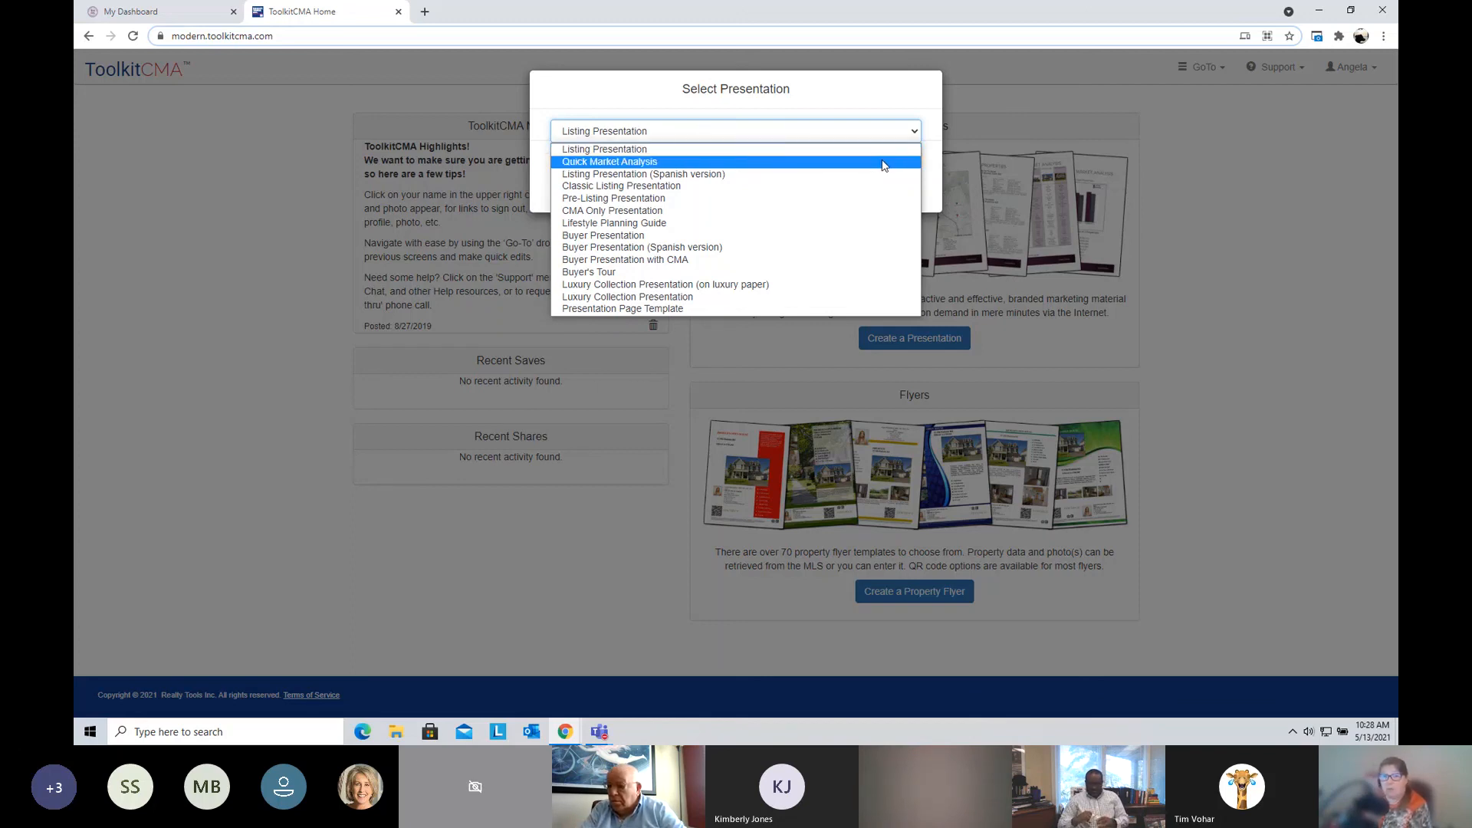
pyautogui.moveTo(877, 185)
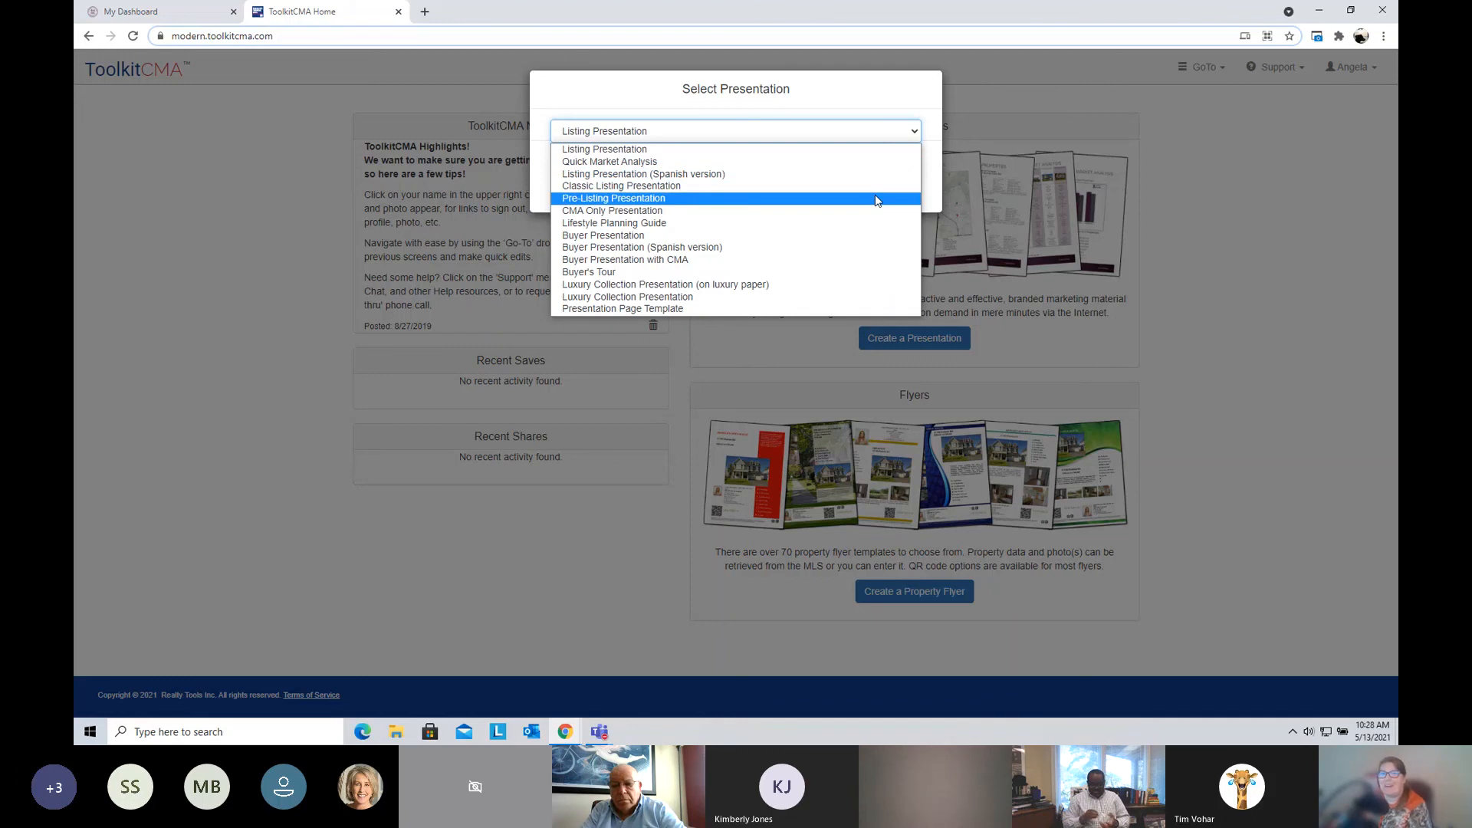
pyautogui.moveTo(872, 210)
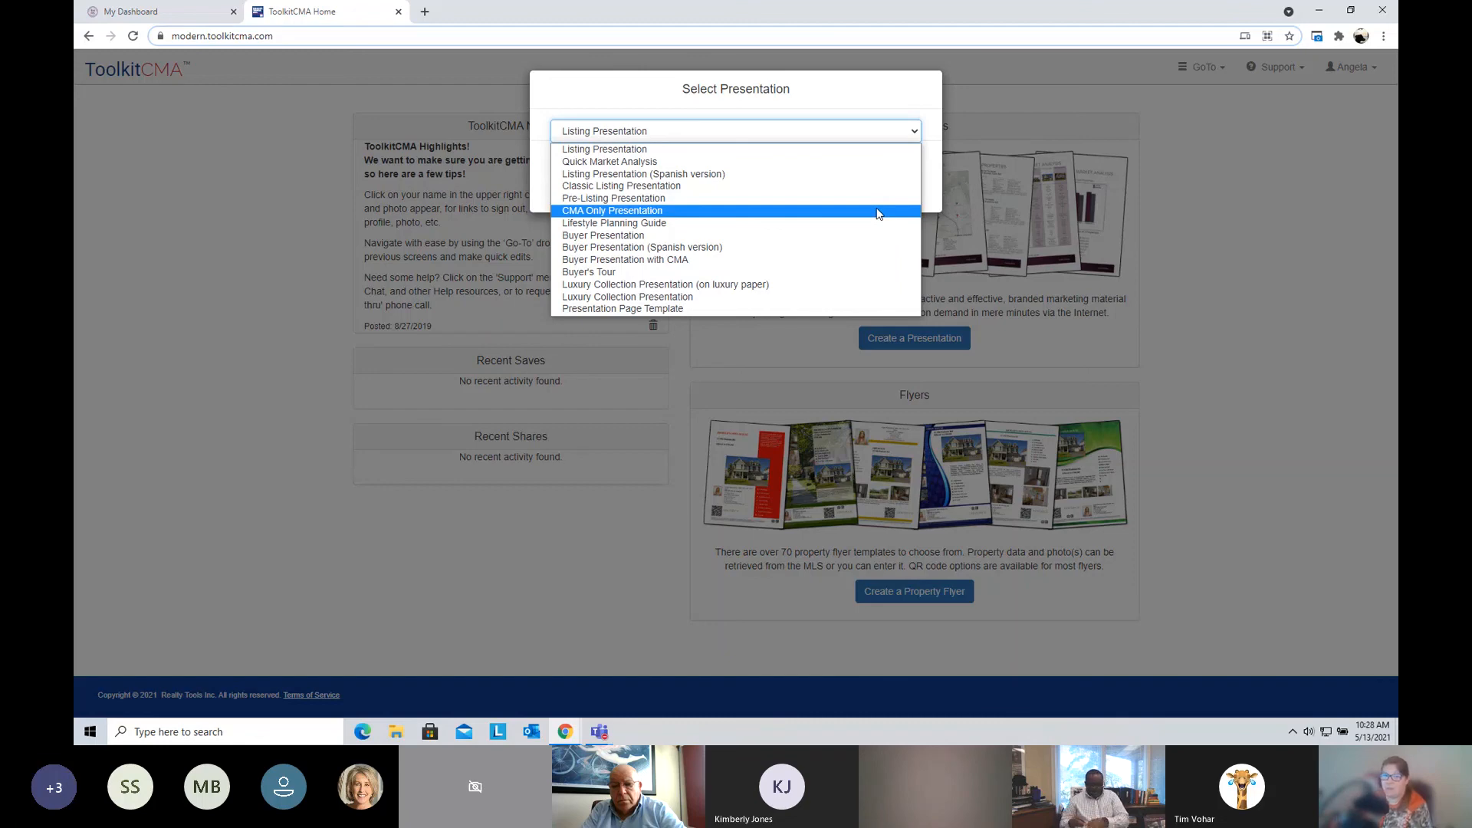
pyautogui.moveTo(878, 223)
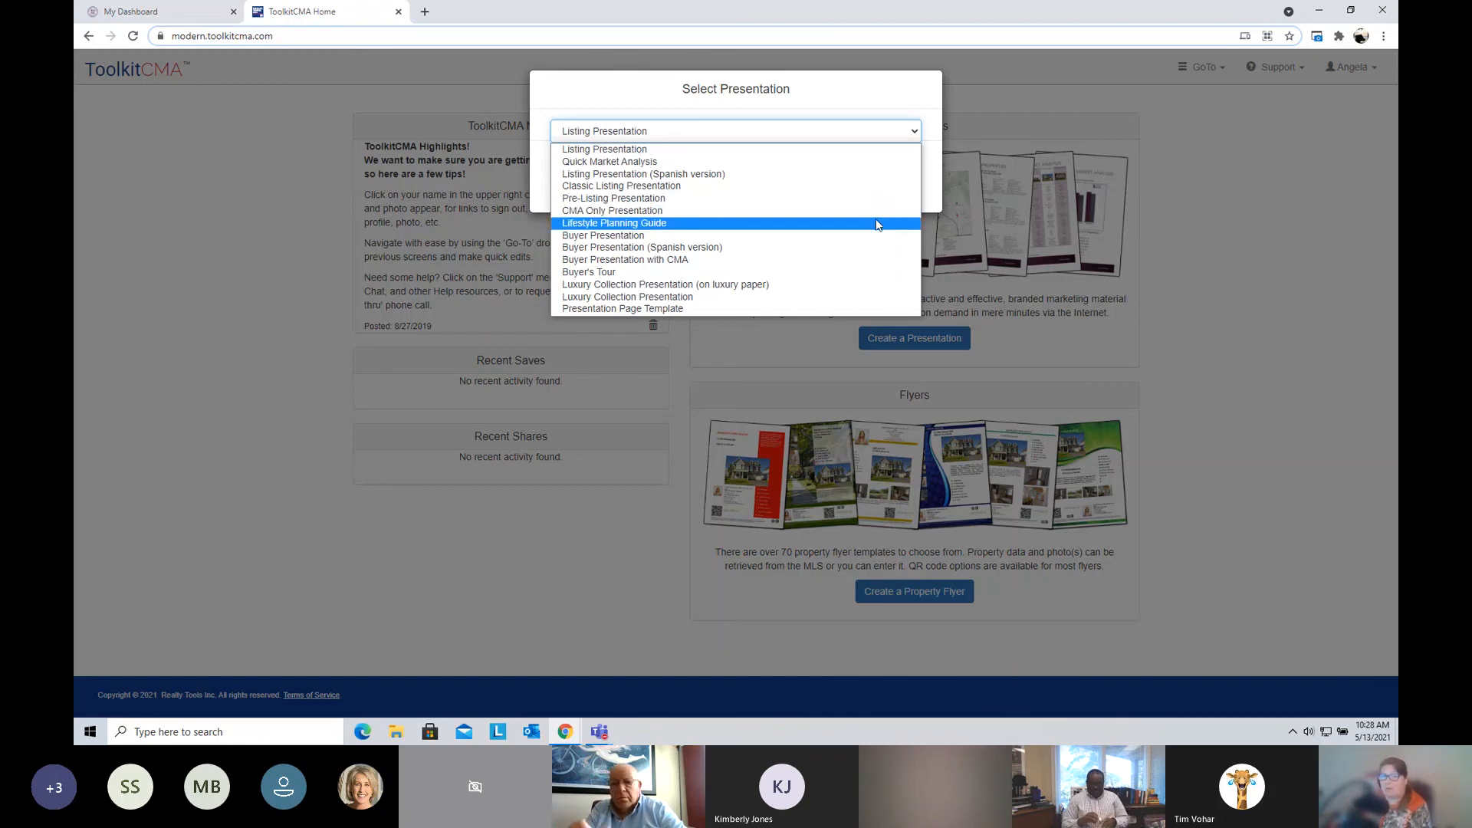
pyautogui.moveTo(847, 289)
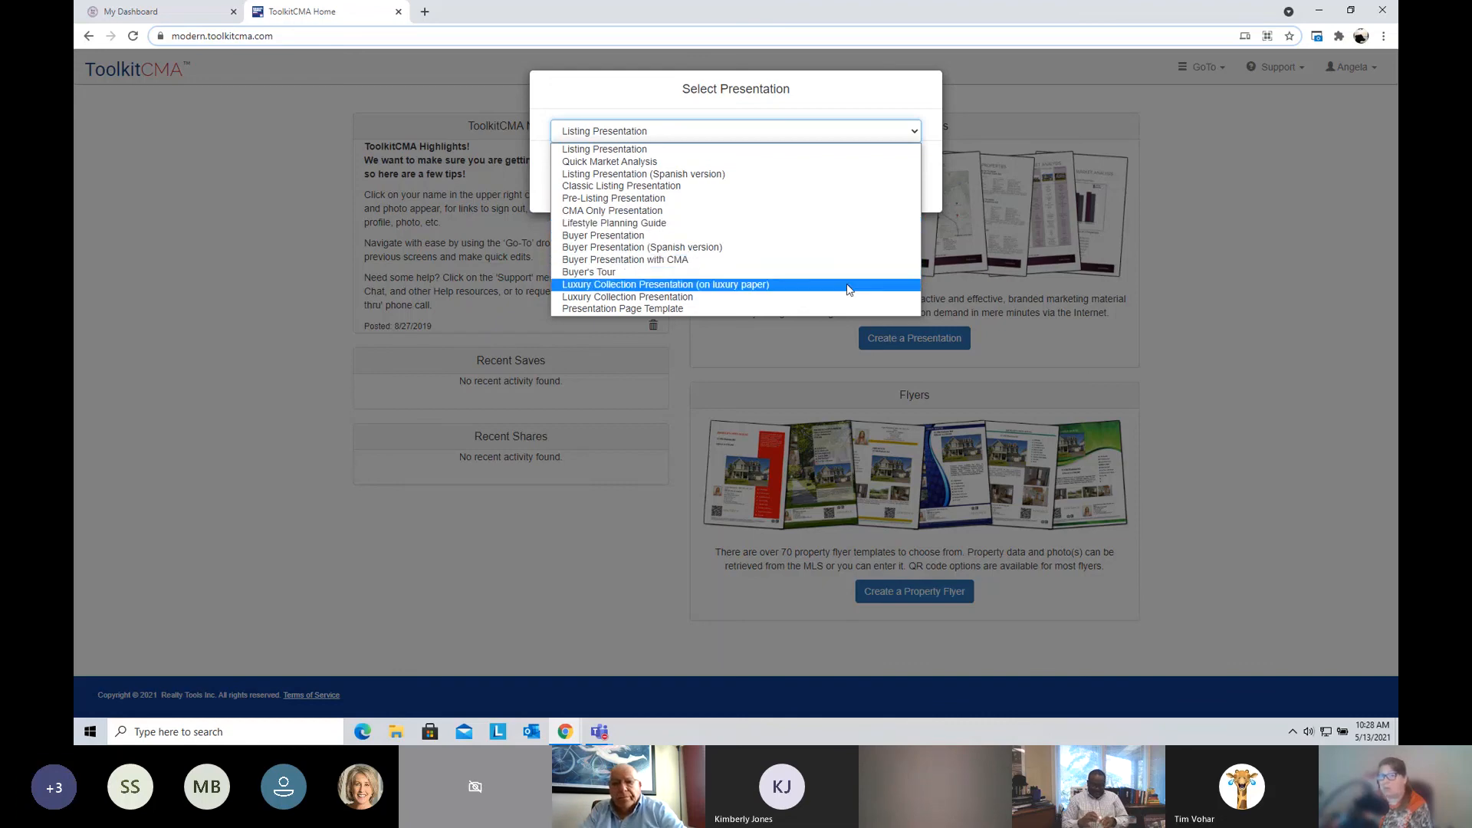
pyautogui.moveTo(788, 308)
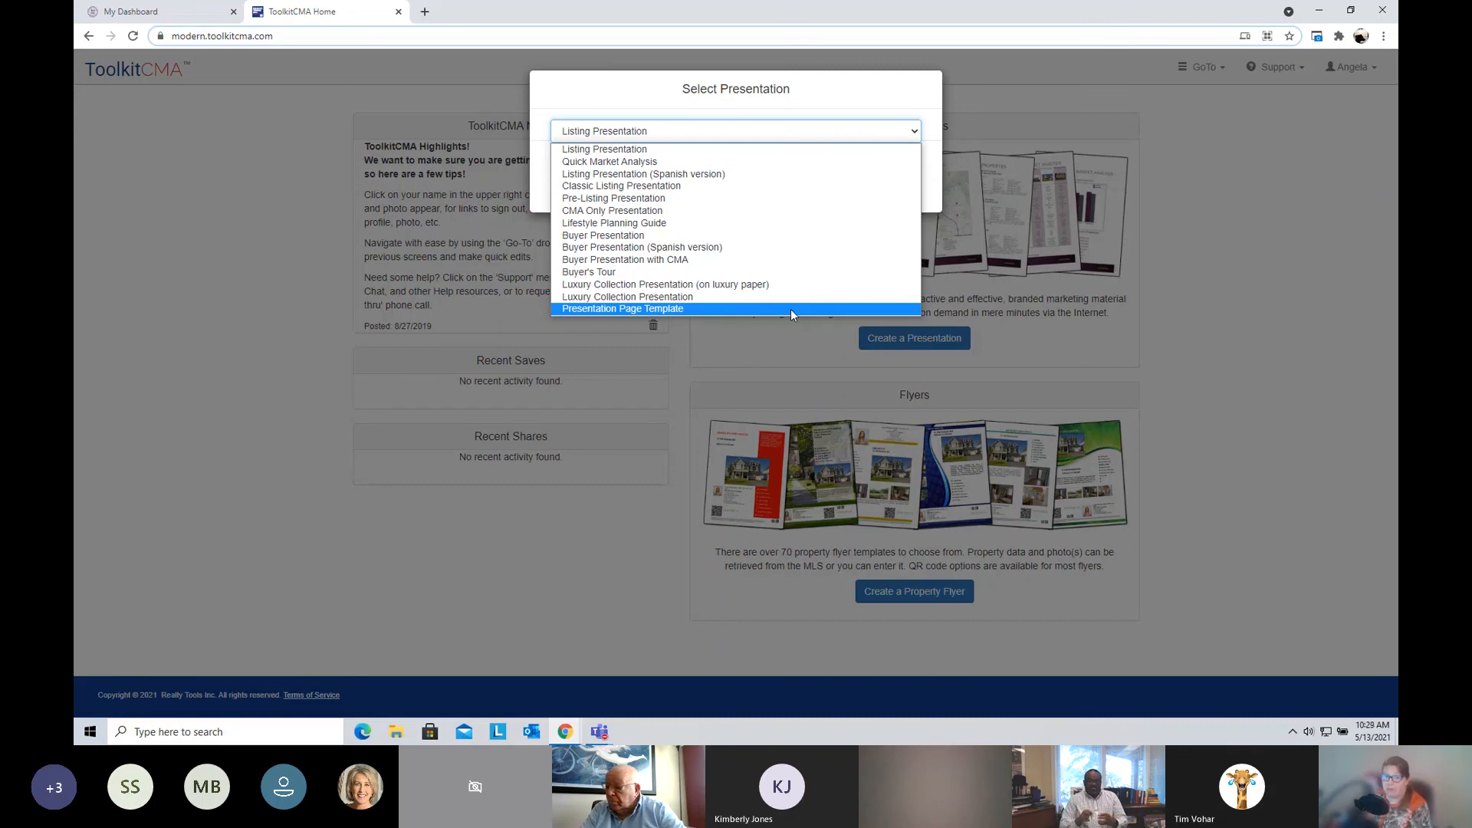
pyautogui.moveTo(651, 161)
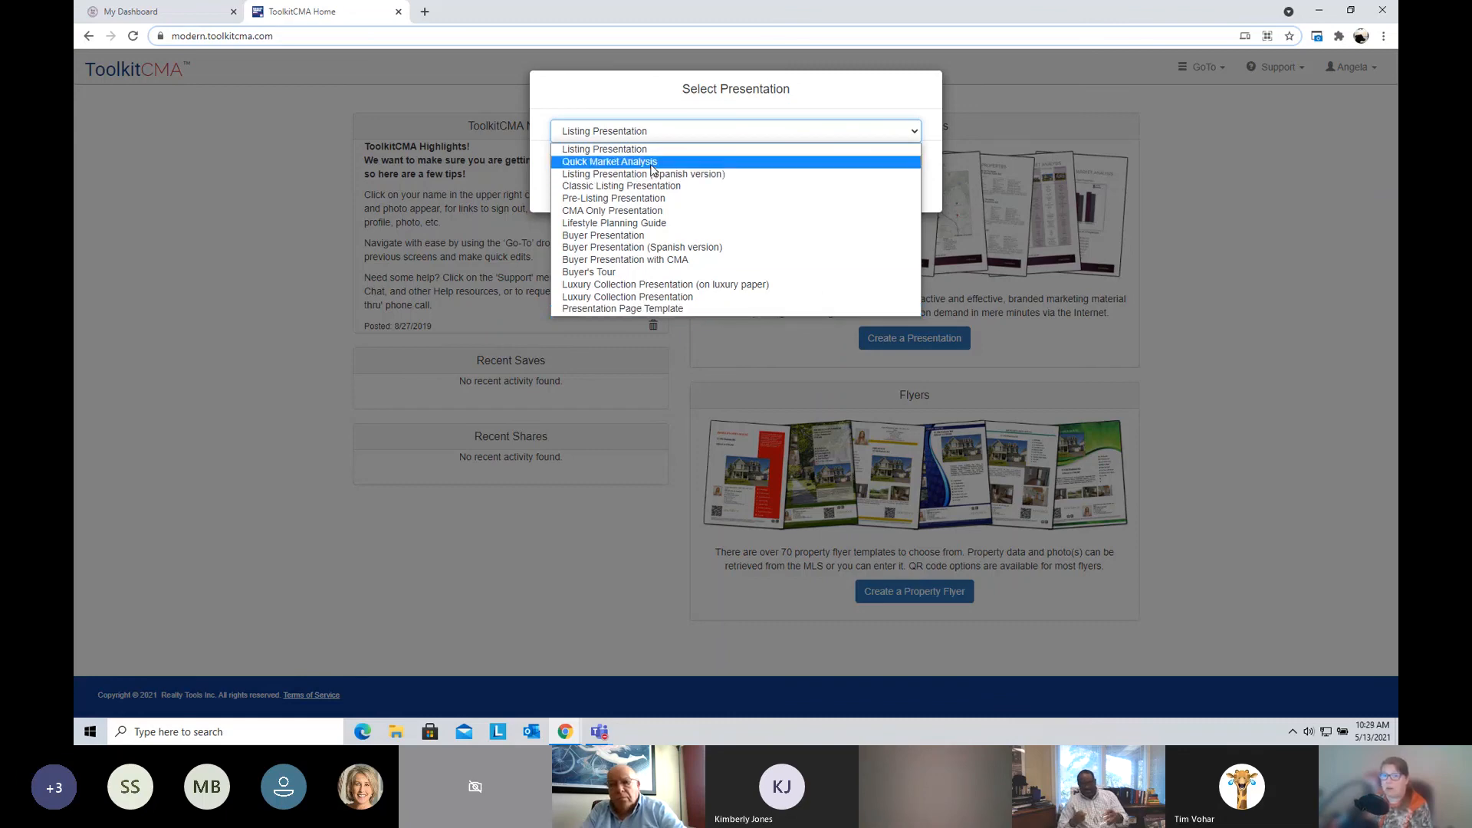
pyautogui.moveTo(650, 224)
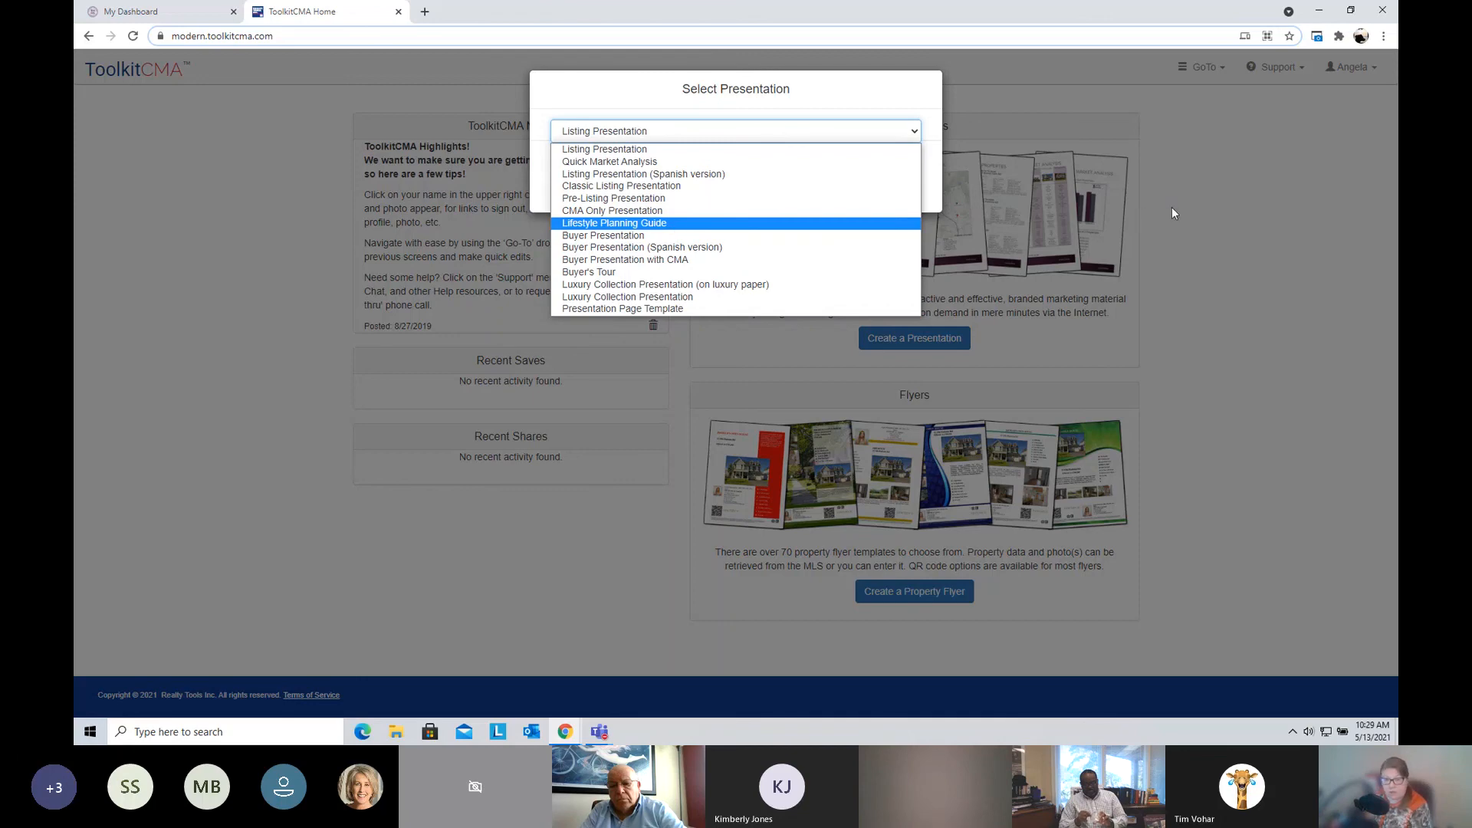
# Step: Return to the TowneCentral My Dashboard tab after browsing the presentation types
pyautogui.click(151, 11)
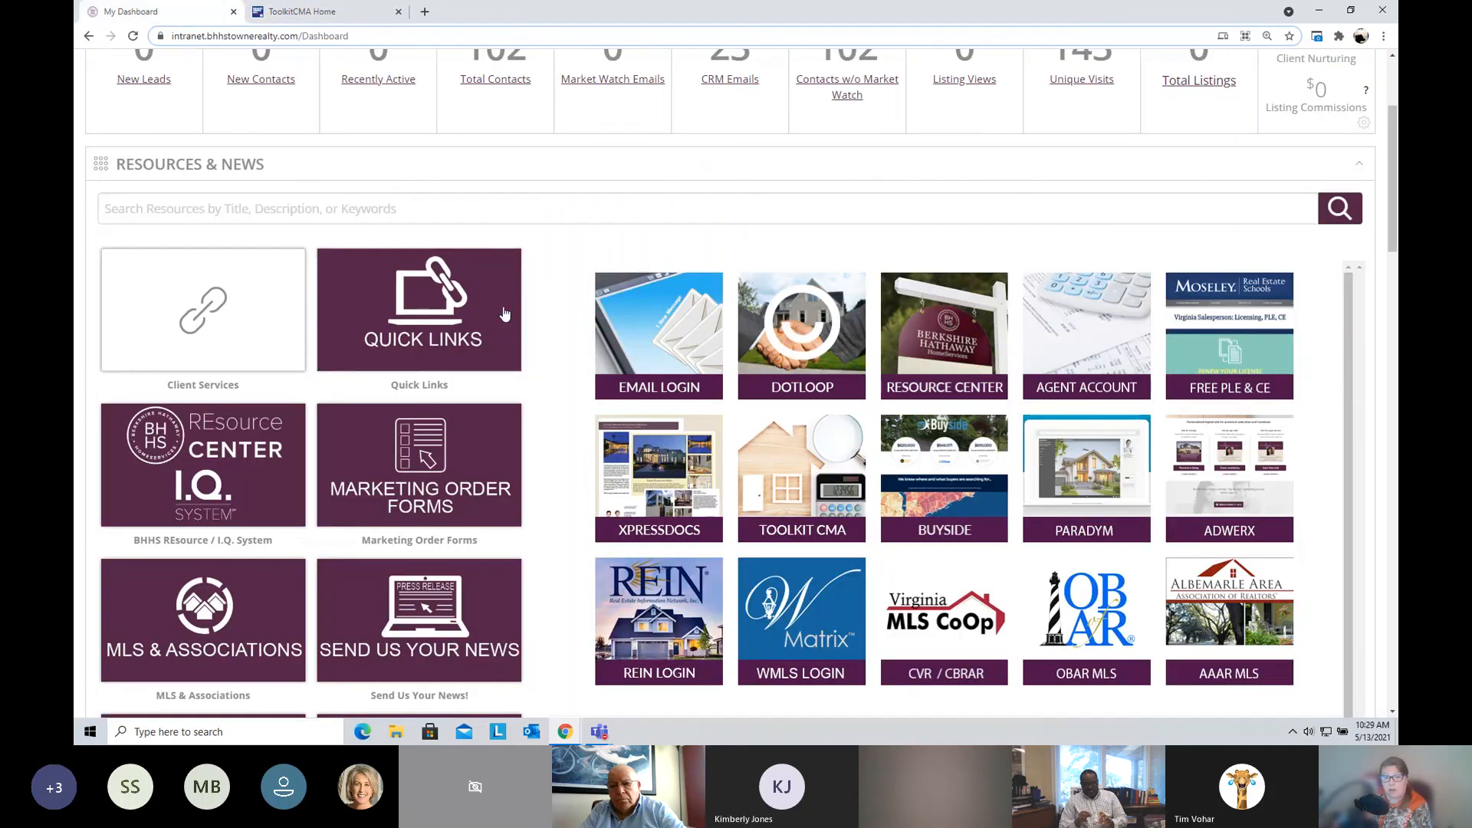